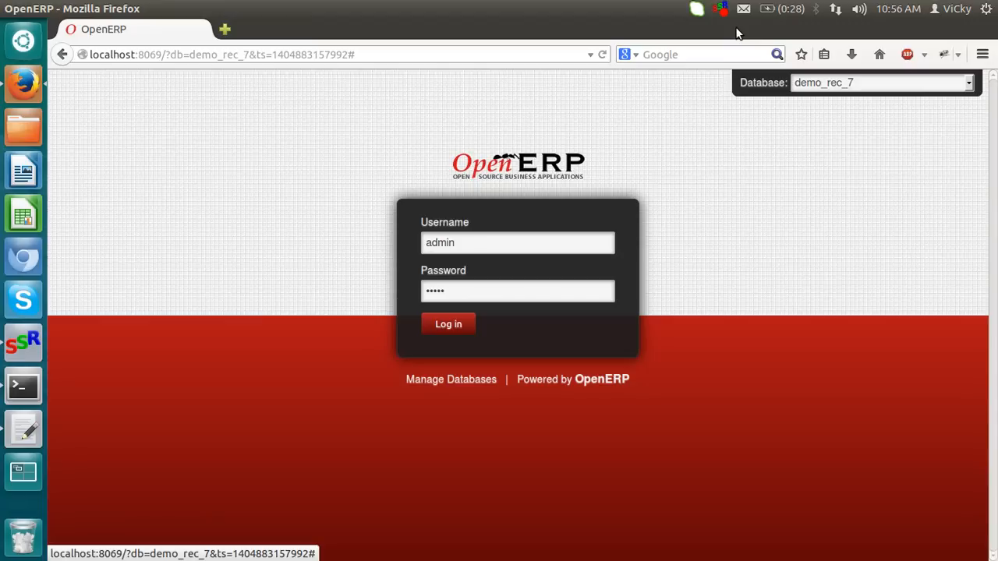
{"action": "mouse_move", "coordinate": [564, 181]}
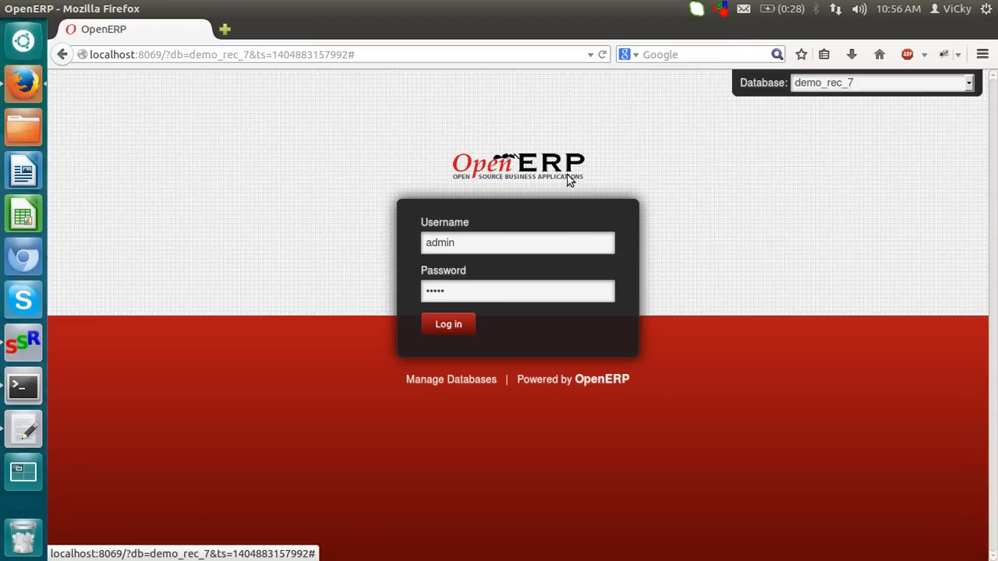
{"action": "mouse_move", "coordinate": [413, 211]}
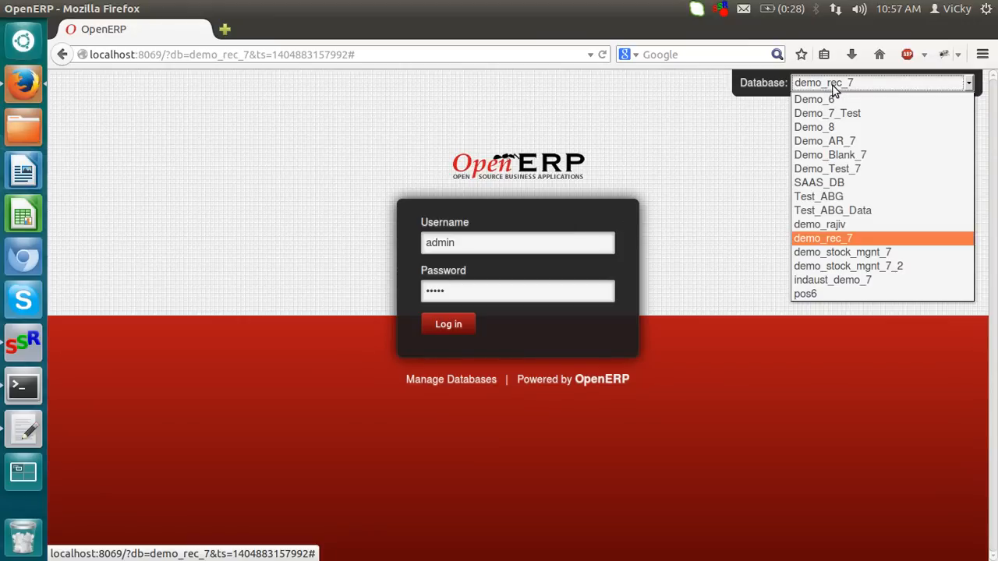
Log in to the demo_rec_7 database as administrator
{"action": "left_click", "coordinate": [823, 236]}
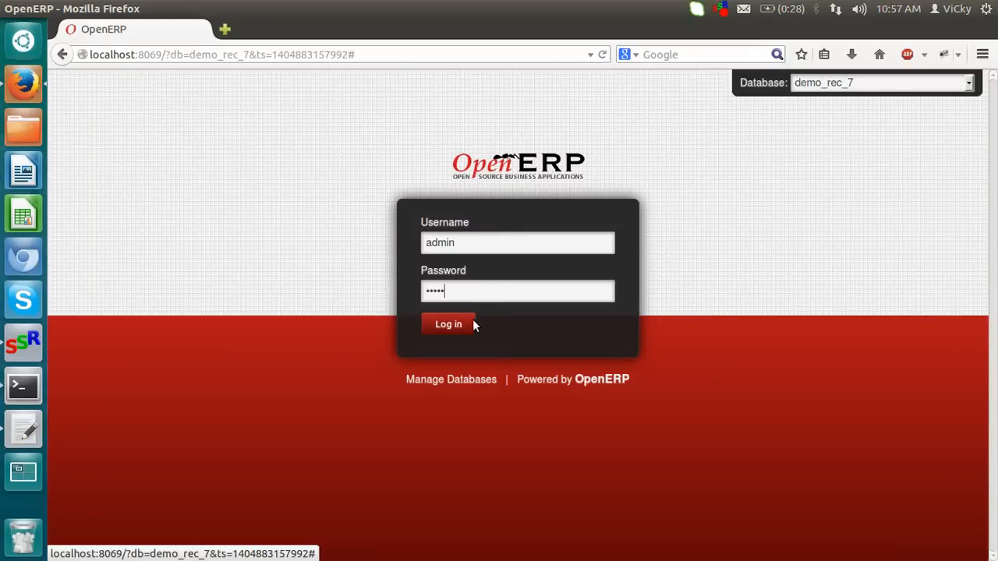
{"action": "left_click", "coordinate": [447, 323]}
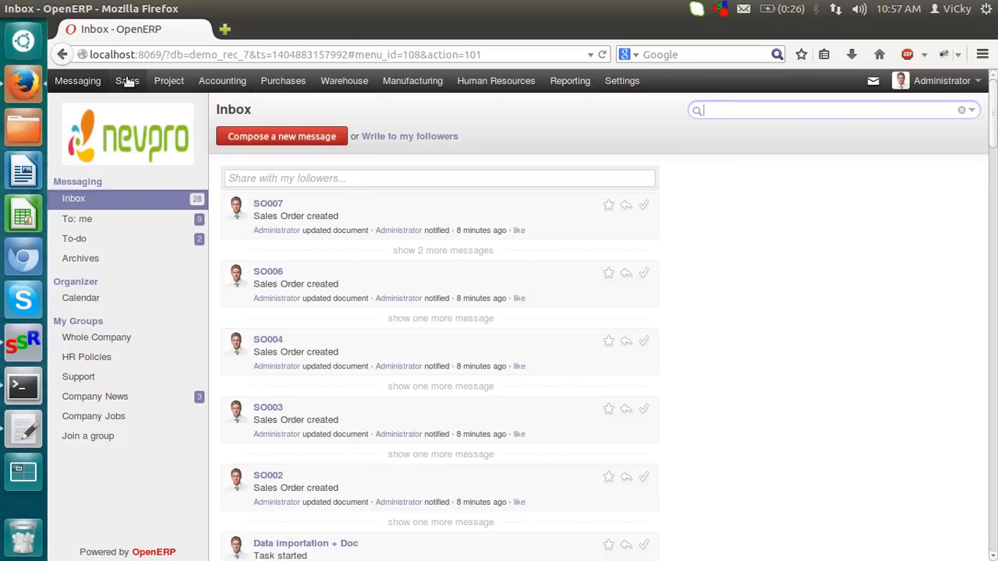
{"action": "mouse_move", "coordinate": [174, 89]}
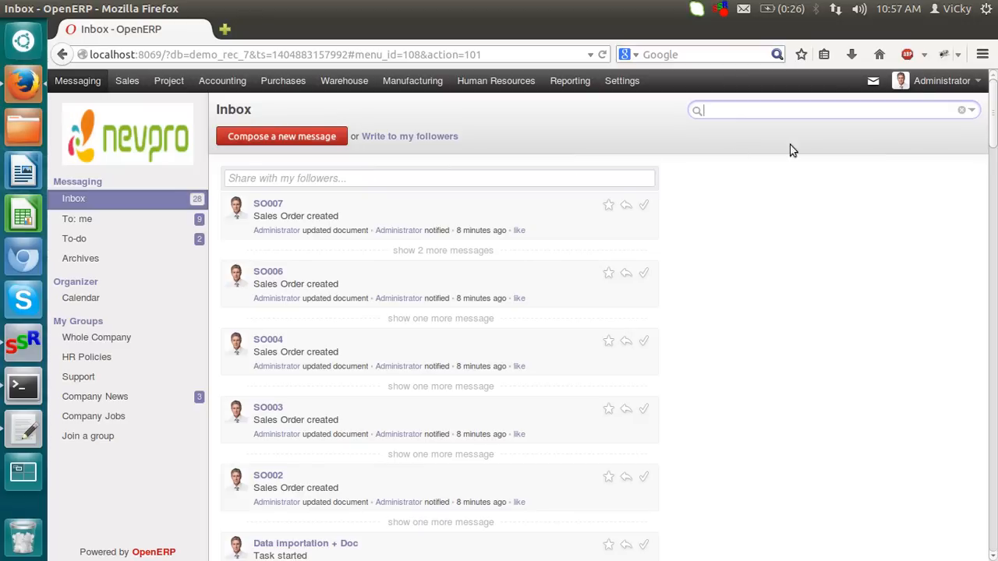
{"action": "mouse_move", "coordinate": [429, 131]}
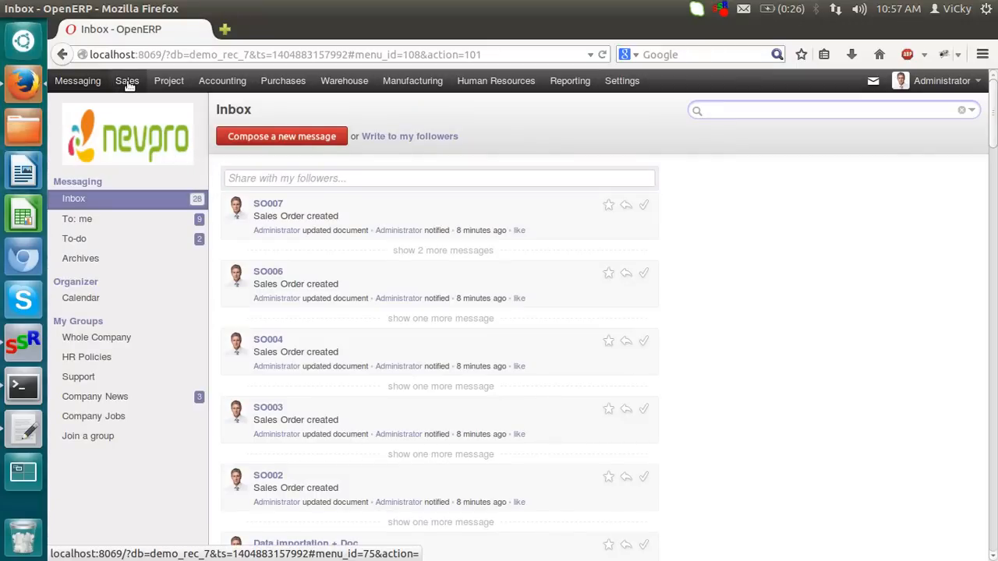
Go to the Sales area's Customers list and open the Products catalogue
{"action": "left_click", "coordinate": [128, 81]}
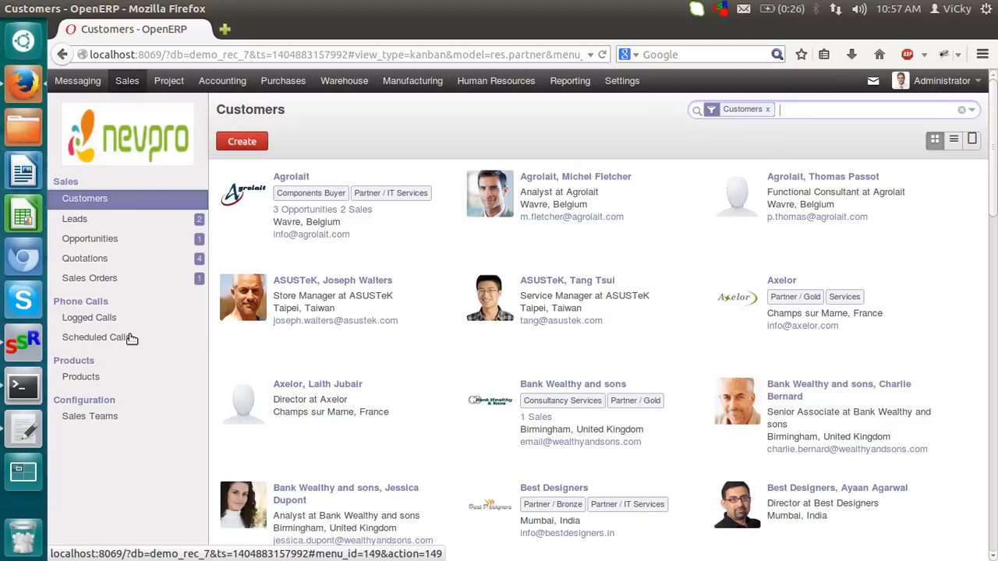
{"action": "mouse_move", "coordinate": [81, 378]}
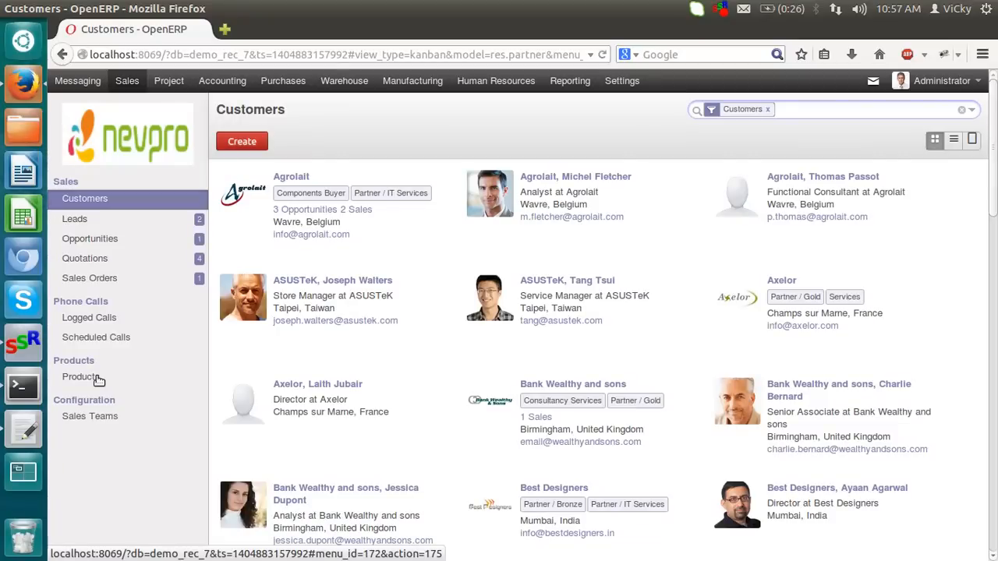
{"action": "mouse_move", "coordinate": [122, 383]}
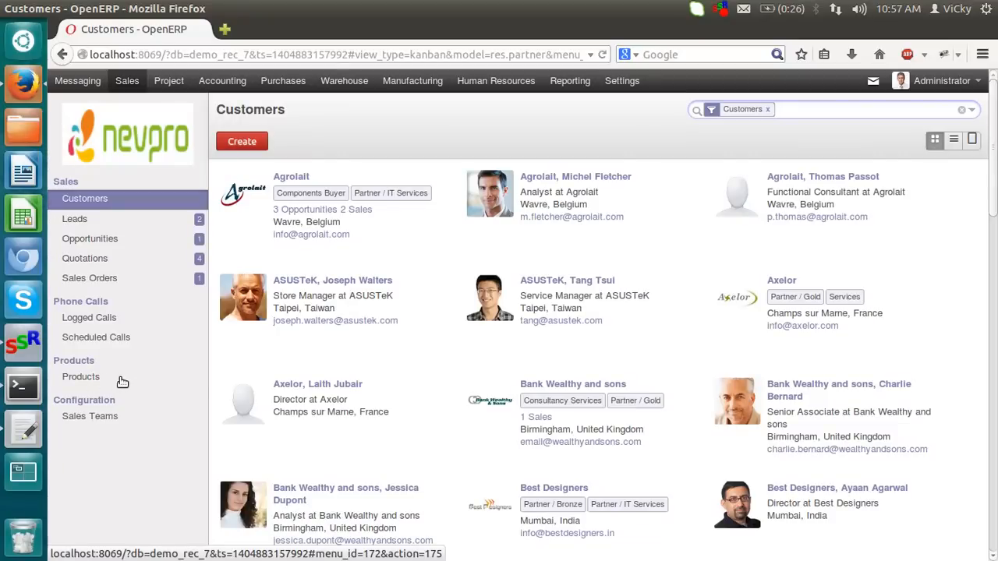
{"action": "left_click", "coordinate": [81, 375]}
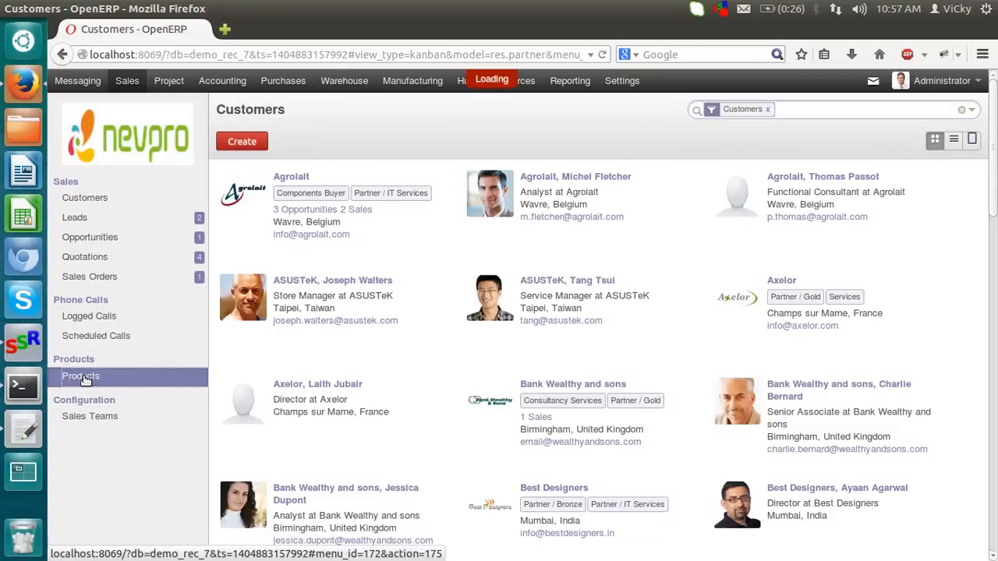
Browse the products as a list and back as cards, highlighting the Graphics Card on-hand quantity
{"action": "left_click", "coordinate": [81, 376]}
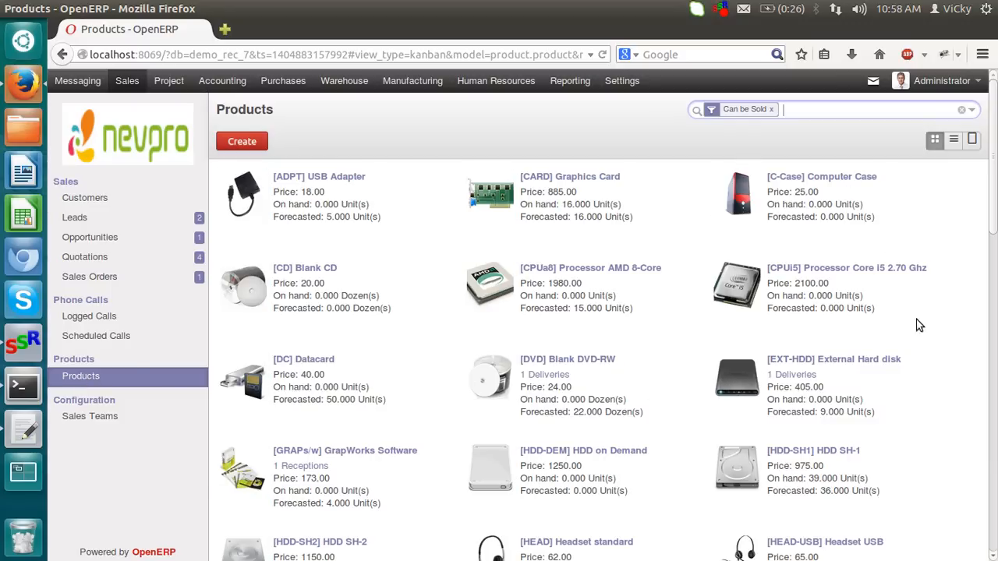
{"action": "mouse_move", "coordinate": [935, 141]}
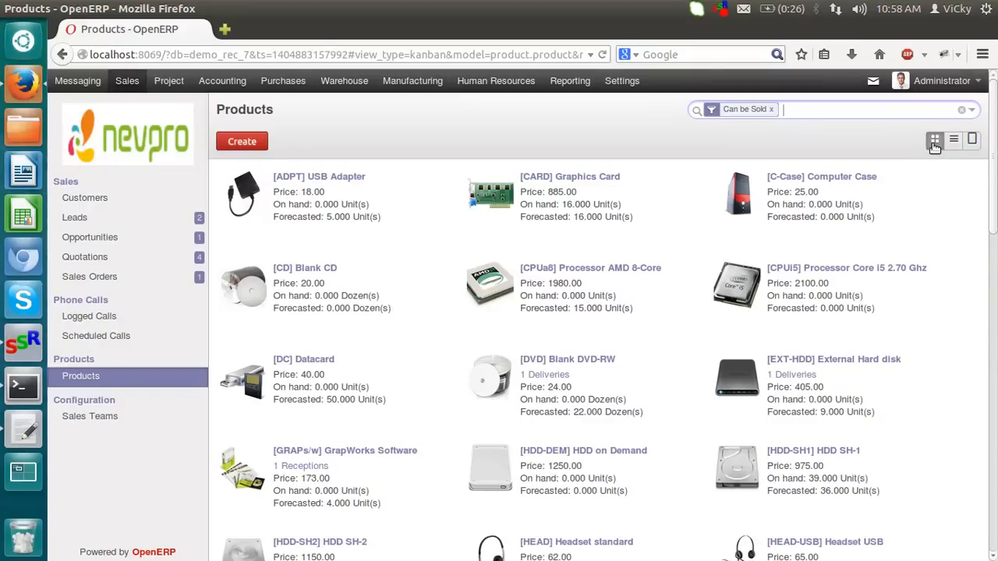
{"action": "mouse_move", "coordinate": [954, 140]}
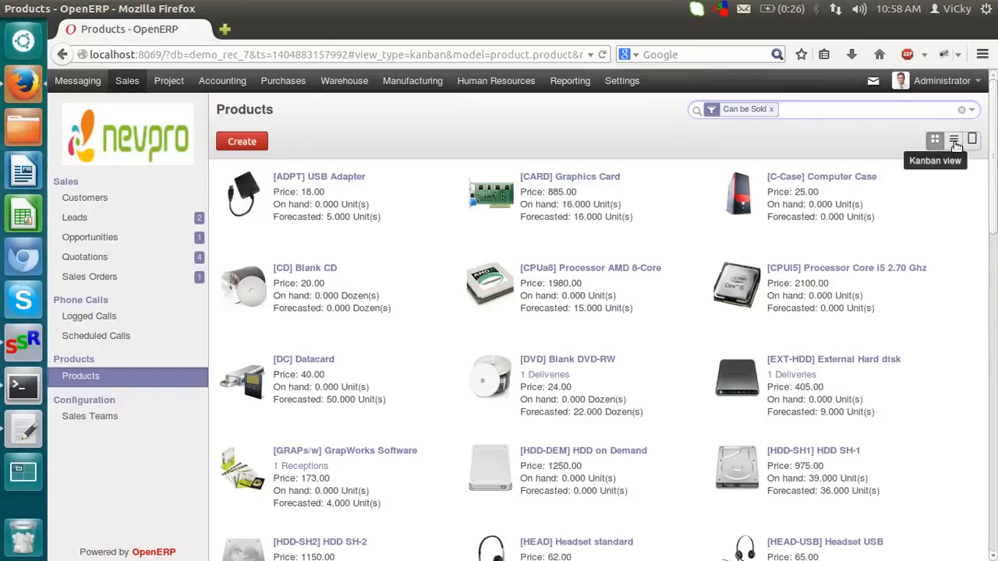
{"action": "left_click", "coordinate": [955, 140]}
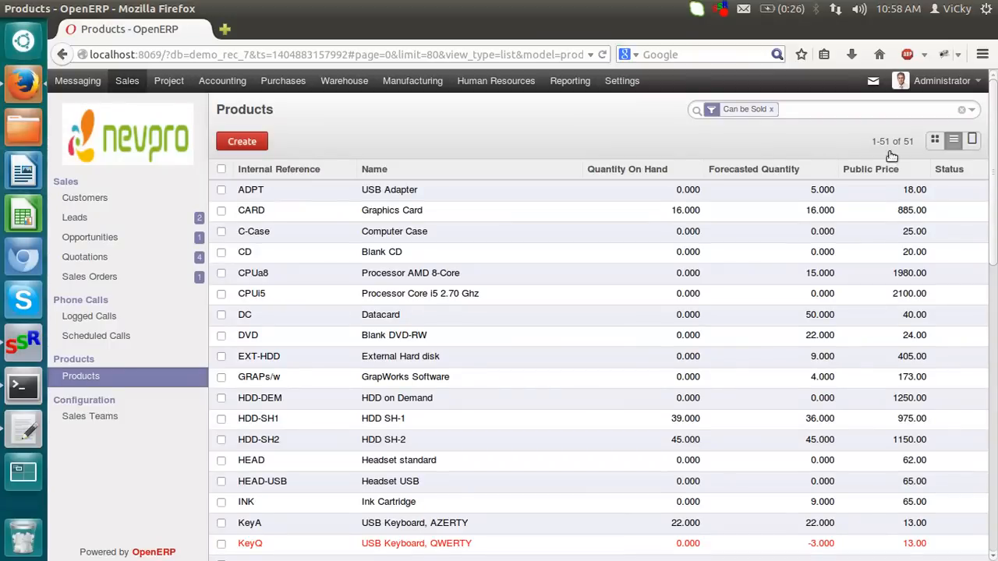
{"action": "mouse_move", "coordinate": [732, 173]}
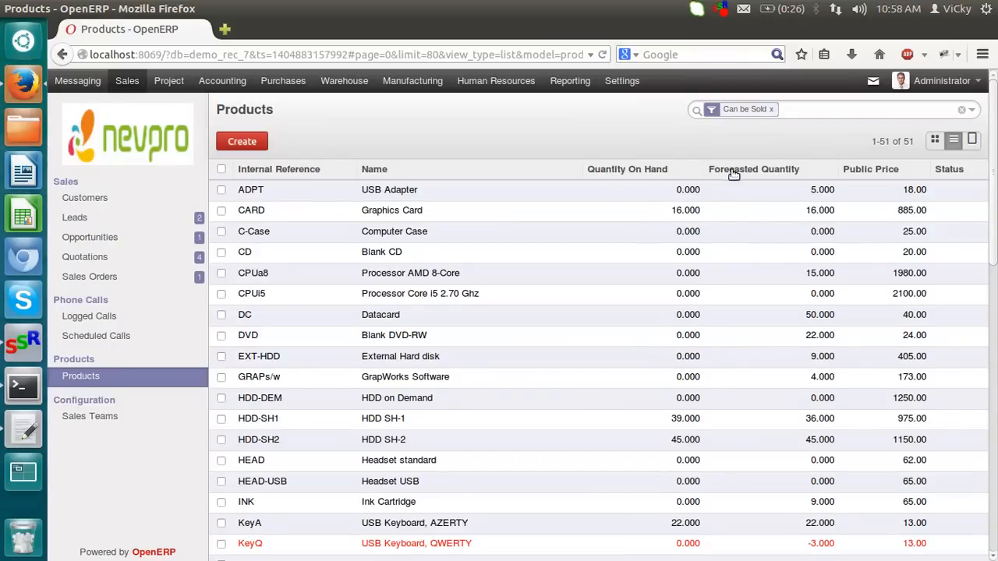
{"action": "mouse_move", "coordinate": [939, 212]}
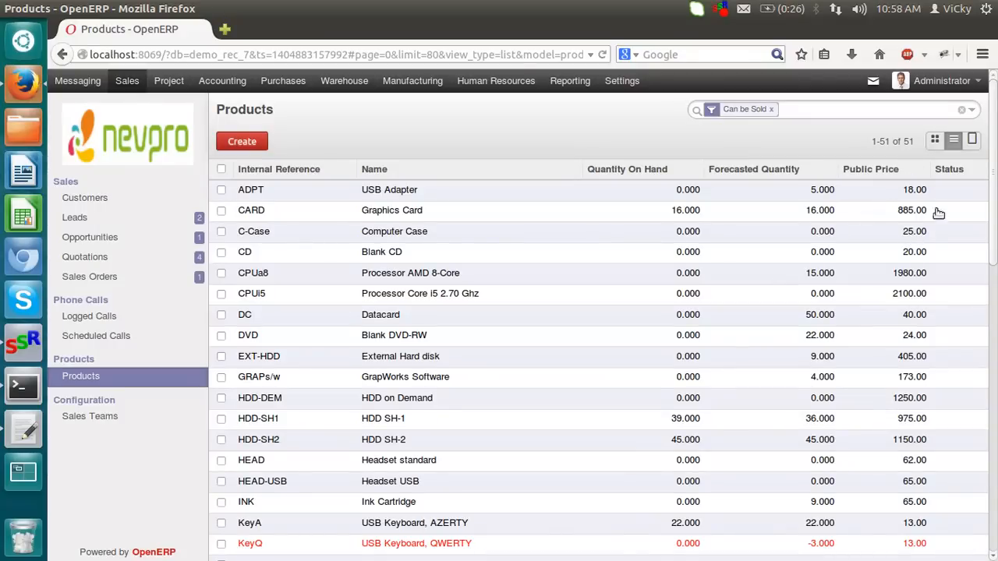
{"action": "mouse_move", "coordinate": [973, 141]}
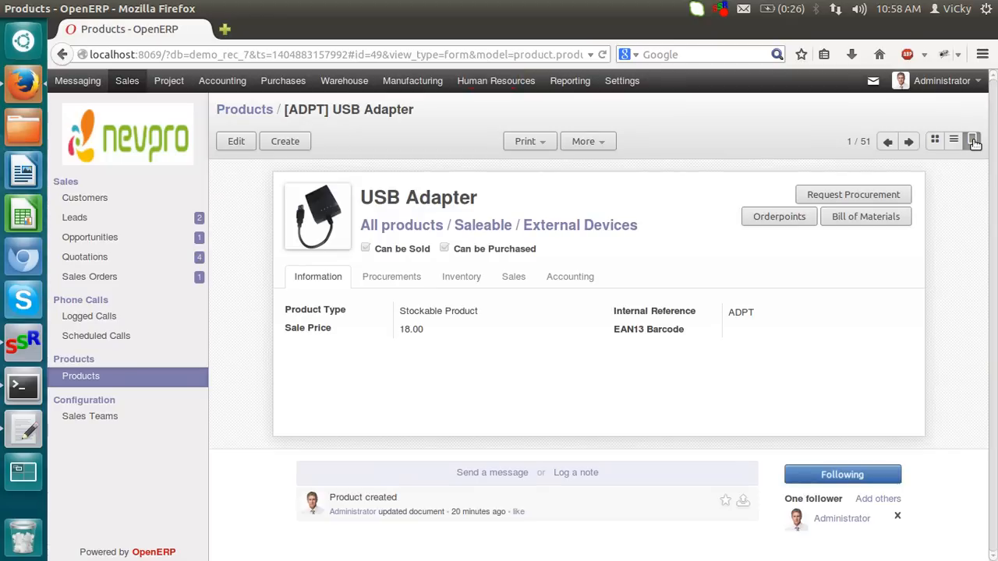
{"action": "mouse_move", "coordinate": [932, 140]}
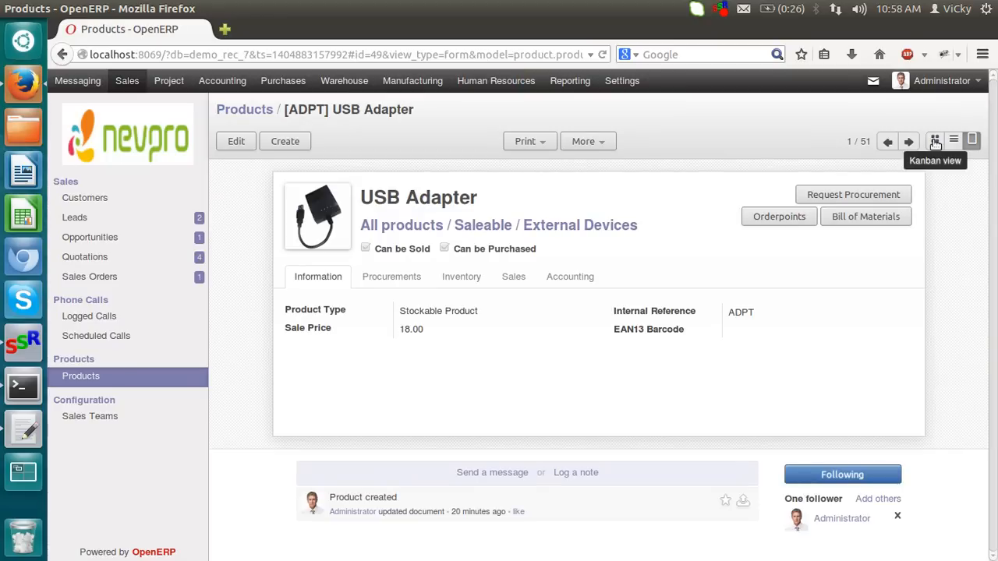
{"action": "left_click", "coordinate": [933, 141]}
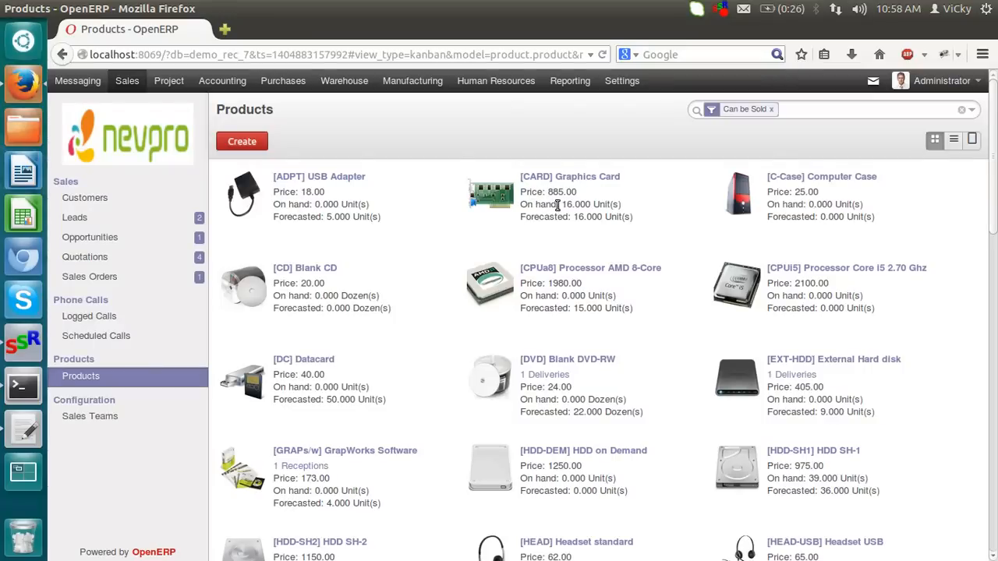
{"action": "double_click", "coordinate": [590, 203]}
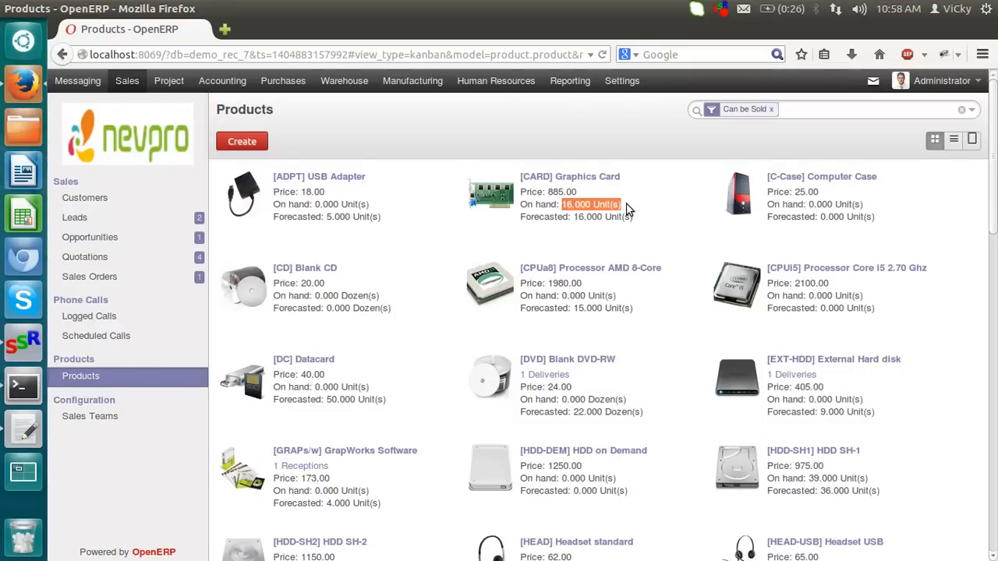
{"action": "mouse_move", "coordinate": [643, 212]}
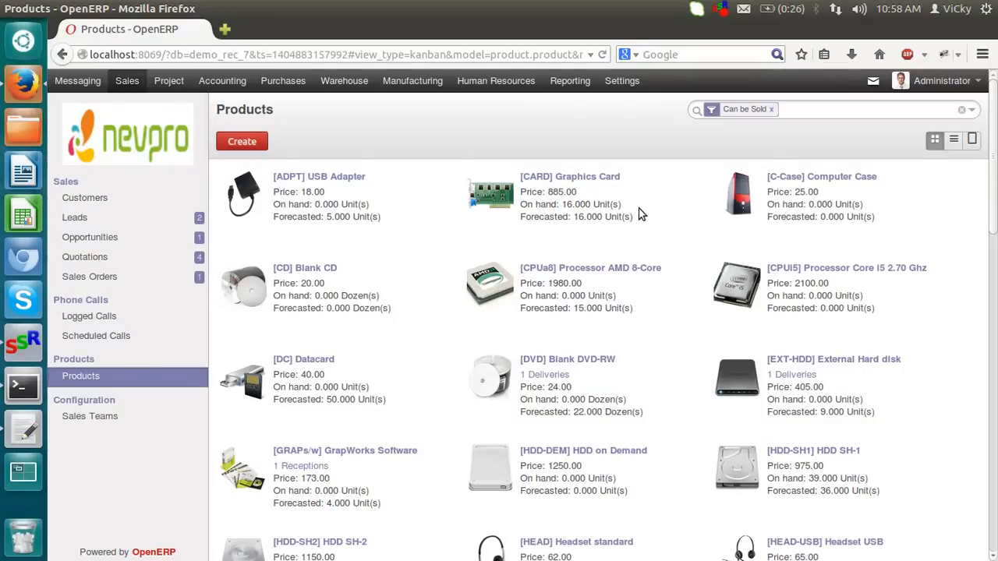
{"action": "mouse_move", "coordinate": [767, 128]}
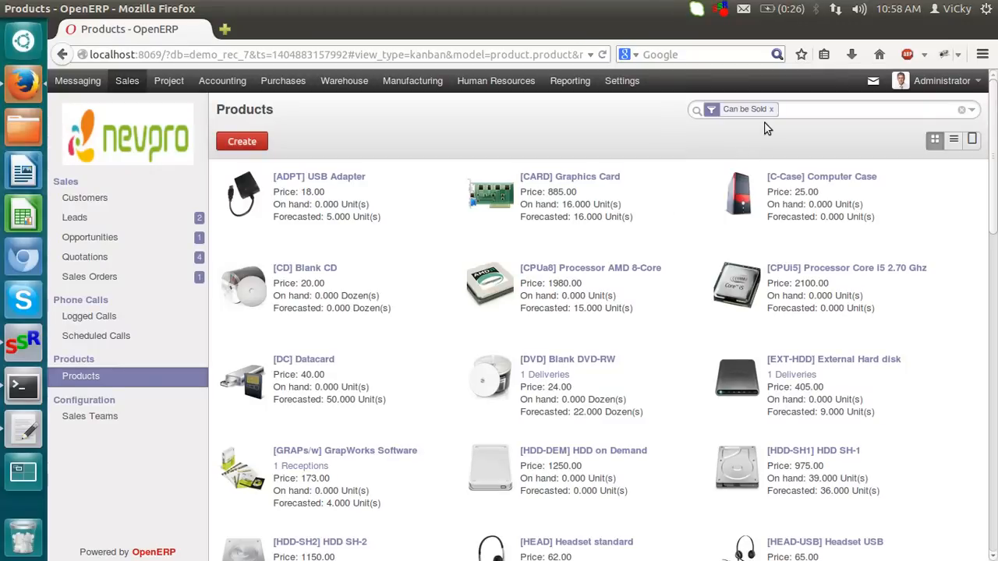
{"action": "mouse_move", "coordinate": [770, 113]}
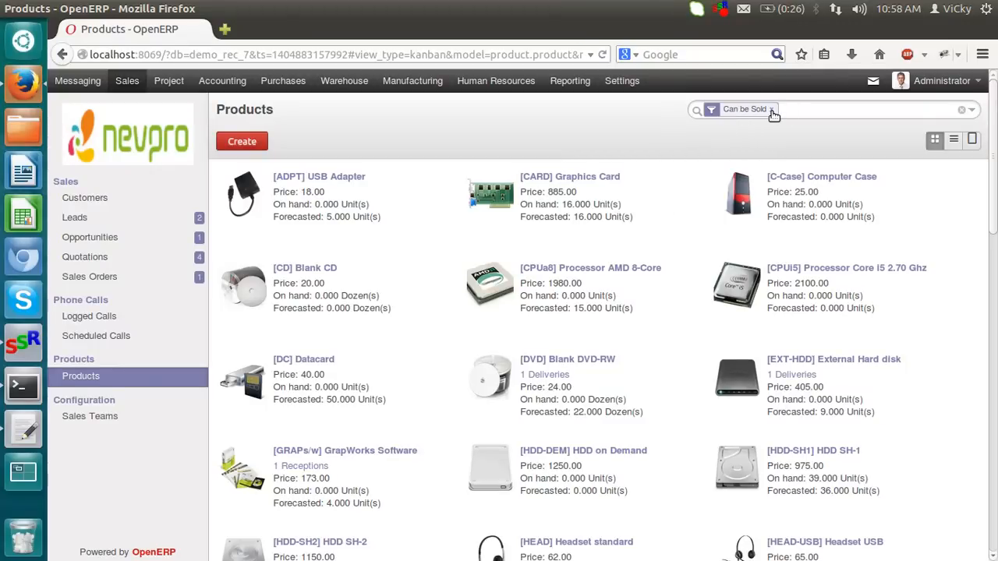
Replace the Can be Sold filter with Products, Services and Can be Purchased filters
{"action": "left_click", "coordinate": [773, 109]}
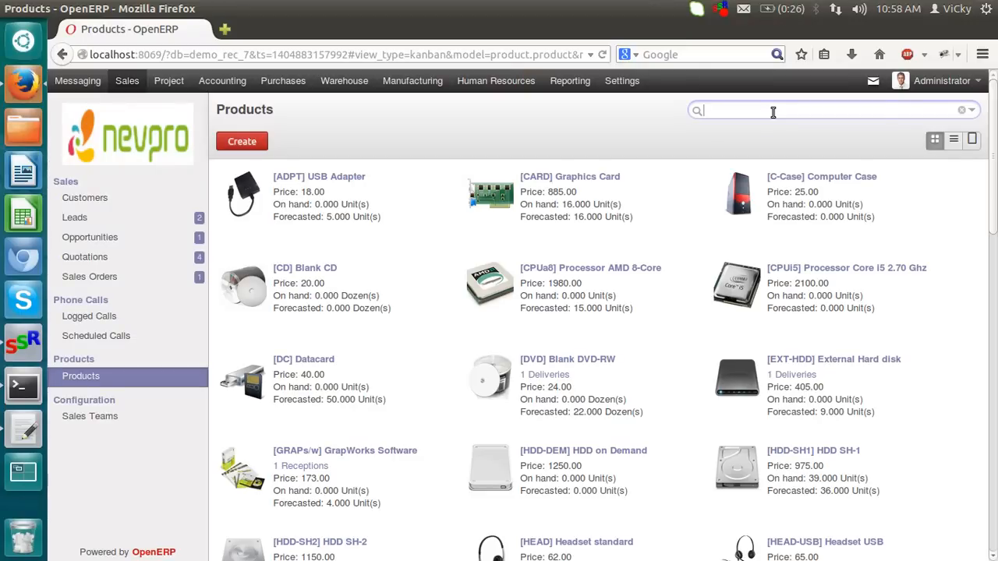
{"action": "left_click", "coordinate": [968, 110]}
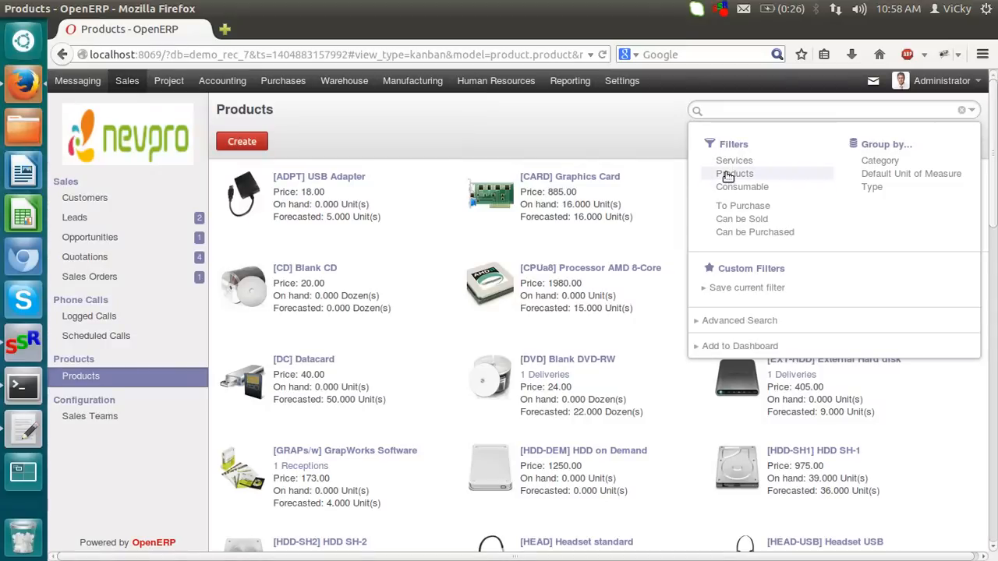
{"action": "left_click", "coordinate": [736, 174]}
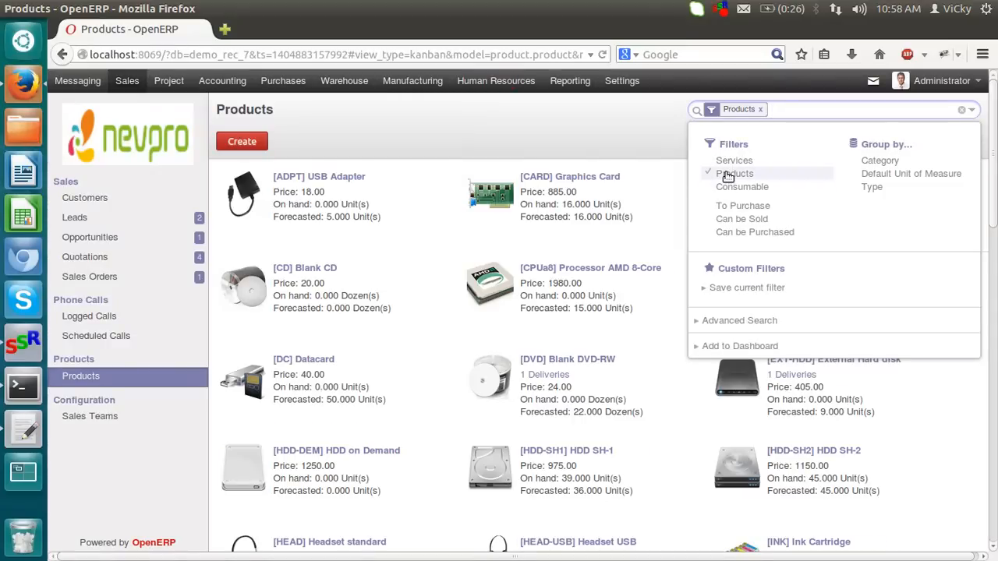
{"action": "left_click", "coordinate": [736, 159]}
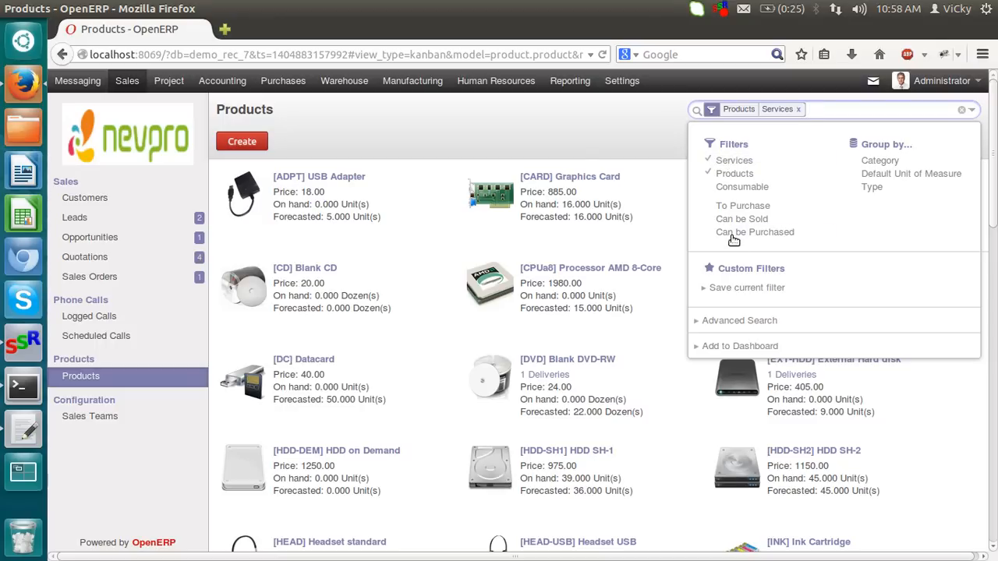
{"action": "left_click", "coordinate": [754, 231]}
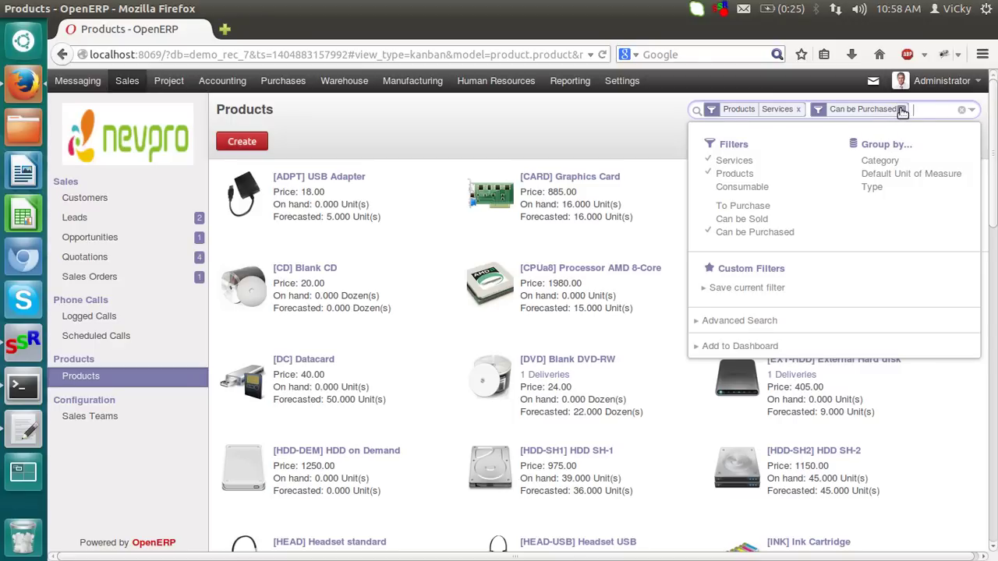
{"action": "left_click", "coordinate": [905, 109]}
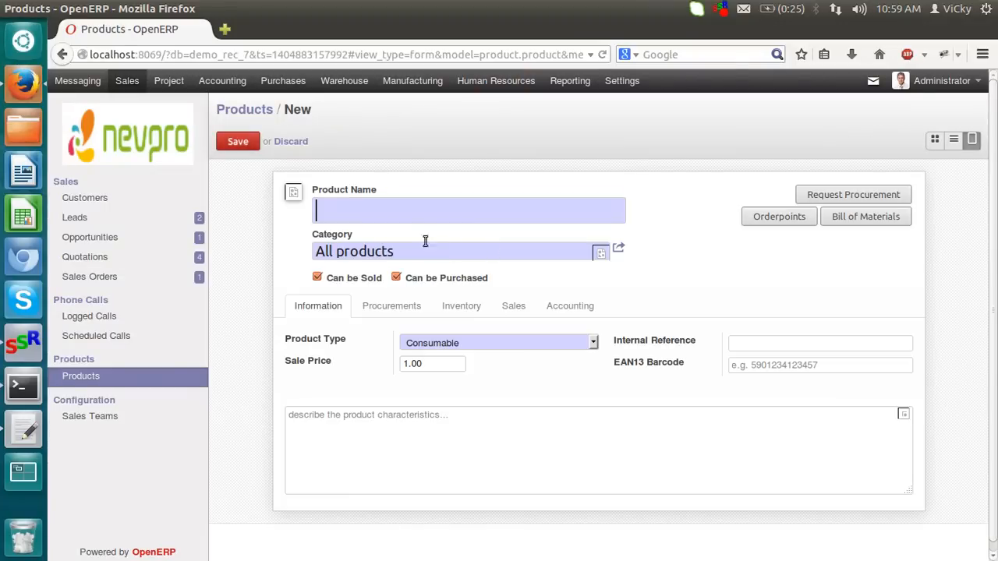
Name the new product Mobile and set its category to All products / Saleable
{"action": "type", "text": "Mo"}
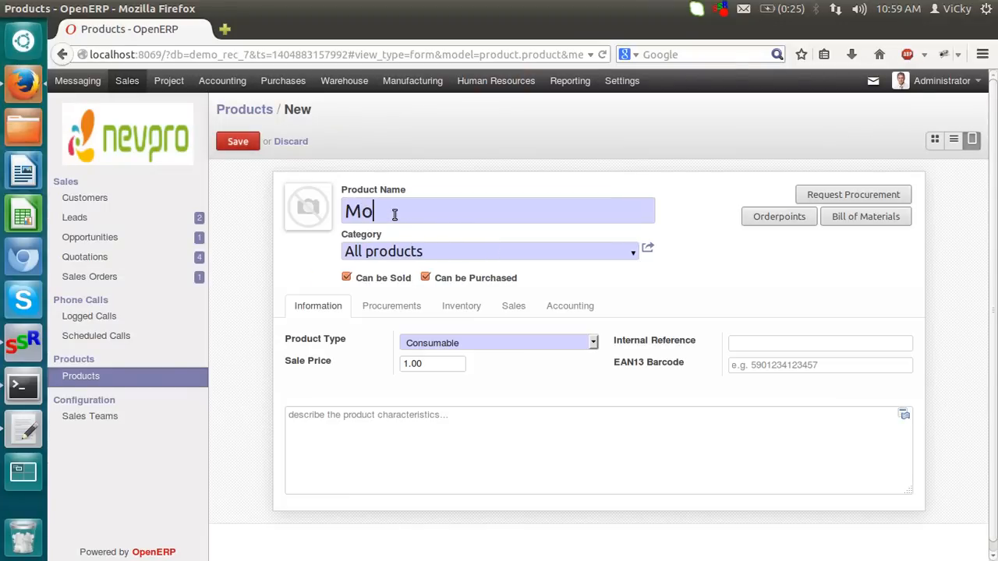
{"action": "type", "text": "bile"}
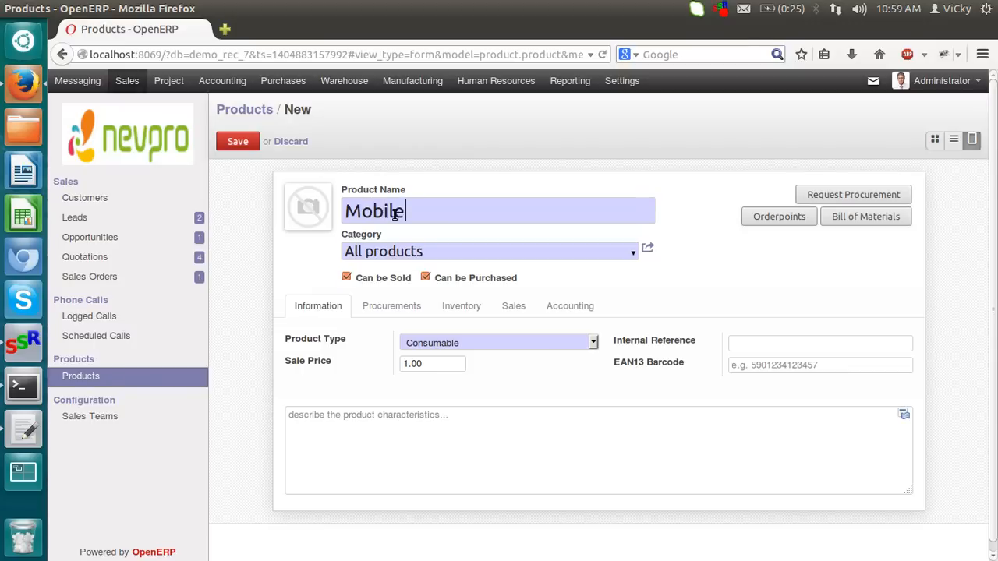
{"action": "left_click", "coordinate": [484, 251]}
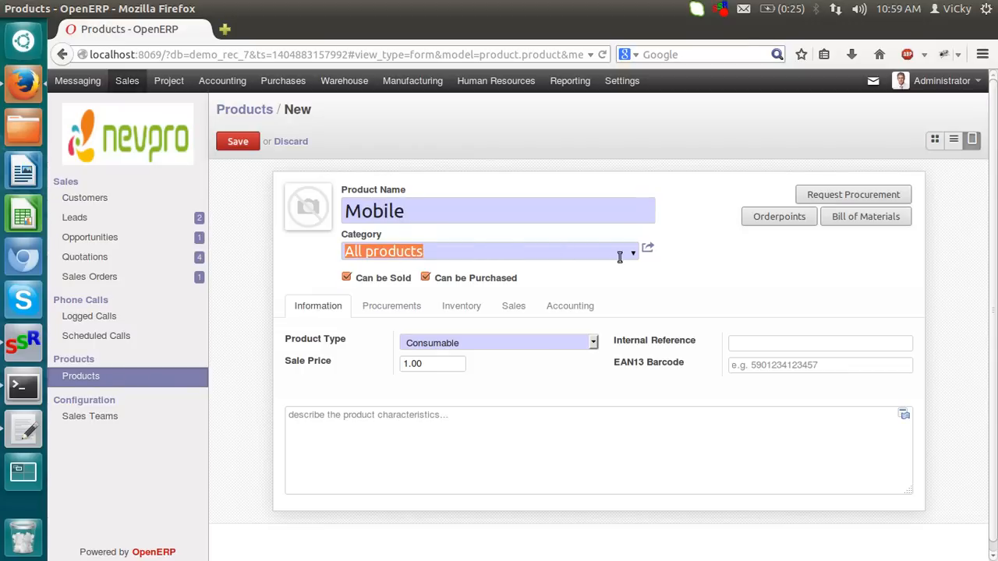
{"action": "left_click", "coordinate": [633, 251]}
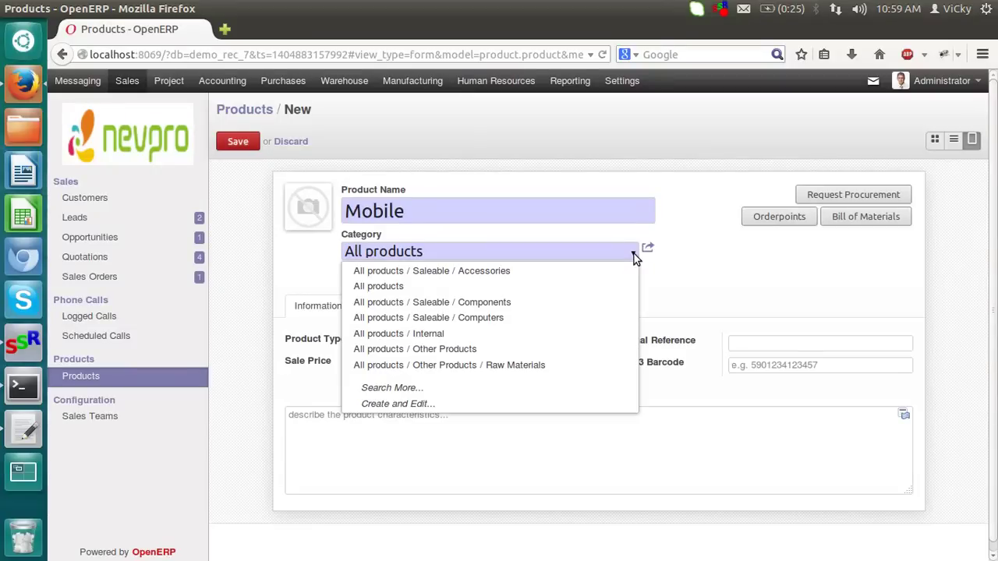
{"action": "left_click", "coordinate": [377, 287]}
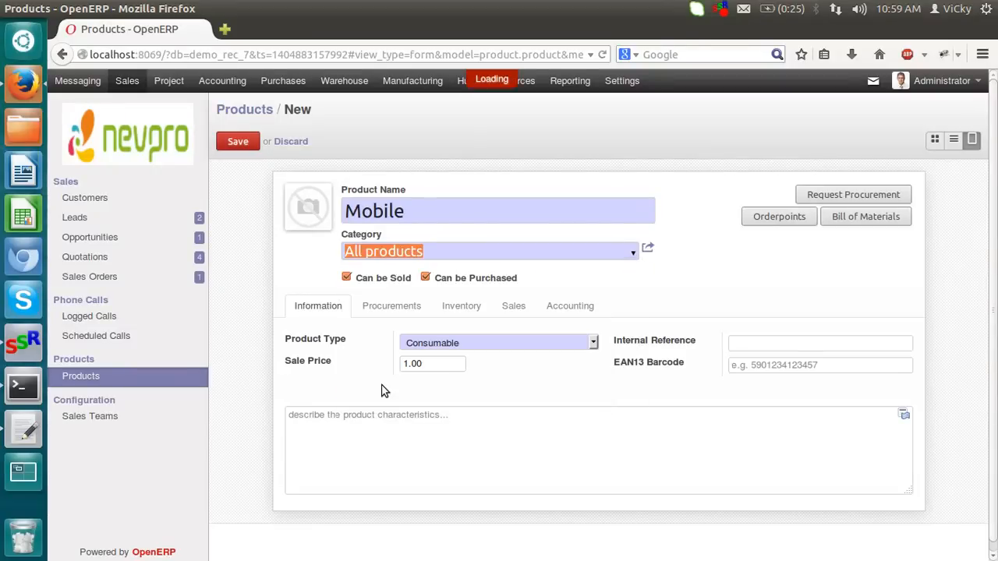
{"action": "left_click", "coordinate": [633, 251]}
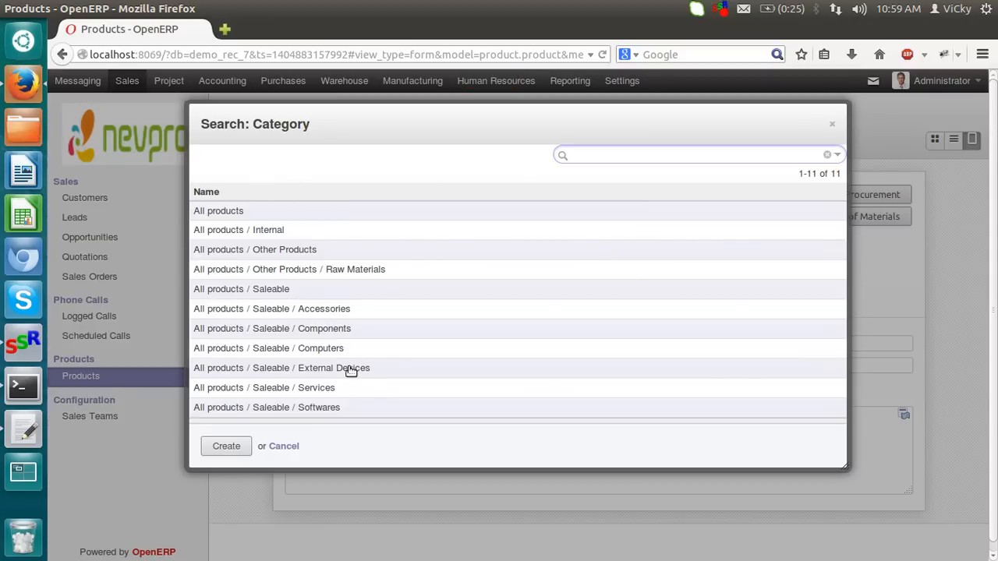
{"action": "mouse_move", "coordinate": [260, 298]}
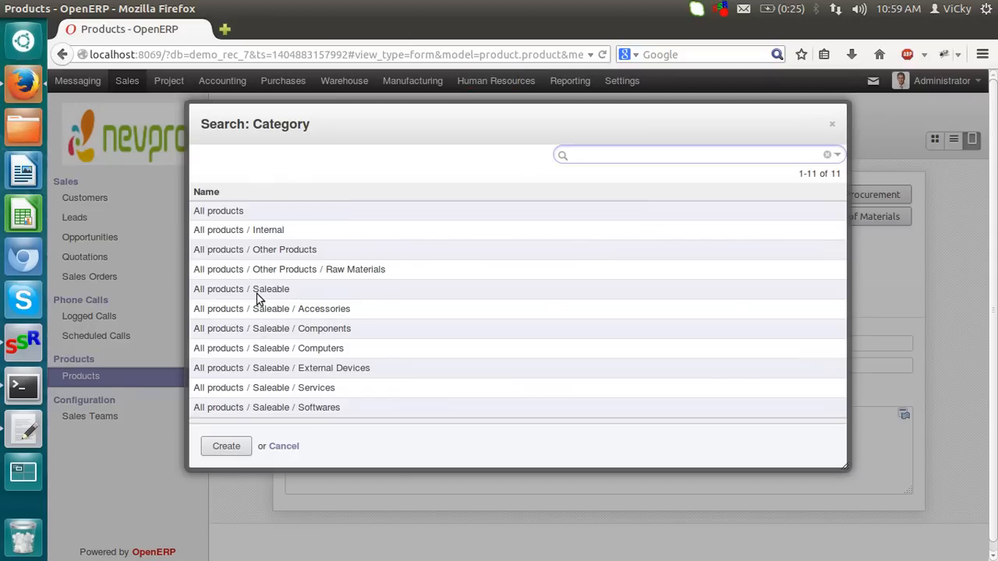
{"action": "left_click", "coordinate": [240, 289]}
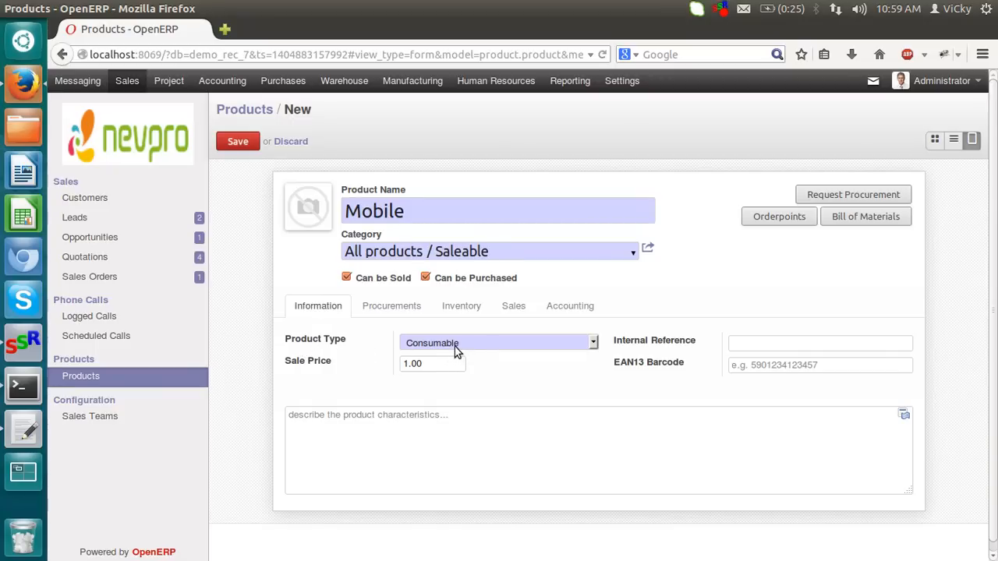
Set the Product Type to Stockable Product, after trying Service
{"action": "left_click", "coordinate": [499, 341]}
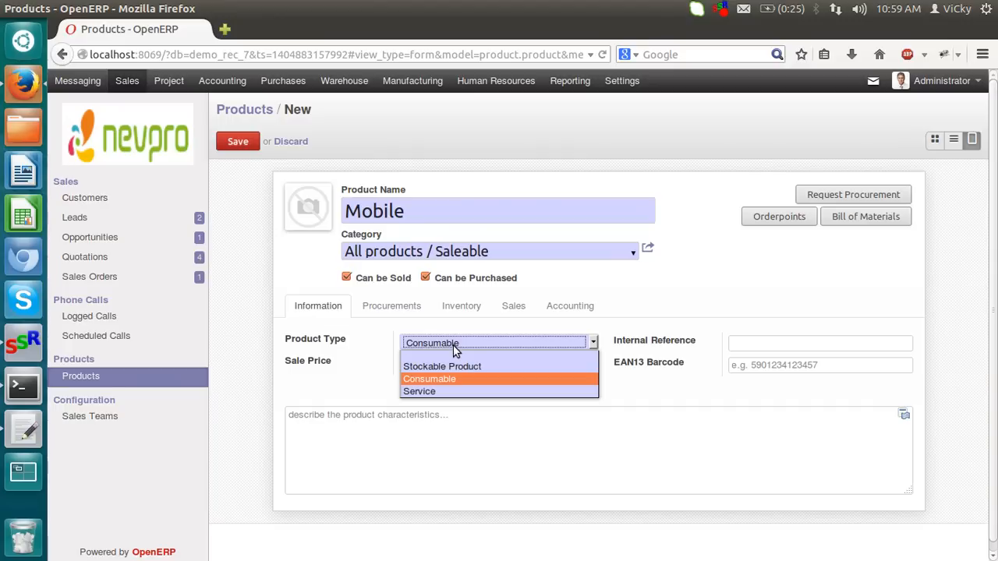
{"action": "mouse_move", "coordinate": [455, 366]}
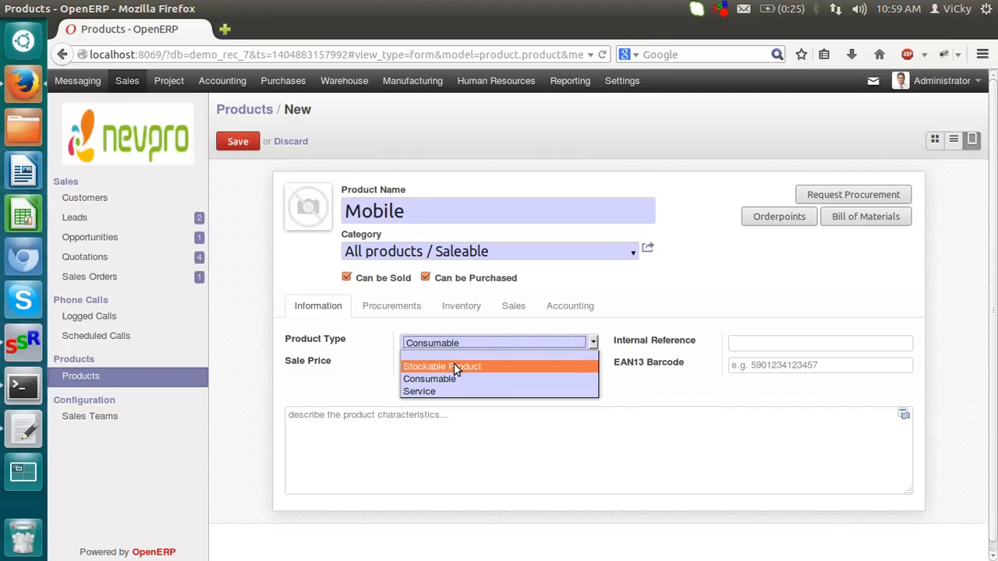
{"action": "left_click", "coordinate": [439, 367]}
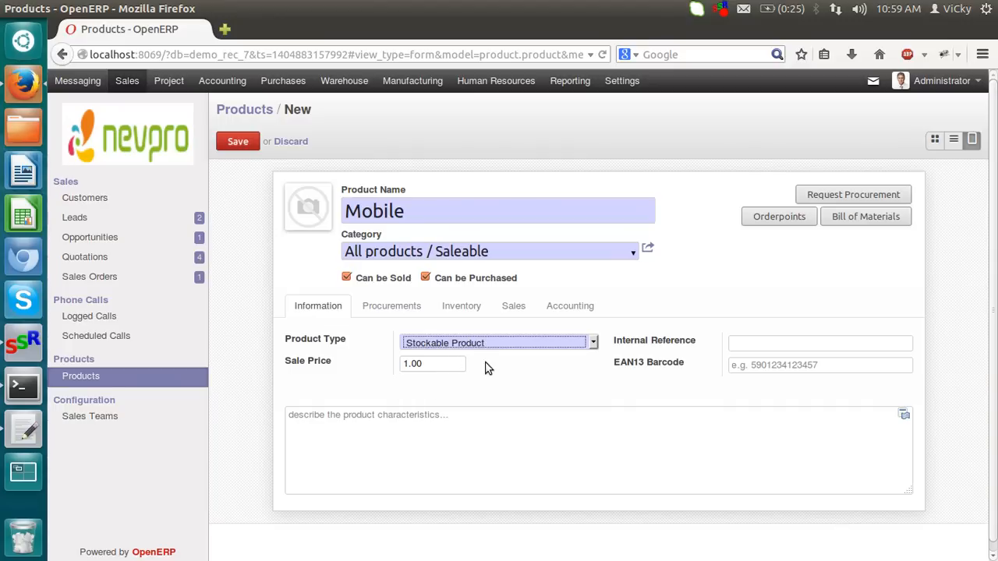
{"action": "mouse_move", "coordinate": [504, 371]}
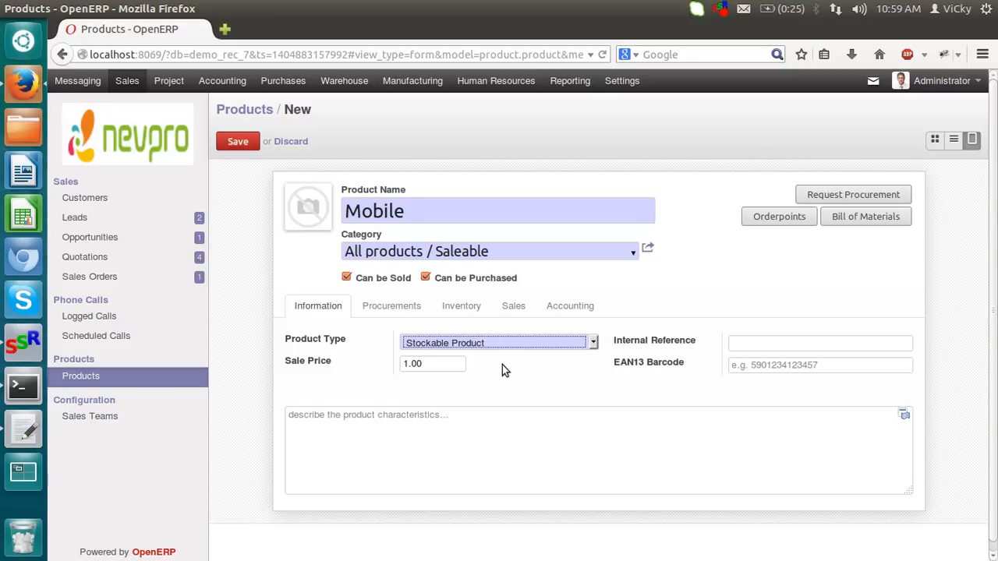
{"action": "mouse_move", "coordinate": [485, 346]}
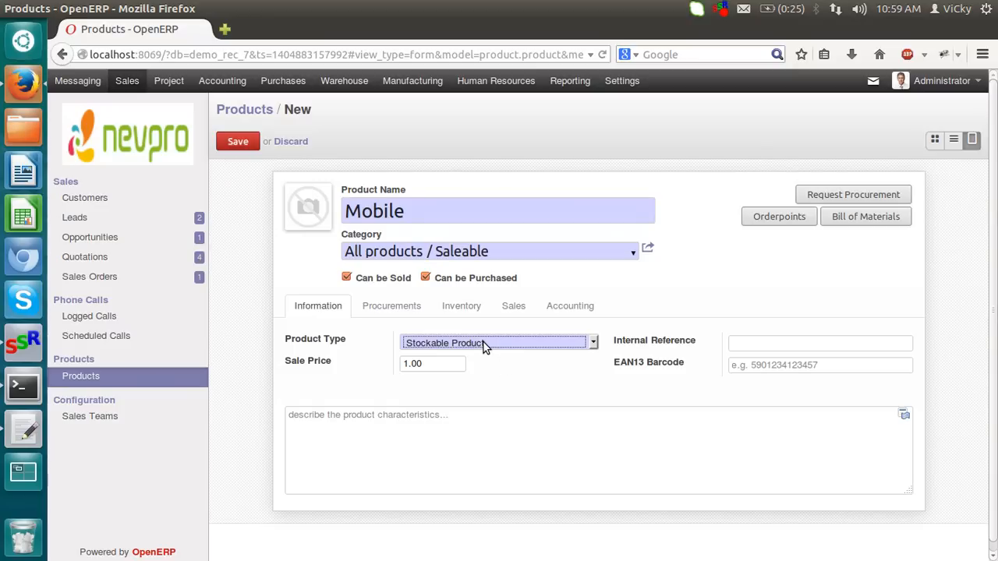
{"action": "left_click", "coordinate": [498, 343]}
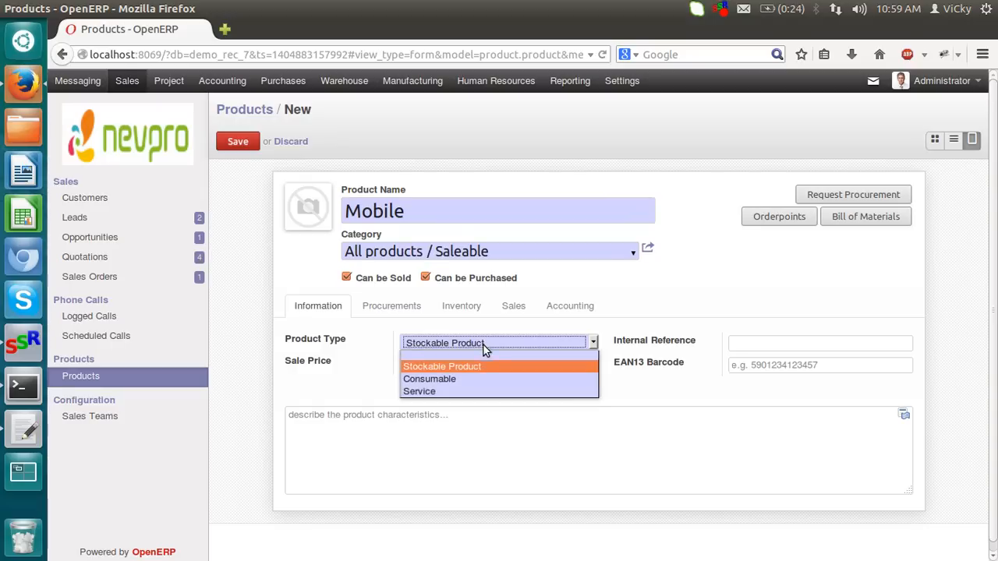
{"action": "left_click", "coordinate": [419, 392]}
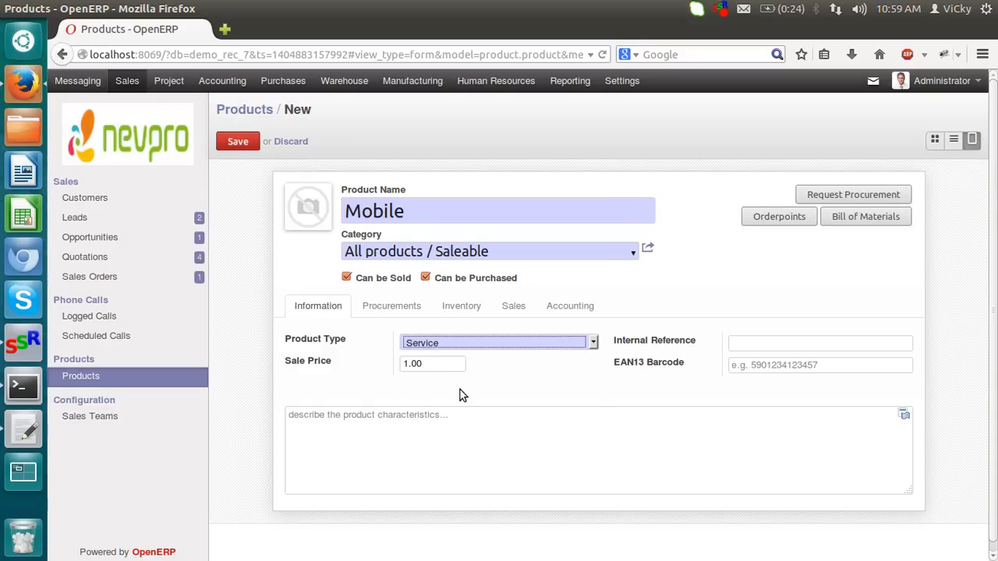
{"action": "mouse_move", "coordinate": [485, 349]}
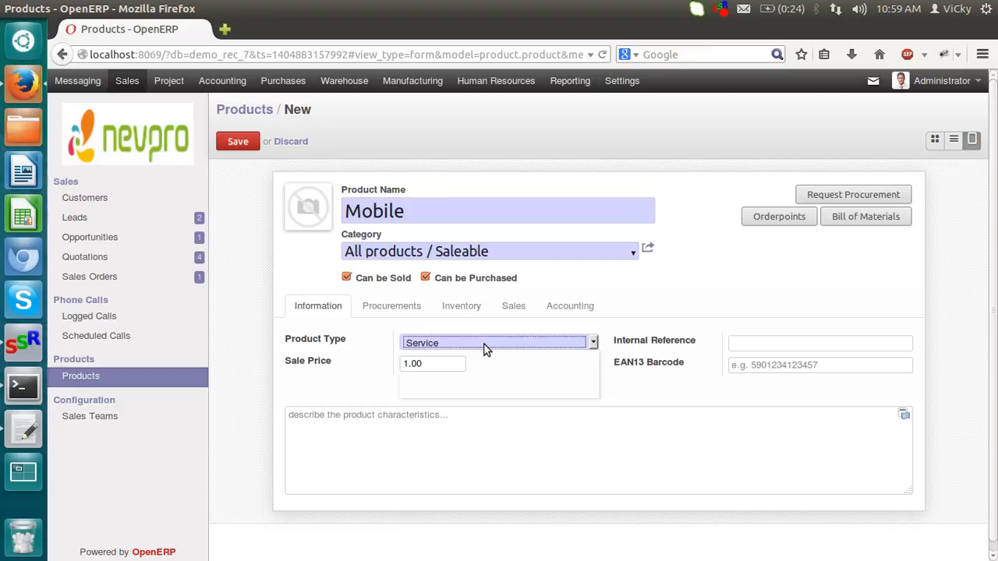
{"action": "left_click", "coordinate": [499, 343]}
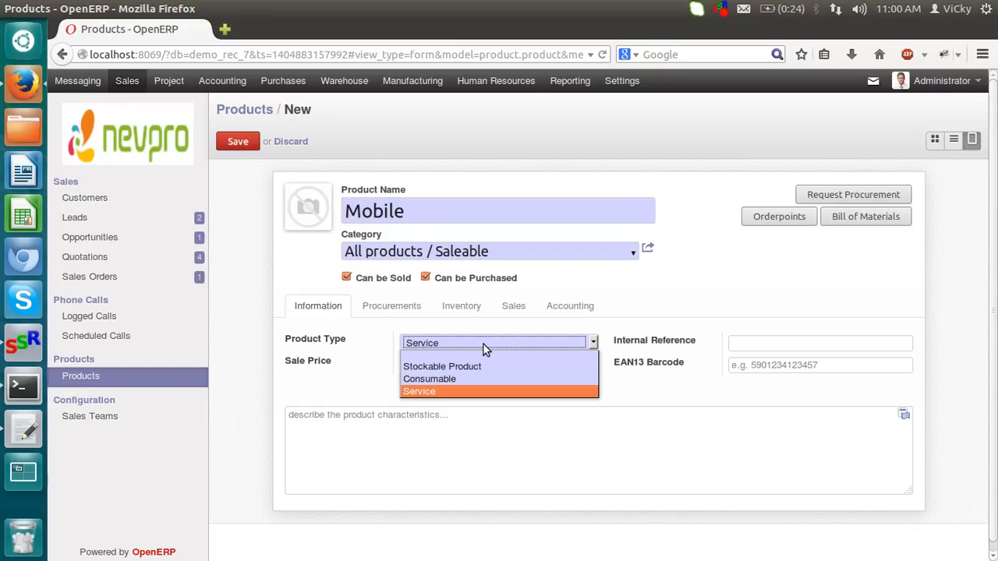
{"action": "mouse_move", "coordinate": [470, 367]}
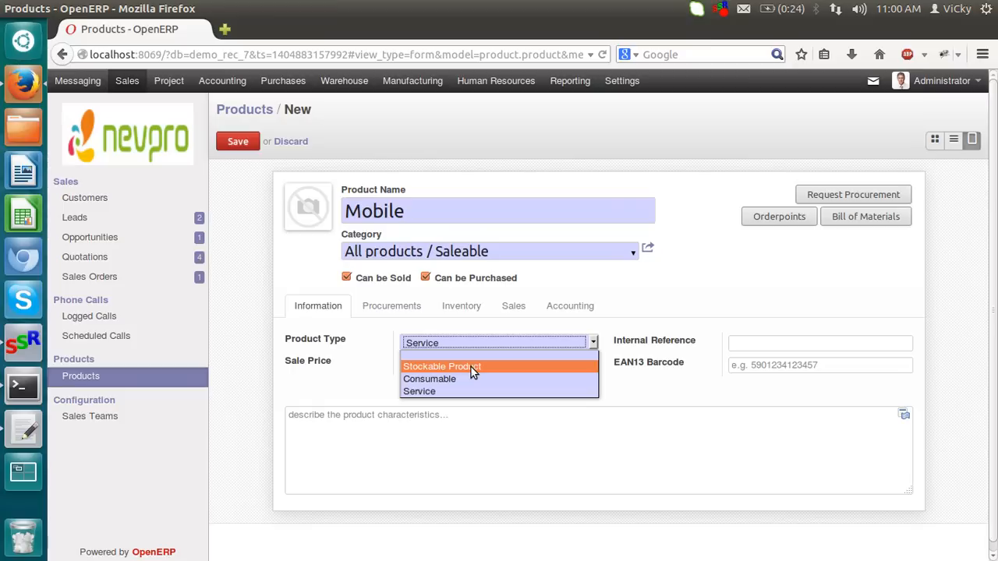
{"action": "left_click", "coordinate": [443, 366]}
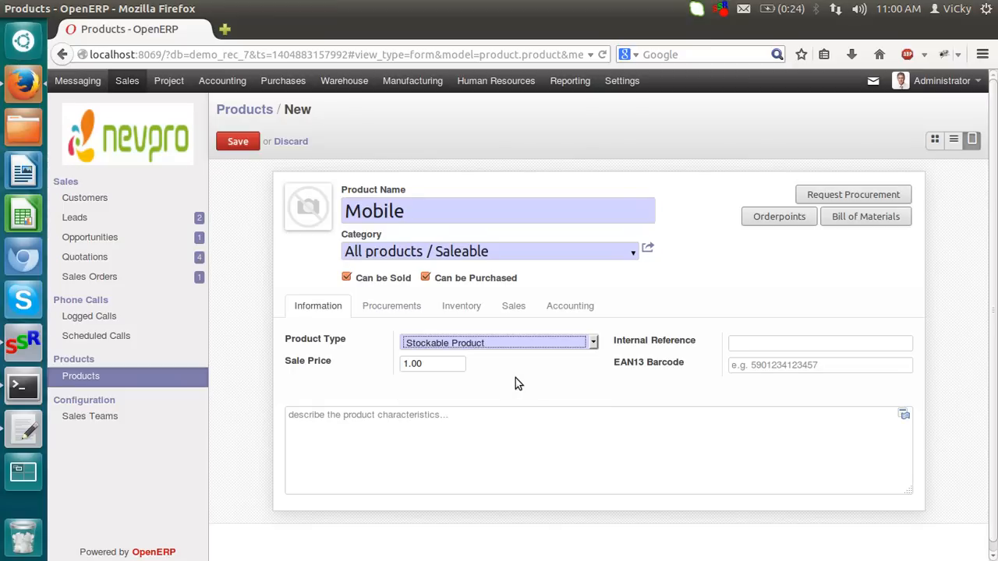
{"action": "left_click", "coordinate": [412, 363]}
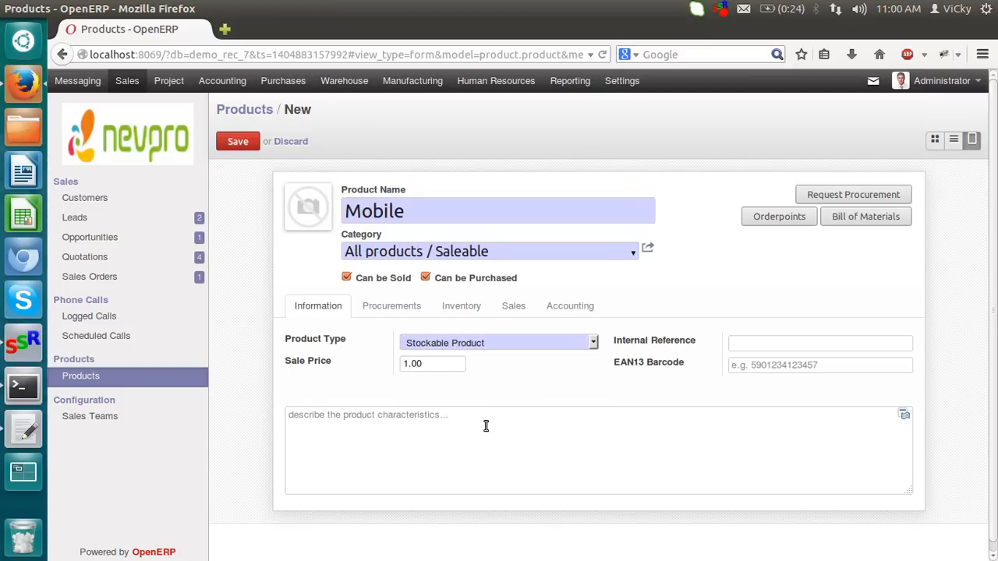
Enter a sale price of 10000.00 for the Mobile product
{"action": "type", "text": "1000.00"}
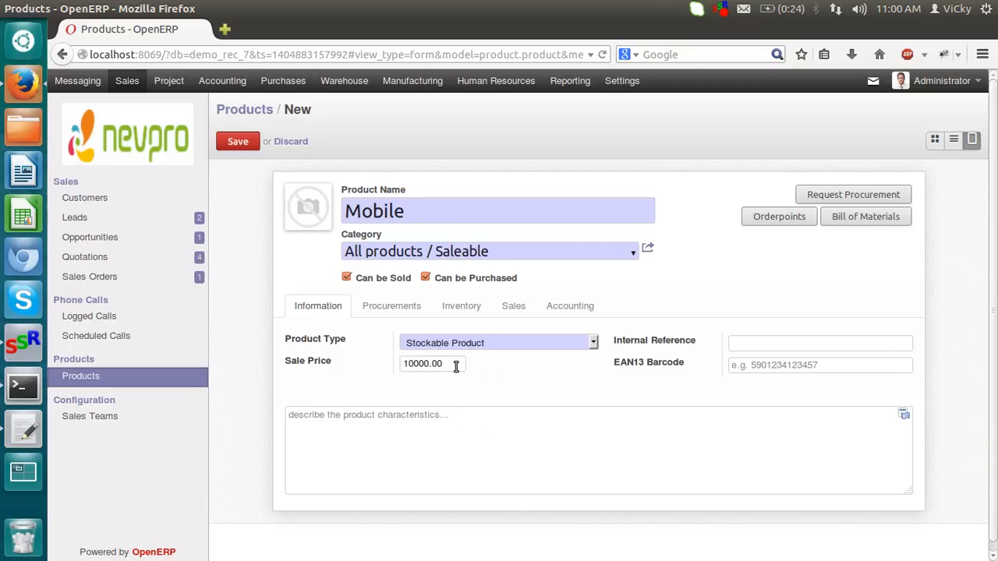
{"action": "triple_click", "coordinate": [424, 365]}
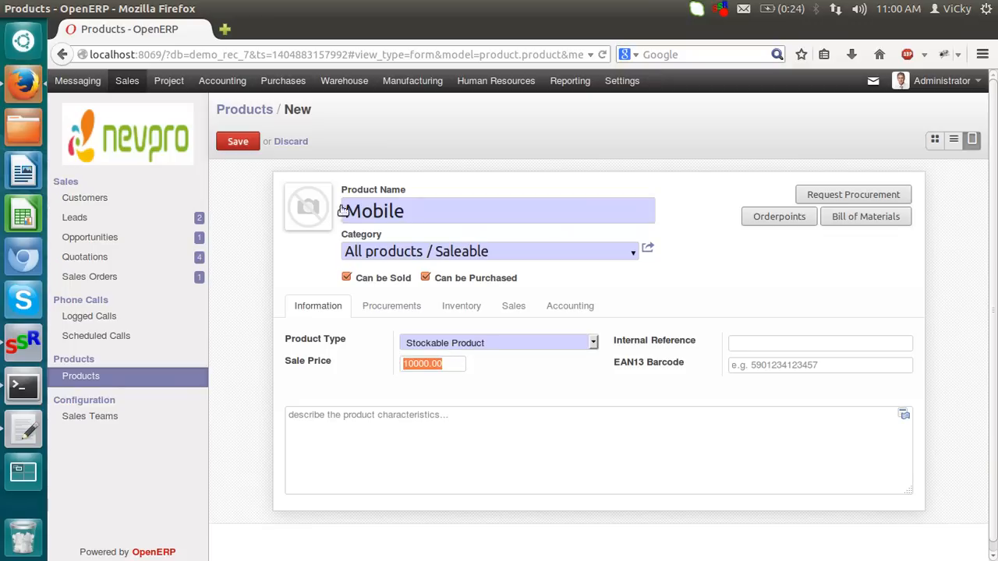
{"action": "mouse_move", "coordinate": [446, 318]}
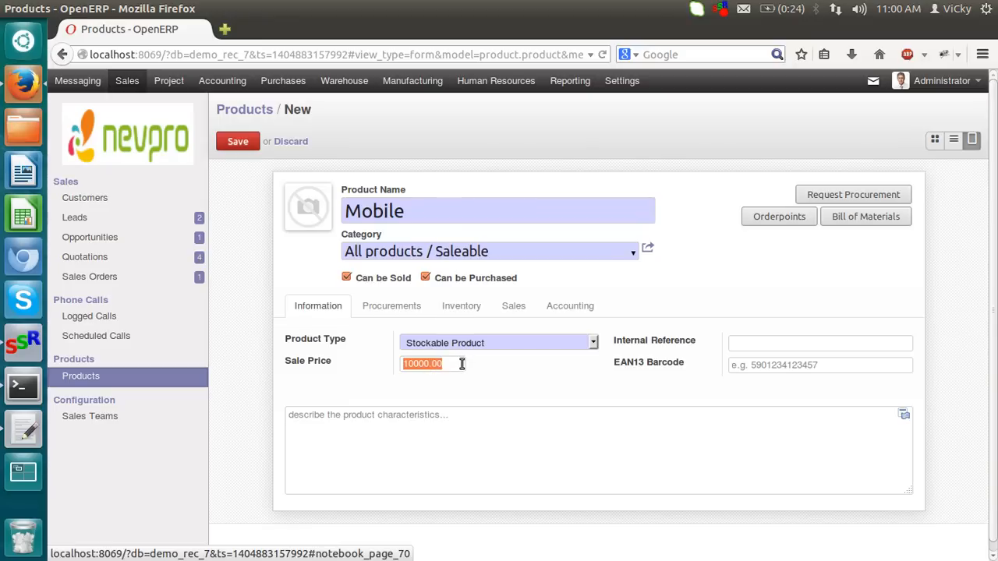
{"action": "left_click", "coordinate": [412, 365]}
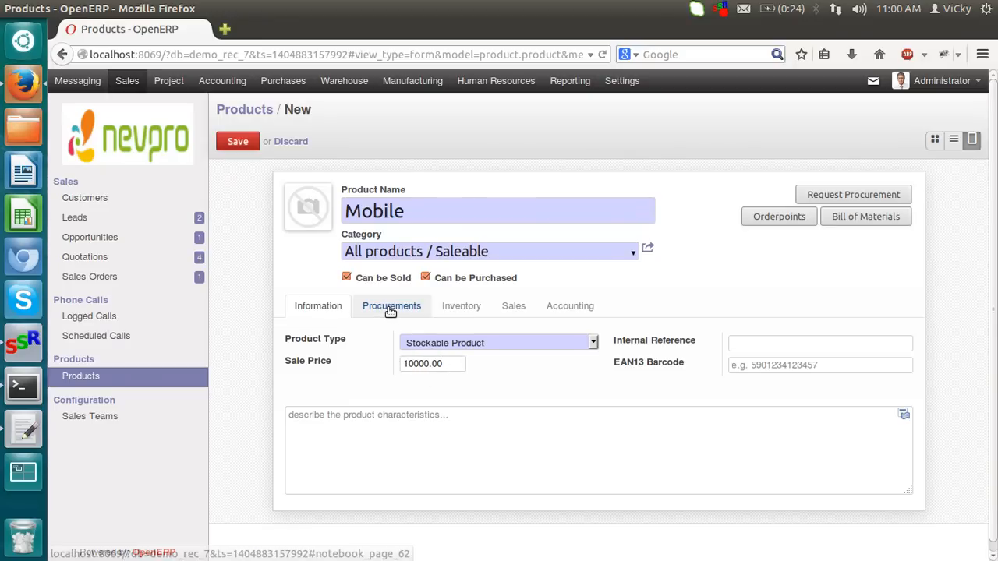
On Procurements, set Procurement Method to Make to Stock and Supply Method to Buy
{"action": "left_click", "coordinate": [392, 306]}
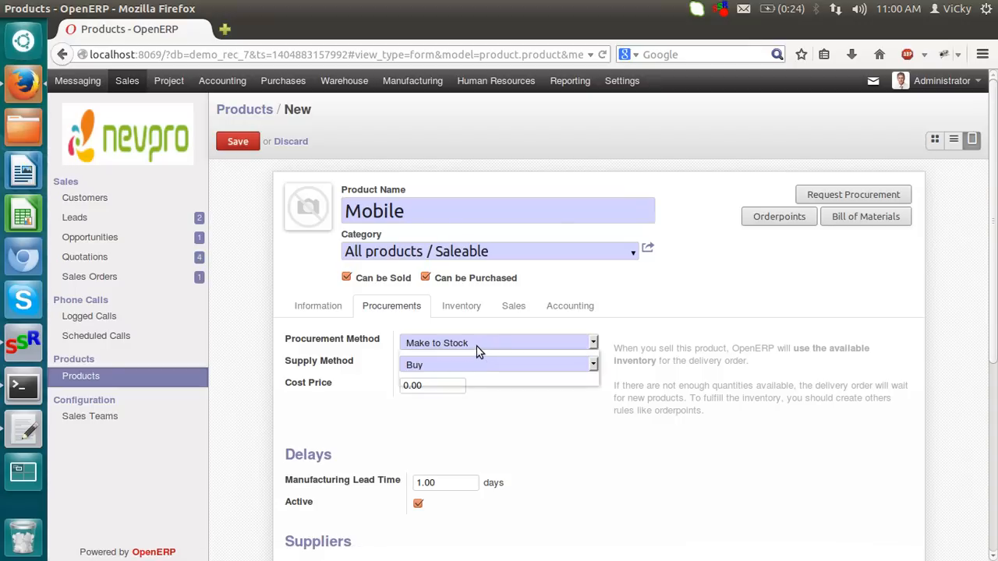
{"action": "left_click", "coordinate": [497, 343]}
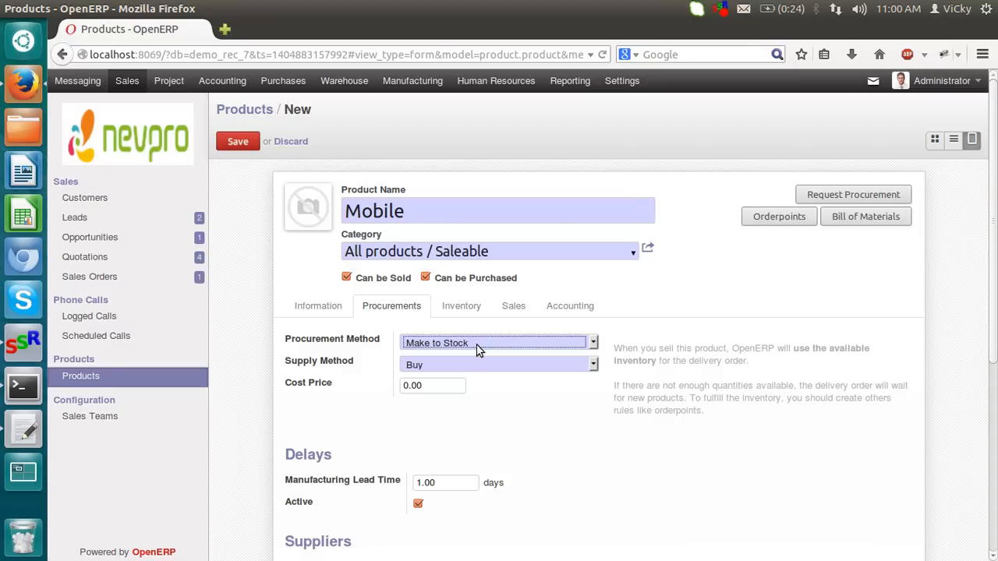
{"action": "left_click", "coordinate": [497, 343]}
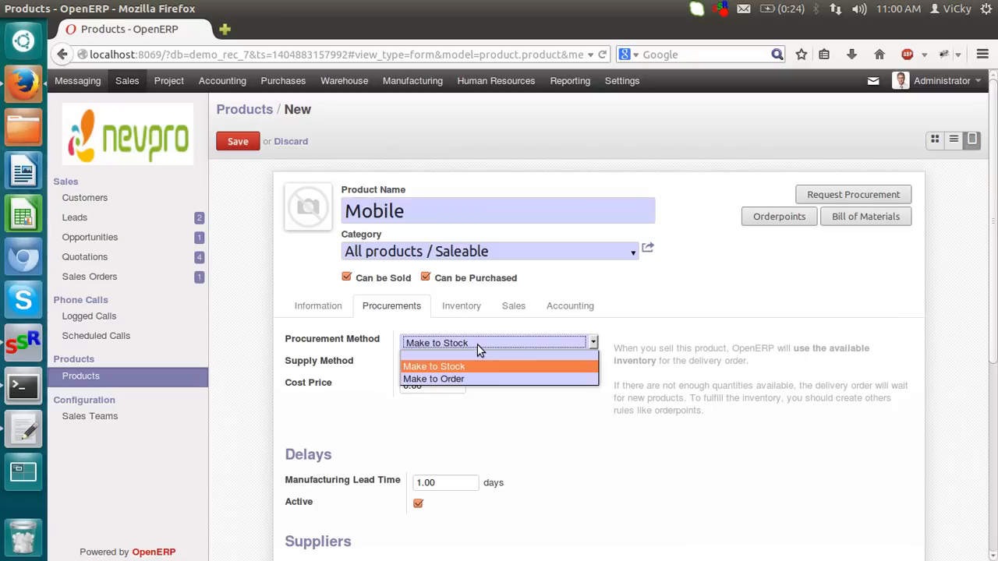
{"action": "mouse_move", "coordinate": [462, 379]}
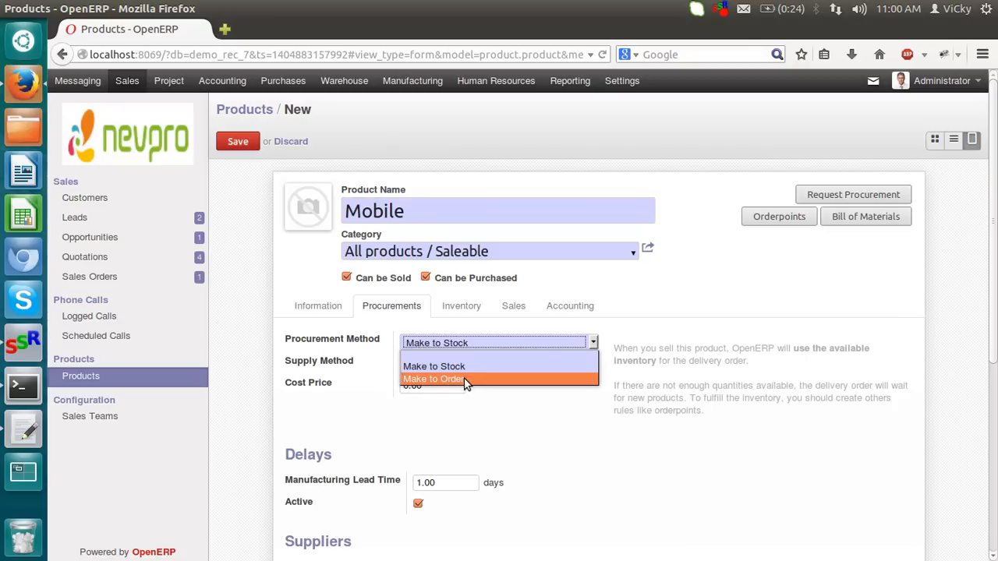
{"action": "mouse_move", "coordinate": [464, 382]}
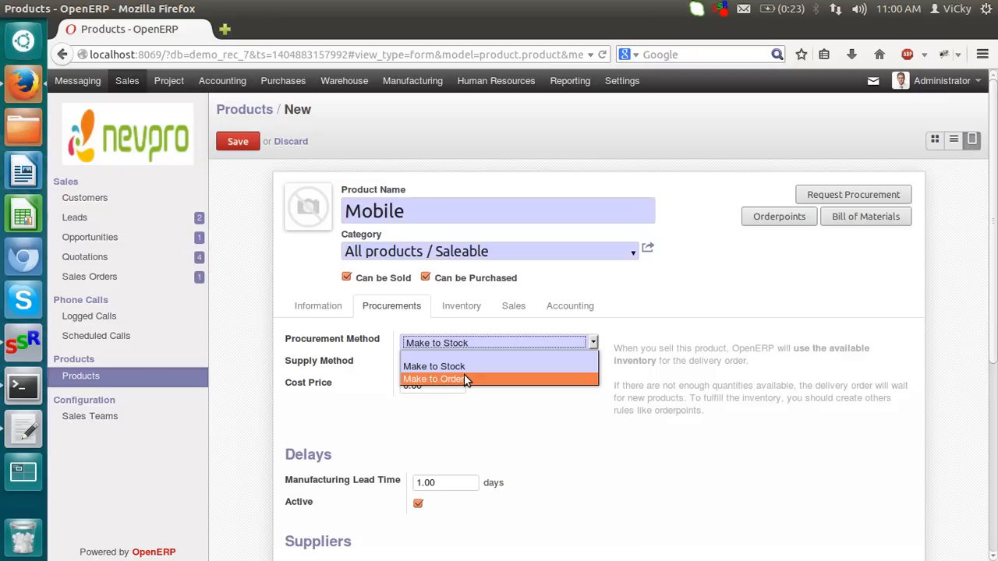
{"action": "mouse_move", "coordinate": [456, 365]}
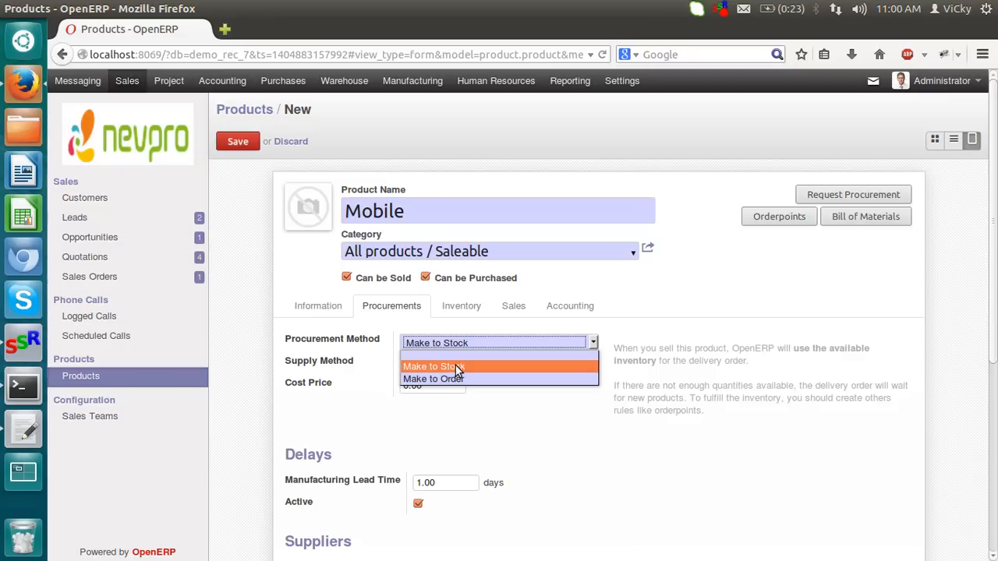
{"action": "left_click", "coordinate": [434, 365]}
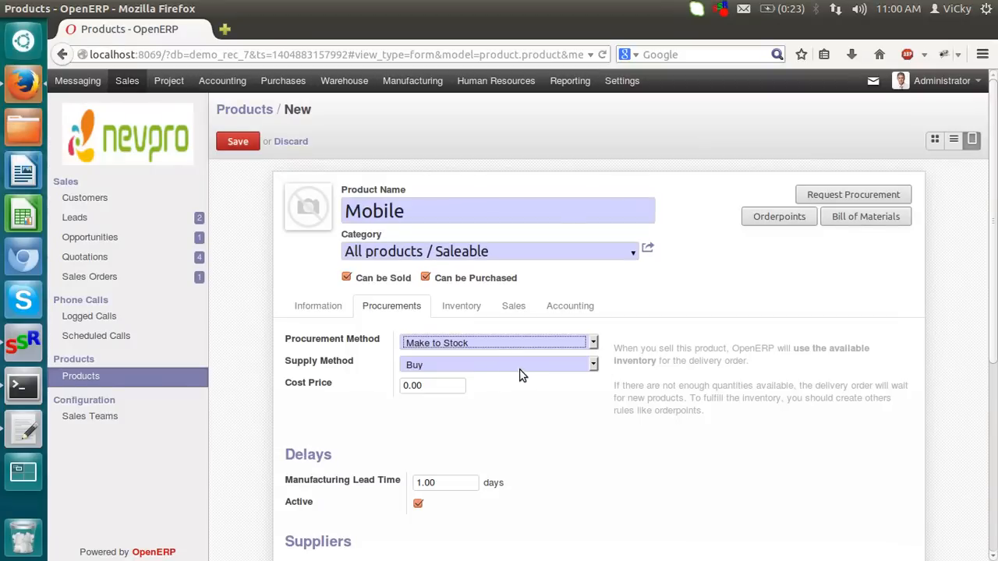
{"action": "mouse_move", "coordinate": [485, 368]}
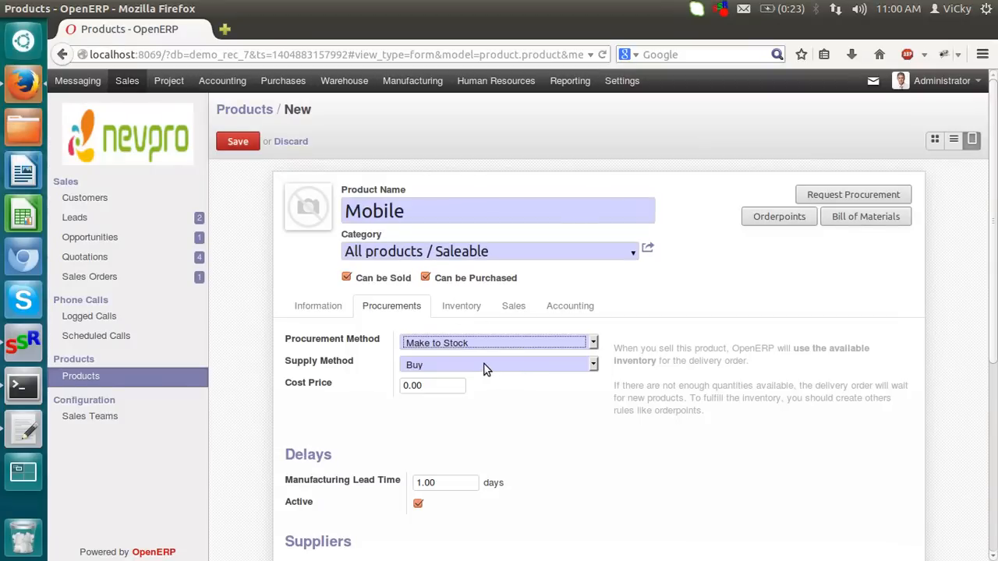
{"action": "left_click", "coordinate": [499, 365]}
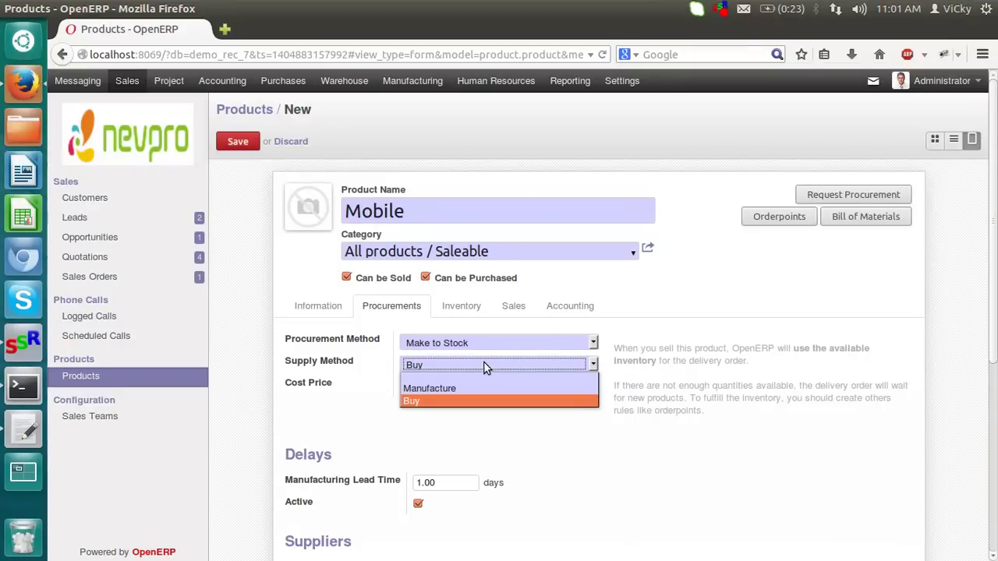
{"action": "mouse_move", "coordinate": [452, 386]}
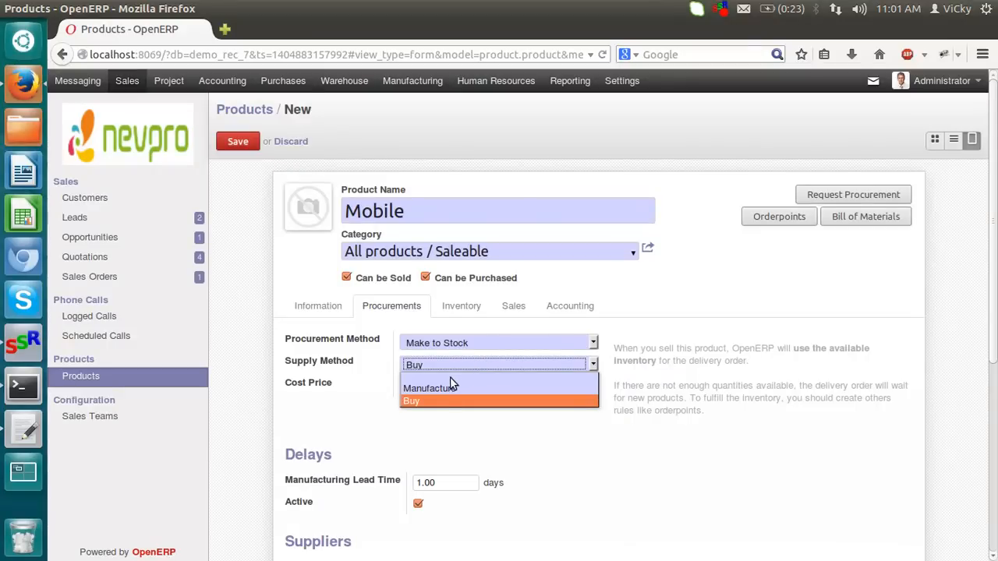
{"action": "mouse_move", "coordinate": [429, 402]}
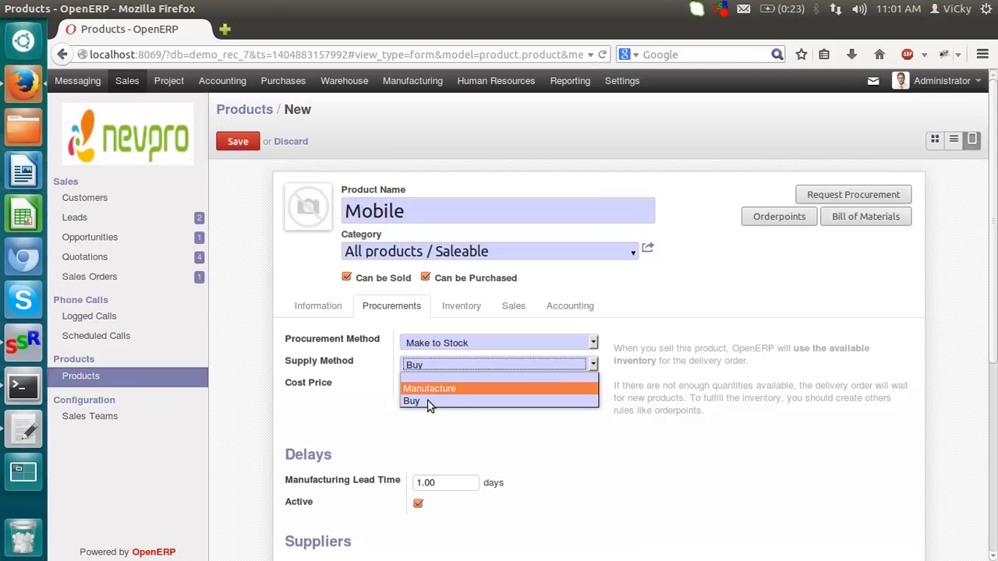
{"action": "left_click", "coordinate": [412, 401]}
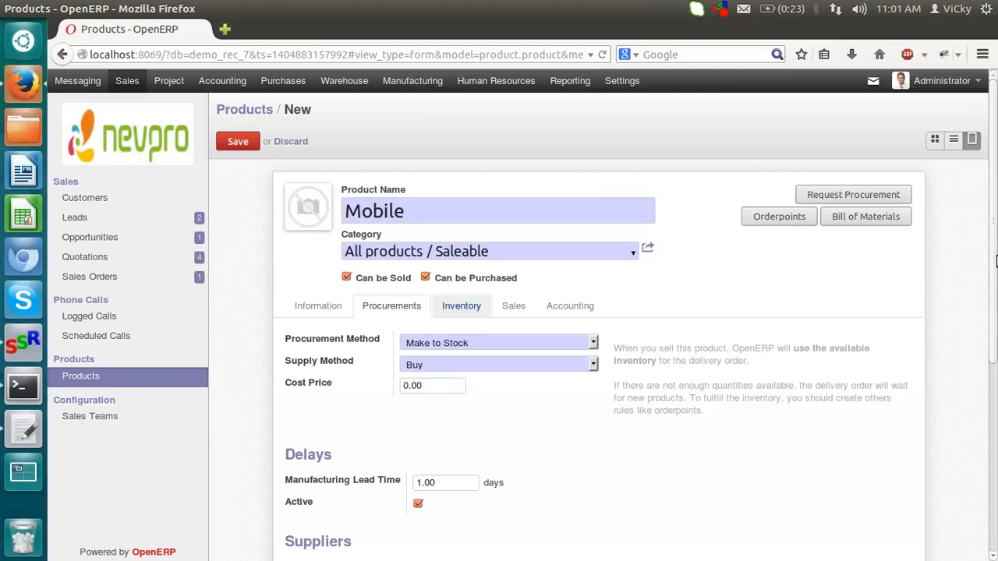
{"action": "scroll", "scroll_direction": "down", "scroll_amount": 3}
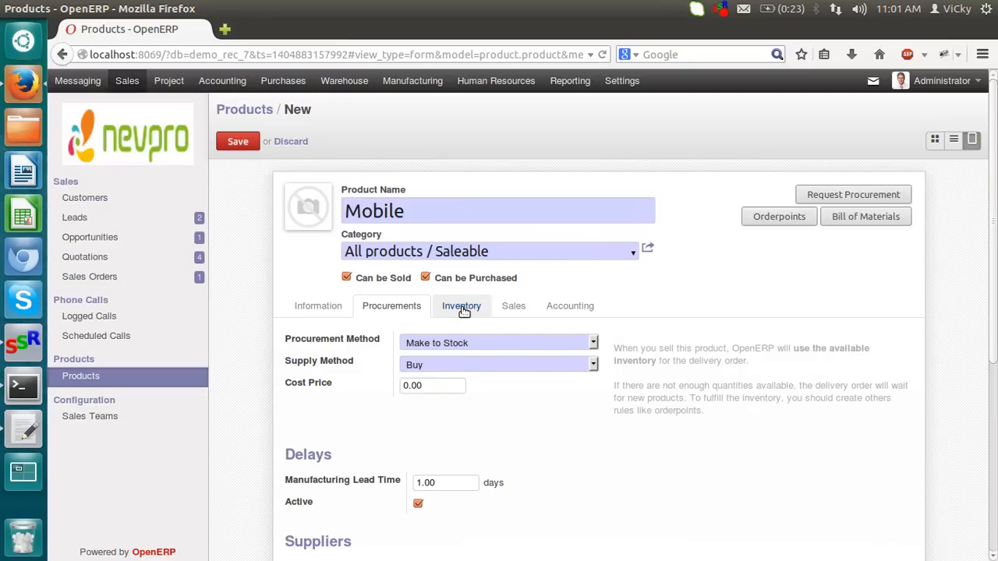
Show the Inventory tab with zero quantity on hand
{"action": "left_click", "coordinate": [462, 306]}
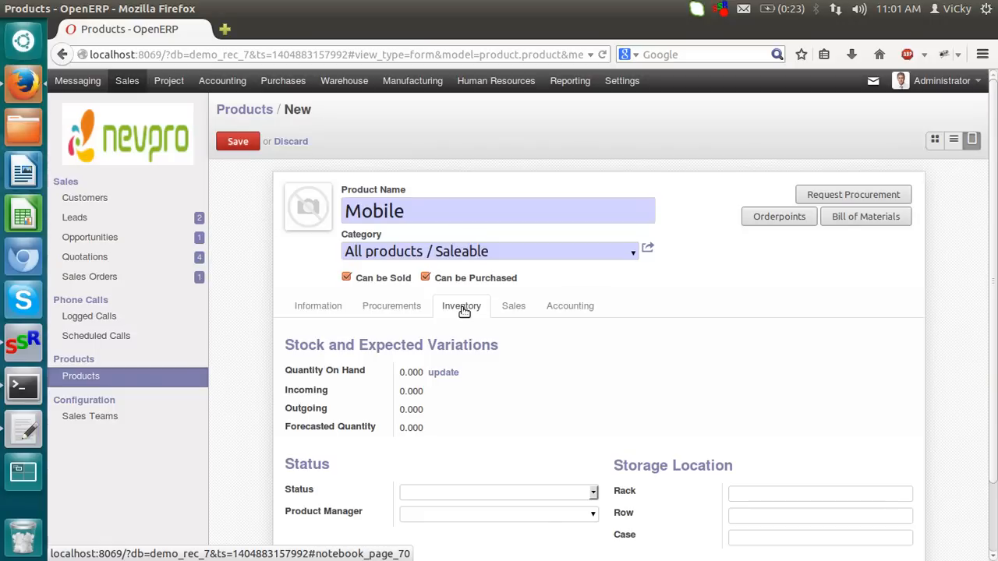
{"action": "mouse_move", "coordinate": [362, 345]}
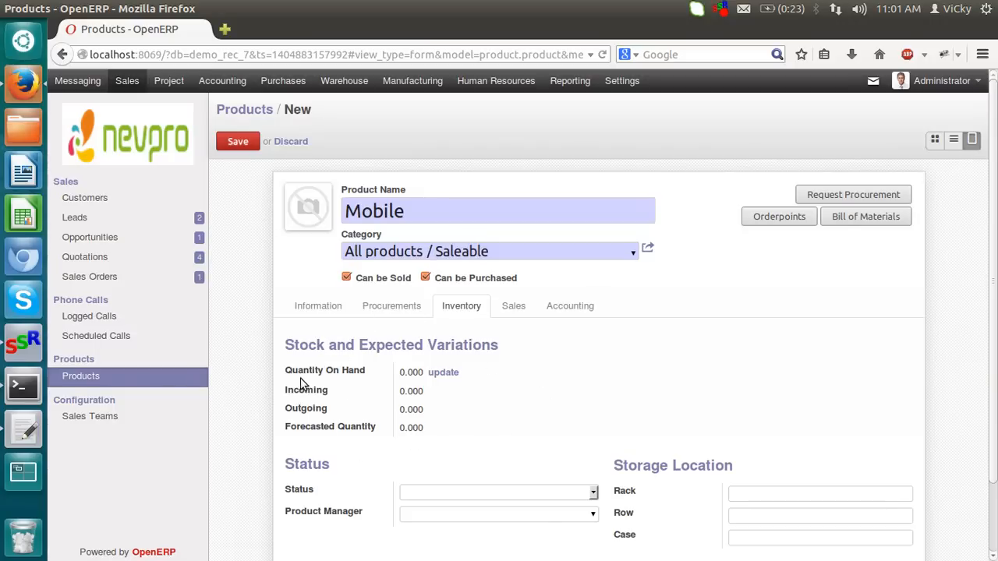
{"action": "mouse_move", "coordinate": [364, 384]}
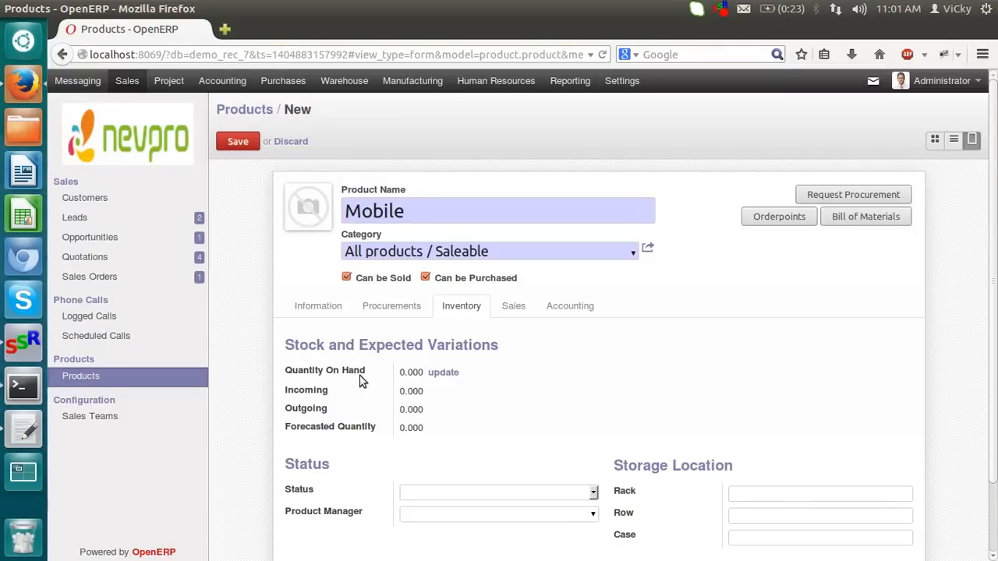
{"action": "mouse_move", "coordinate": [329, 418]}
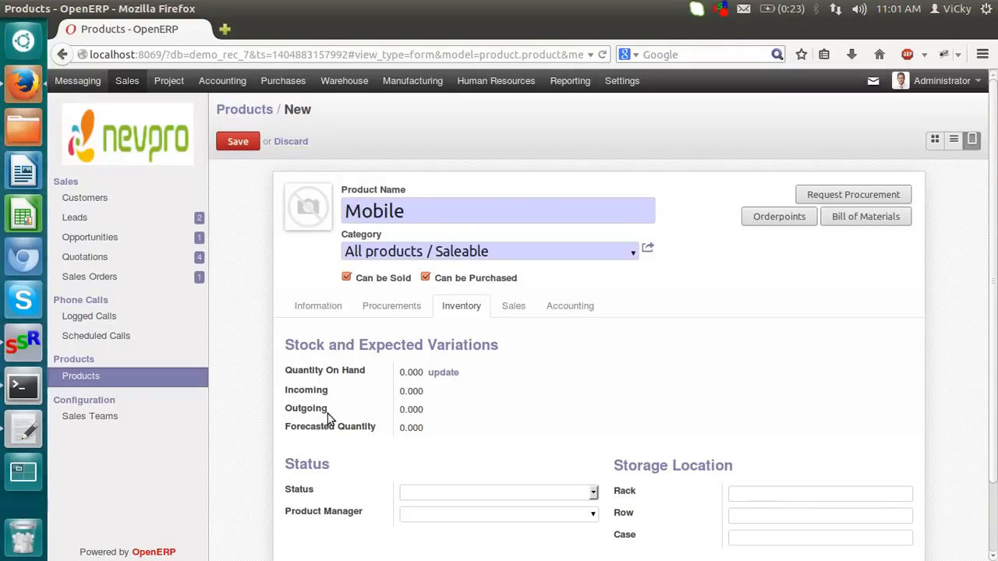
{"action": "mouse_move", "coordinate": [382, 446]}
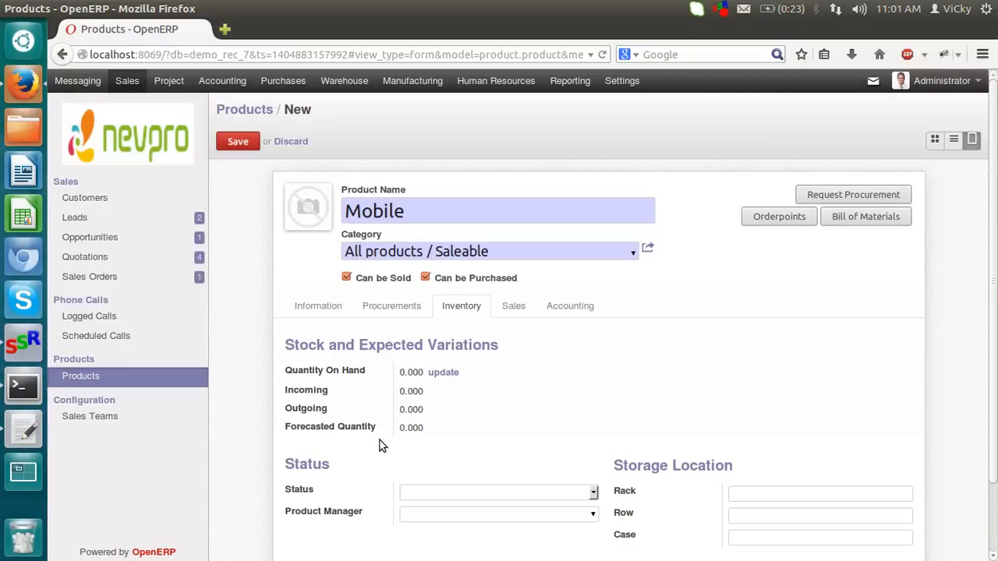
{"action": "mouse_move", "coordinate": [348, 379]}
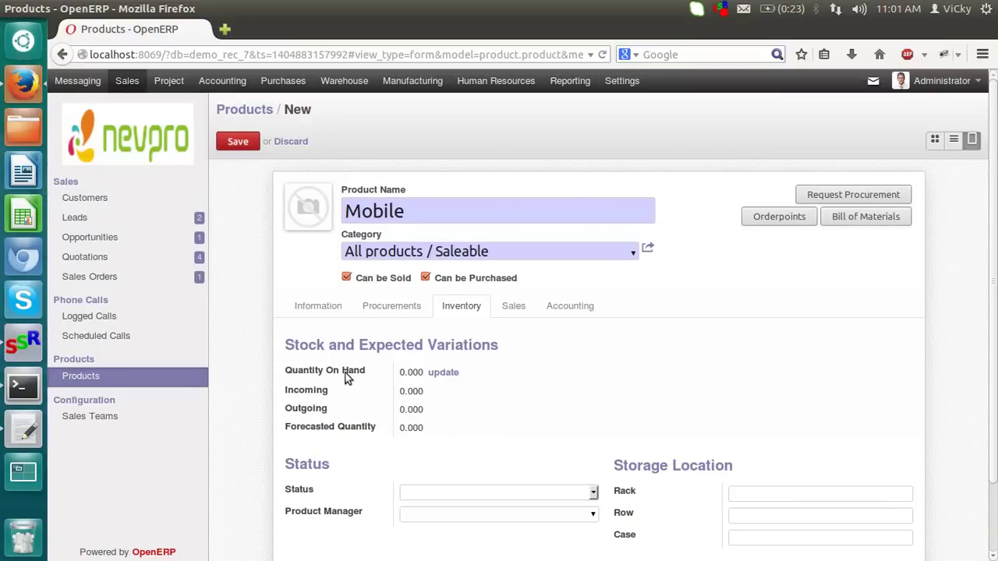
{"action": "mouse_move", "coordinate": [313, 382]}
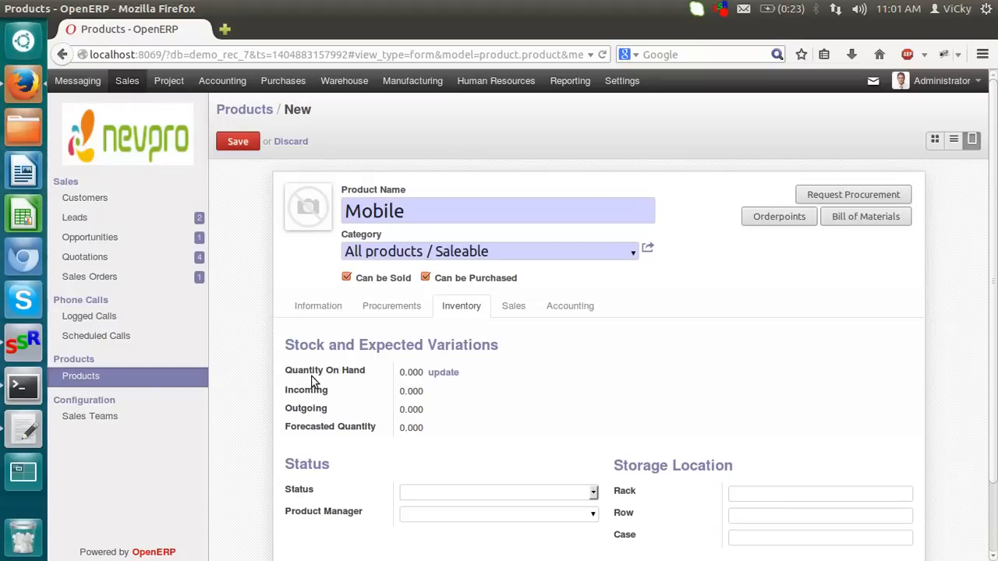
{"action": "mouse_move", "coordinate": [446, 376]}
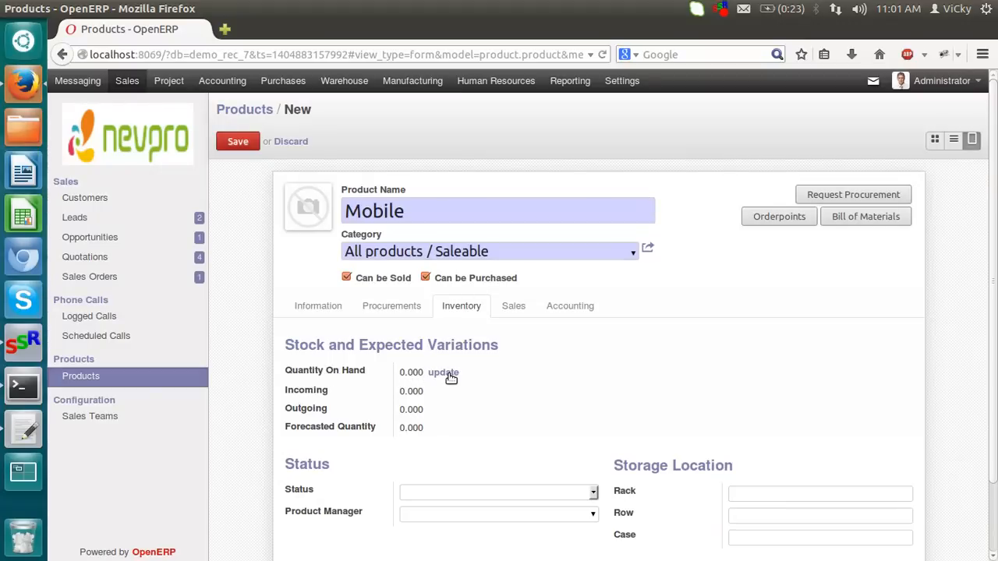
Update the Quantity On Hand to 10.000 units
{"action": "left_click", "coordinate": [444, 371]}
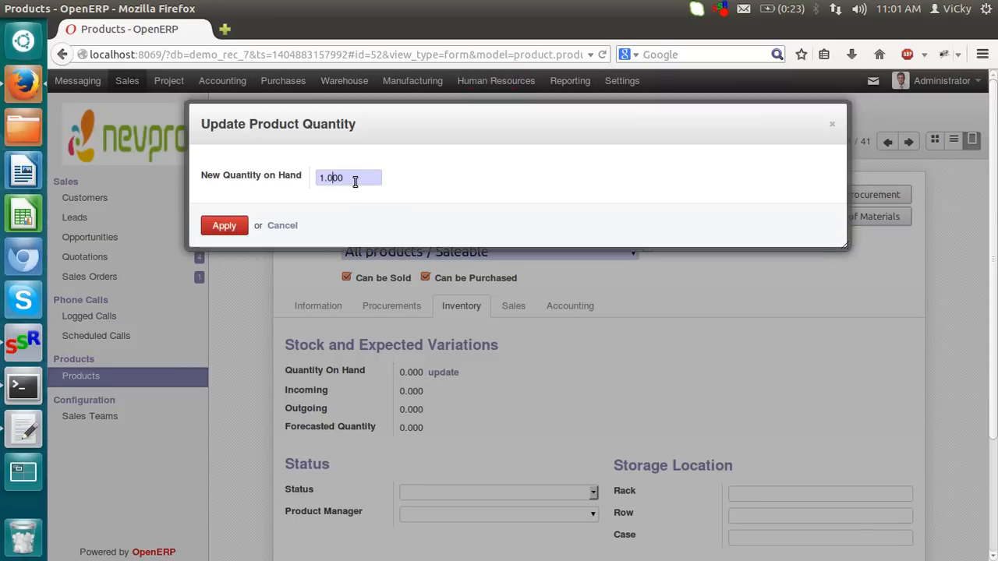
{"action": "type", "text": "10.000"}
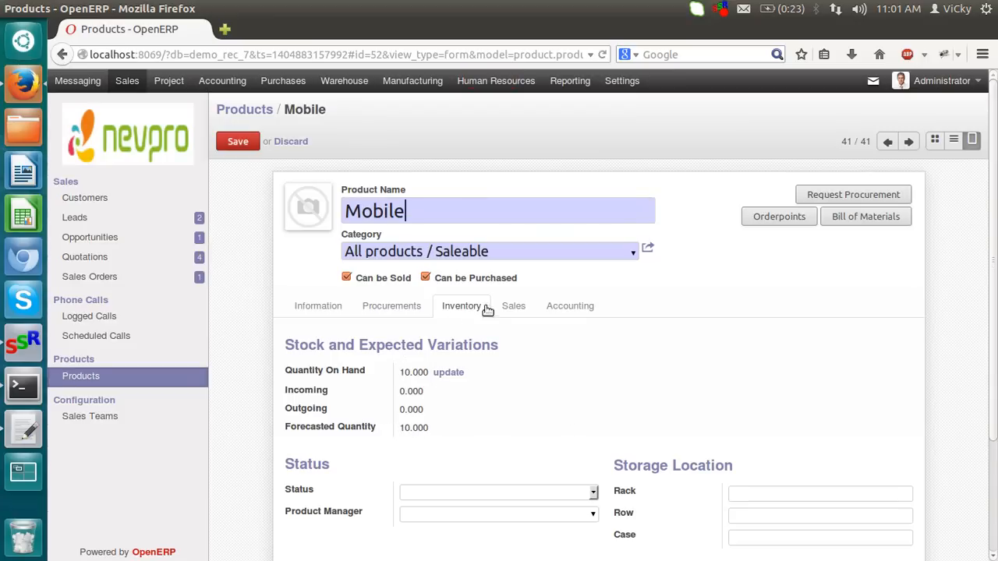
Show the Mobile product's sales conditions: 12-month warranty, 7-day customer lead time
{"action": "left_click", "coordinate": [513, 306]}
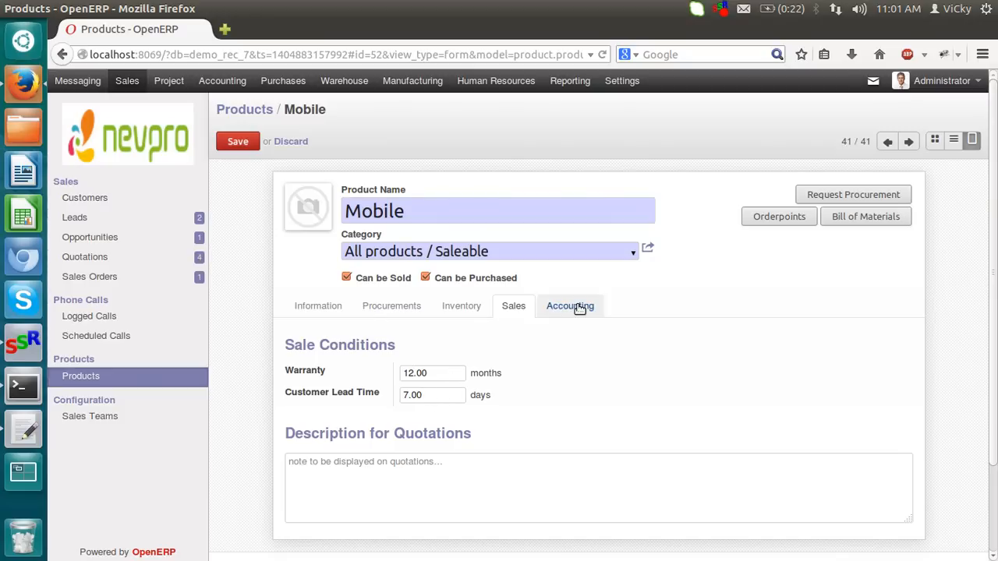
Show the Mobile product's accounting settings with empty income and expense accounts
{"action": "left_click", "coordinate": [570, 305]}
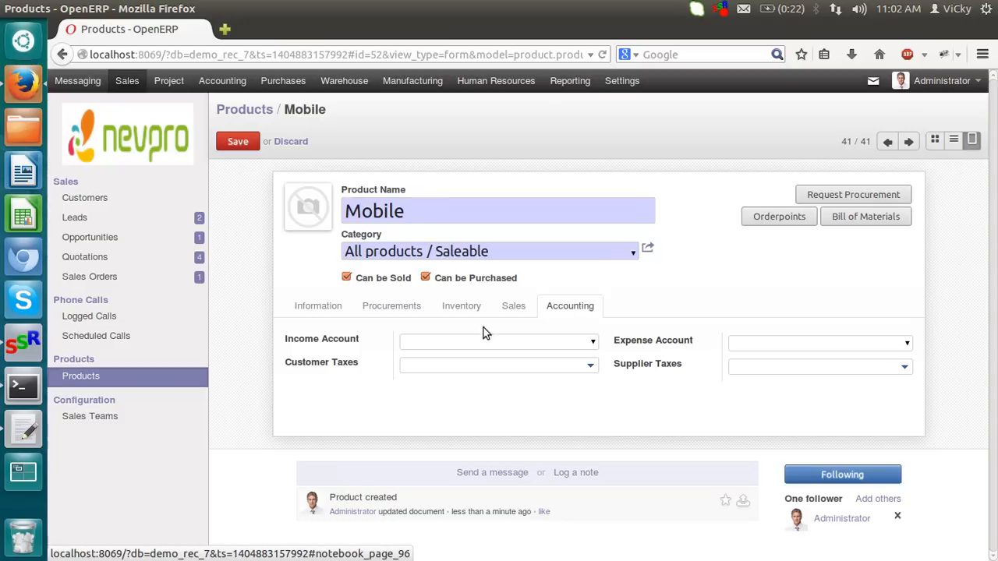
{"action": "mouse_move", "coordinate": [444, 360]}
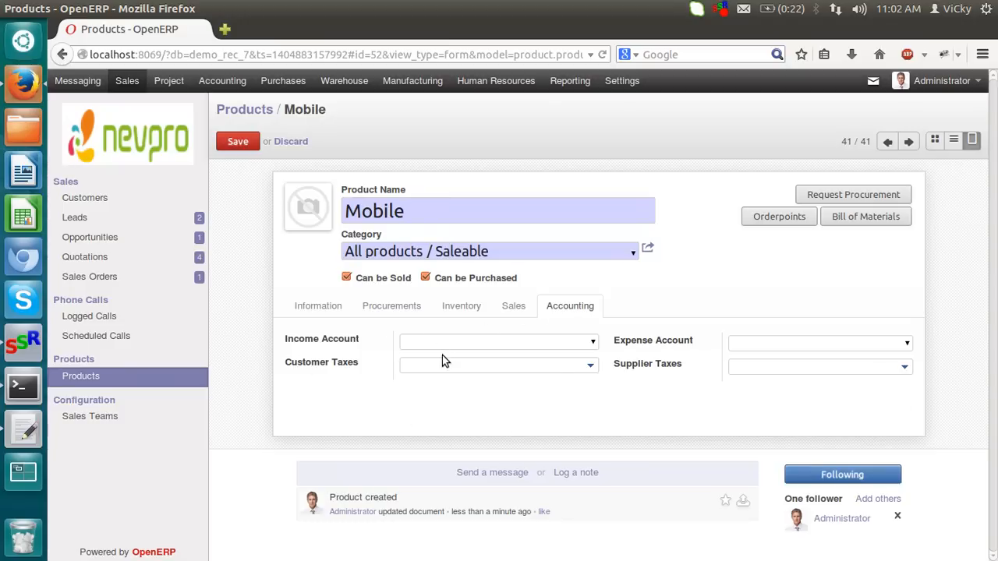
{"action": "mouse_move", "coordinate": [656, 374]}
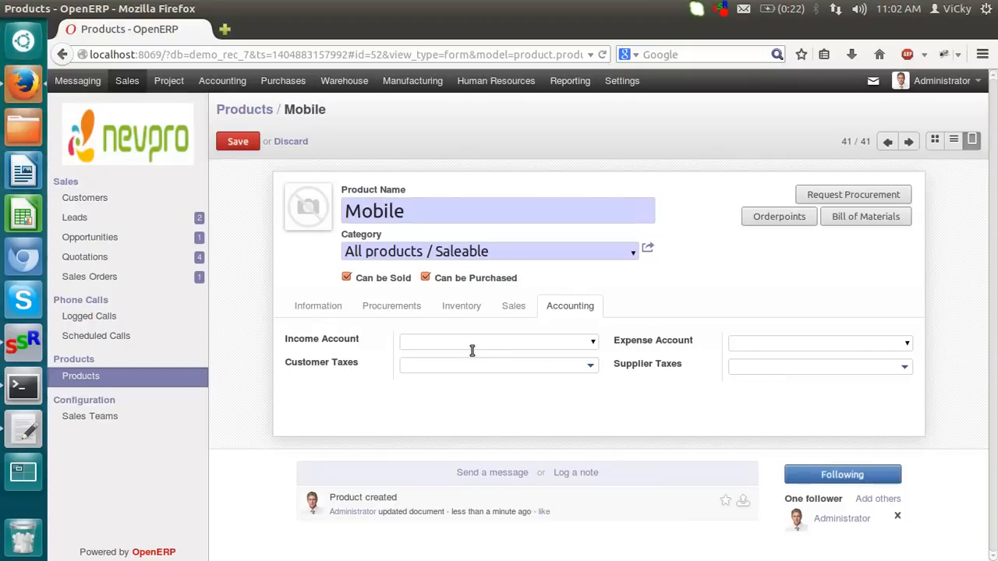
{"action": "mouse_move", "coordinate": [648, 248]}
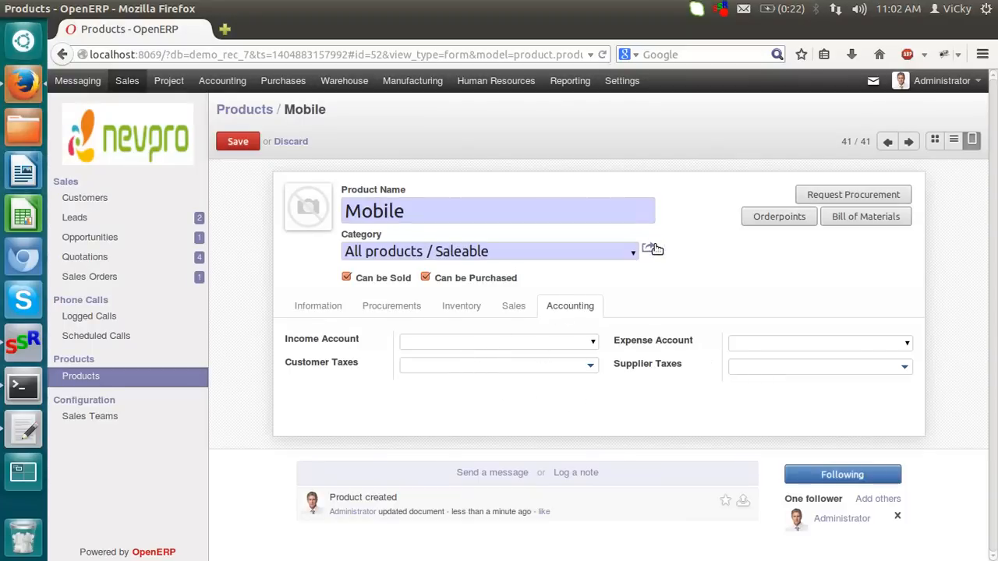
Bring up the Saleable category record with income X2001 Product Sales and expense X2110 Expenses
{"action": "left_click", "coordinate": [648, 249]}
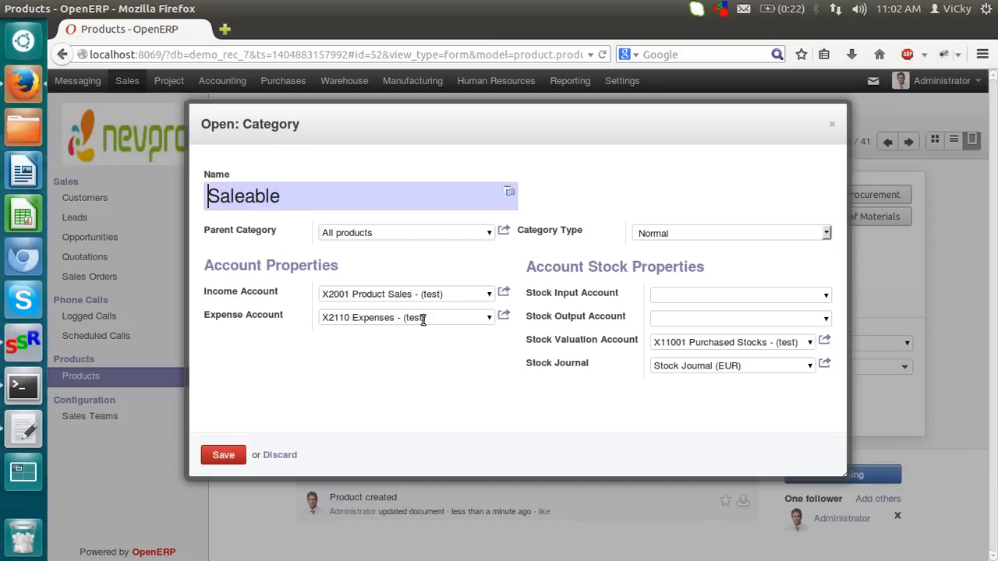
{"action": "mouse_move", "coordinate": [271, 427]}
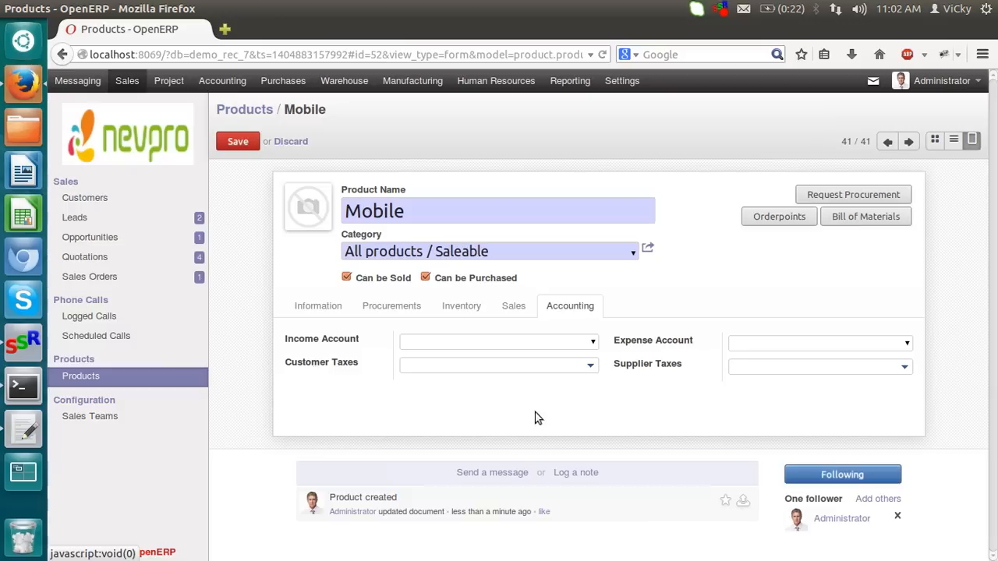
{"action": "mouse_move", "coordinate": [697, 413]}
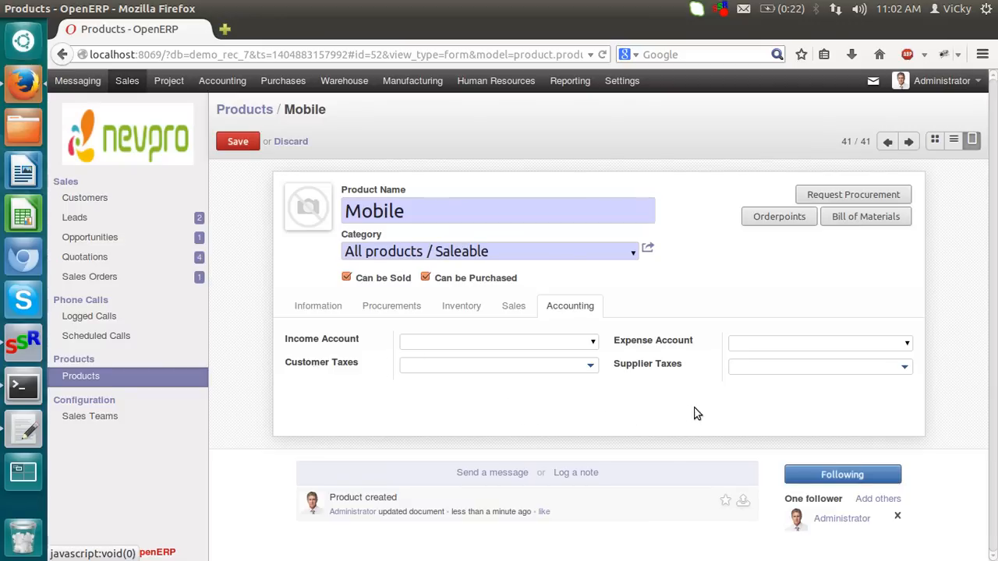
{"action": "mouse_move", "coordinate": [681, 396]}
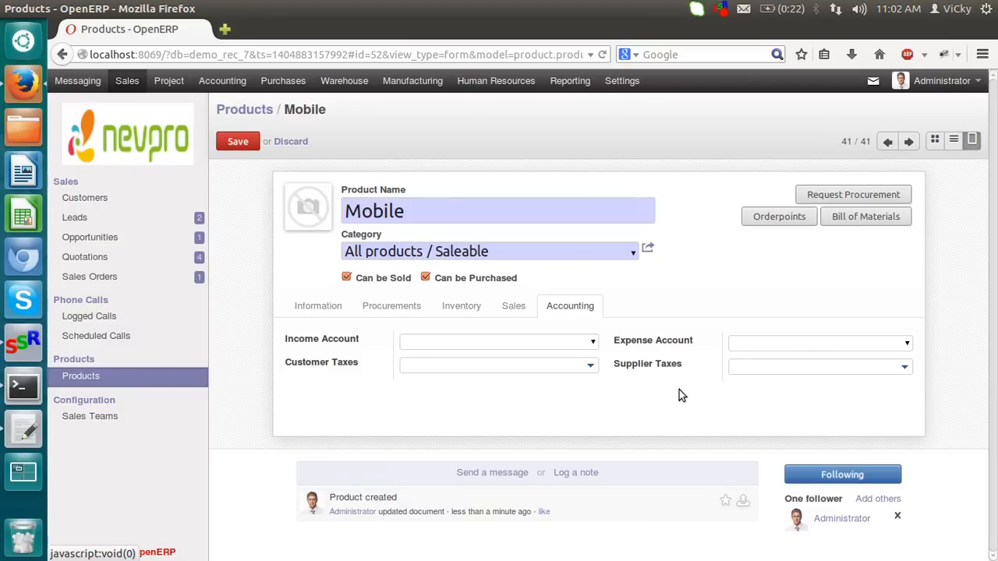
{"action": "mouse_move", "coordinate": [555, 357]}
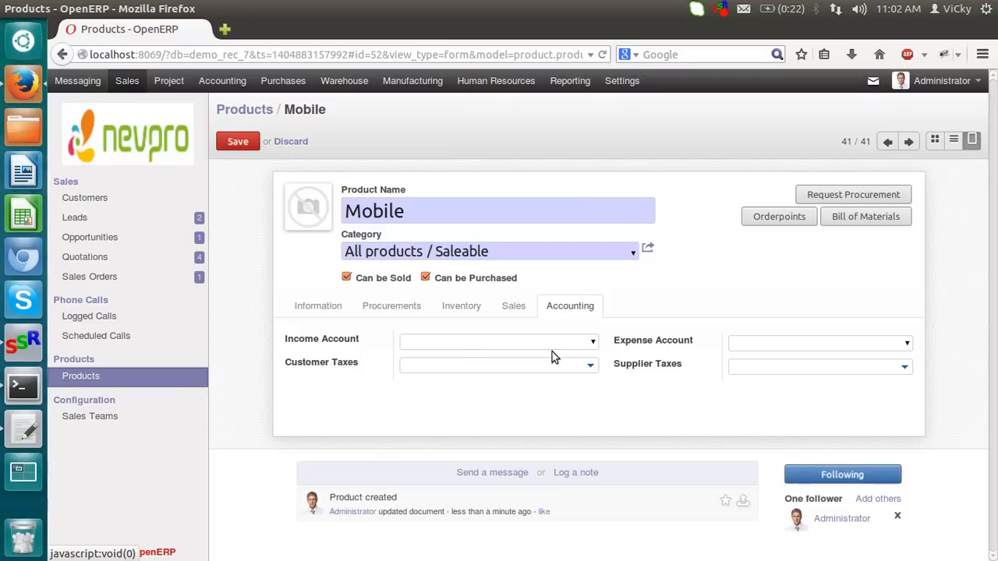
{"action": "mouse_move", "coordinate": [449, 325]}
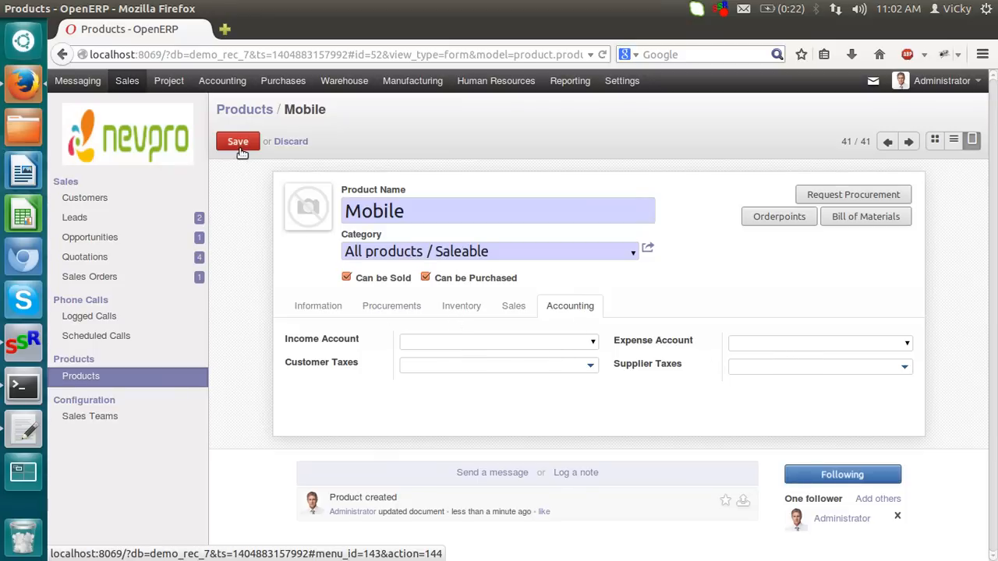
Save the Mobile product and filter the products list to Mobile by searching 'mo'
{"action": "left_click", "coordinate": [237, 141]}
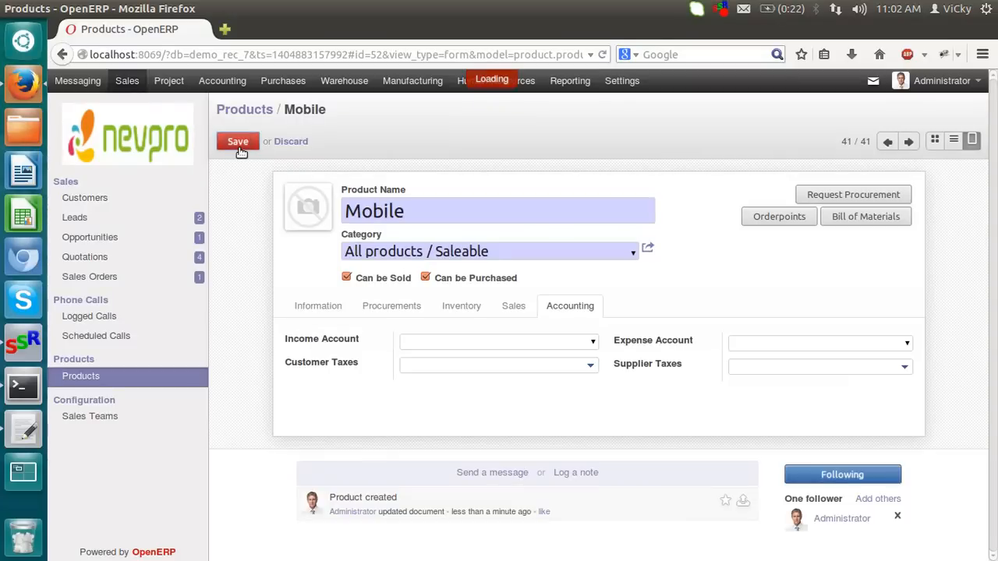
{"action": "left_click", "coordinate": [237, 140]}
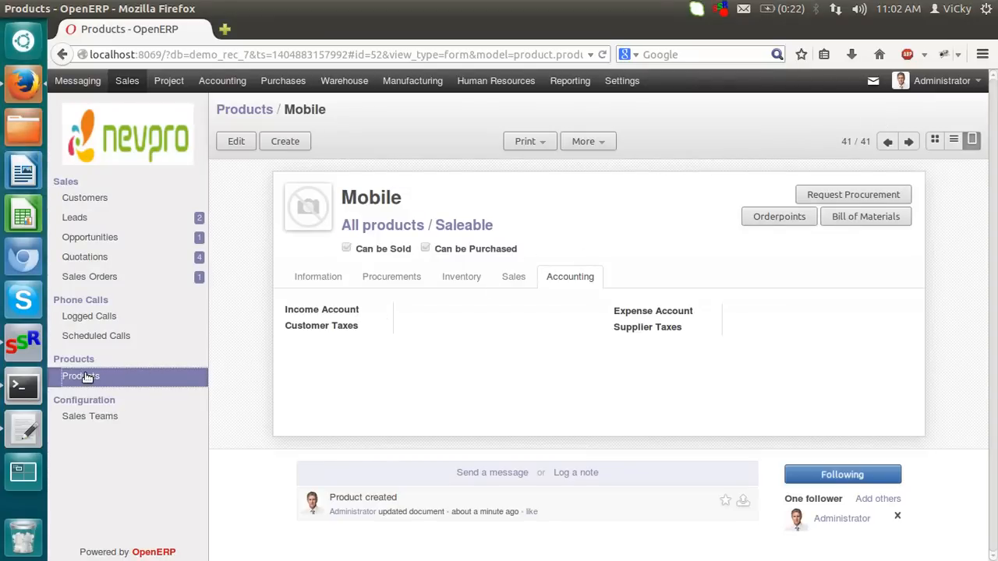
{"action": "left_click", "coordinate": [81, 375]}
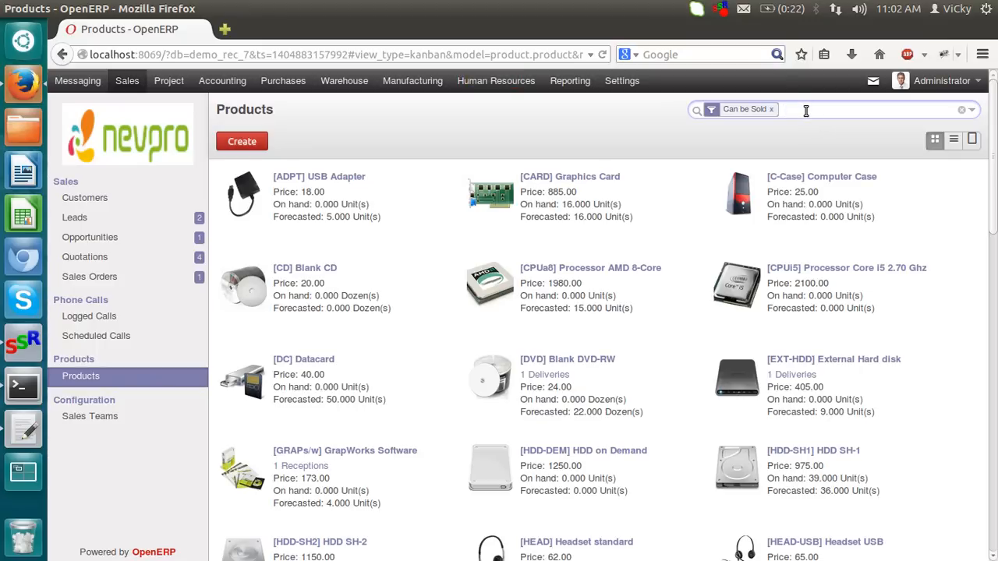
{"action": "type", "text": "mobile"}
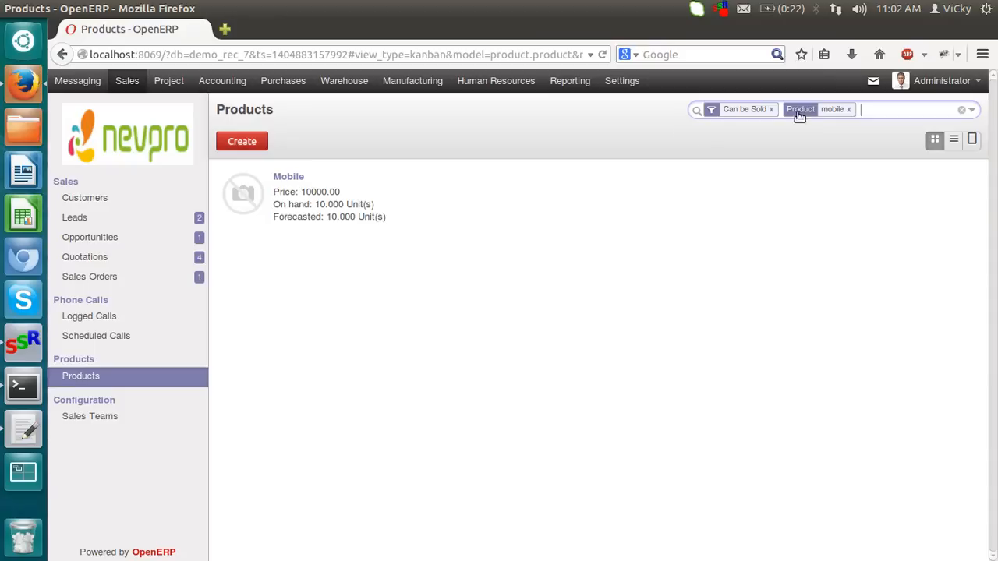
{"action": "mouse_move", "coordinate": [356, 211]}
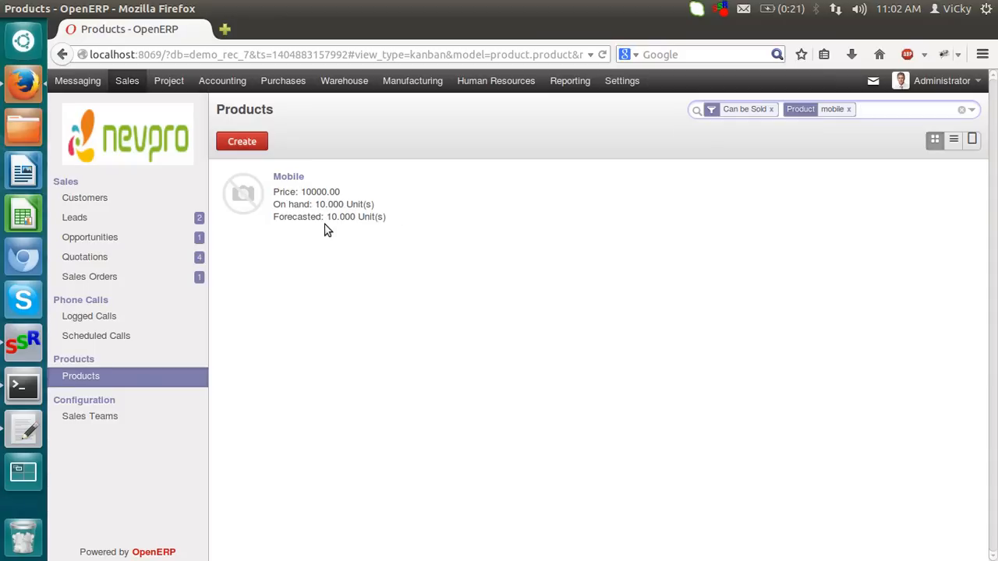
{"action": "mouse_move", "coordinate": [288, 184]}
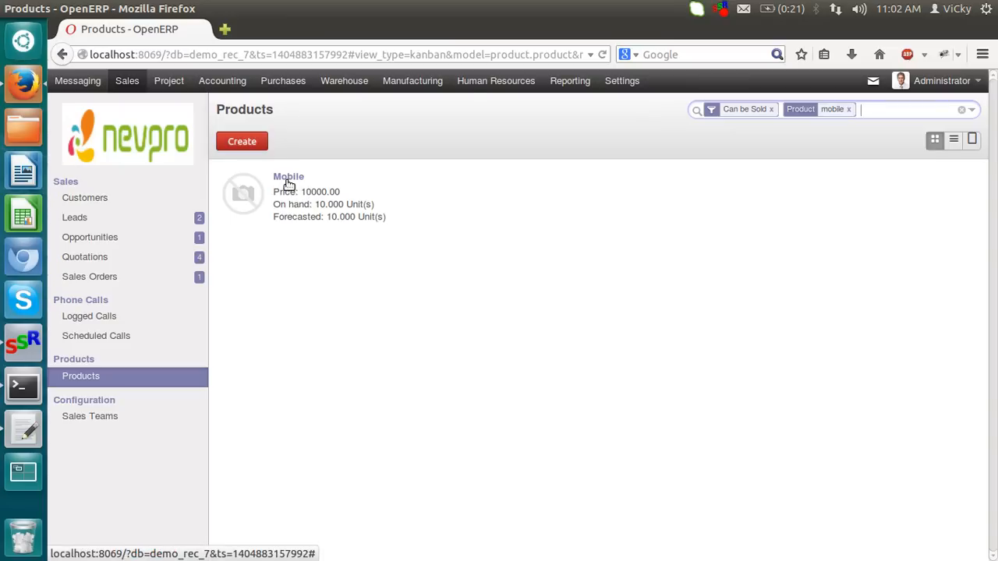
Set the Mobile product's cost price to 8000.00 in Procurements and save it
{"action": "left_click", "coordinate": [289, 176]}
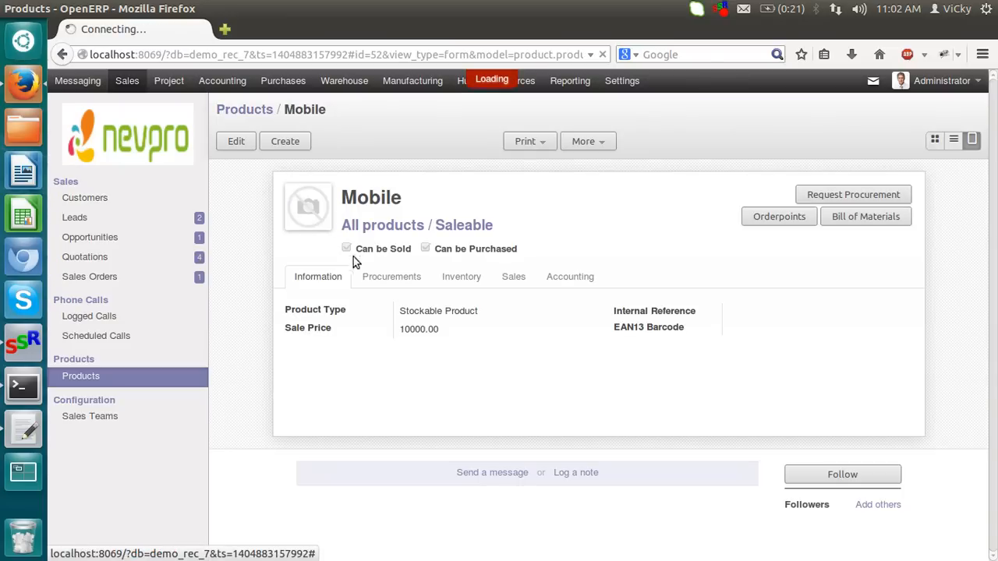
{"action": "left_click", "coordinate": [389, 276]}
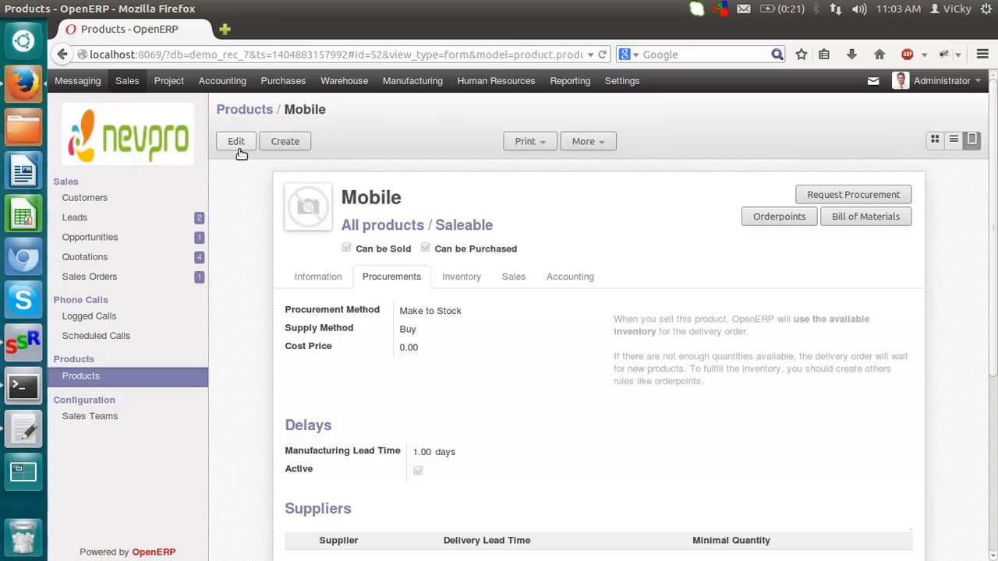
{"action": "left_click", "coordinate": [236, 140]}
{"action": "type", "text": "8000"}
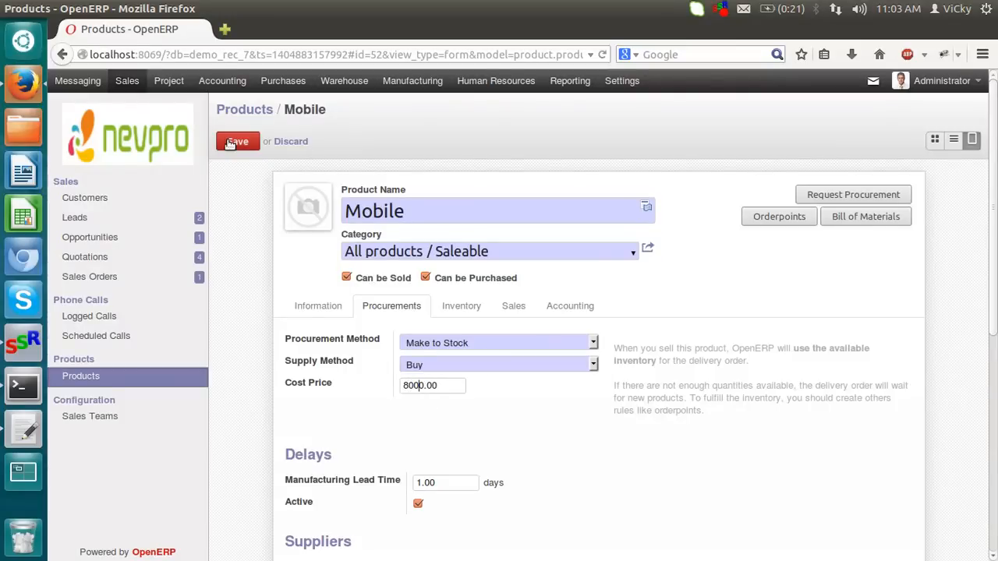
{"action": "left_click", "coordinate": [237, 140]}
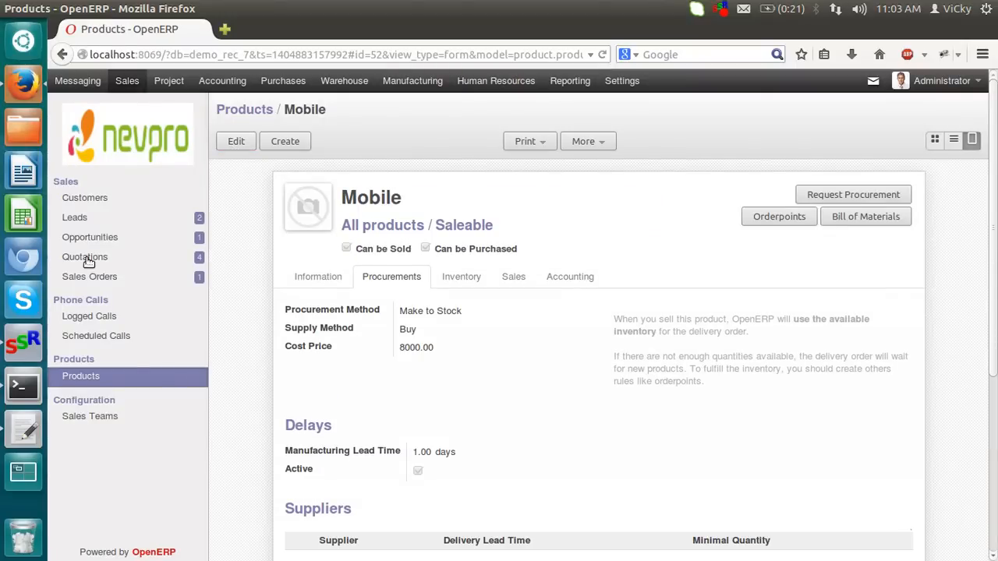
Go to Sales Leads and start creating a new lead
{"action": "left_click", "coordinate": [84, 199]}
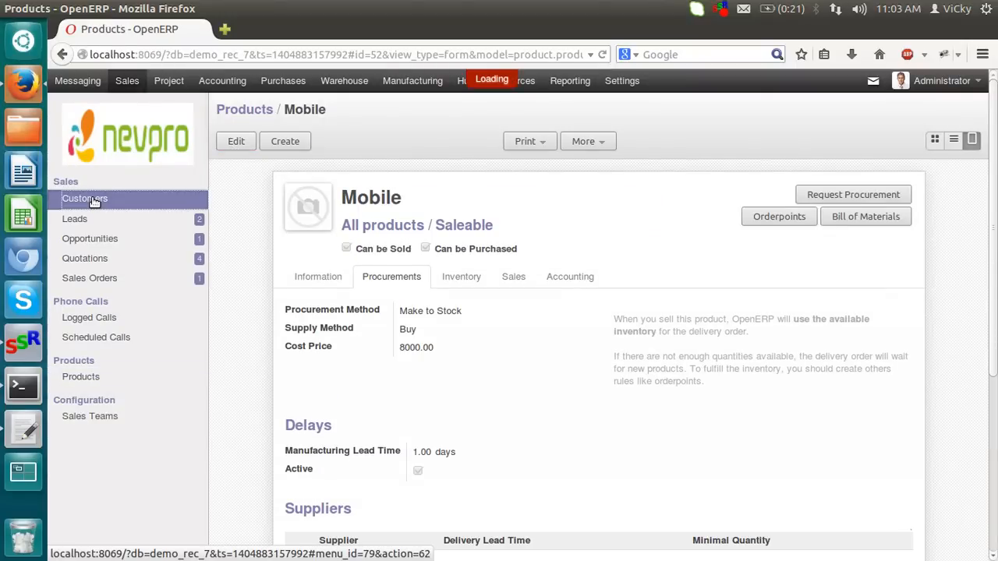
{"action": "left_click", "coordinate": [84, 199]}
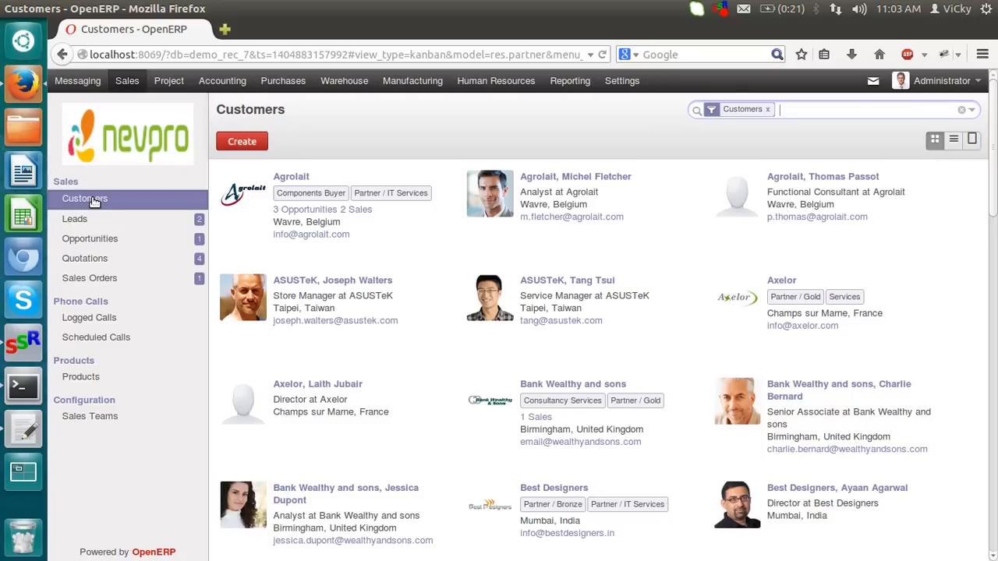
{"action": "left_click", "coordinate": [75, 218]}
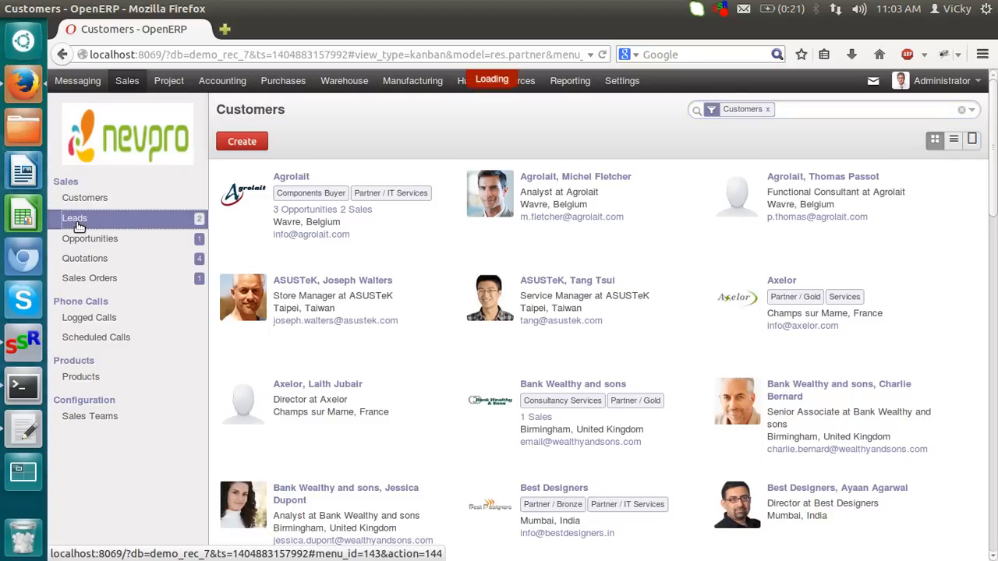
{"action": "left_click", "coordinate": [75, 218]}
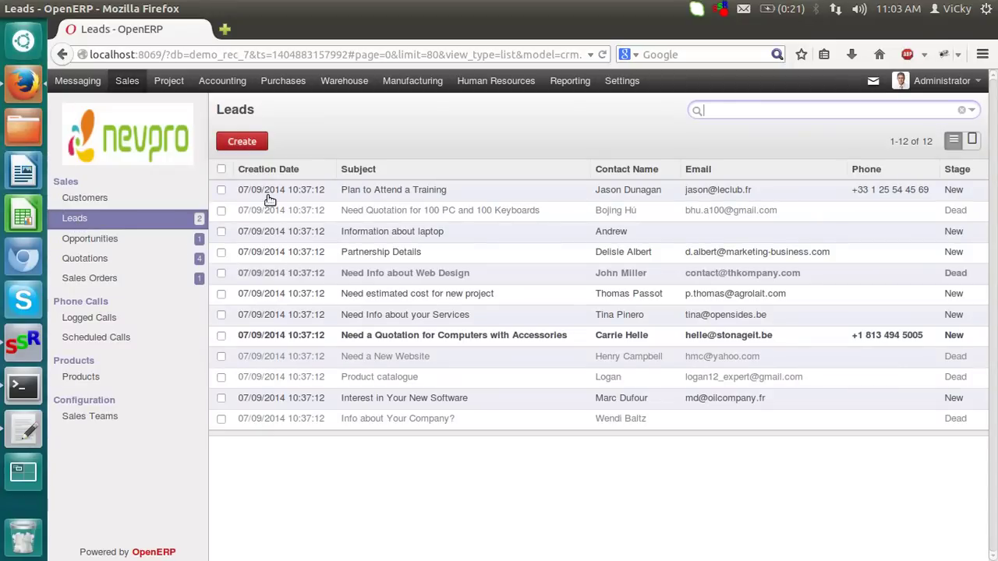
{"action": "left_click", "coordinate": [241, 140]}
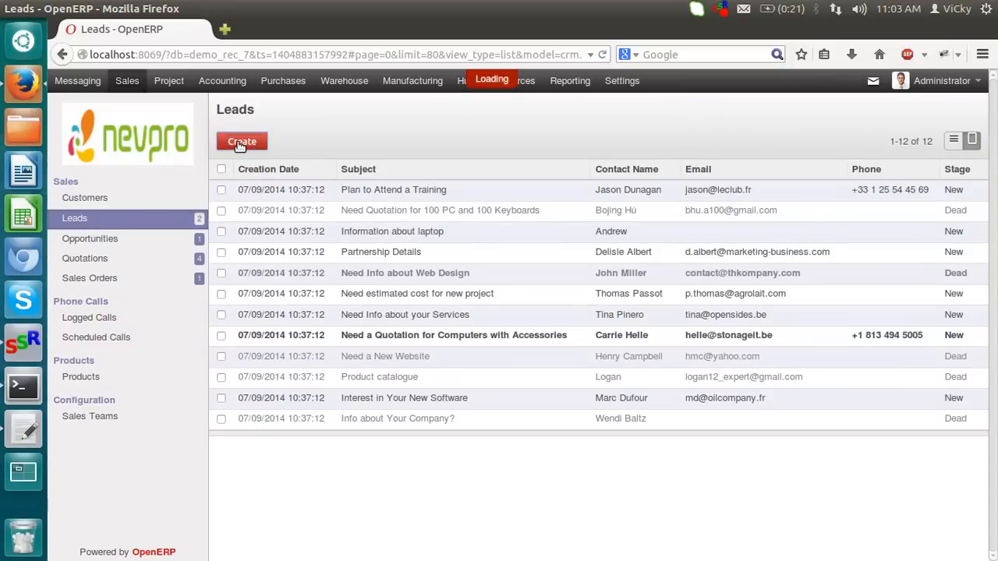
Enter the lead subject 'sell 10 mobiles' and company name Nevpro
{"action": "left_click", "coordinate": [240, 140]}
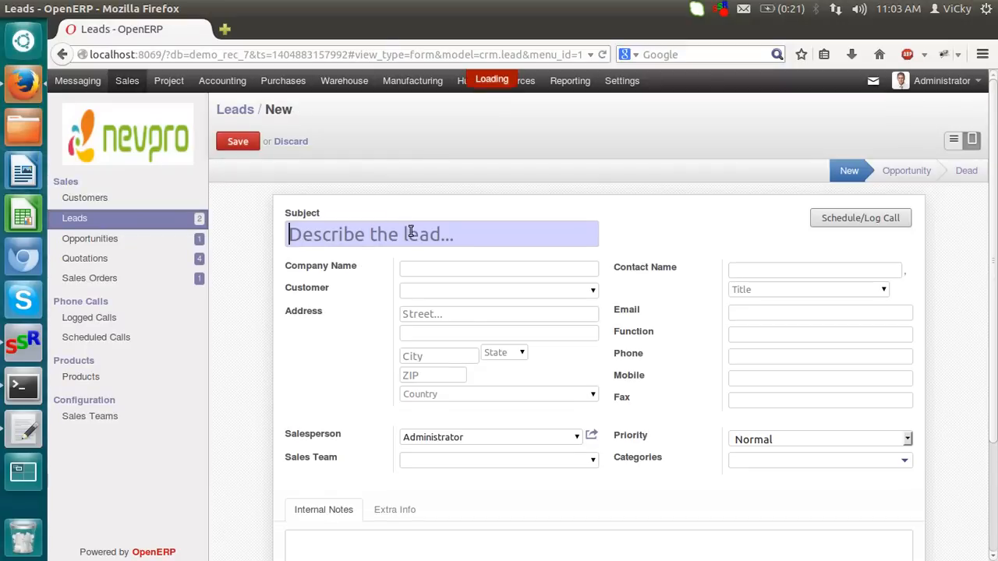
{"action": "type", "text": "sell 10 mob"}
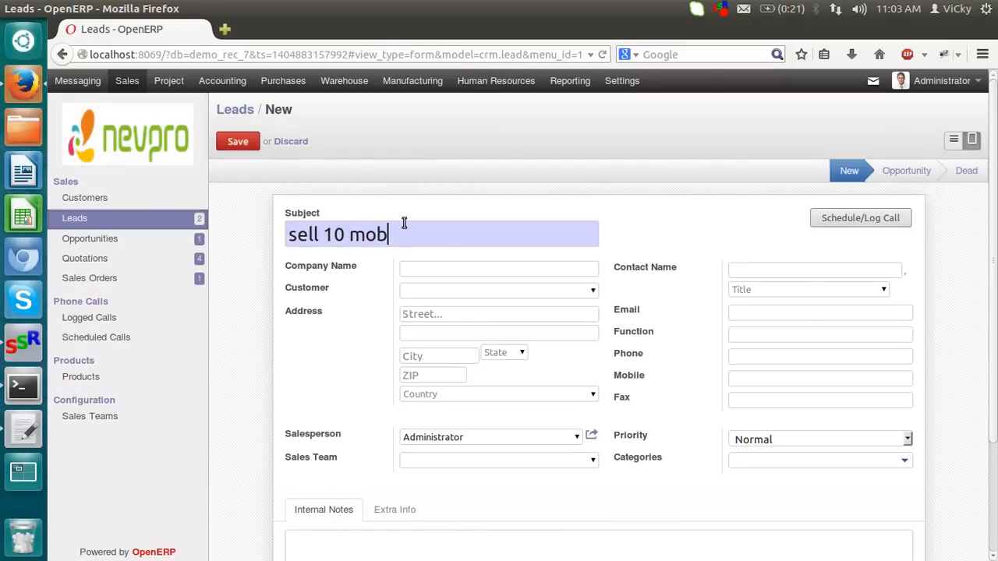
{"action": "type", "text": "iles"}
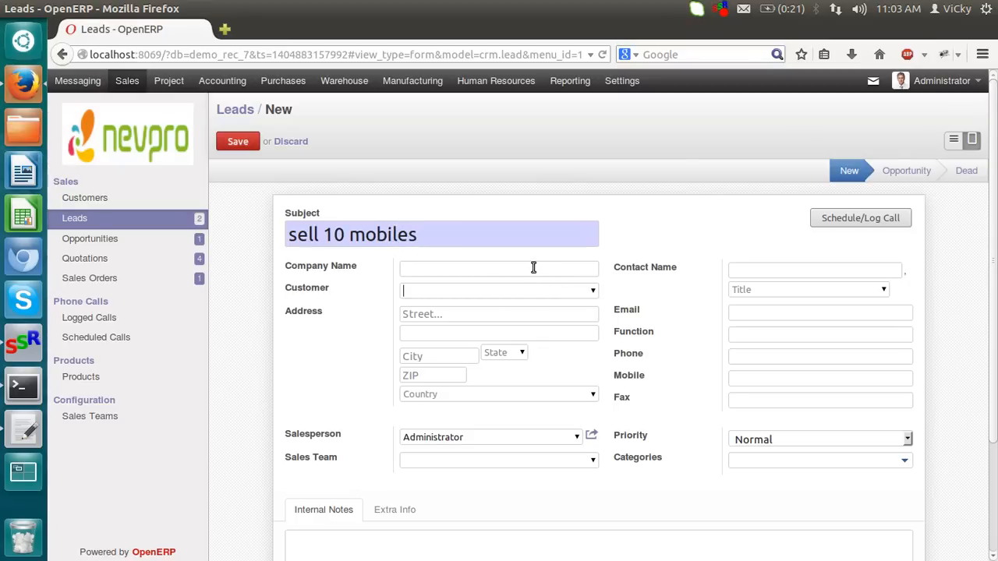
{"action": "left_click", "coordinate": [499, 268]}
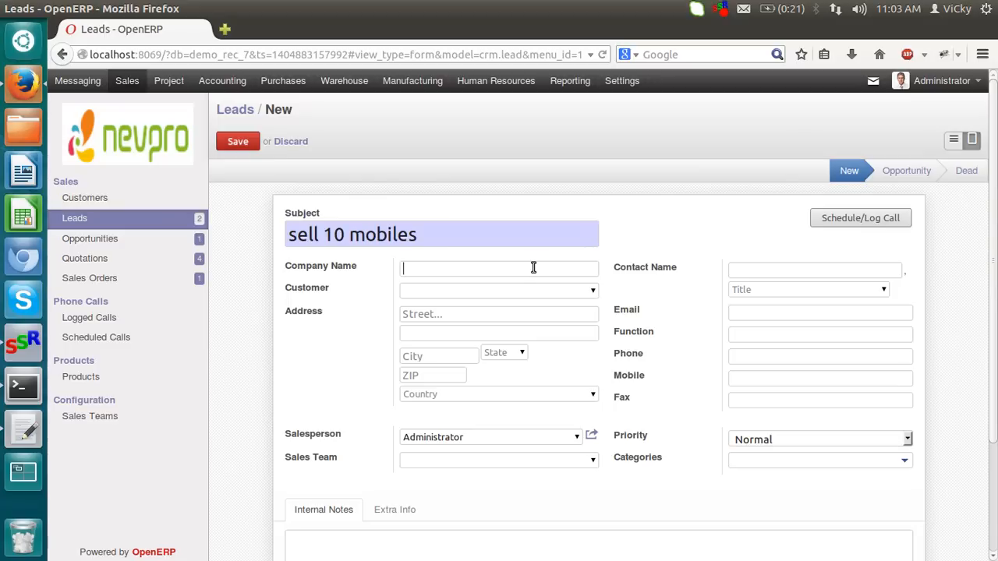
{"action": "type", "text": "Nevpro"}
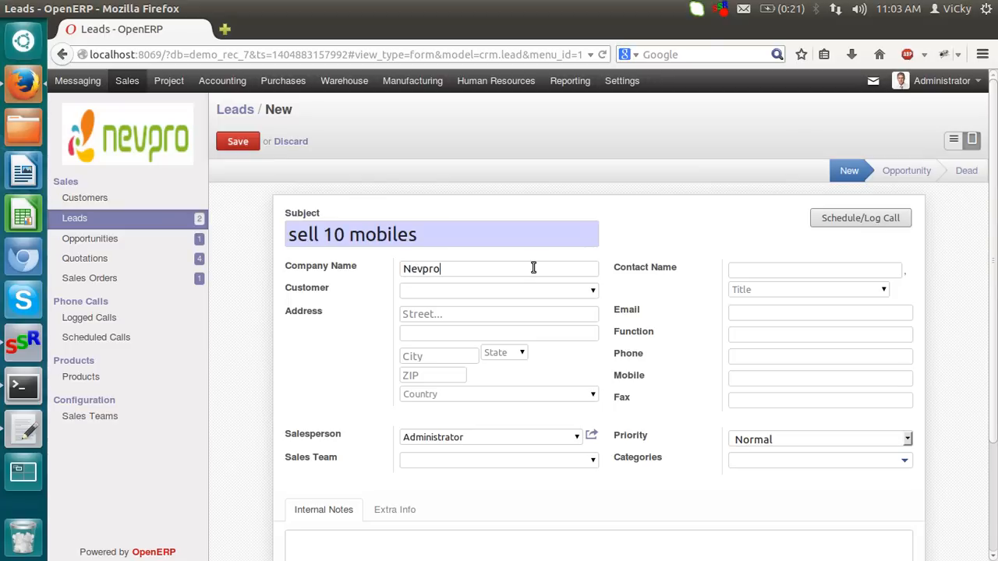
{"action": "left_click", "coordinate": [493, 291]}
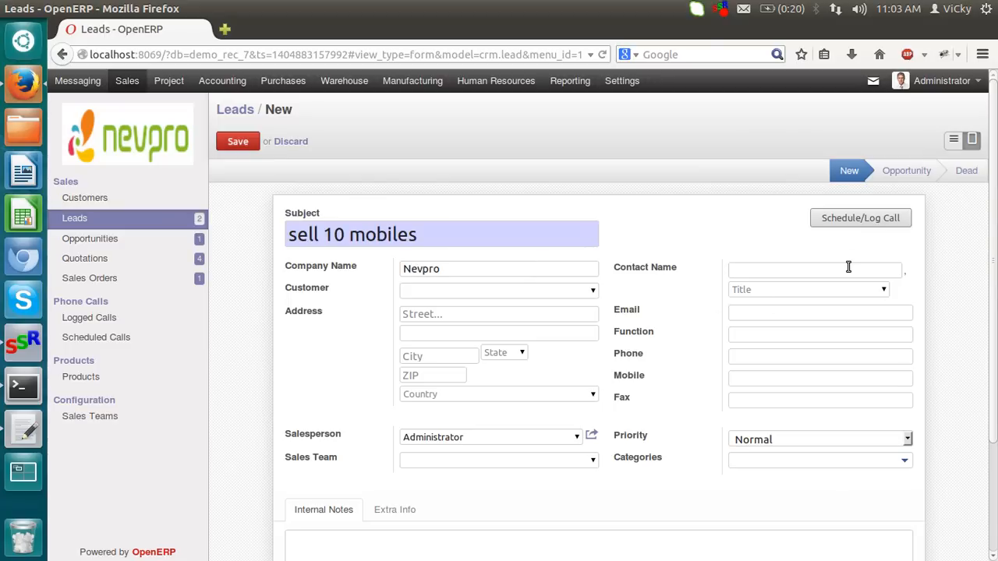
{"action": "type", "text": "Sandesh Ra"}
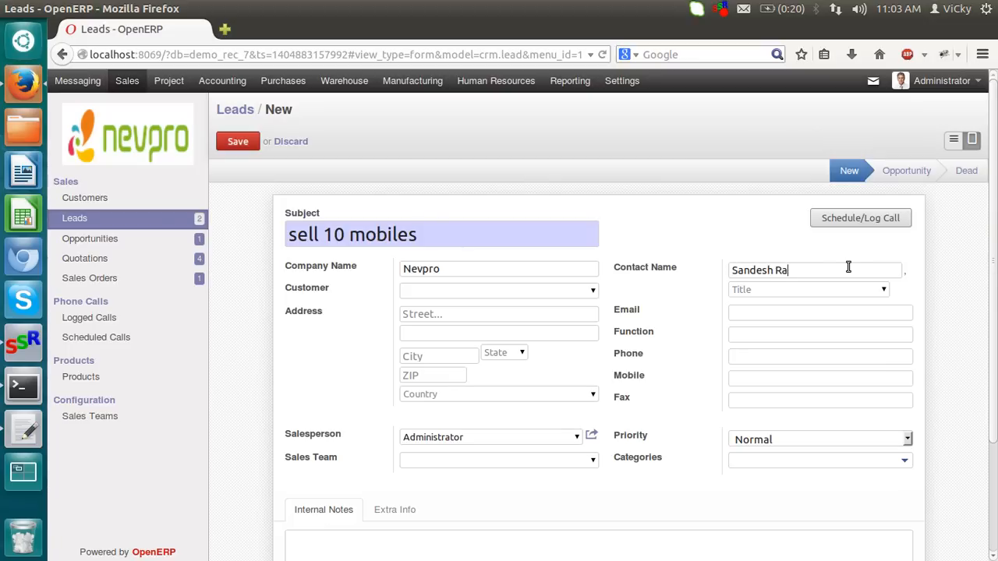
{"action": "type", "text": "o"}
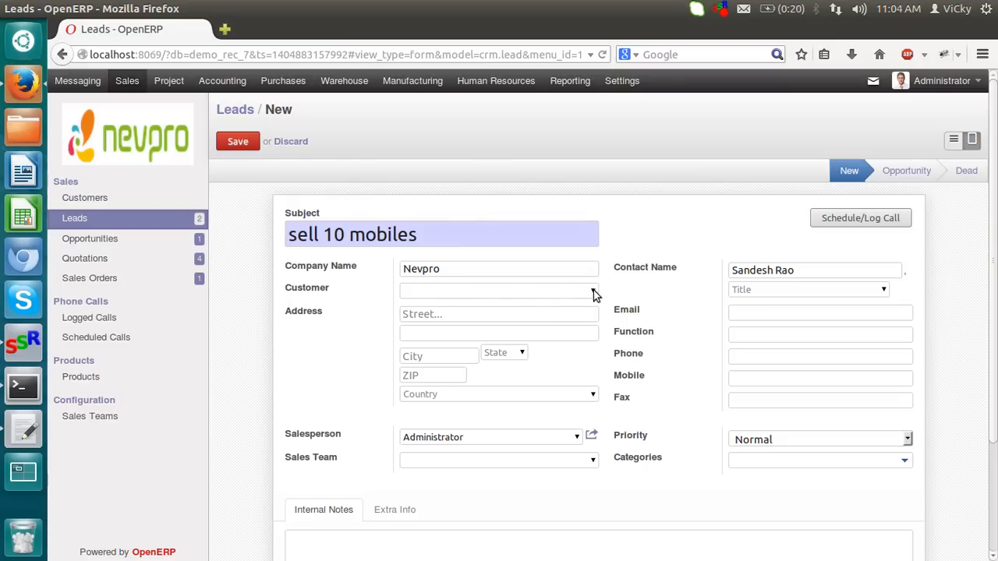
{"action": "mouse_move", "coordinate": [579, 292]}
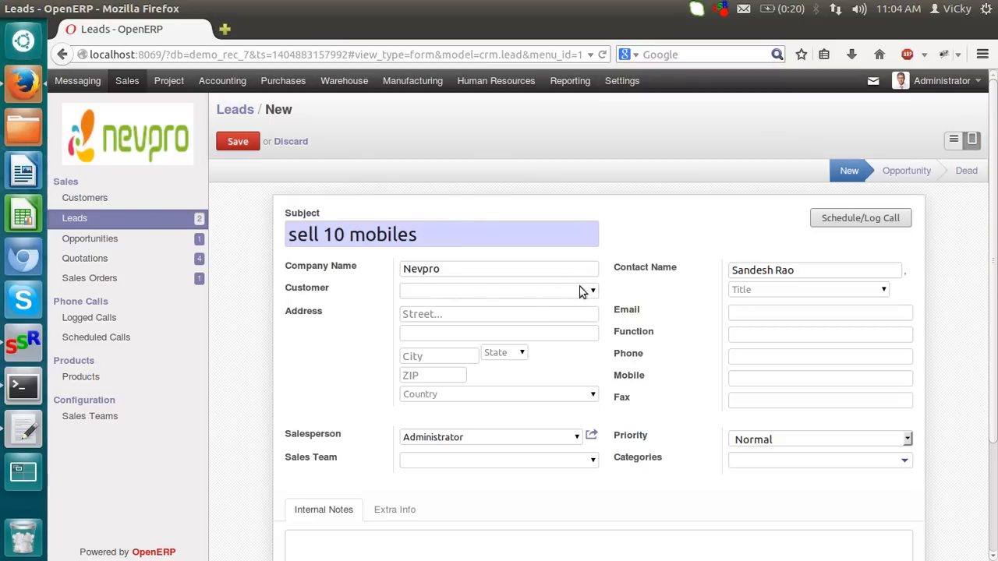
{"action": "mouse_move", "coordinate": [689, 284]}
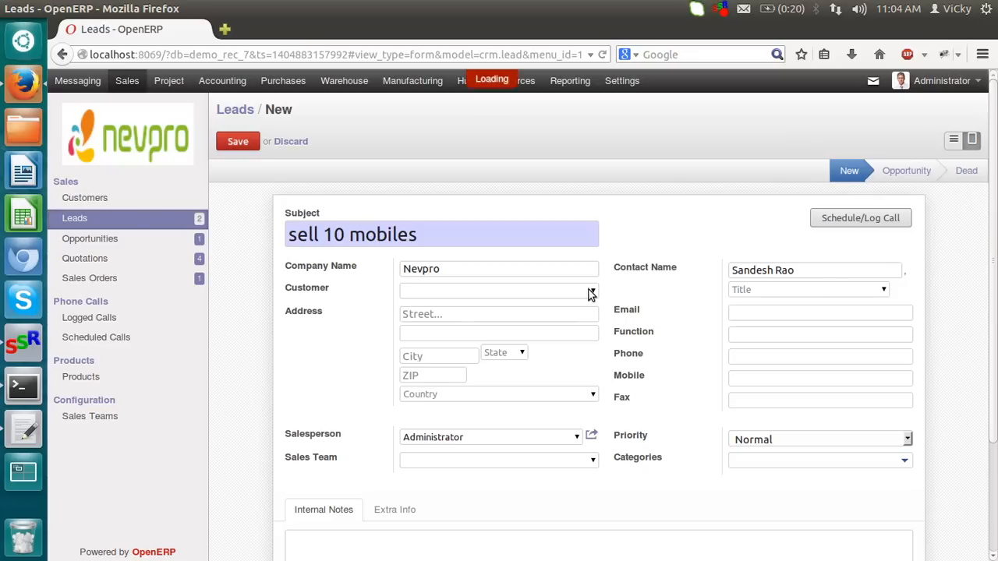
{"action": "left_click", "coordinate": [497, 291]}
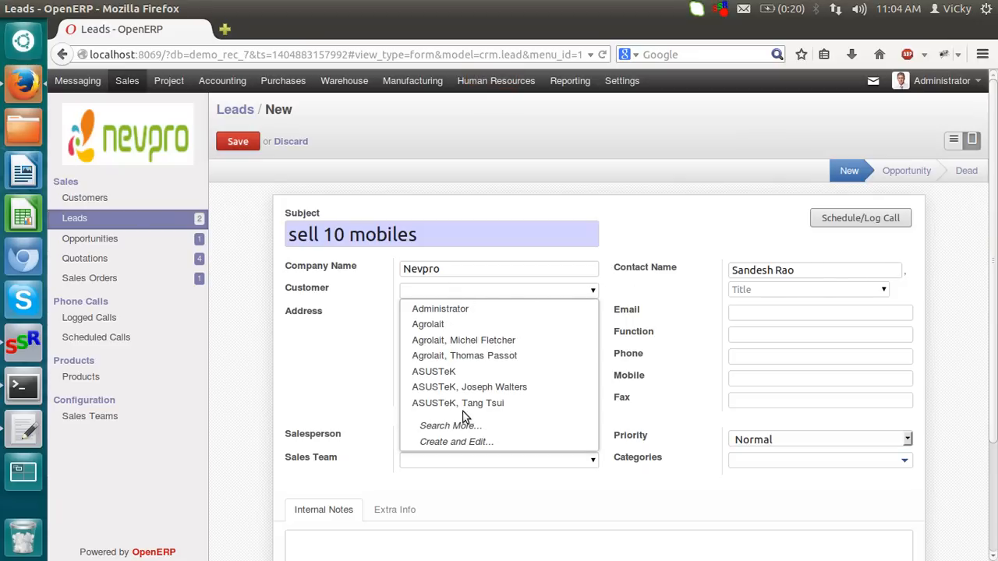
{"action": "mouse_move", "coordinate": [450, 292]}
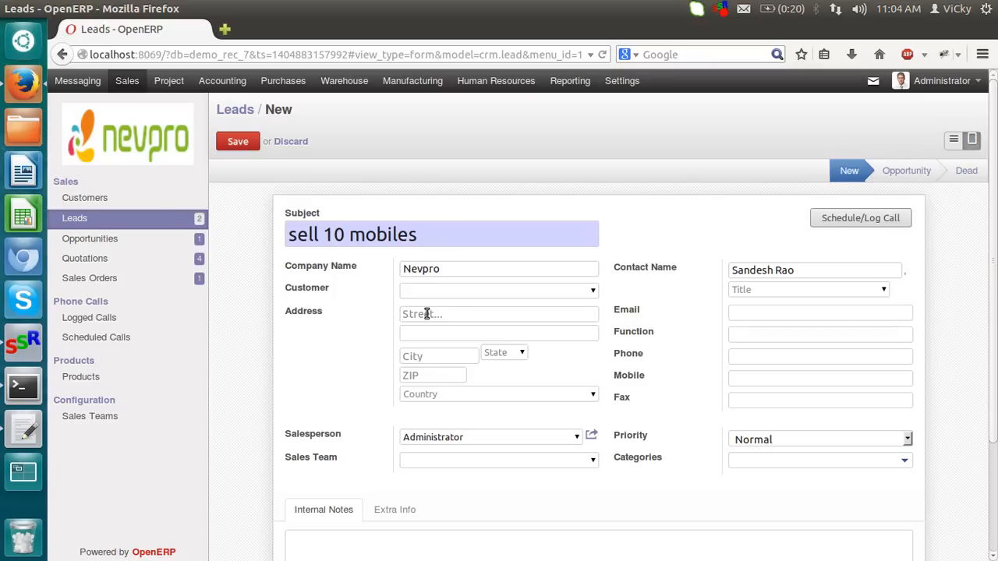
Enter the lead's address Balaji Bhawan and city Belapur
{"action": "type", "text": "Bela"}
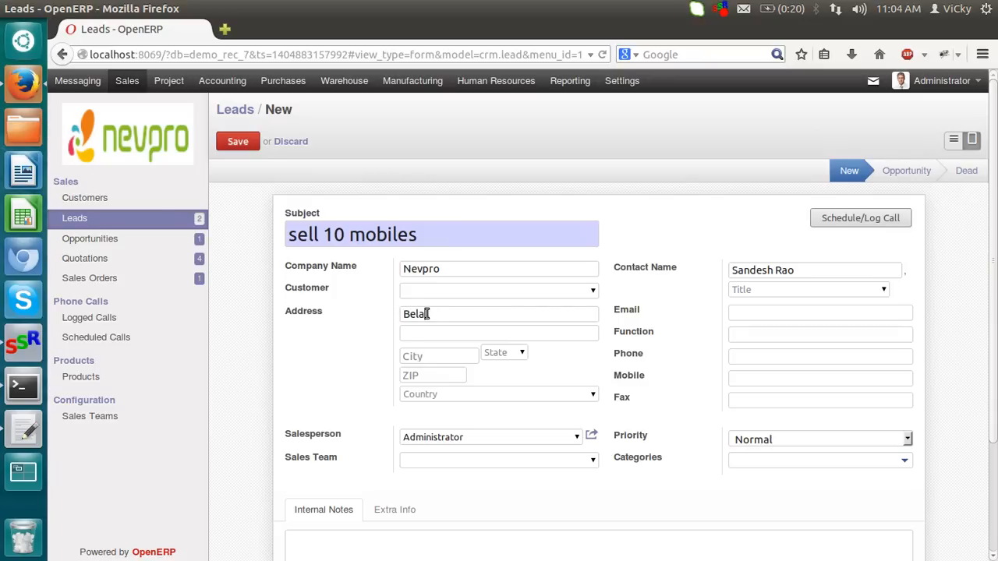
{"action": "type", "text": "gur"}
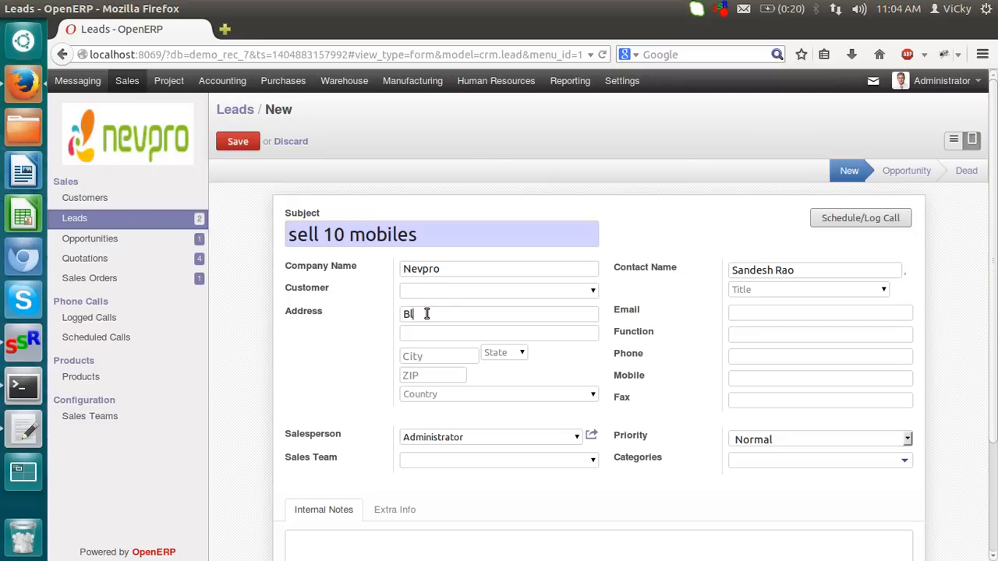
{"action": "type", "text": "alaji Bhaw"}
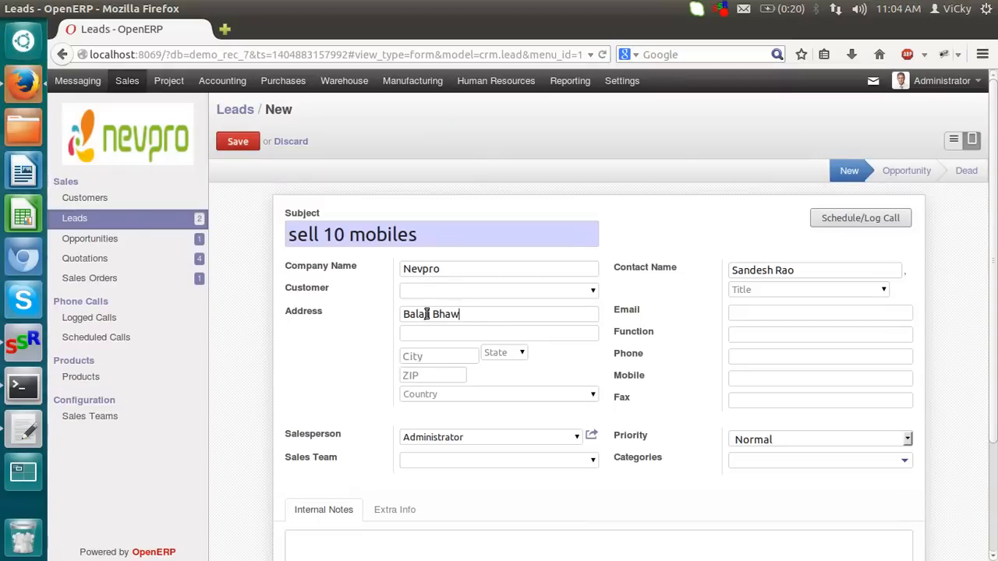
{"action": "type", "text": "an"}
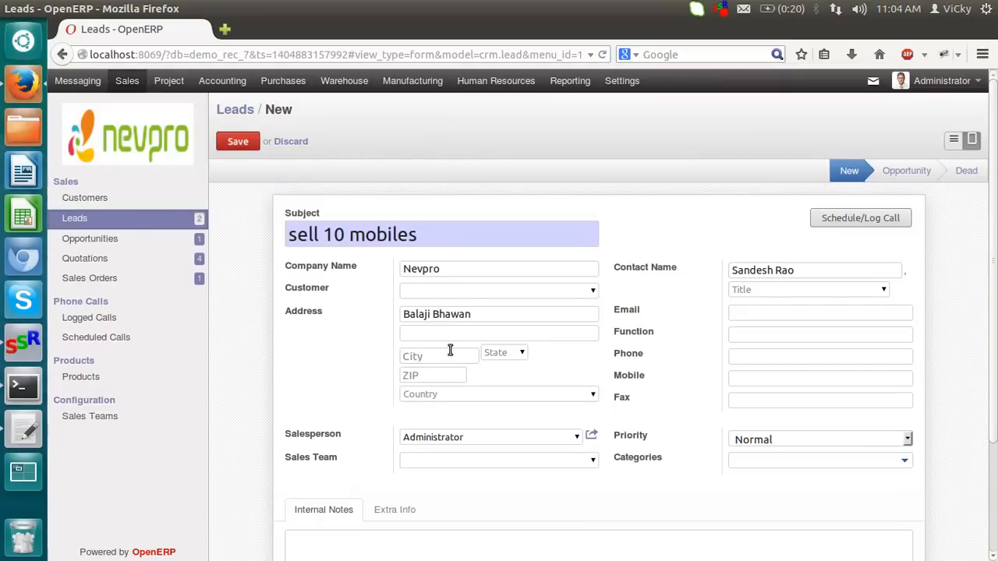
{"action": "type", "text": "Belapur"}
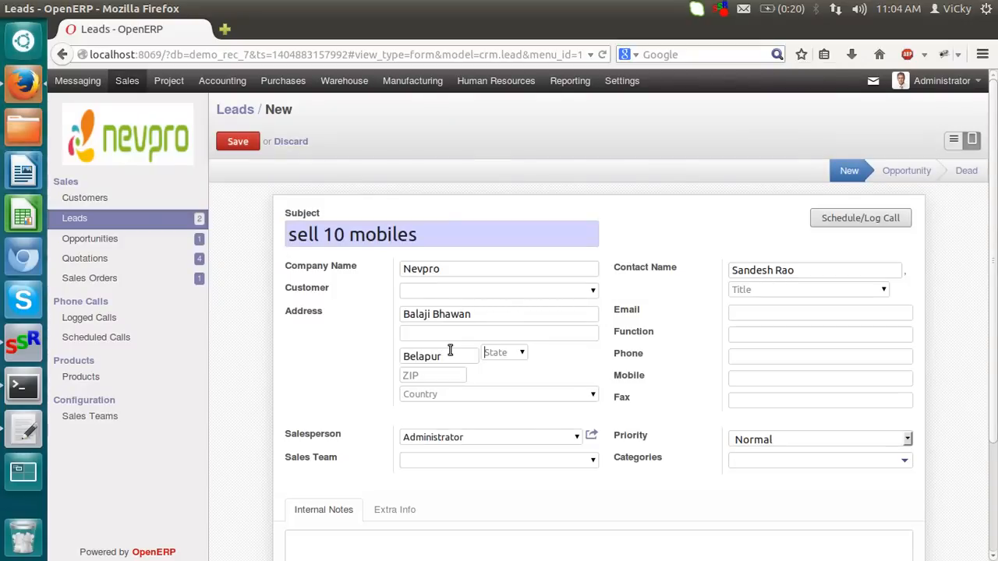
Choose Search More... in the State list to add a new state
{"action": "left_click", "coordinate": [502, 352]}
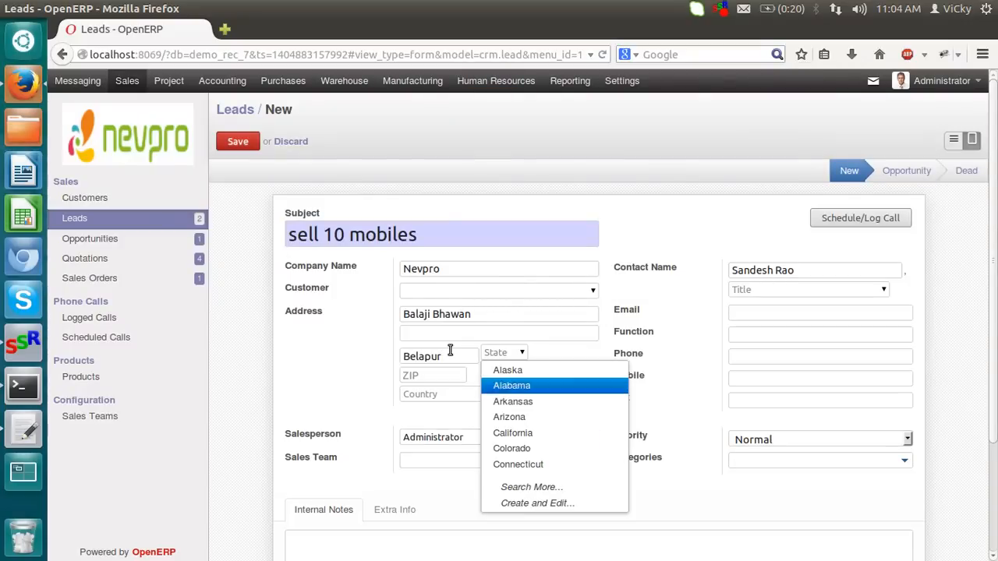
{"action": "mouse_move", "coordinate": [451, 355]}
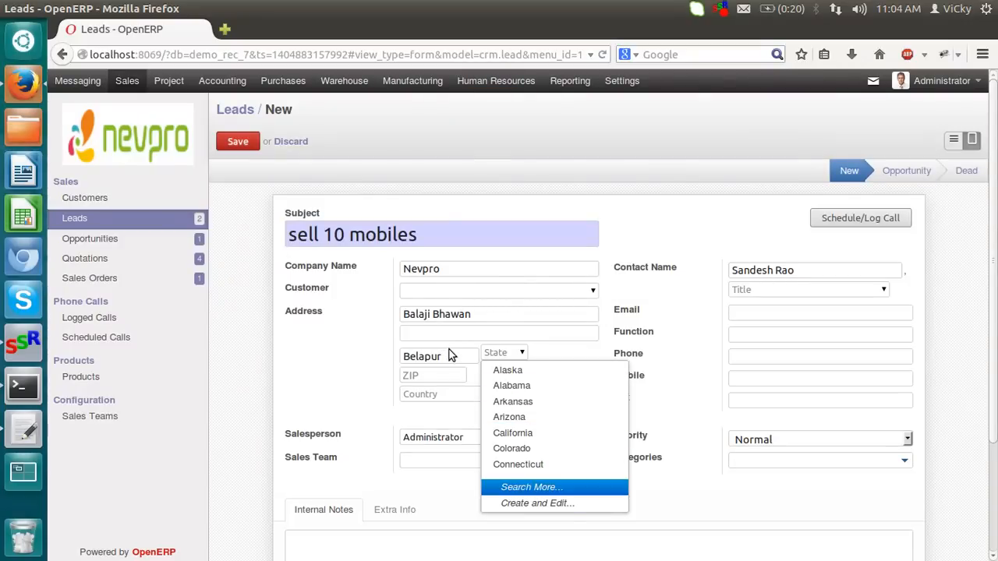
{"action": "left_click", "coordinate": [530, 487]}
{"action": "type", "text": "Maharashtra"}
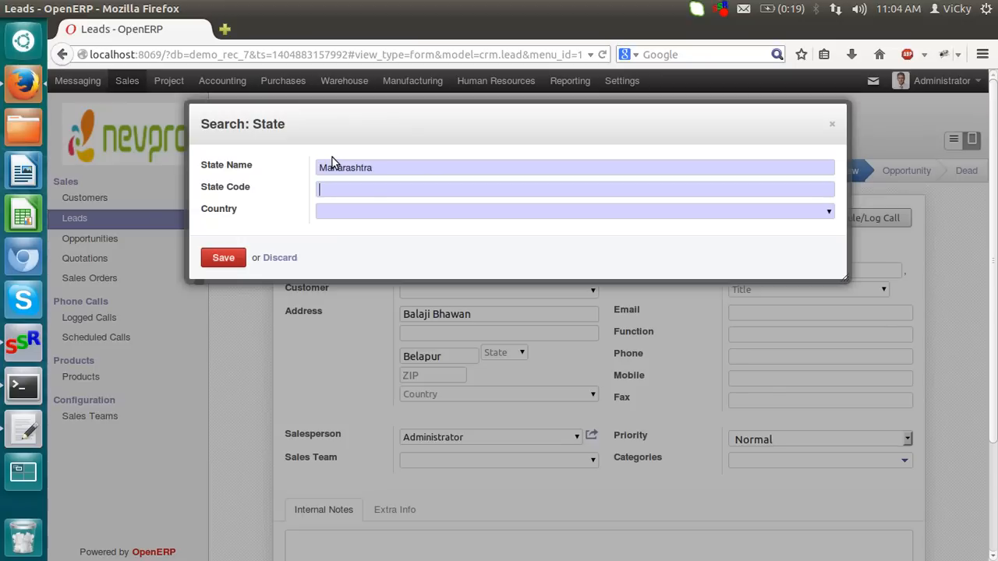
Create state Maharashtra, code 421, country India, and save it
{"action": "type", "text": "421"}
{"action": "left_click", "coordinate": [574, 211]}
{"action": "type", "text": "I"}
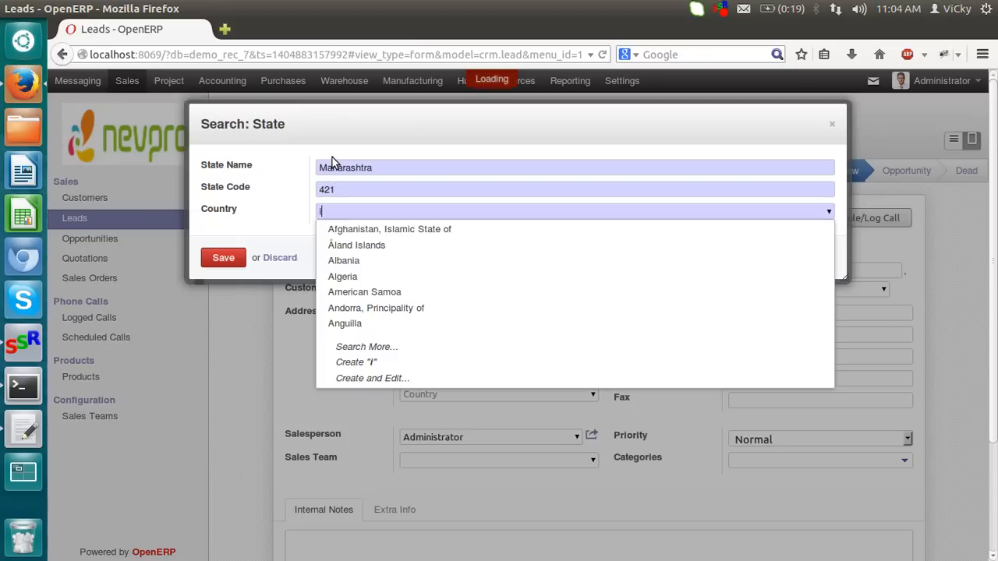
{"action": "type", "text": "ndia"}
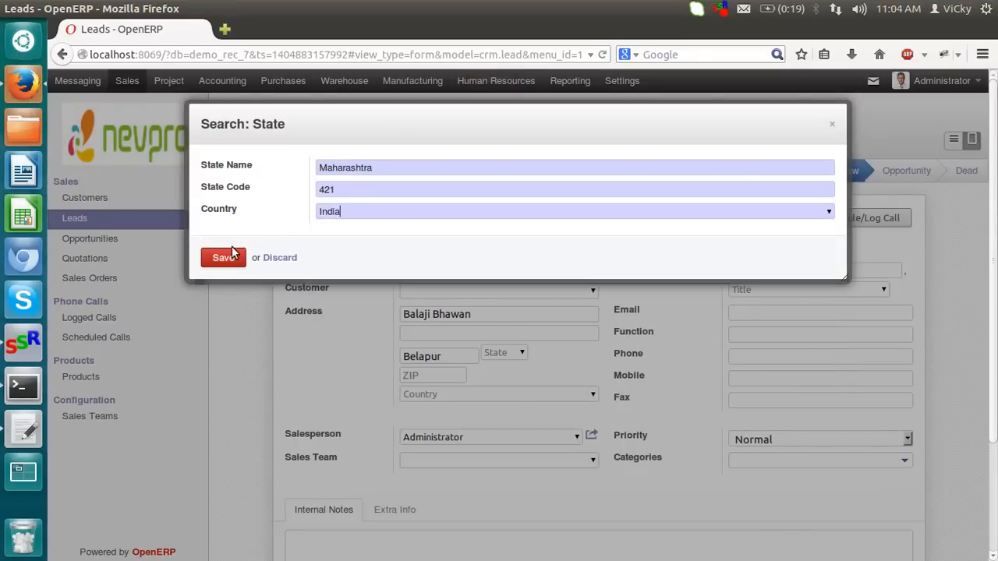
{"action": "left_click", "coordinate": [223, 258]}
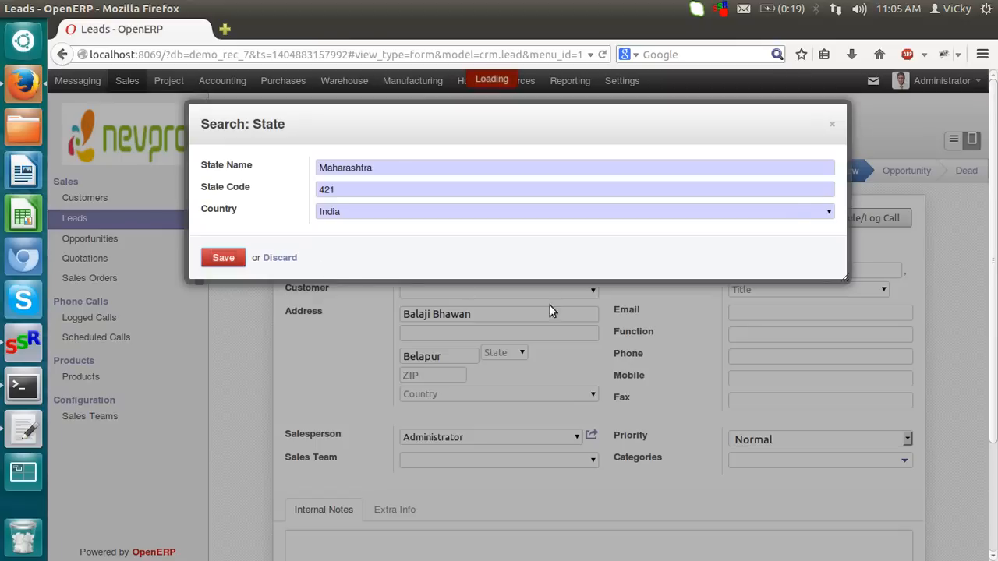
{"action": "left_click", "coordinate": [223, 258]}
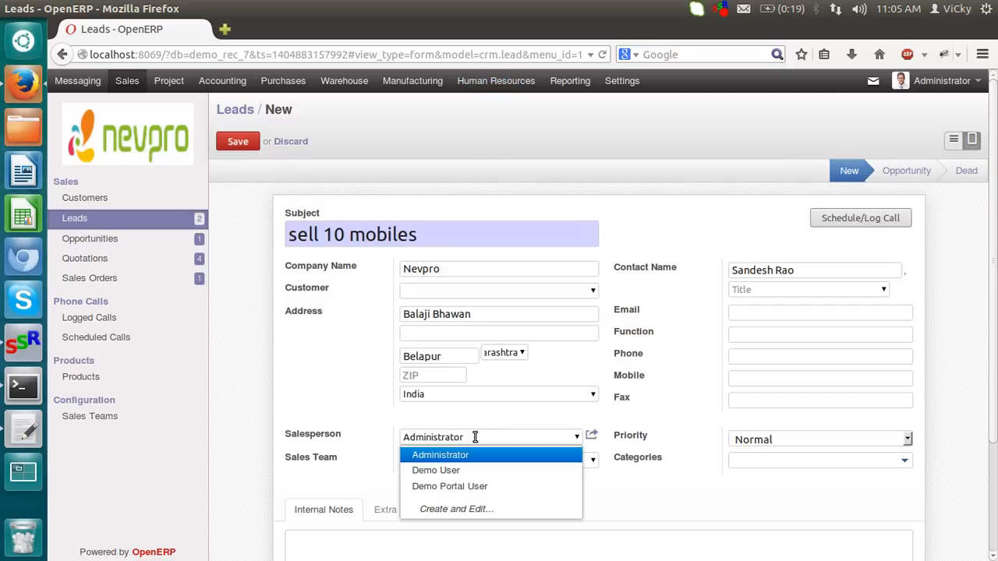
Set Demo User as salesperson and Sales Department / Direct Marketing as sales team
{"action": "left_click", "coordinate": [440, 455]}
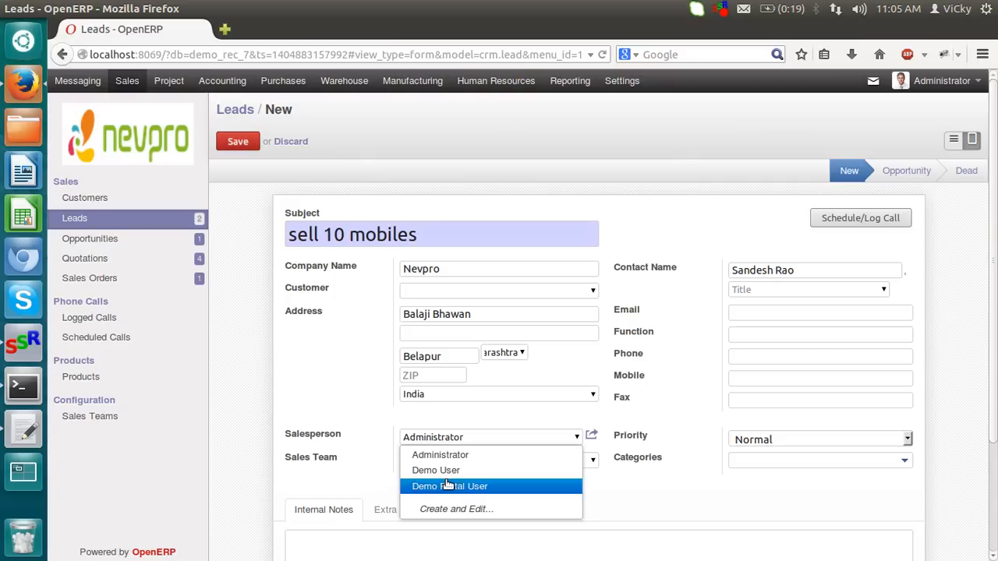
{"action": "left_click", "coordinate": [435, 470]}
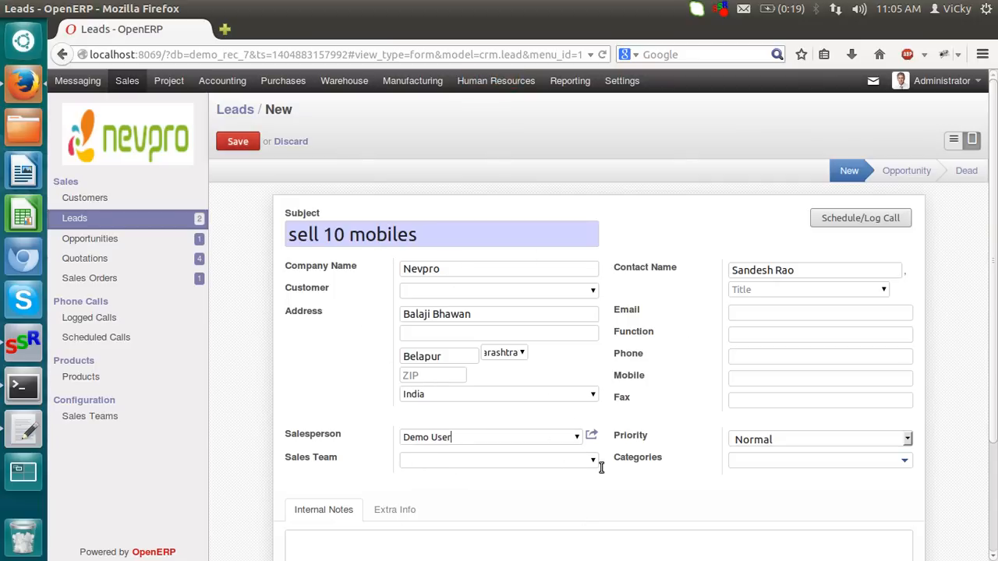
{"action": "left_click", "coordinate": [498, 460]}
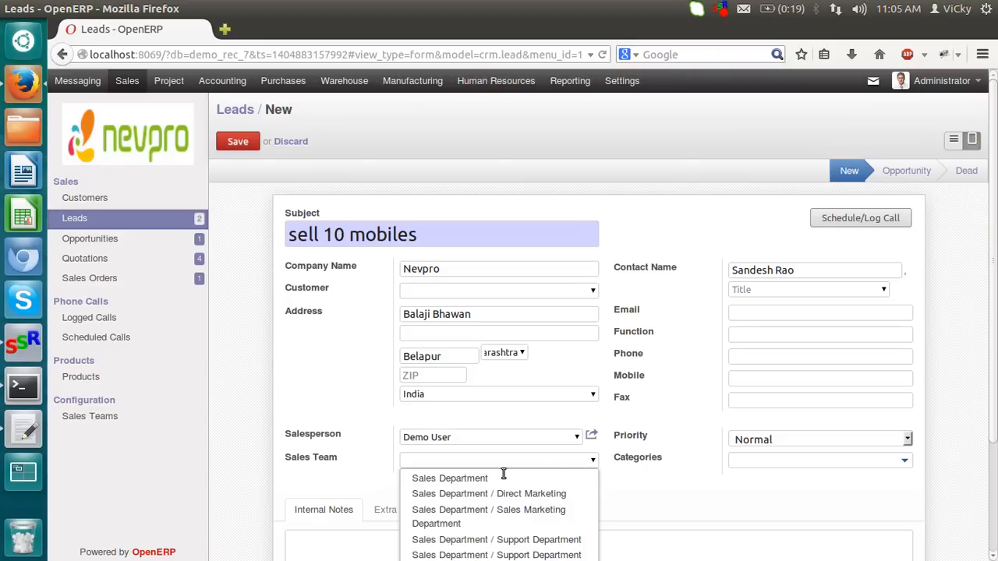
{"action": "mouse_move", "coordinate": [564, 493]}
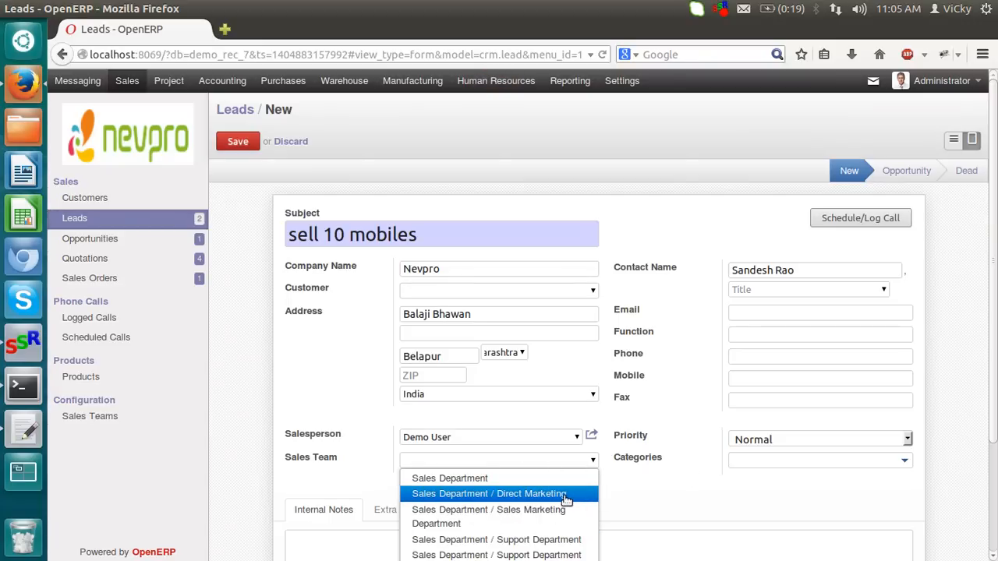
{"action": "left_click", "coordinate": [496, 493]}
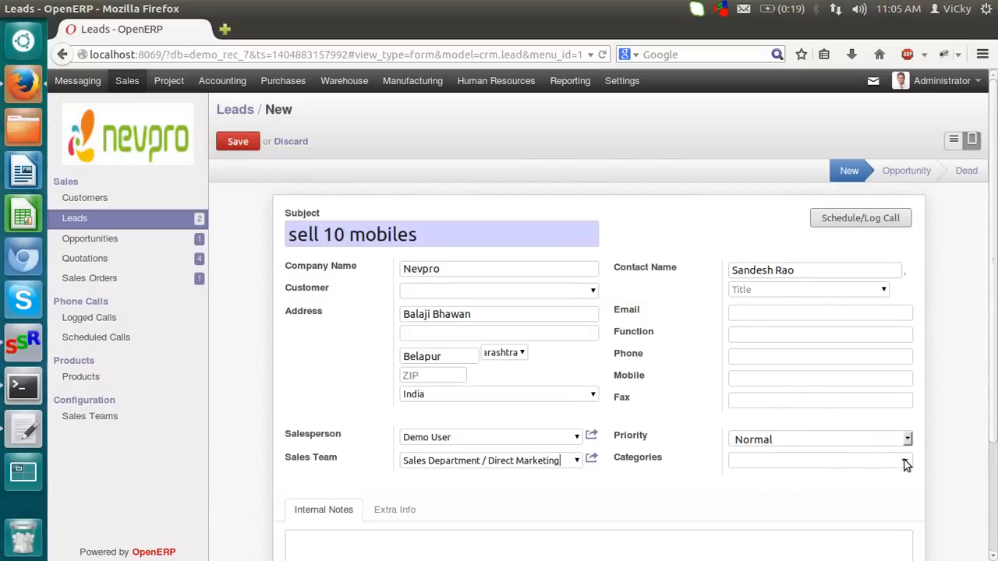
Tag the 'sell 10 mobiles' lead with Product and Services categories and save it
{"action": "left_click", "coordinate": [818, 461]}
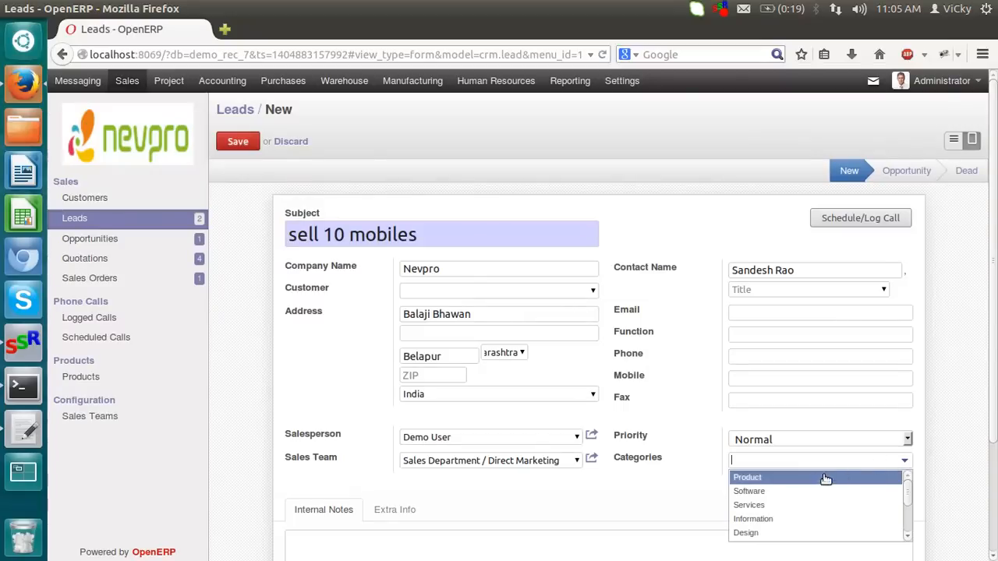
{"action": "mouse_move", "coordinate": [773, 506]}
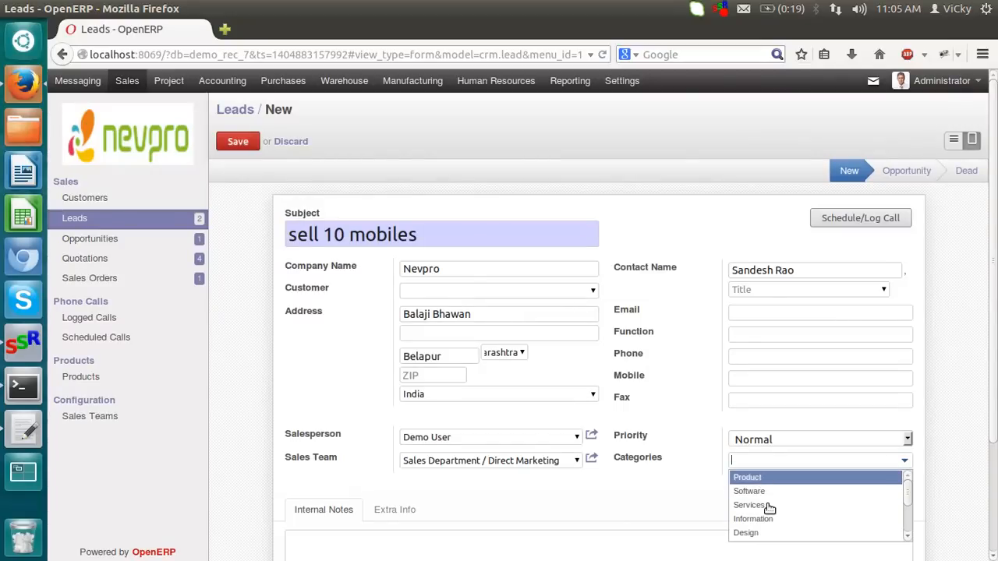
{"action": "mouse_move", "coordinate": [774, 477]}
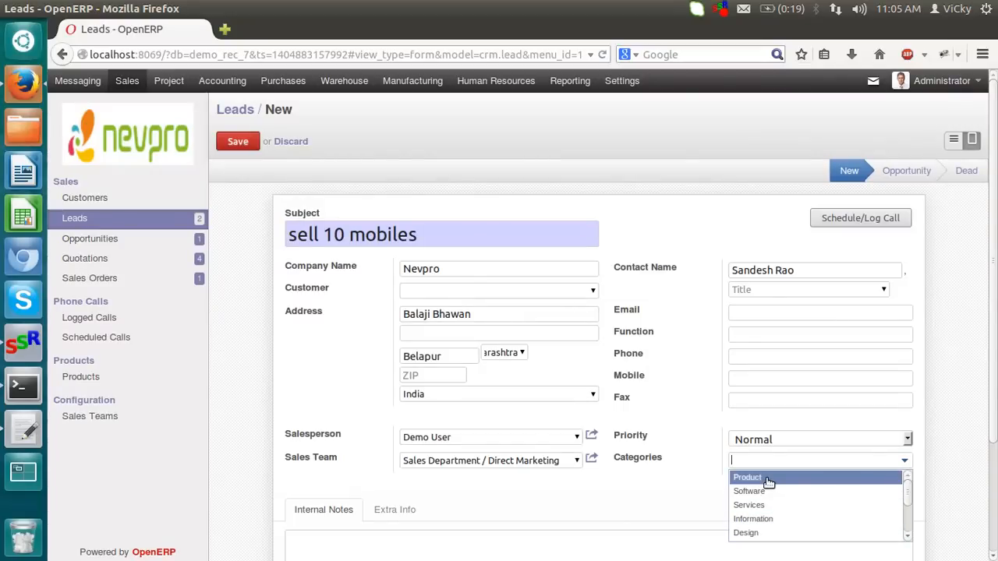
{"action": "left_click", "coordinate": [749, 477]}
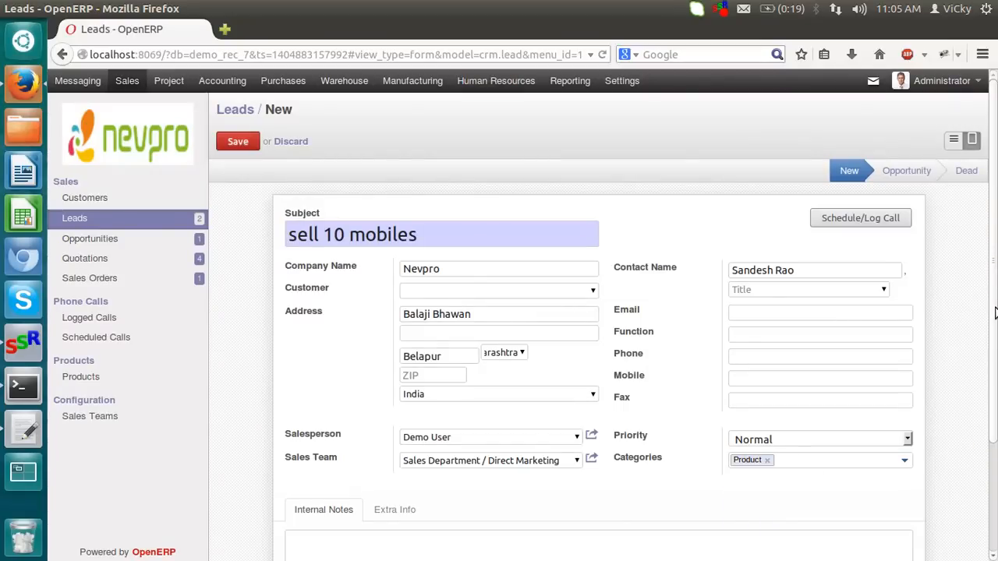
{"action": "scroll", "scroll_direction": "down", "scroll_amount": 3}
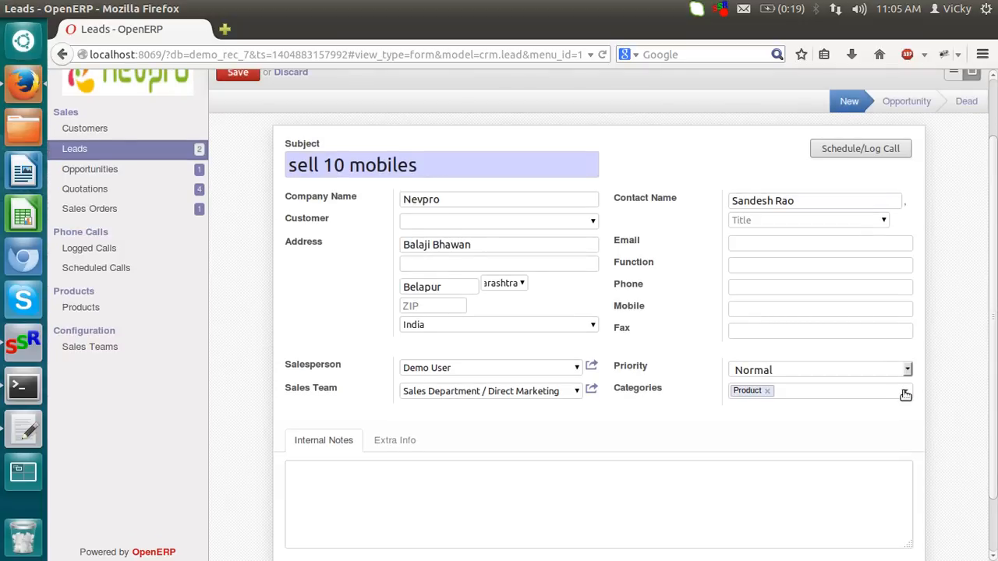
{"action": "left_click", "coordinate": [905, 391]}
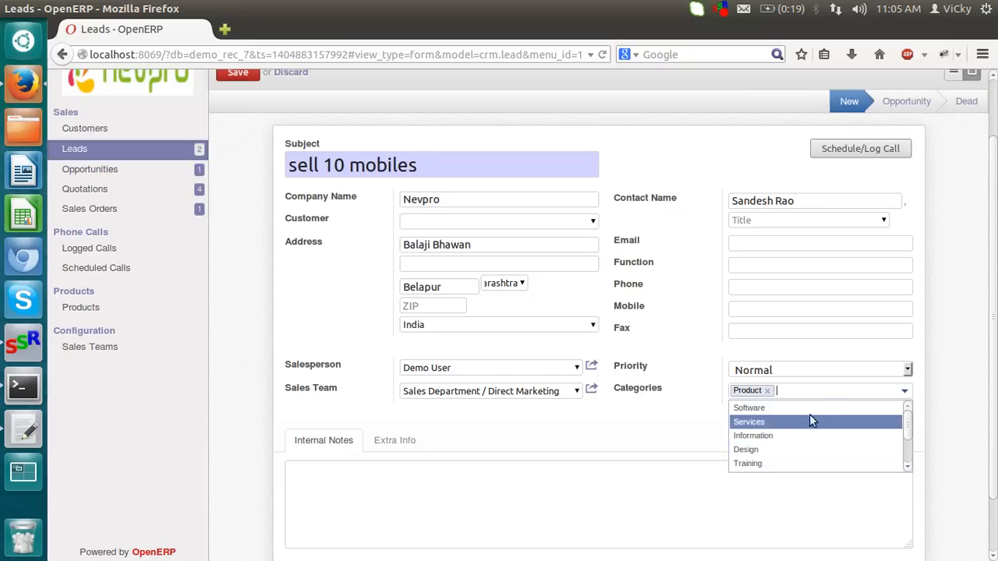
{"action": "left_click", "coordinate": [748, 421]}
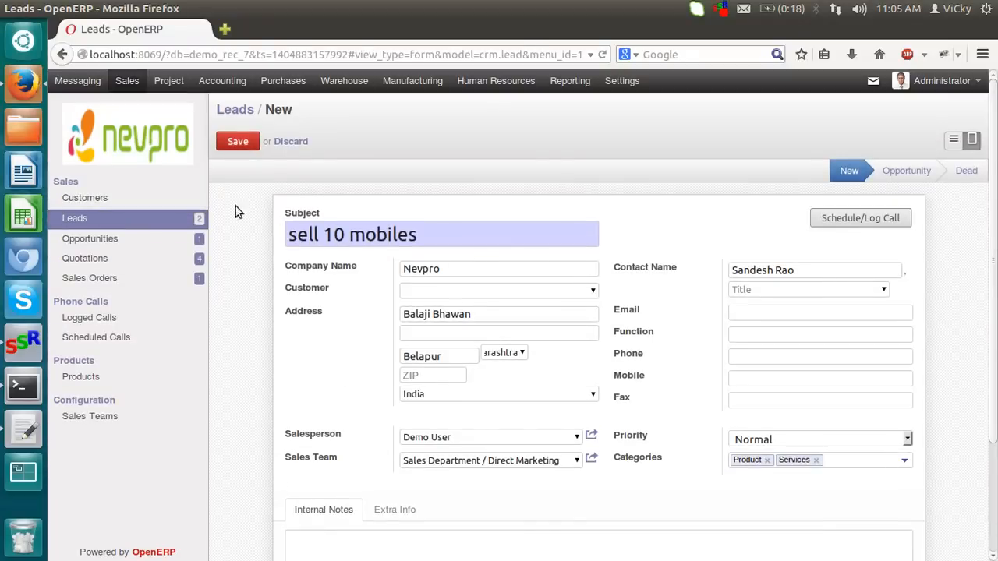
{"action": "left_click", "coordinate": [237, 140]}
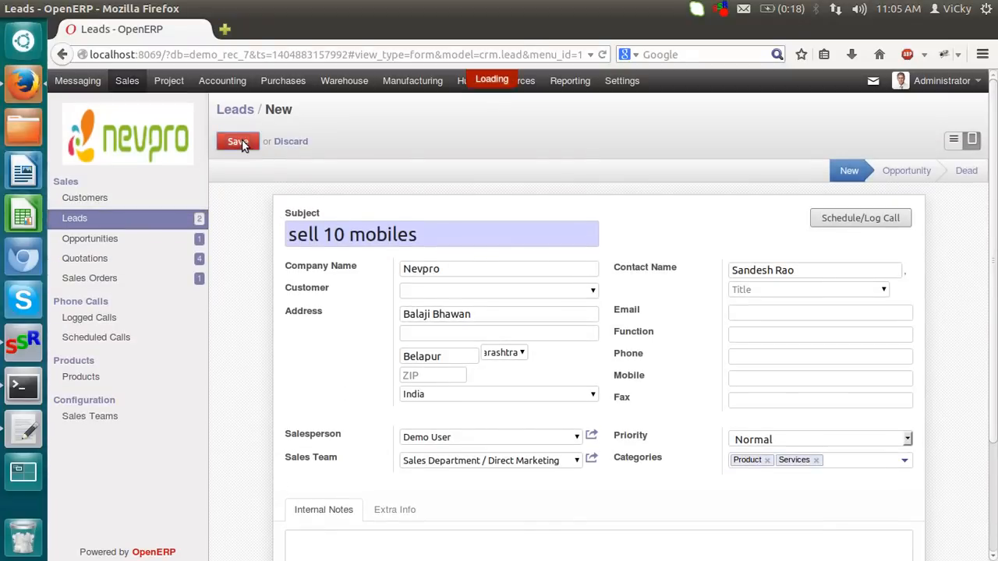
{"action": "left_click", "coordinate": [237, 140]}
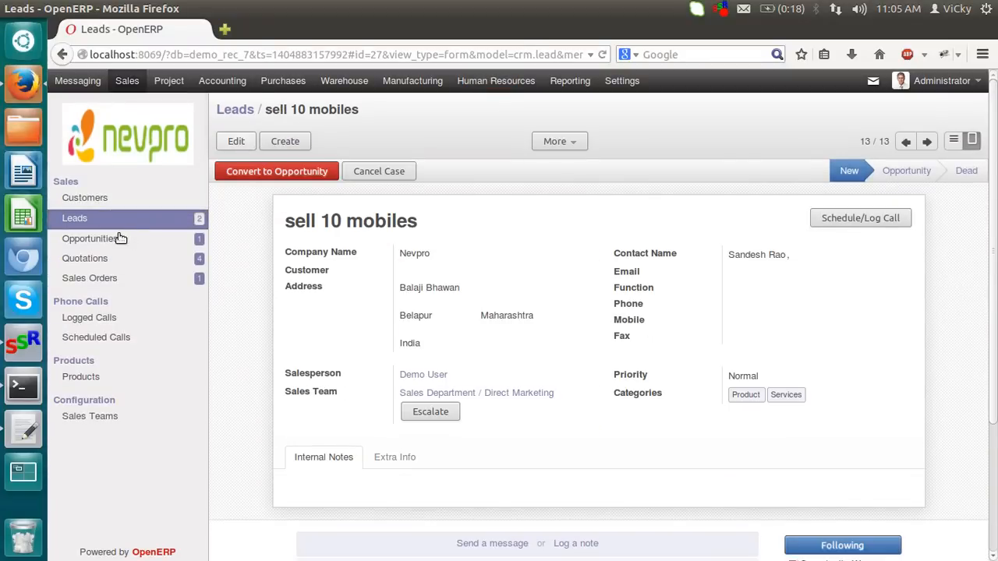
{"action": "left_click", "coordinate": [75, 219]}
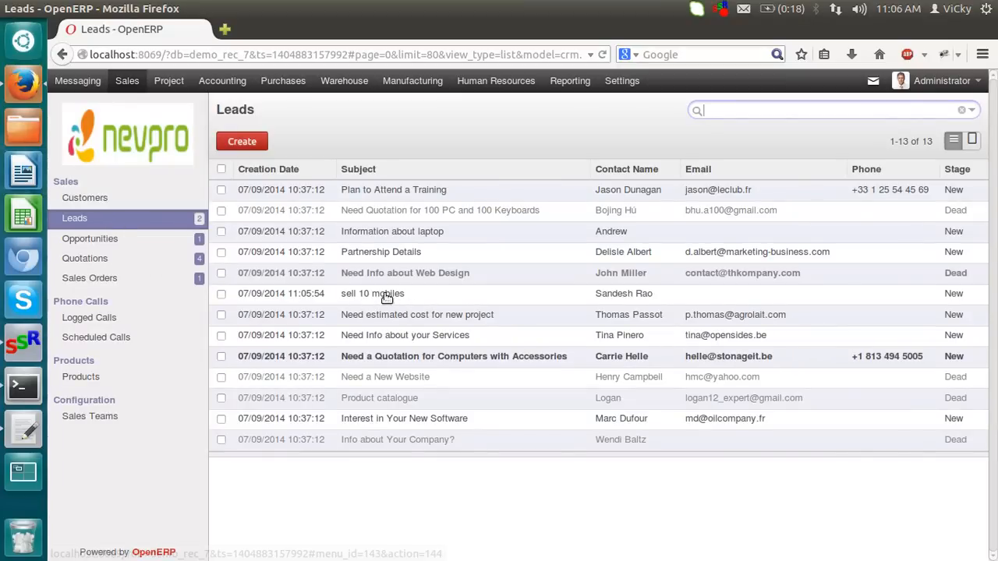
{"action": "left_click", "coordinate": [371, 294]}
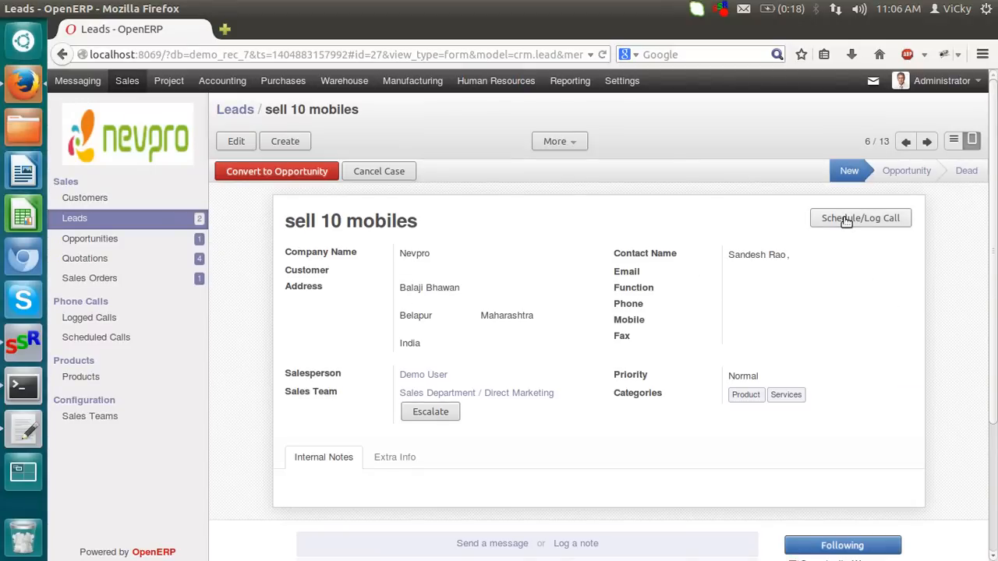
{"action": "mouse_move", "coordinate": [865, 232]}
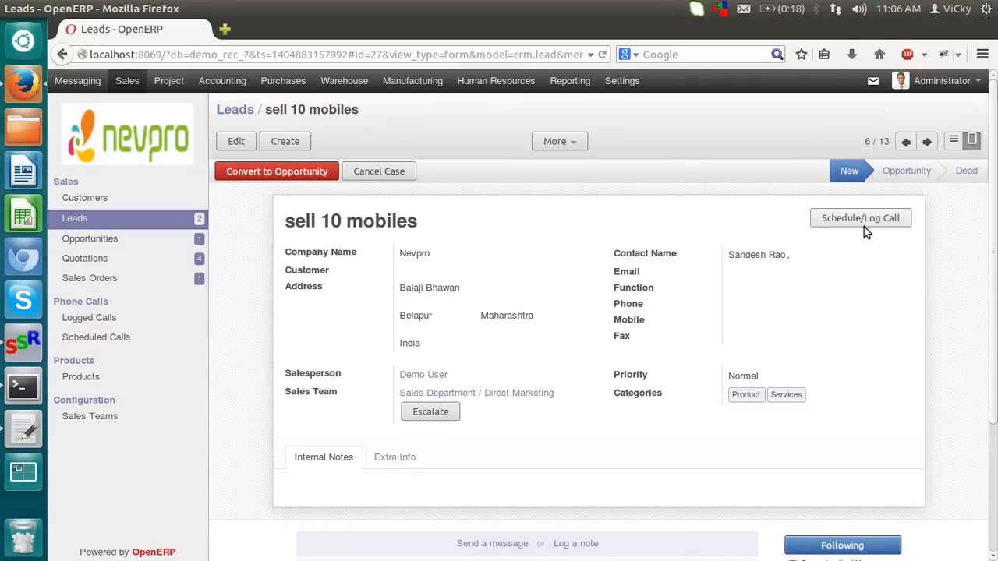
Log a call on the lead with description 'Had talk with Lead'
{"action": "left_click", "coordinate": [861, 218]}
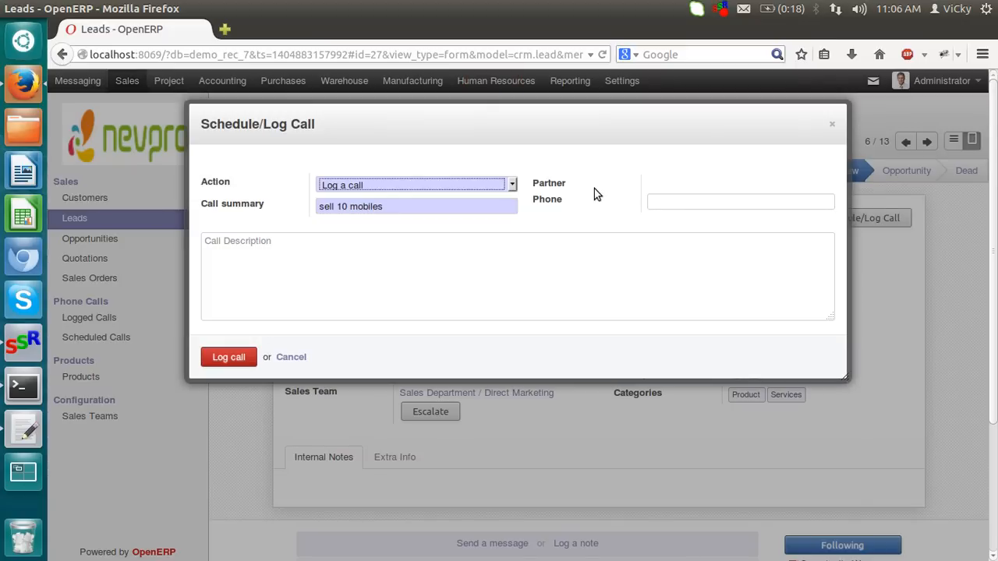
{"action": "mouse_move", "coordinate": [371, 320]}
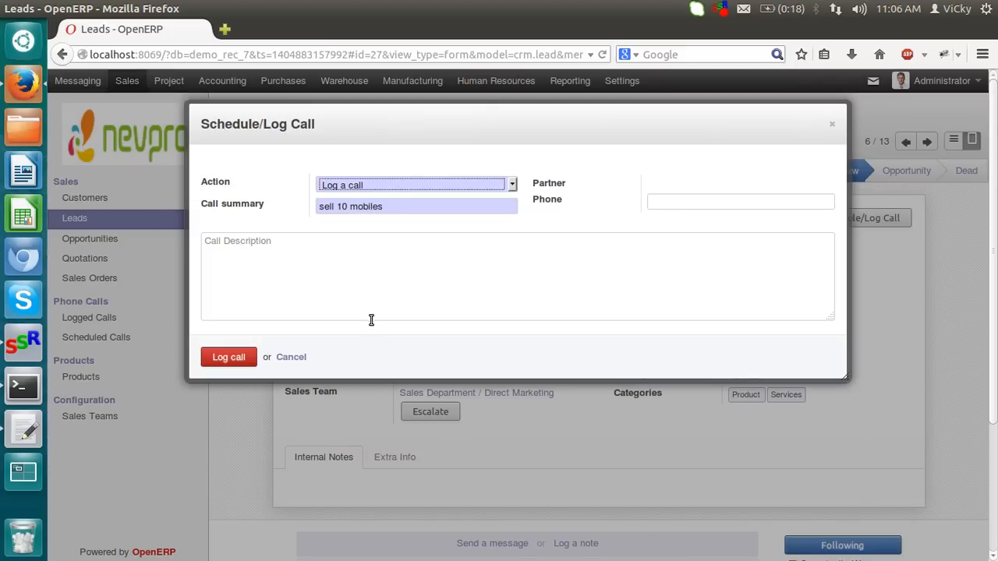
{"action": "mouse_move", "coordinate": [589, 265]}
{"action": "type", "text": "Had talk"}
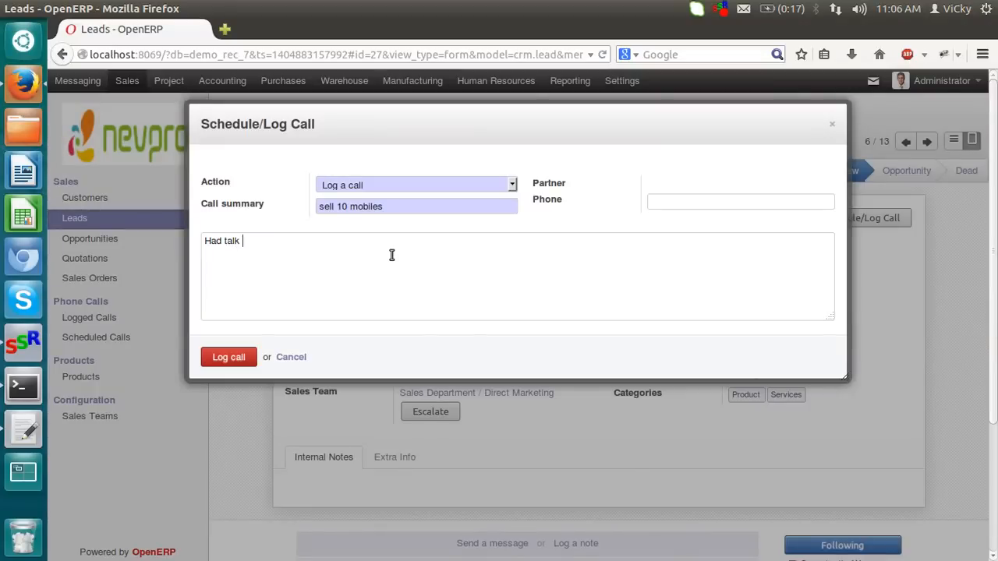
{"action": "type", "text": "with Lead"}
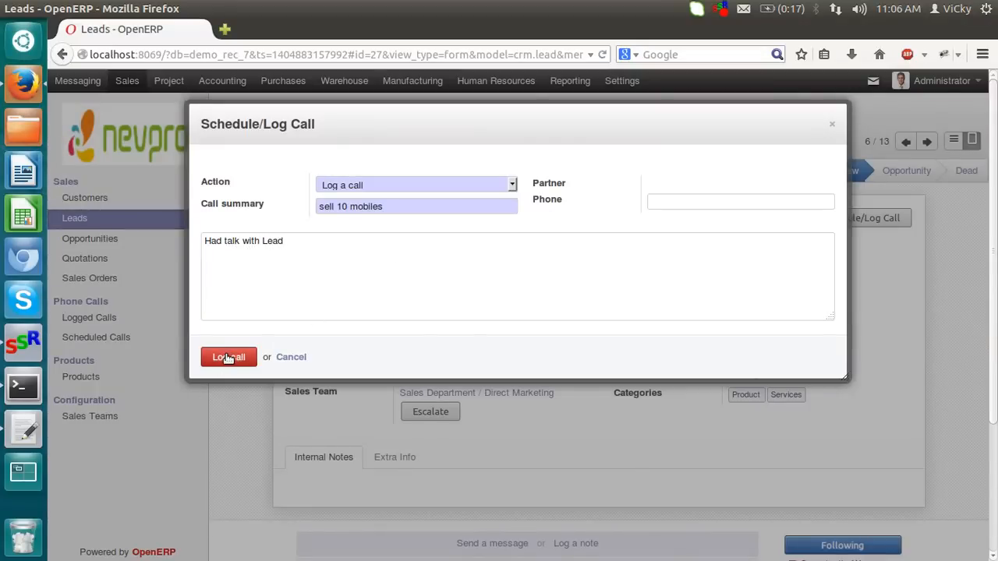
{"action": "left_click", "coordinate": [227, 358]}
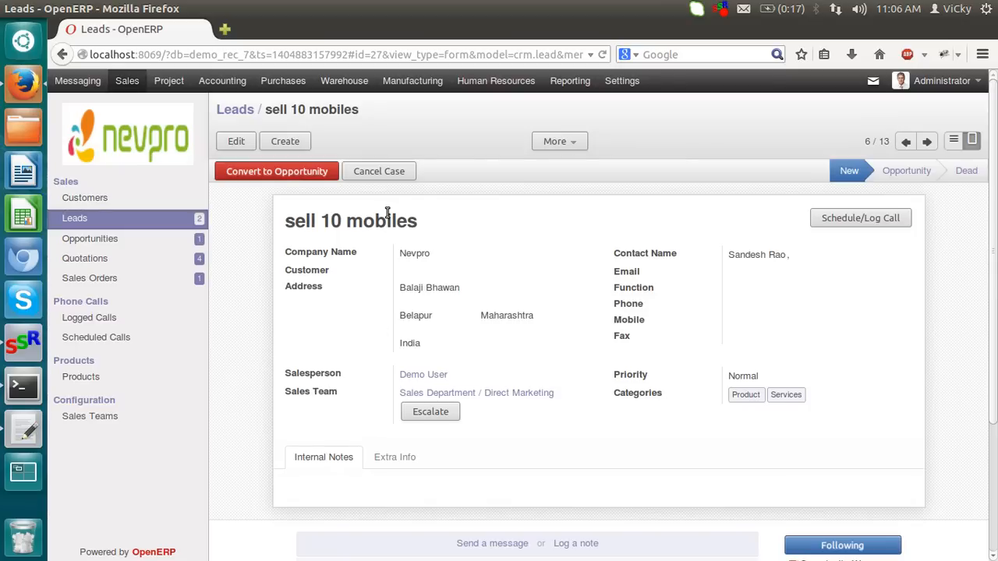
{"action": "left_click", "coordinate": [276, 170]}
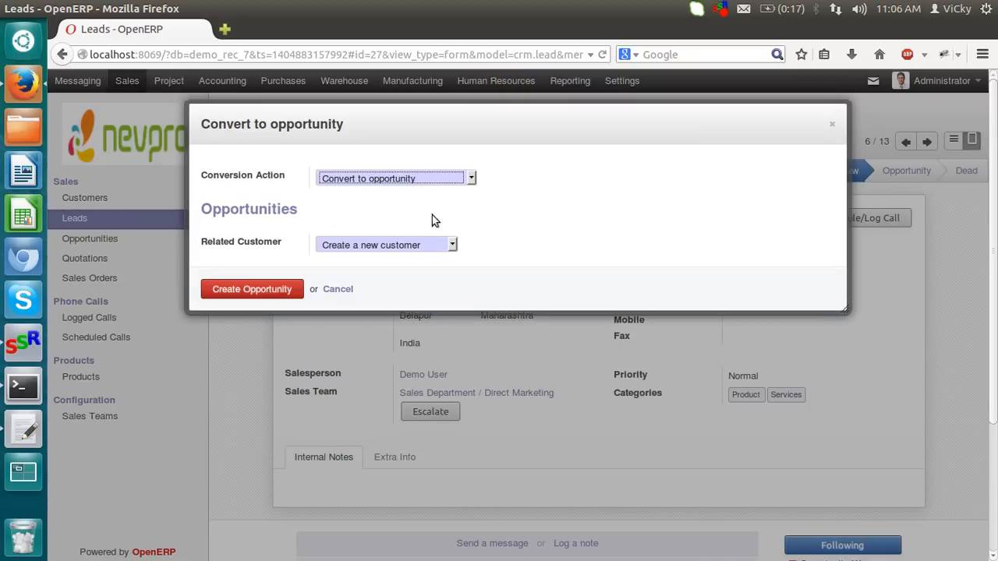
{"action": "left_click", "coordinate": [471, 178]}
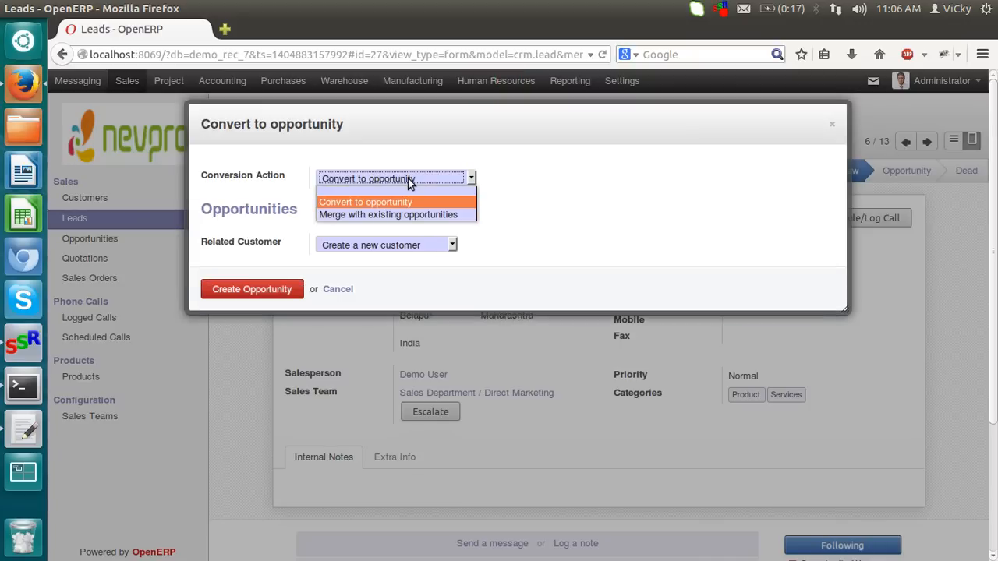
{"action": "mouse_move", "coordinate": [413, 221]}
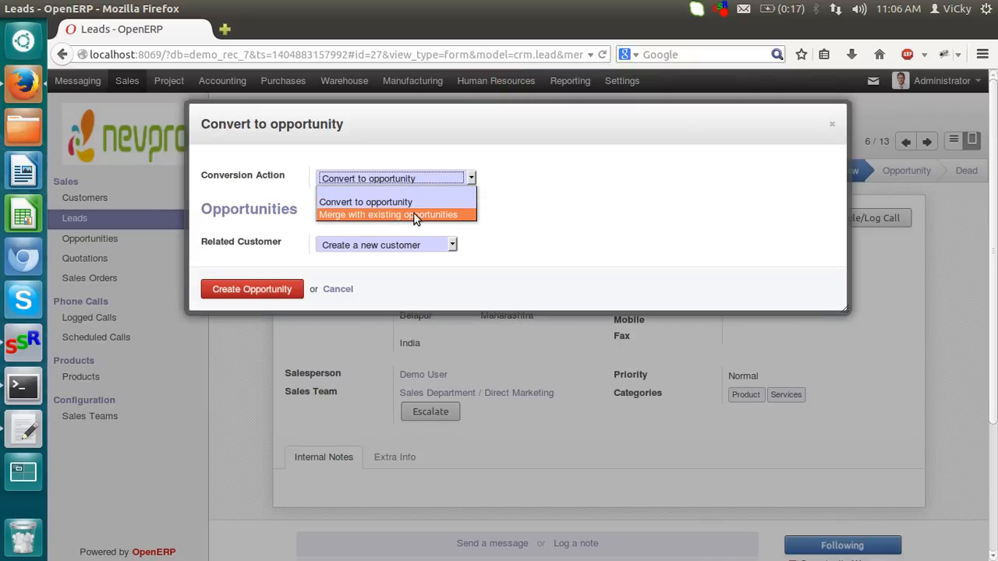
{"action": "mouse_move", "coordinate": [390, 203]}
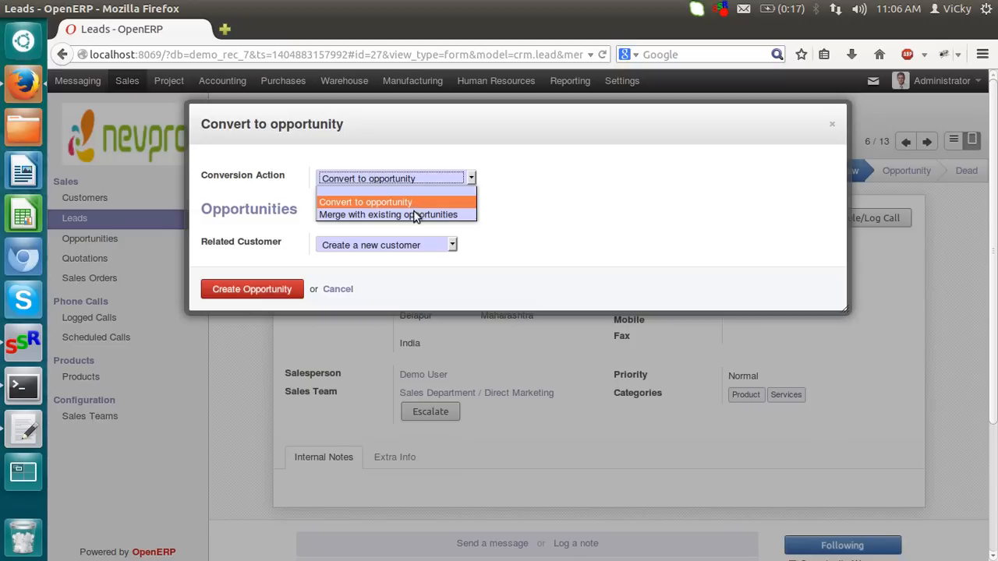
{"action": "mouse_move", "coordinate": [411, 209]}
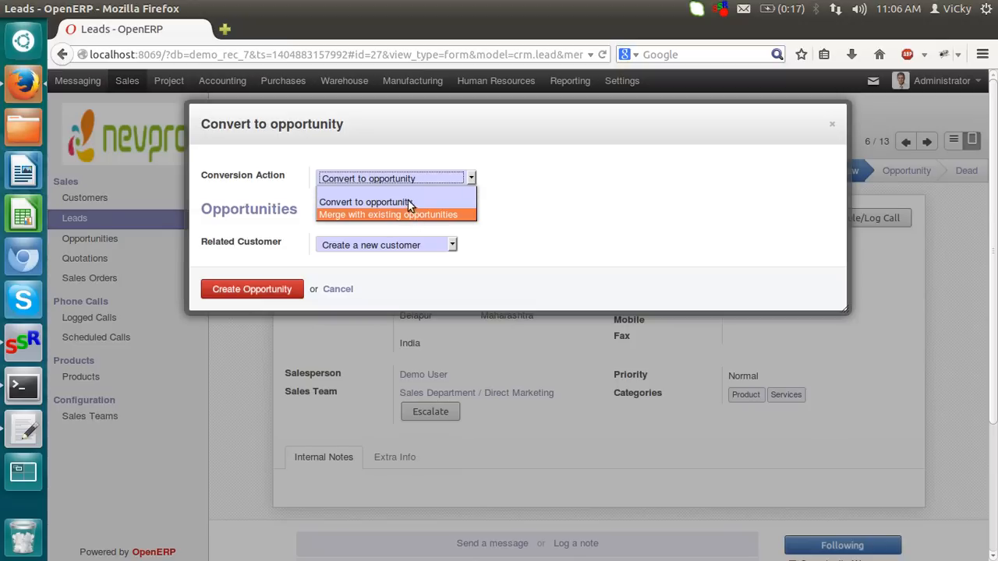
{"action": "mouse_move", "coordinate": [408, 203]}
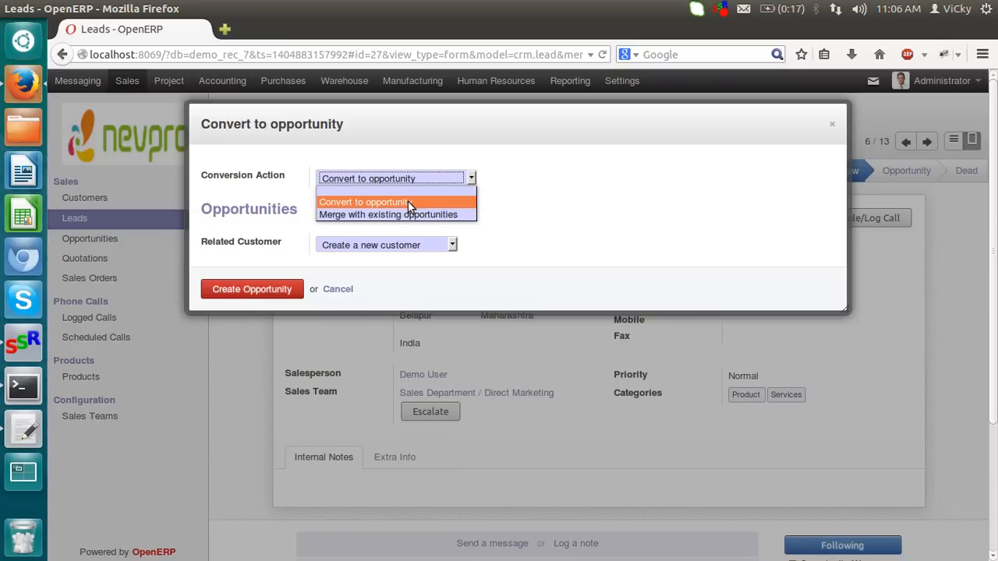
{"action": "left_click", "coordinate": [365, 203]}
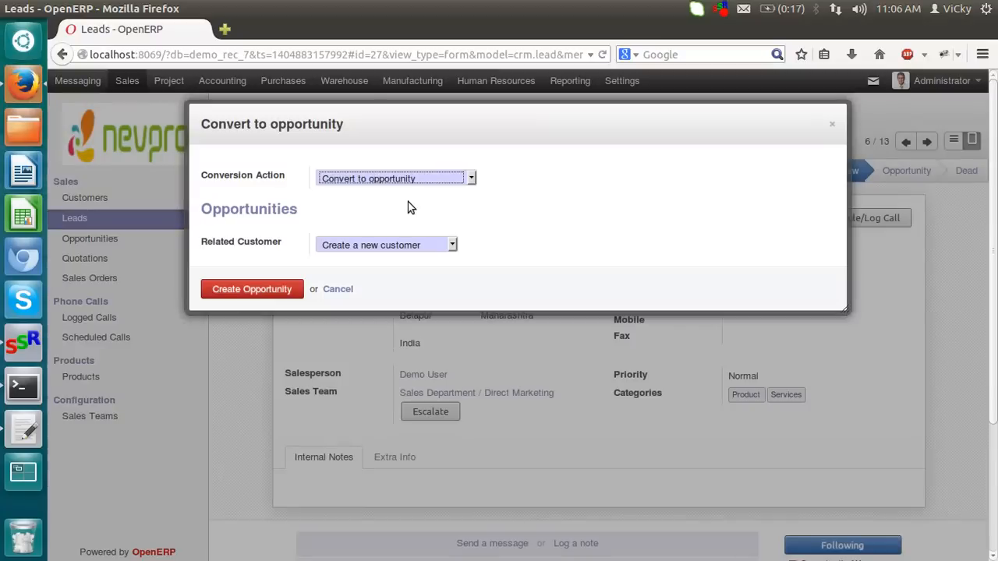
{"action": "left_click", "coordinate": [387, 245]}
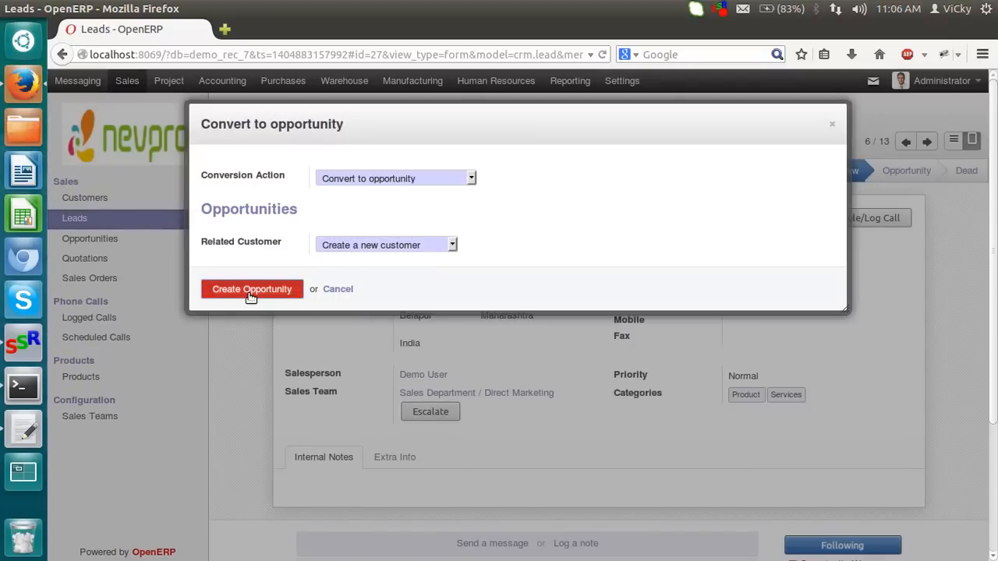
{"action": "left_click", "coordinate": [251, 289]}
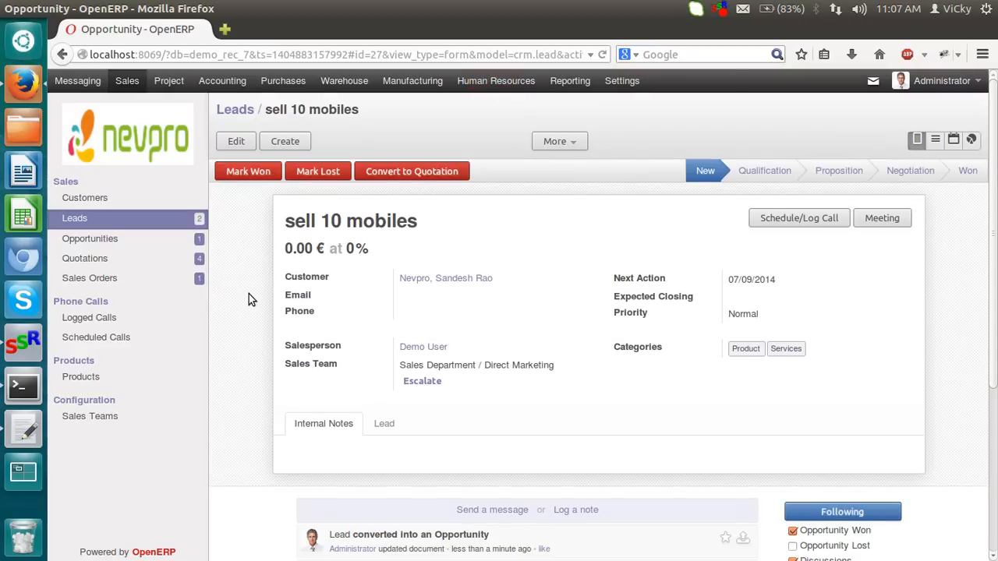
Find customer 'sandesh' in Sales > Customers, then go to the Opportunities pipeline
{"action": "left_click", "coordinate": [84, 198]}
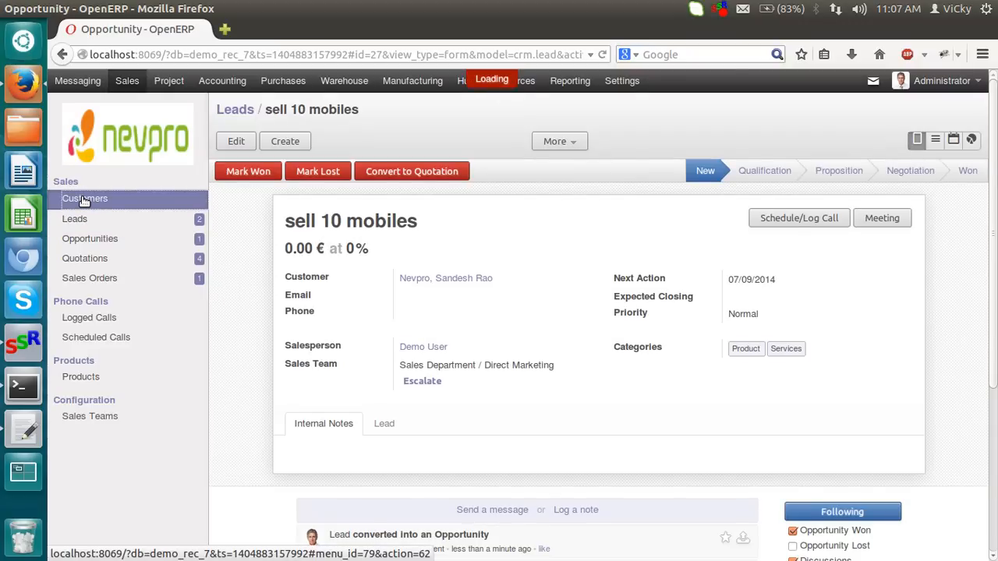
{"action": "left_click", "coordinate": [84, 199]}
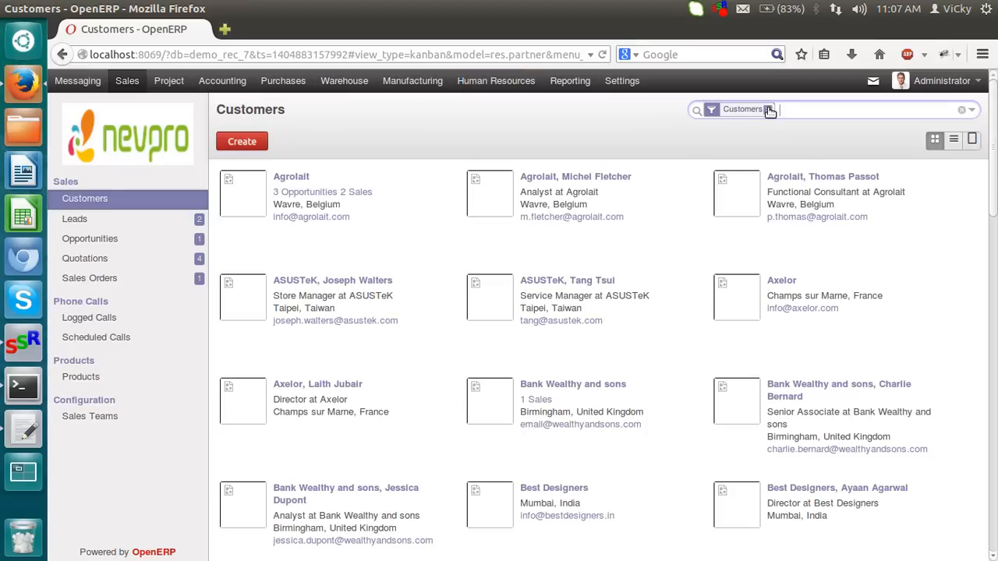
{"action": "left_click", "coordinate": [770, 109]}
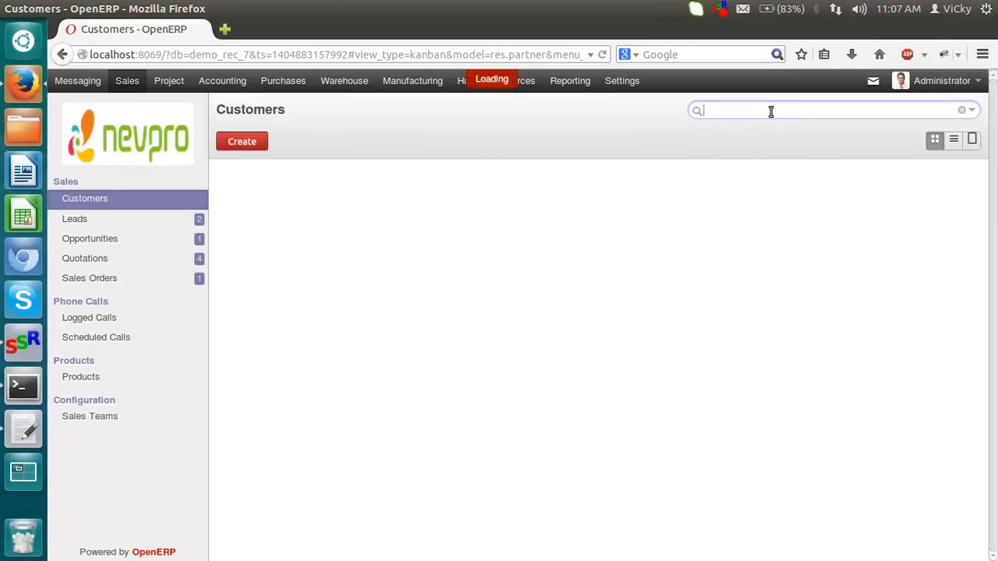
{"action": "type", "text": "customer"}
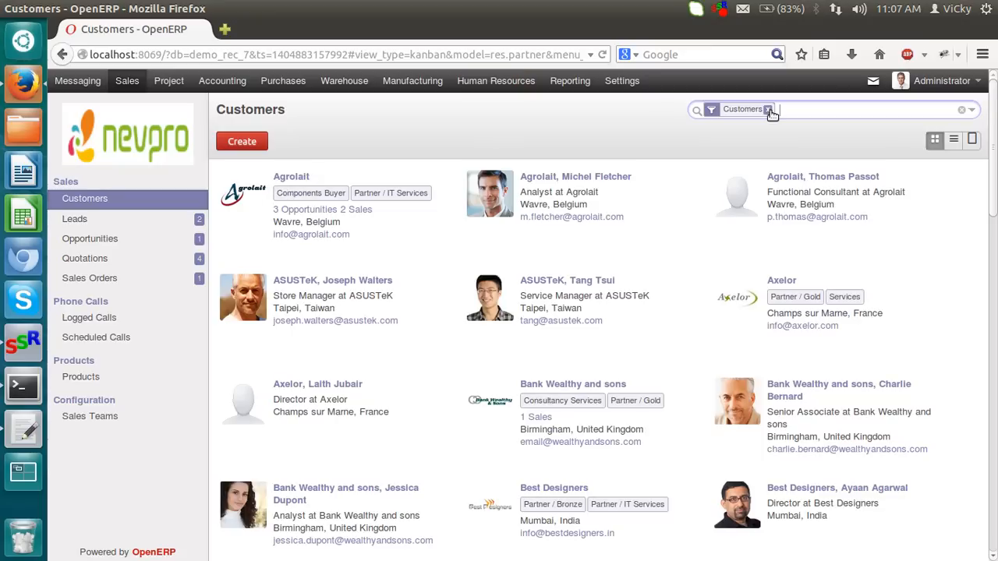
{"action": "type", "text": "sandesh"}
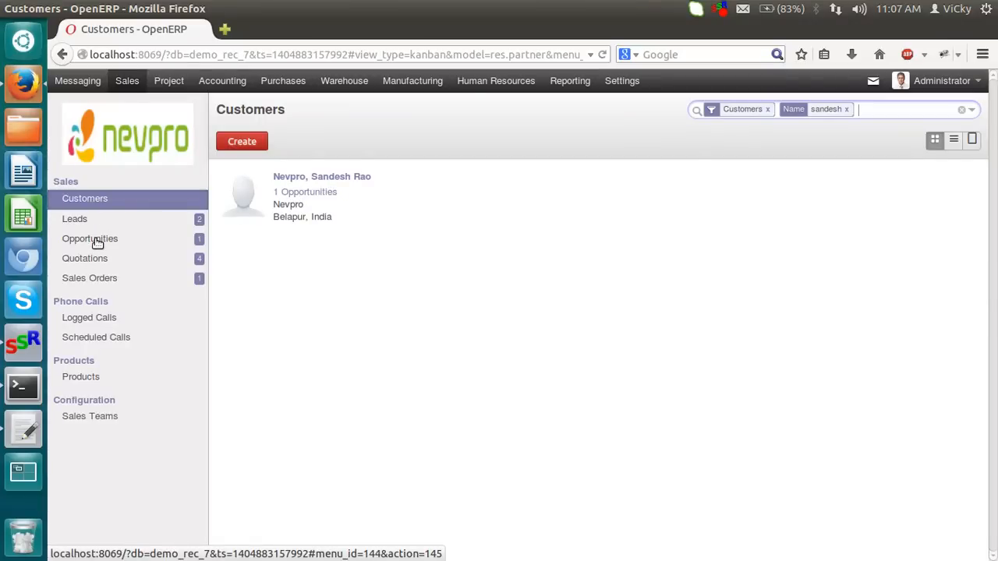
{"action": "left_click", "coordinate": [90, 238]}
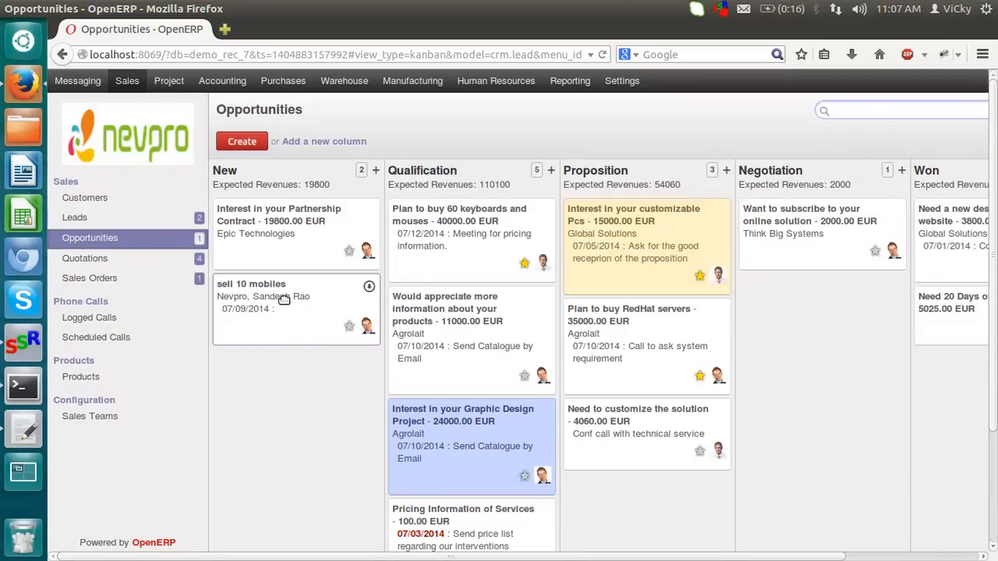
{"action": "mouse_move", "coordinate": [290, 312]}
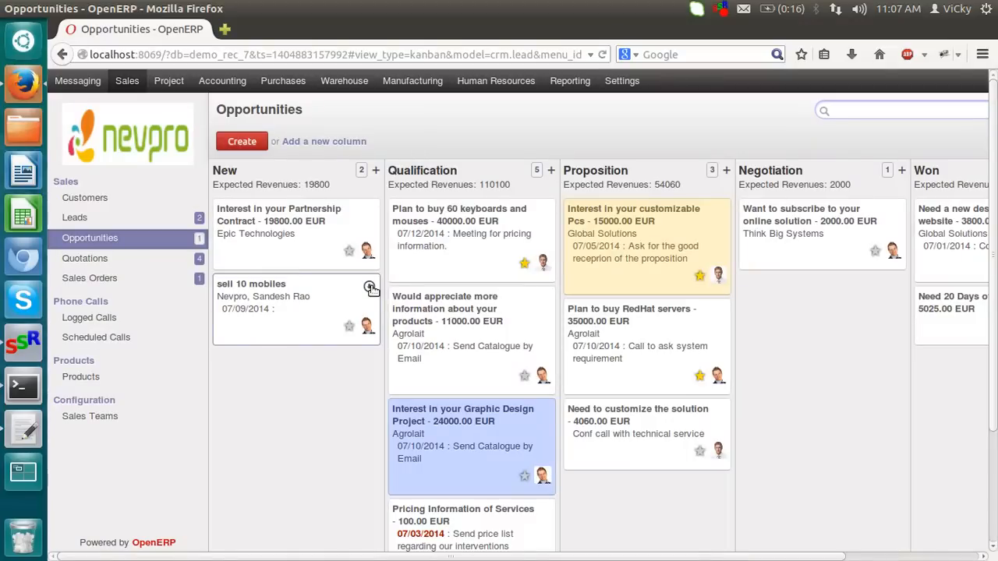
Mark the 'sell 10 mobiles' opportunity card with a green colour from its menu
{"action": "left_click", "coordinate": [368, 287]}
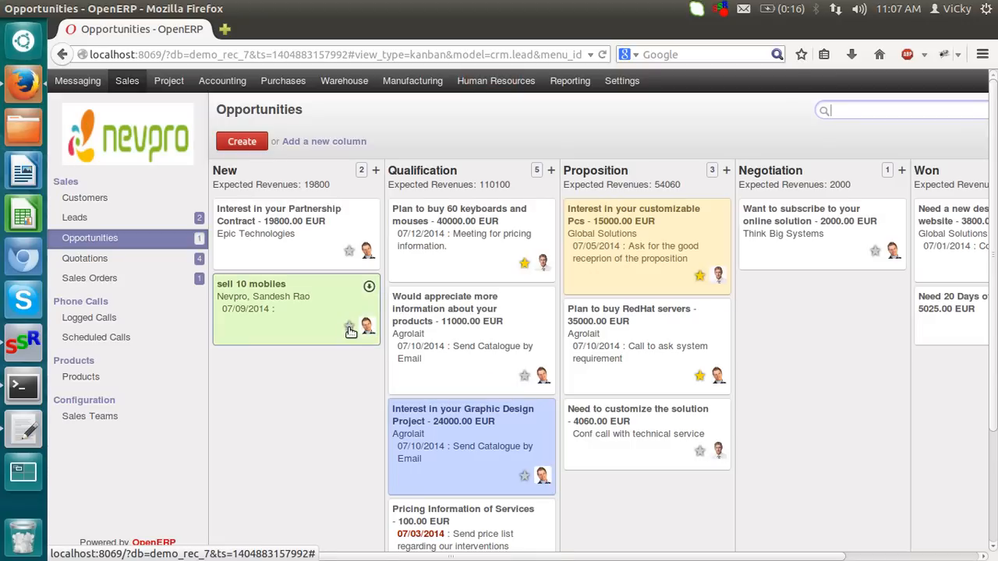
{"action": "mouse_move", "coordinate": [352, 452]}
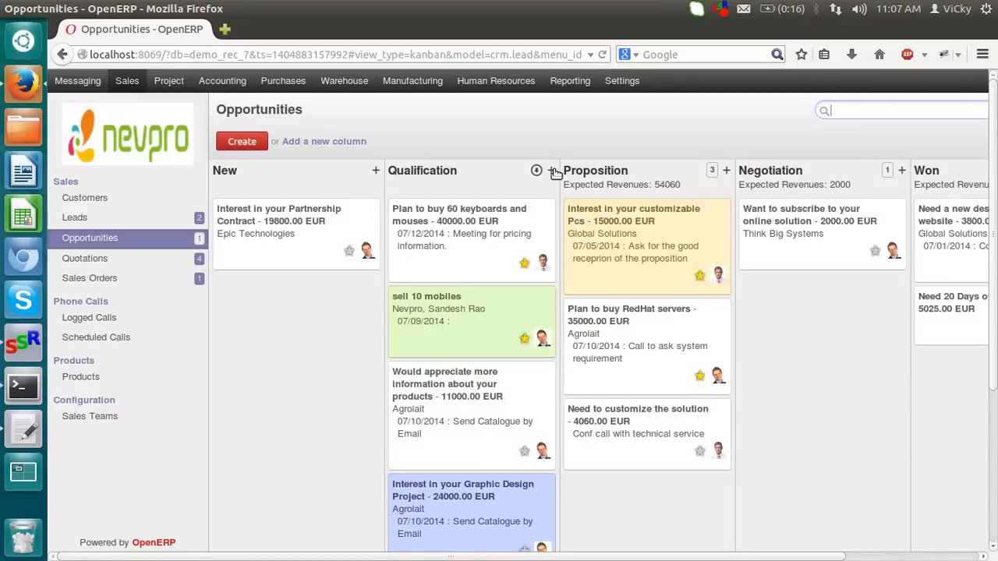
{"action": "mouse_move", "coordinate": [549, 170]}
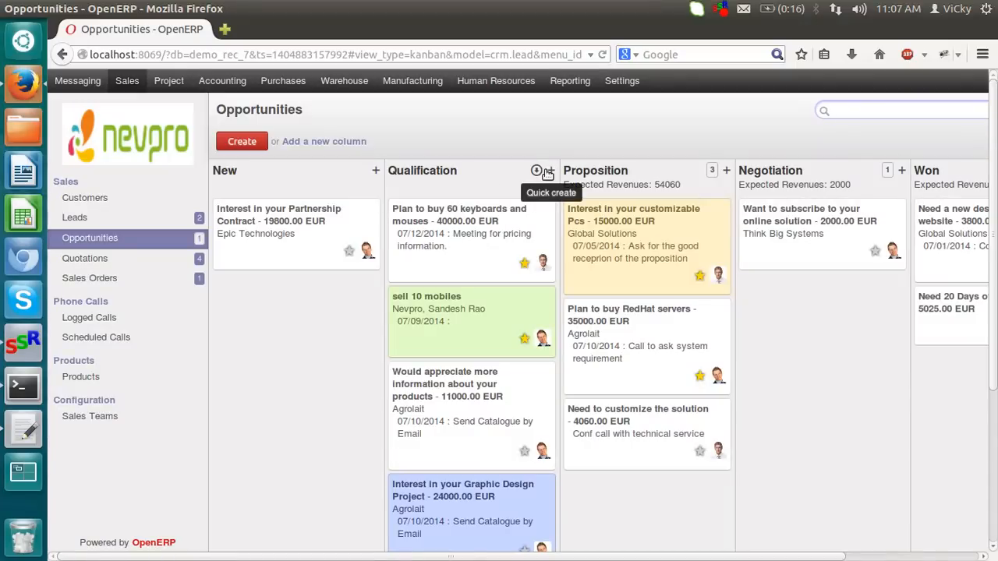
Rename the Qualification column to 'Qualification Stage' via its gear menu and save
{"action": "left_click", "coordinate": [536, 170]}
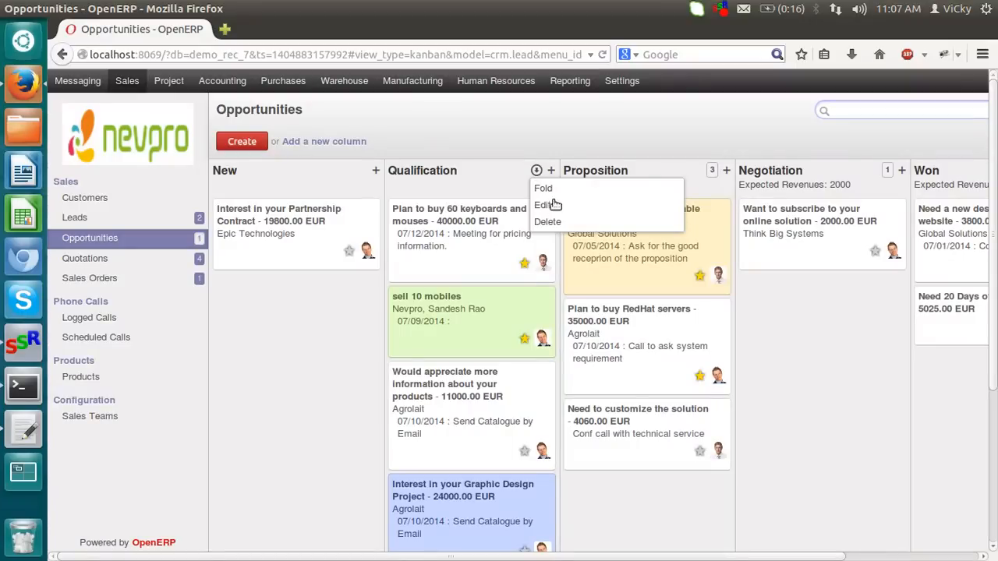
{"action": "left_click", "coordinate": [541, 206]}
{"action": "type", "text": "Qualification Stage"}
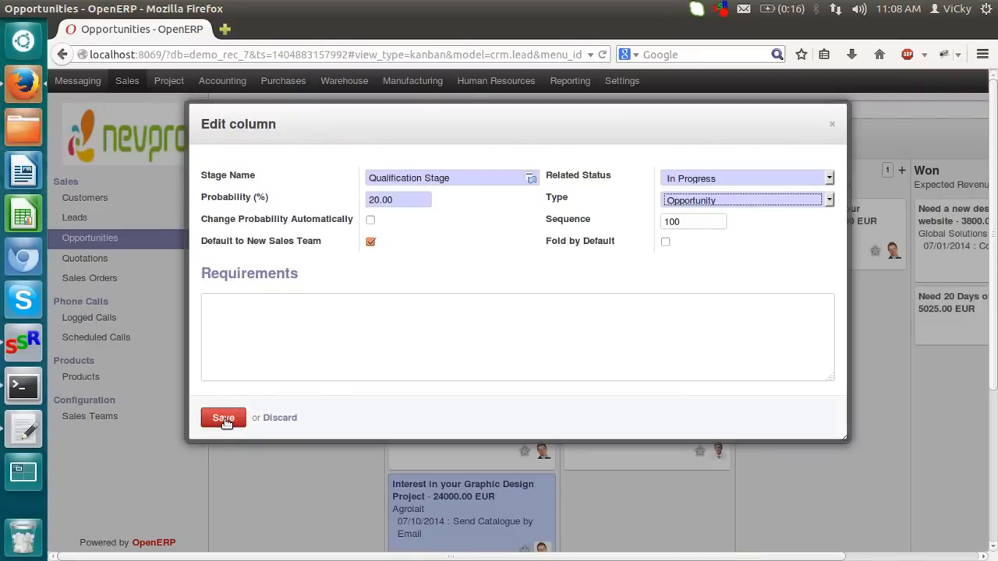
{"action": "left_click", "coordinate": [223, 417]}
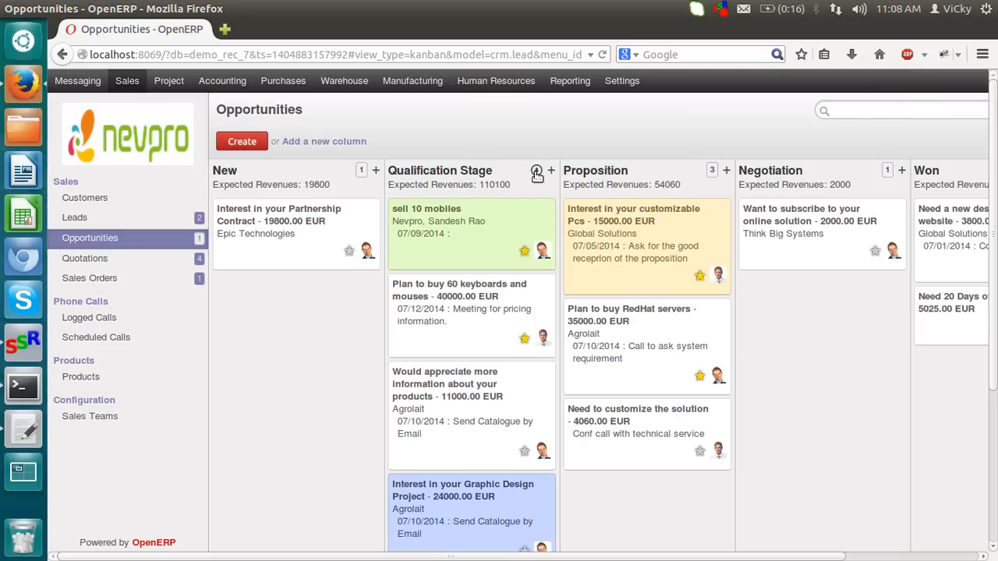
{"action": "left_click", "coordinate": [533, 170]}
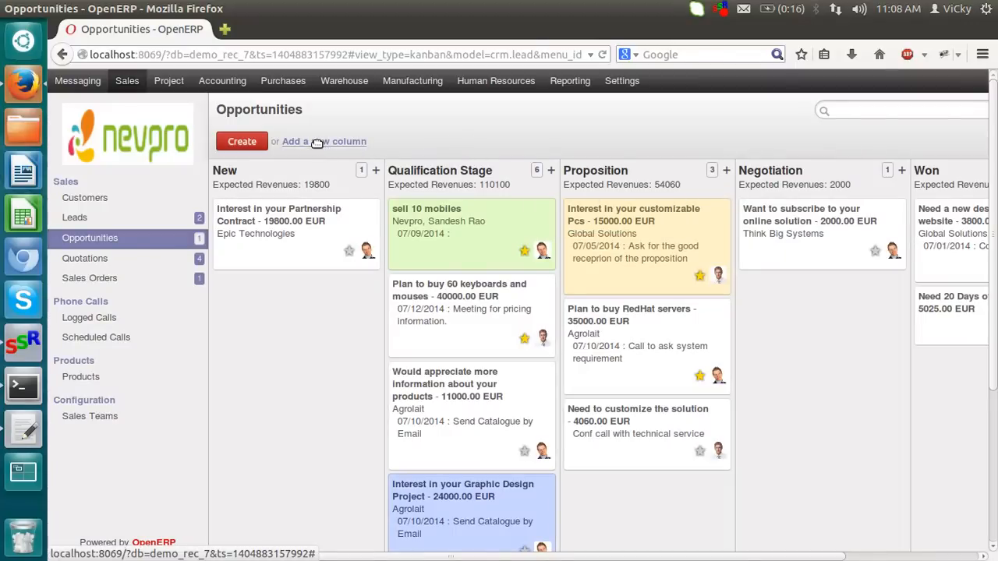
Discard the Add column dialog and open the 'sell 10 mobiles' opportunity record
{"action": "left_click", "coordinate": [324, 141]}
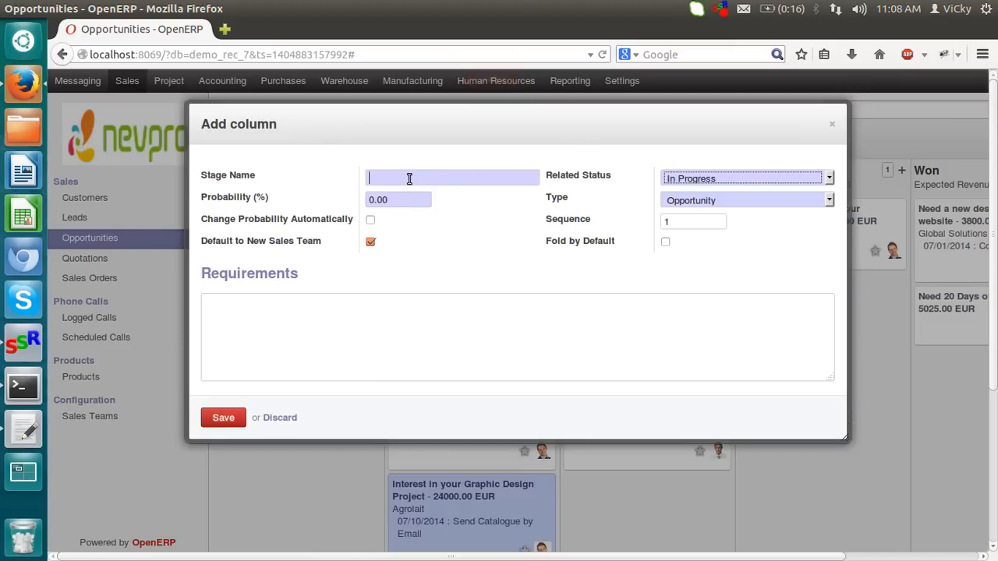
{"action": "left_click", "coordinate": [397, 200]}
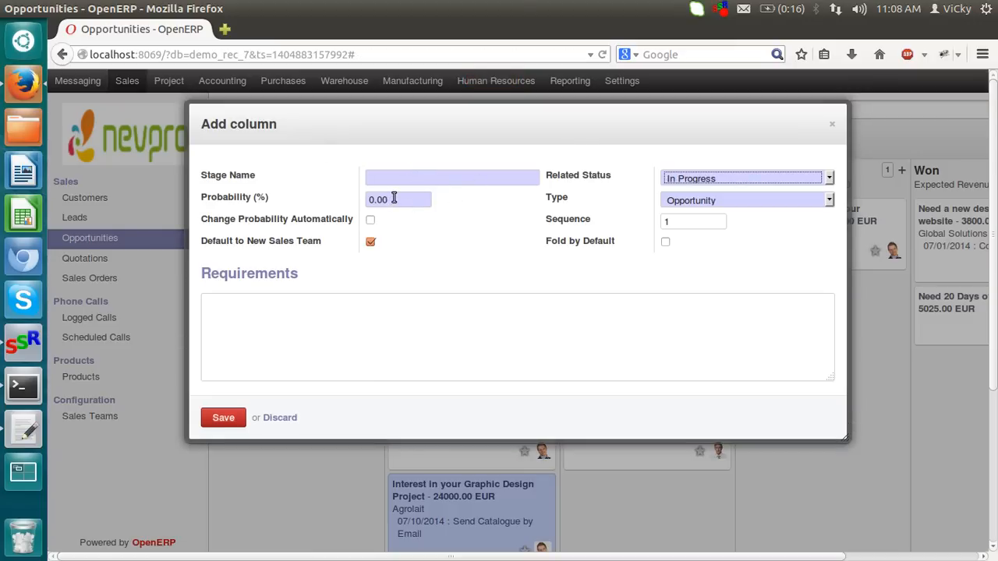
{"action": "mouse_move", "coordinate": [281, 421]}
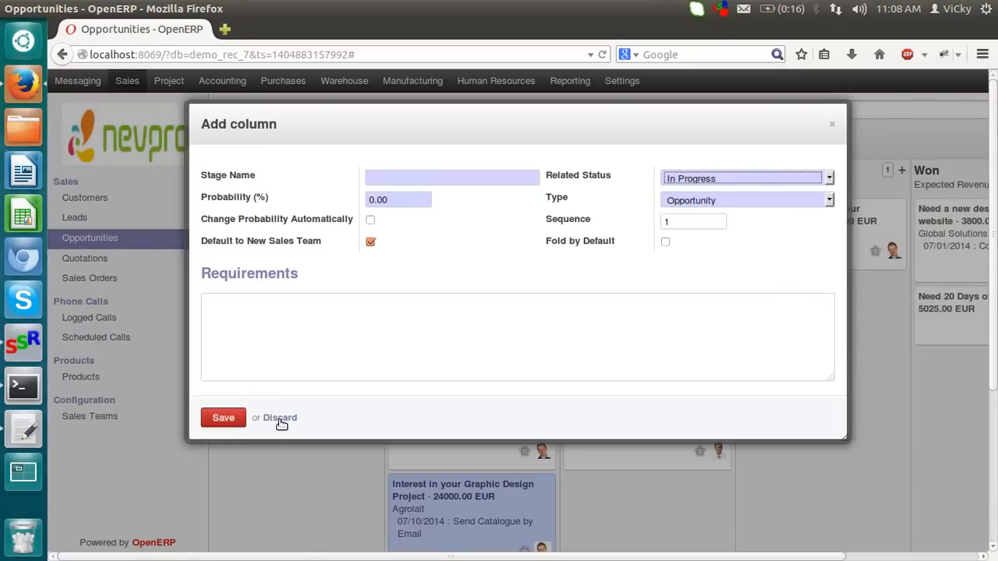
{"action": "left_click", "coordinate": [279, 418]}
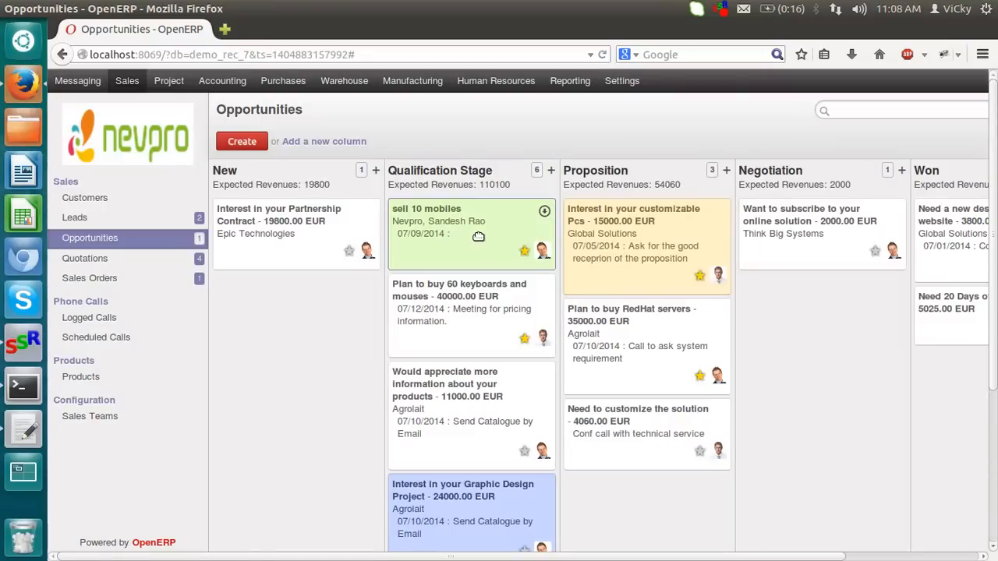
{"action": "left_click", "coordinate": [425, 209]}
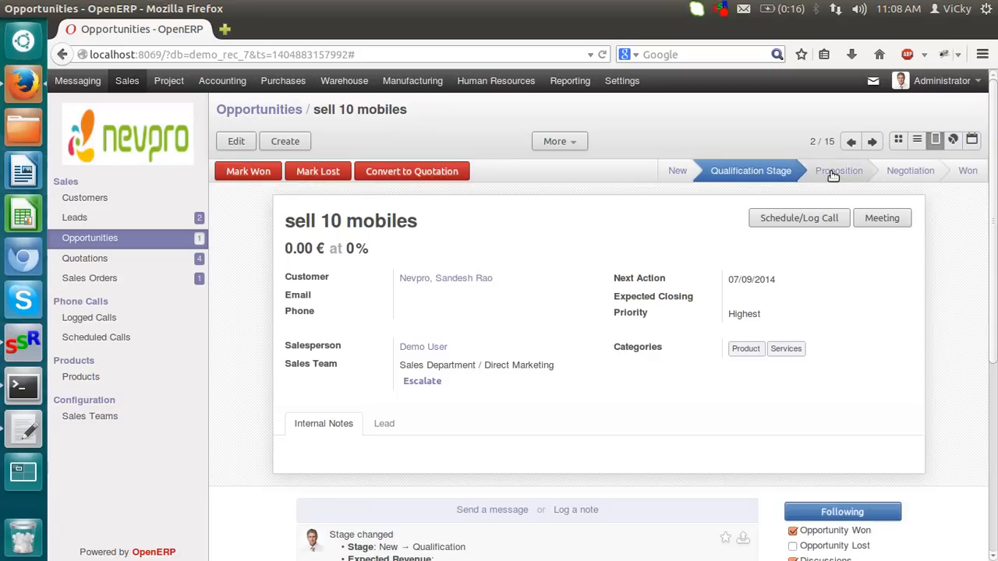
Move the opportunity through Proposition and Negotiation toward Won at 100%
{"action": "left_click", "coordinate": [836, 170]}
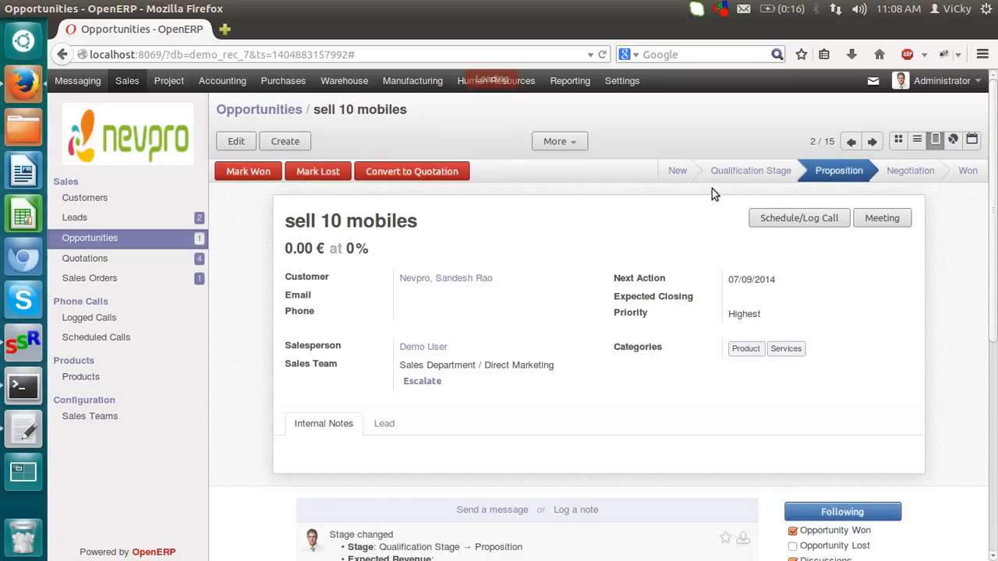
{"action": "mouse_move", "coordinate": [895, 180]}
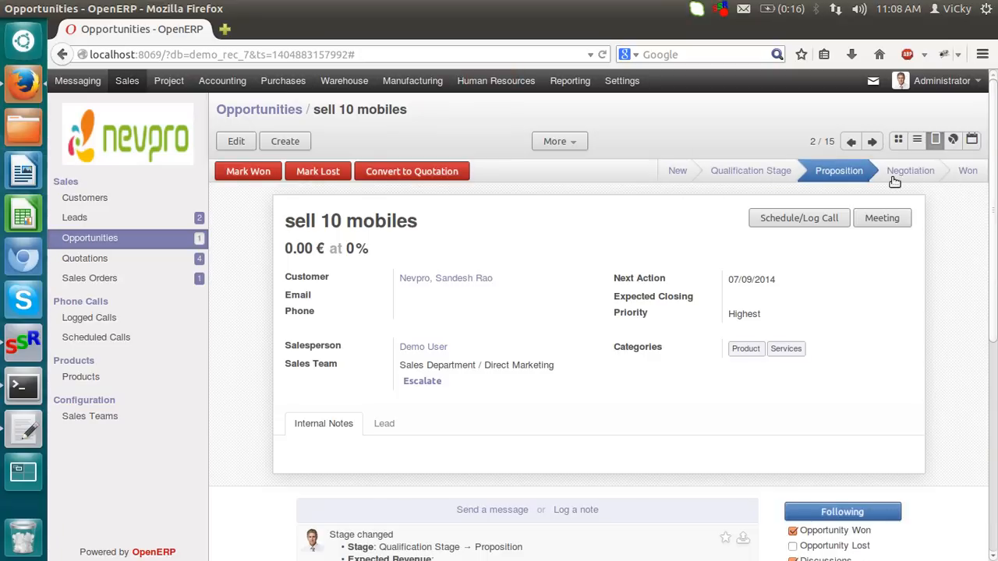
{"action": "left_click", "coordinate": [911, 170]}
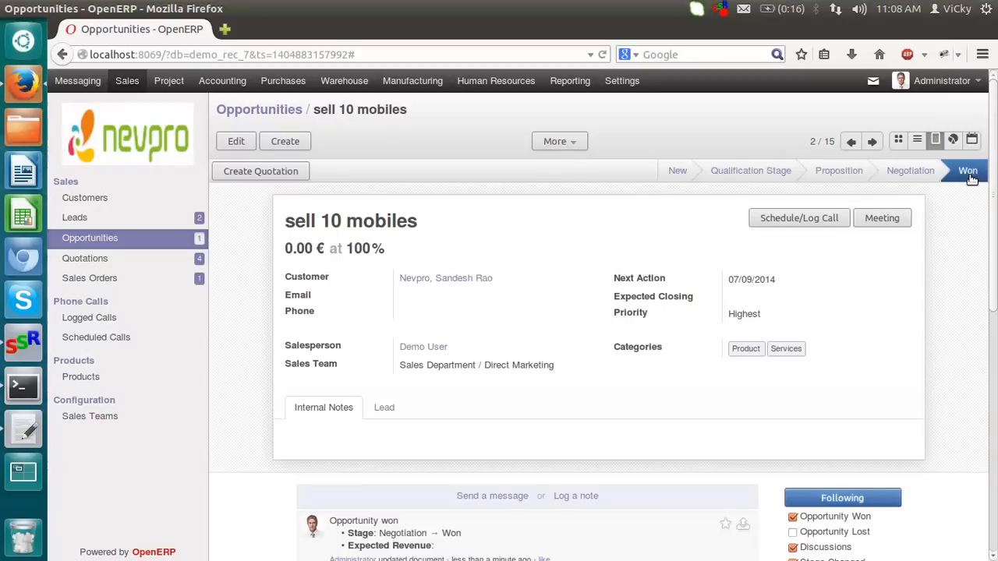
{"action": "mouse_move", "coordinate": [680, 355]}
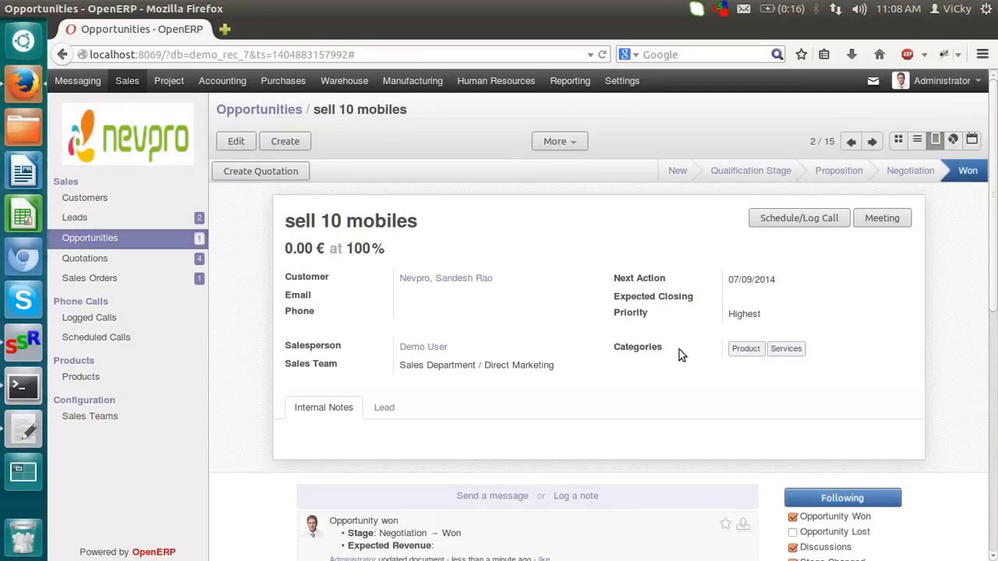
{"action": "mouse_move", "coordinate": [261, 178]}
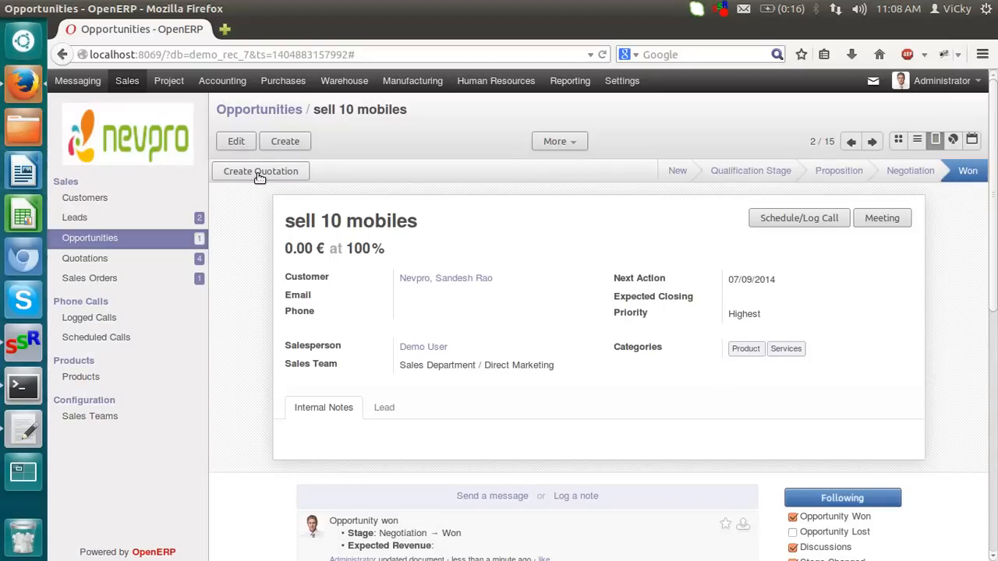
{"action": "left_click", "coordinate": [261, 170]}
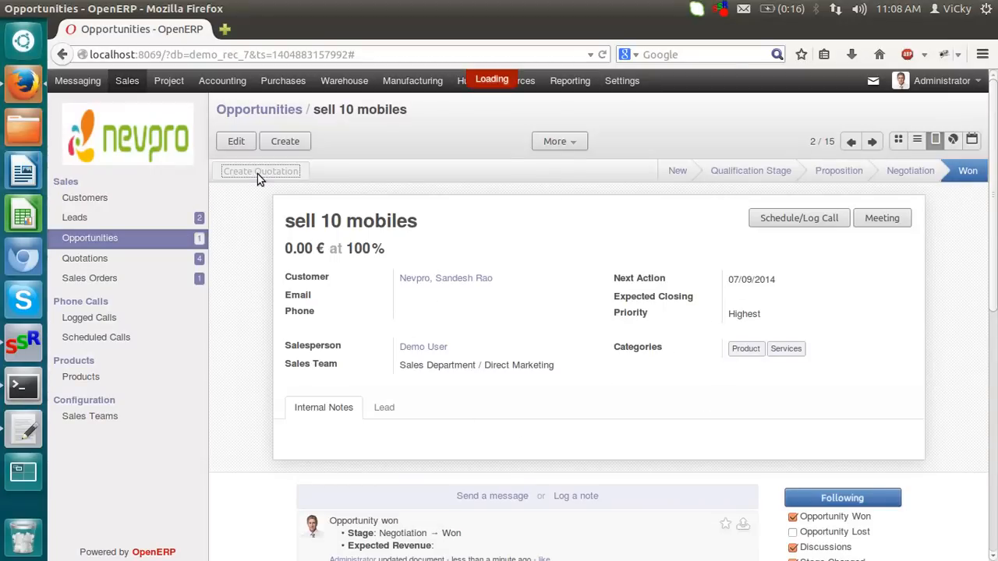
{"action": "left_click", "coordinate": [260, 170]}
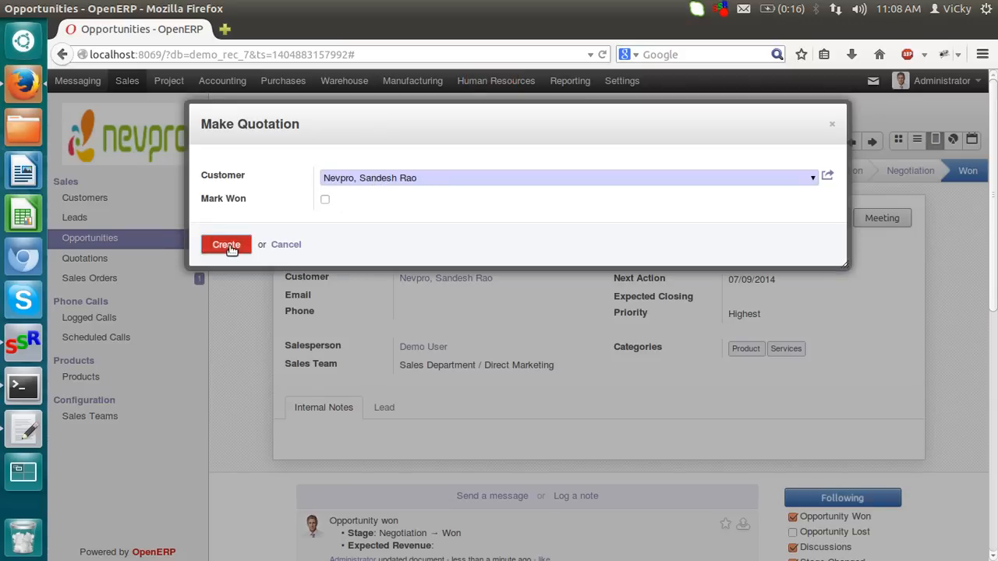
{"action": "left_click", "coordinate": [225, 244]}
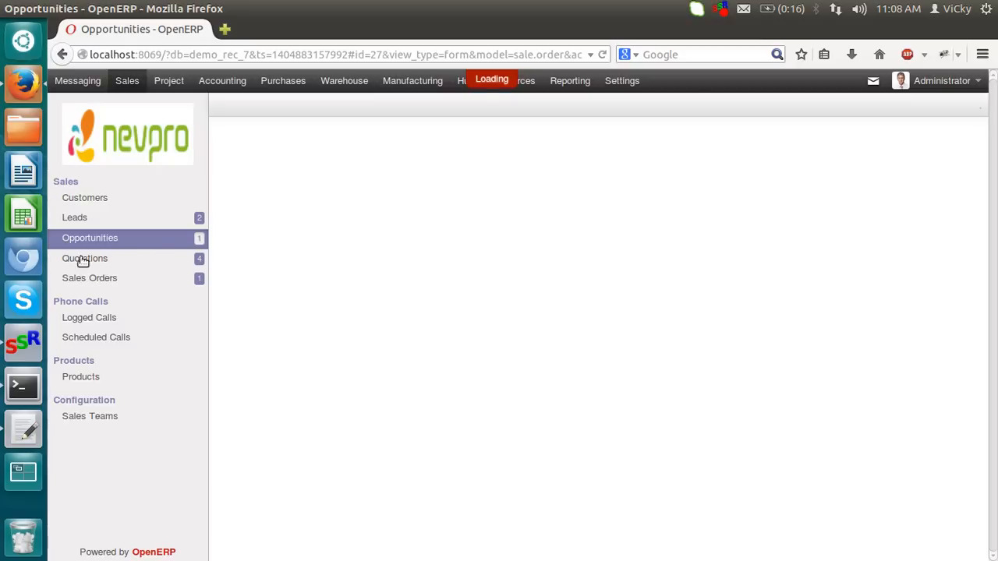
{"action": "left_click", "coordinate": [84, 259]}
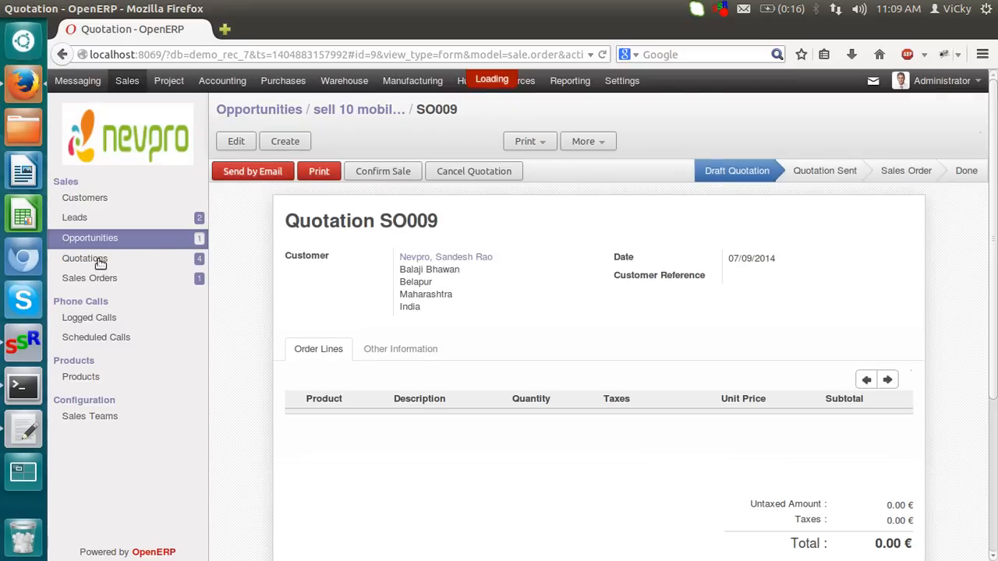
{"action": "left_click", "coordinate": [84, 259]}
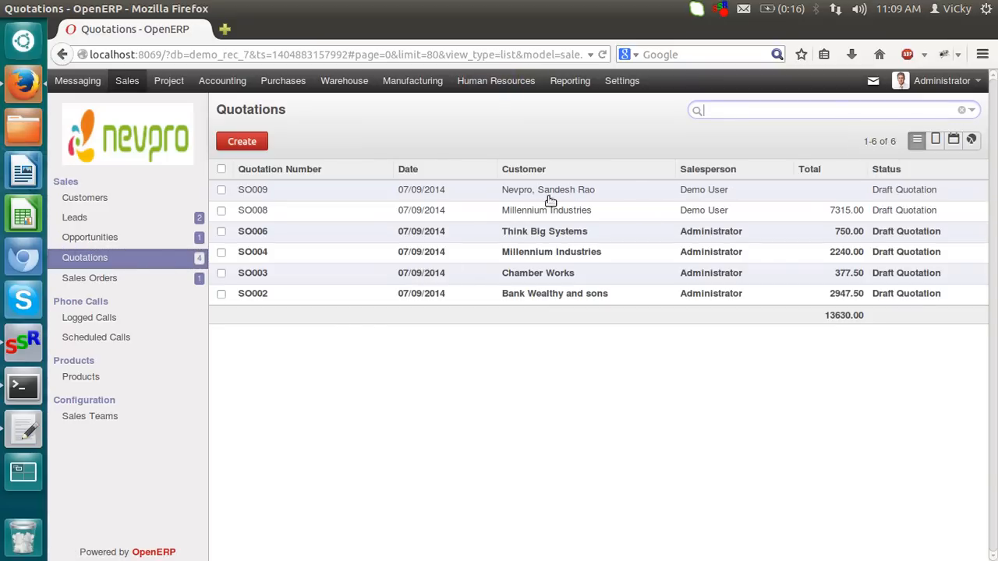
{"action": "mouse_move", "coordinate": [620, 195]}
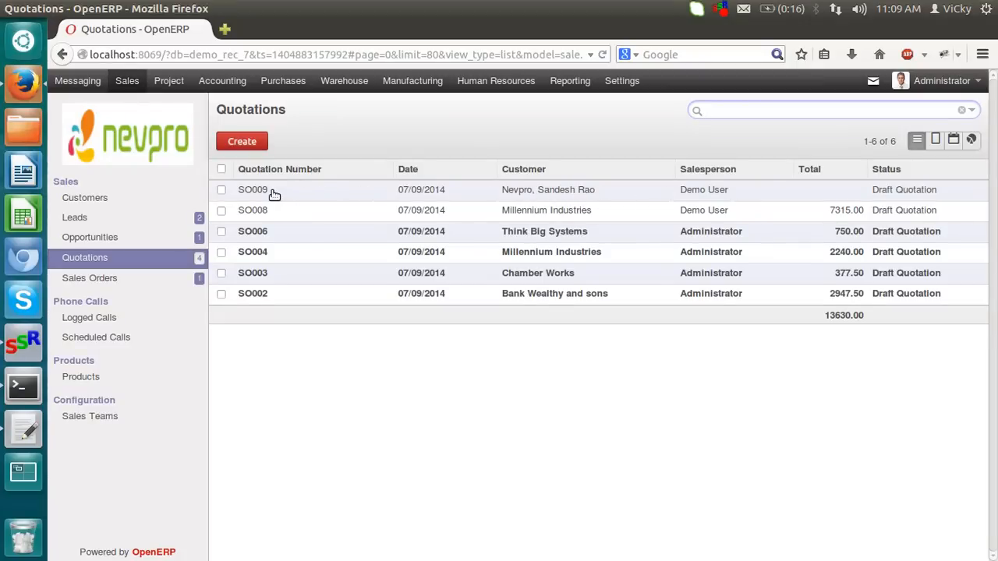
Open draft quotation SO009 from the Quotations list
{"action": "left_click", "coordinate": [273, 190]}
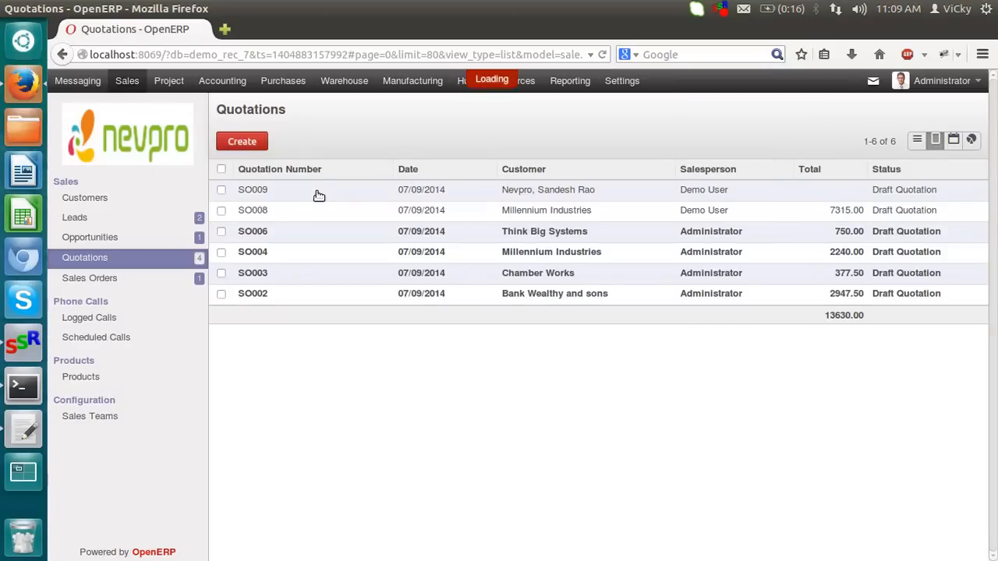
{"action": "left_click", "coordinate": [280, 191]}
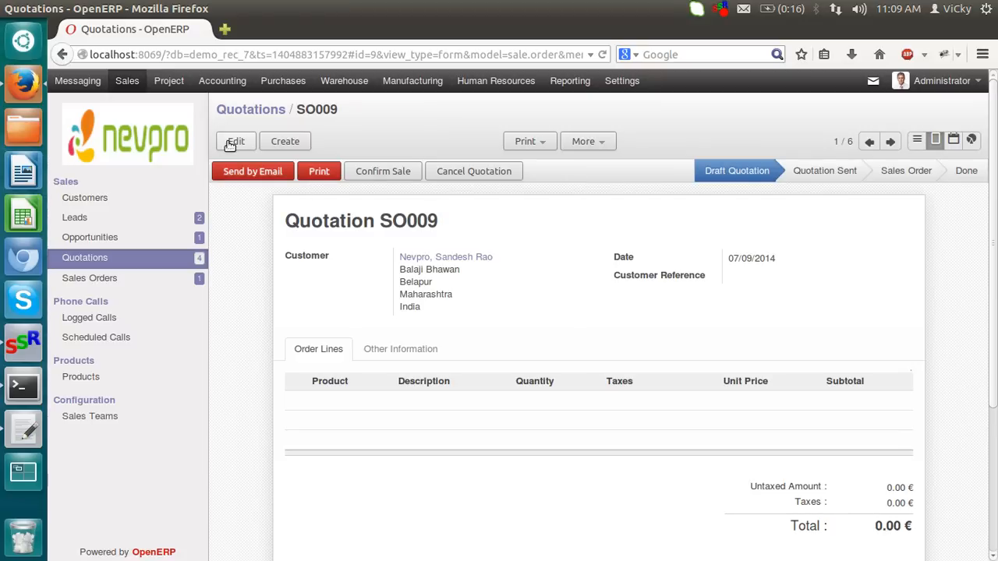
Edit quotation SO009 and add a new order line with Mobile as the product
{"action": "left_click", "coordinate": [235, 141]}
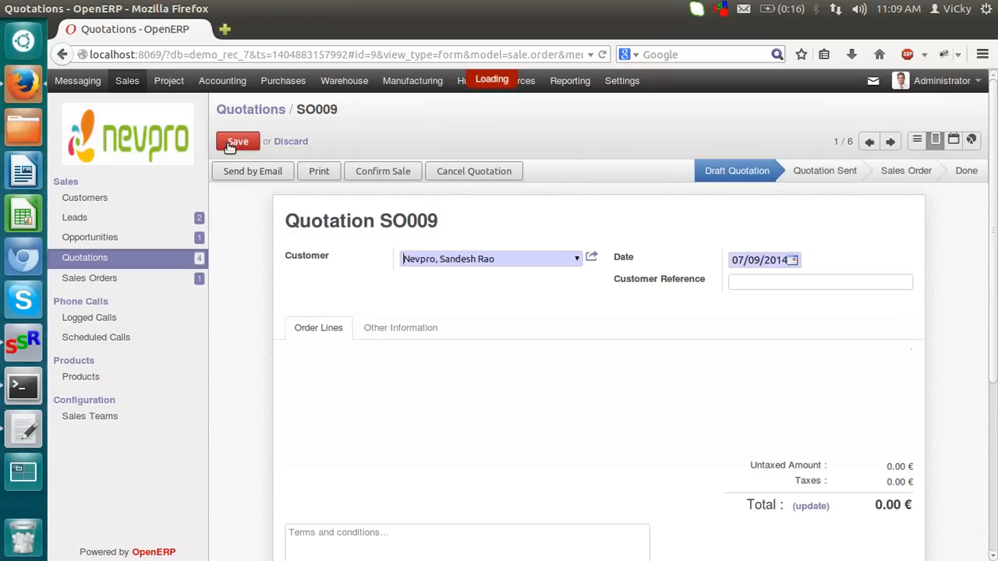
{"action": "left_click", "coordinate": [237, 140]}
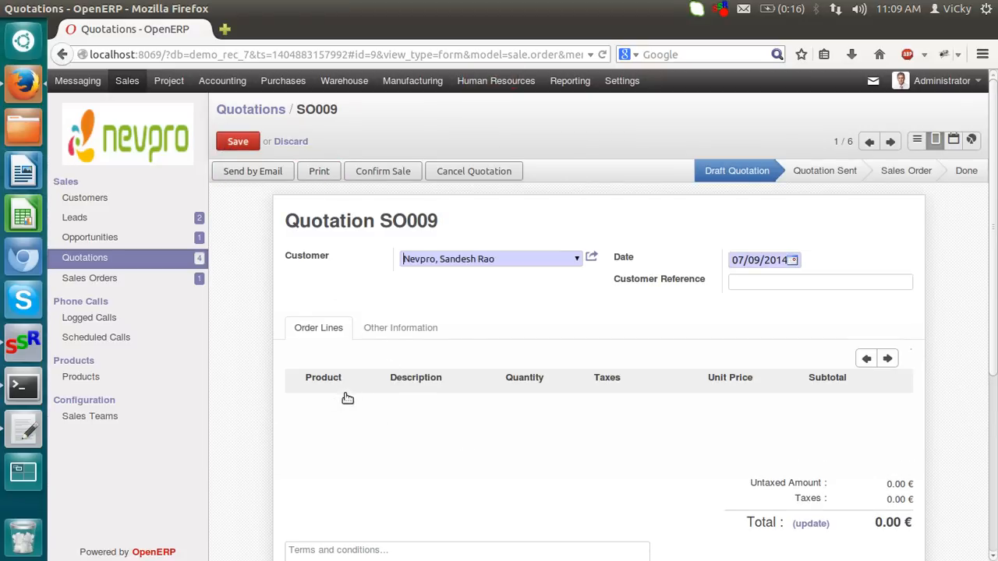
{"action": "left_click", "coordinate": [347, 397]}
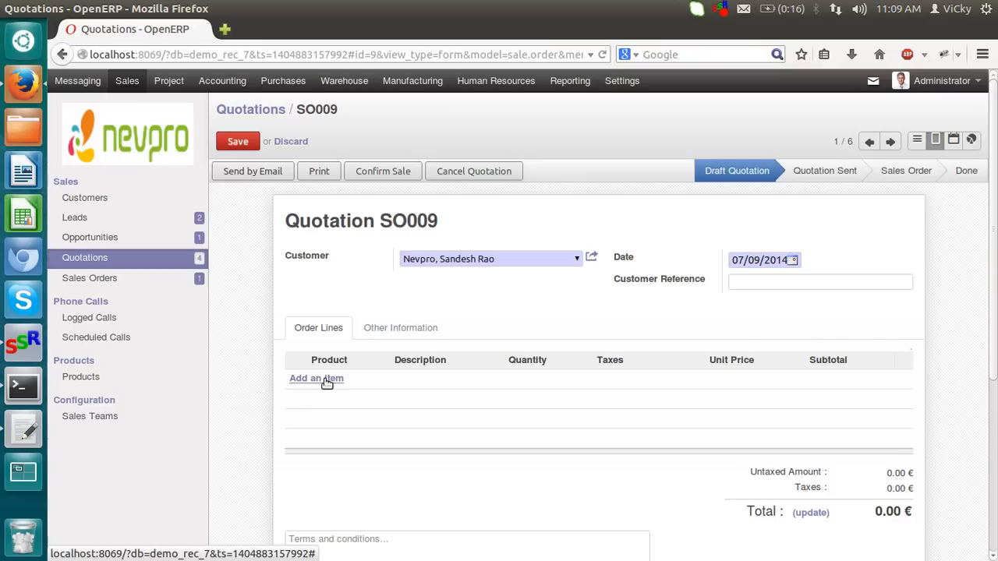
{"action": "left_click", "coordinate": [314, 378]}
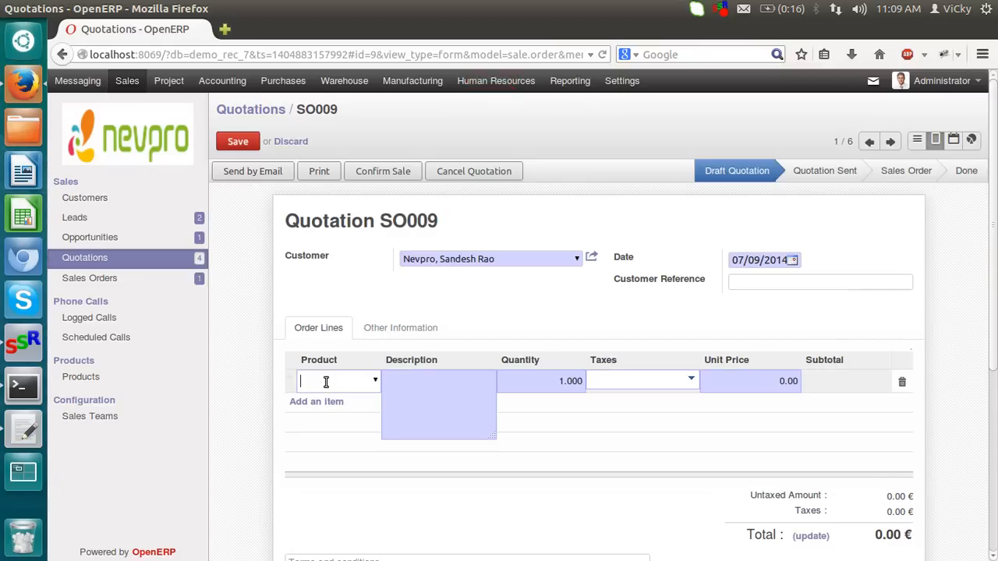
{"action": "type", "text": "mob"}
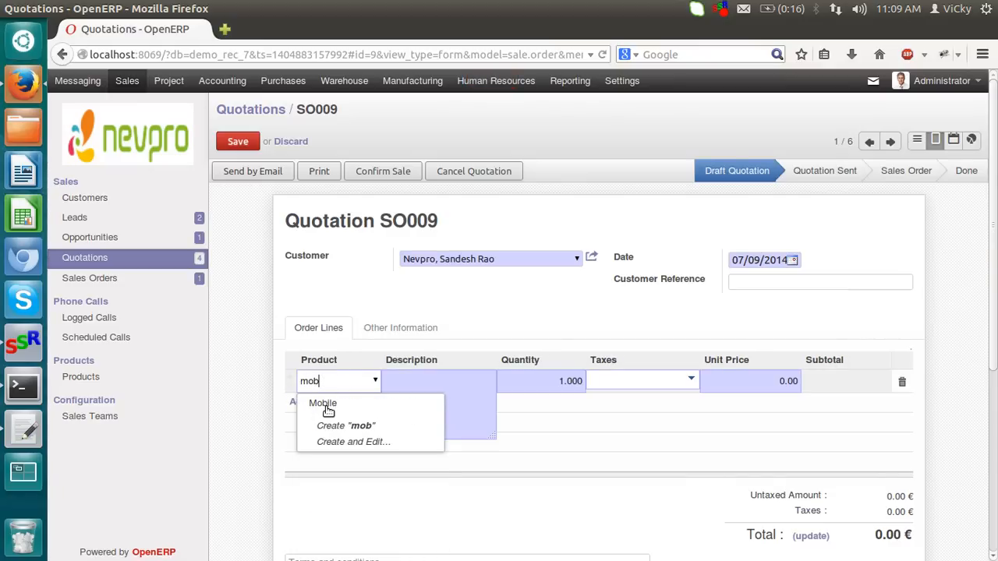
{"action": "left_click", "coordinate": [322, 403]}
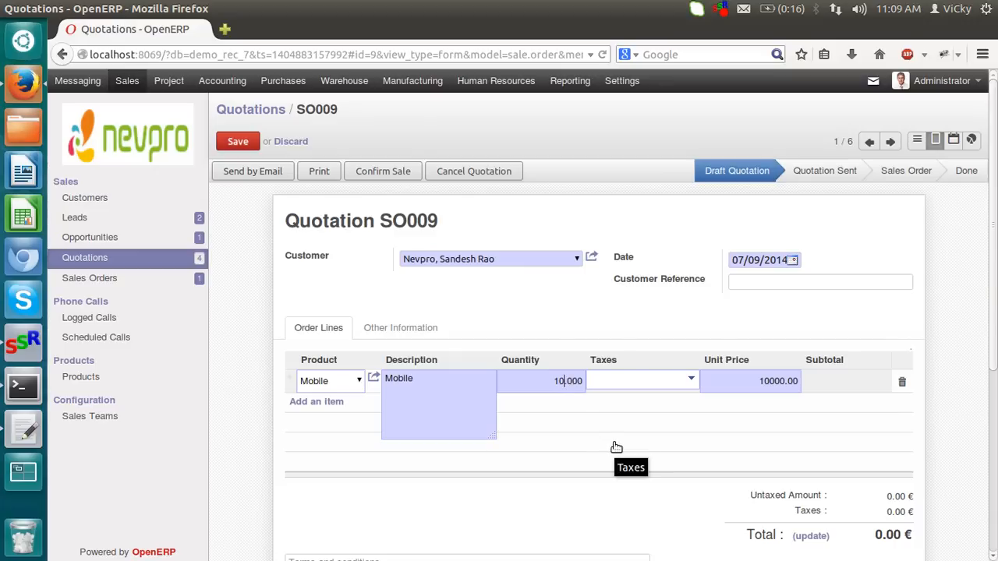
{"action": "mouse_move", "coordinate": [792, 410]}
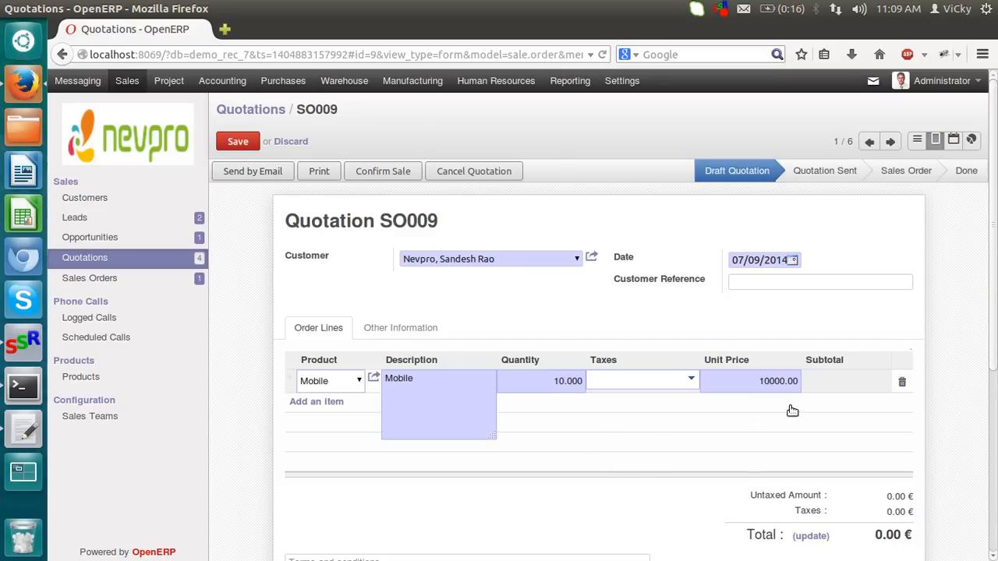
Leave the line's taxes empty and save the quotation with 10 Mobile at 10000.00, total 100000.00
{"action": "left_click", "coordinate": [636, 381]}
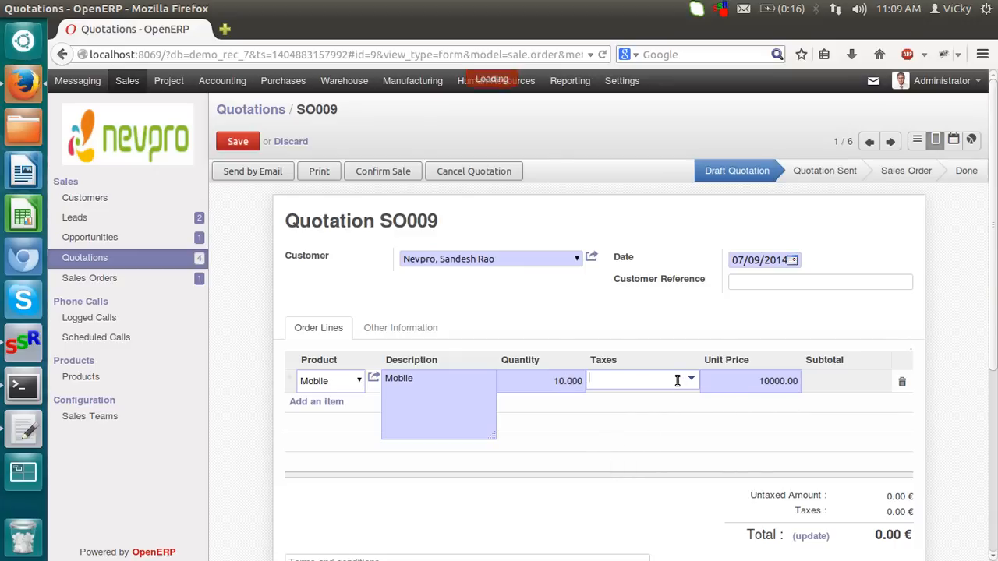
{"action": "type", "text": "sa"}
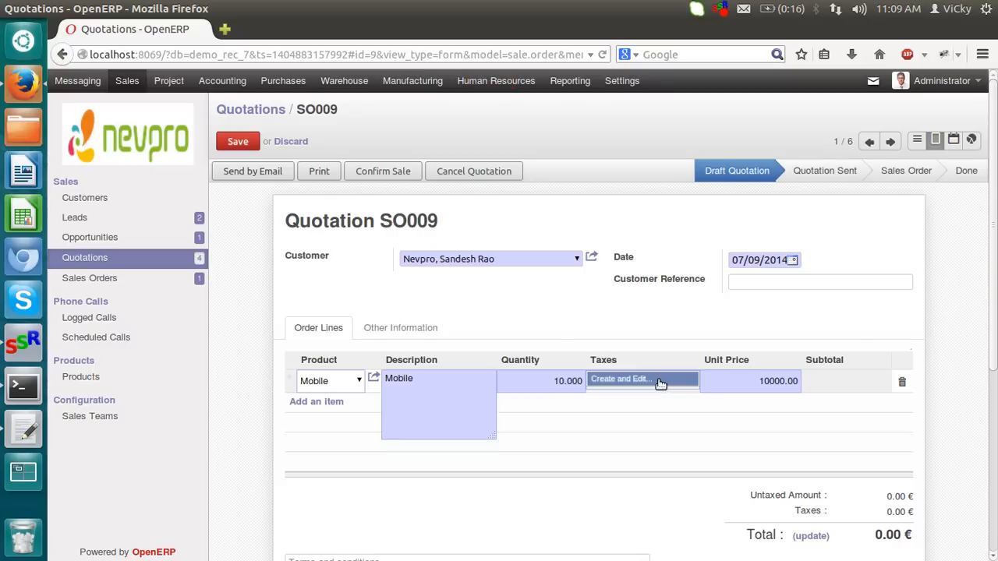
{"action": "mouse_move", "coordinate": [669, 333]}
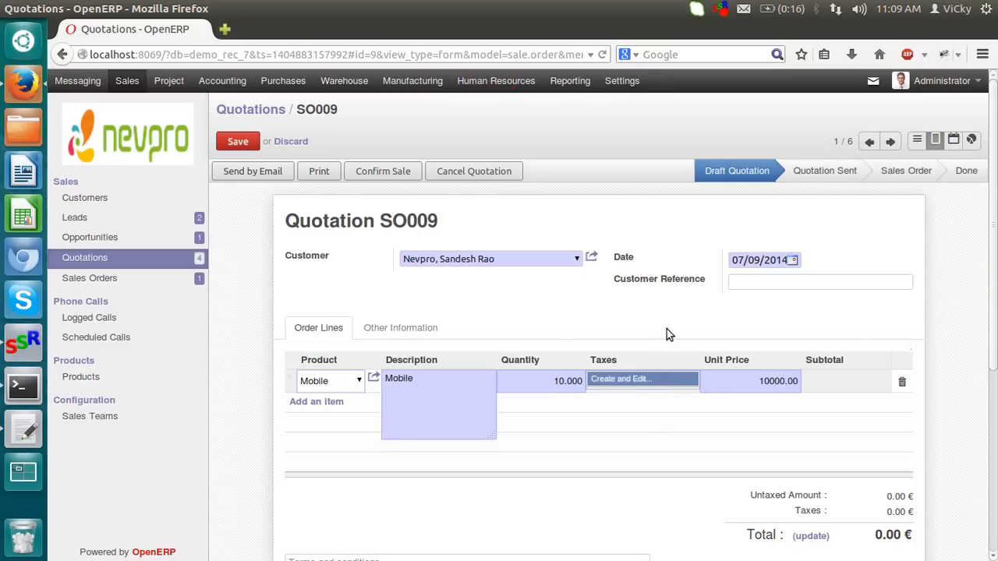
{"action": "left_click", "coordinate": [770, 397]}
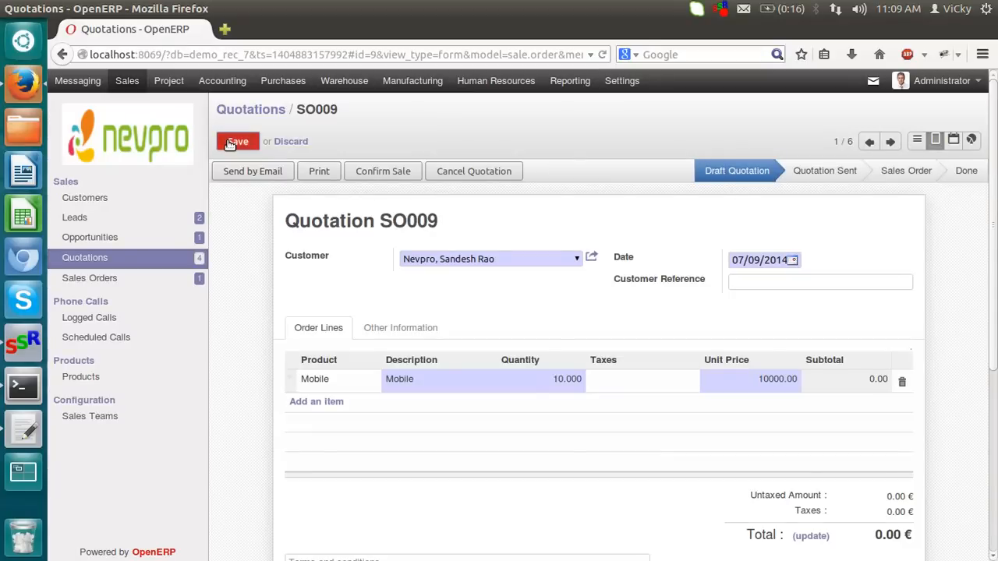
{"action": "left_click", "coordinate": [237, 140]}
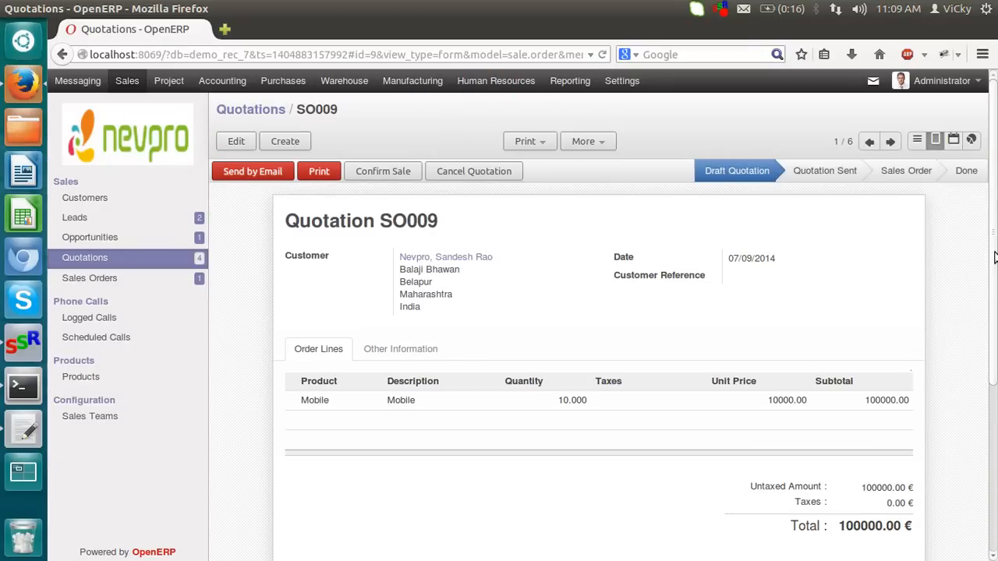
{"action": "scroll", "scroll_direction": "down", "scroll_amount": 3}
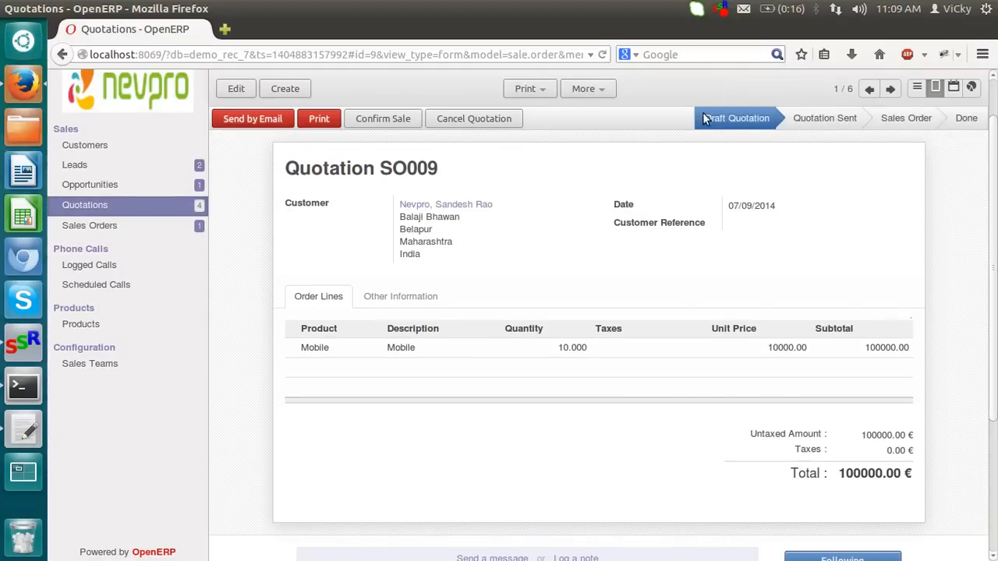
{"action": "mouse_move", "coordinate": [809, 490]}
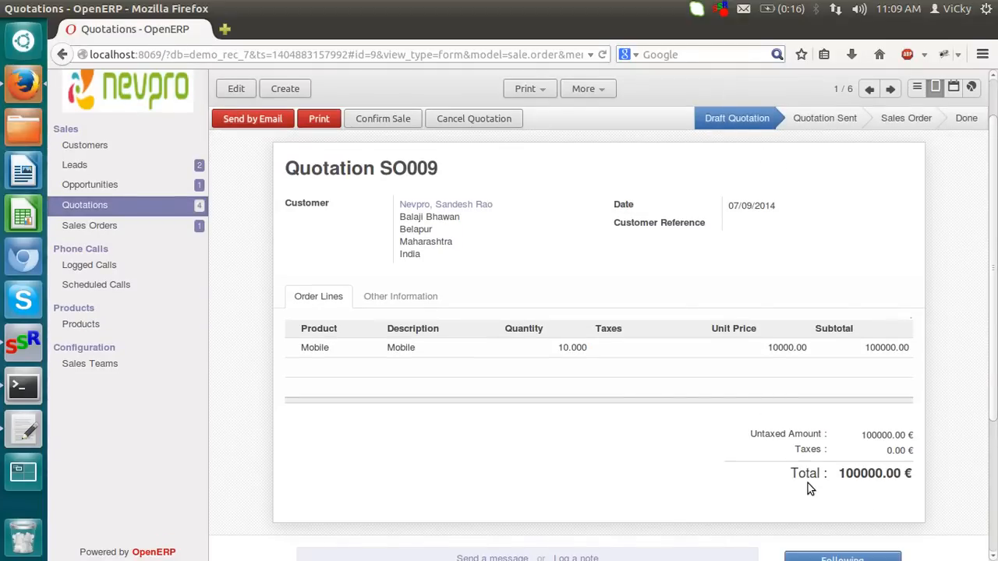
{"action": "mouse_move", "coordinate": [943, 452]}
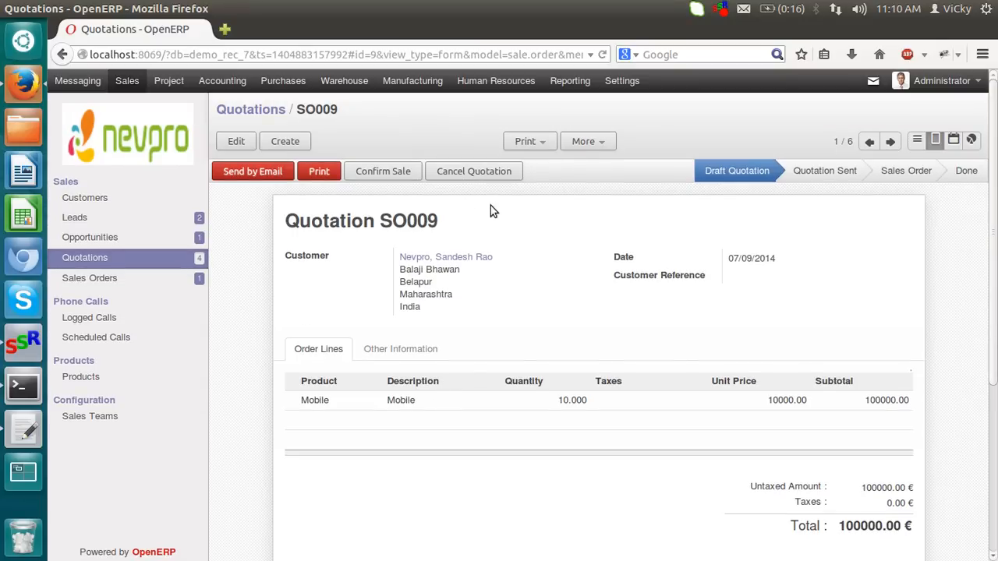
{"action": "mouse_move", "coordinate": [252, 175]}
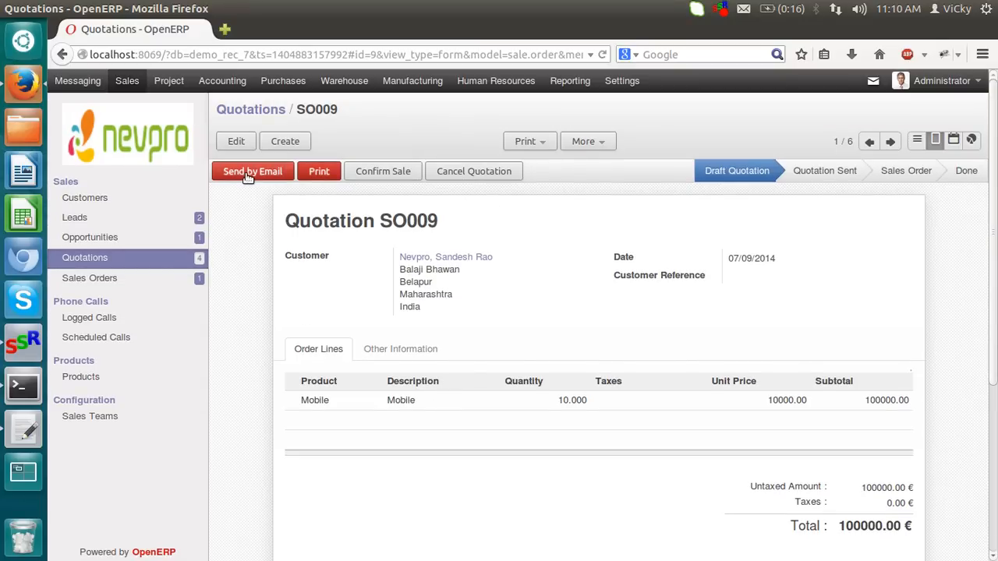
{"action": "mouse_move", "coordinate": [390, 174]}
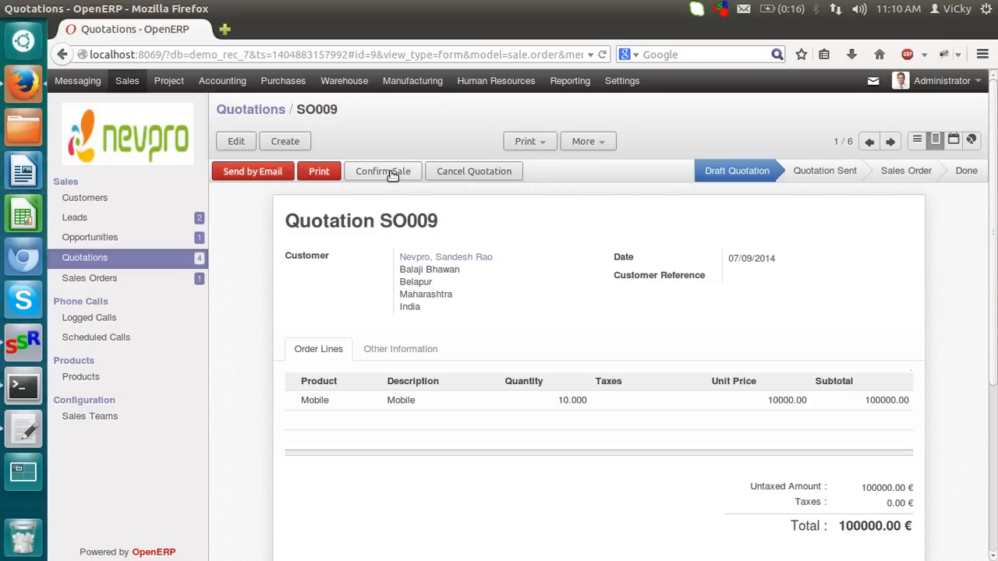
{"action": "mouse_move", "coordinate": [325, 170]}
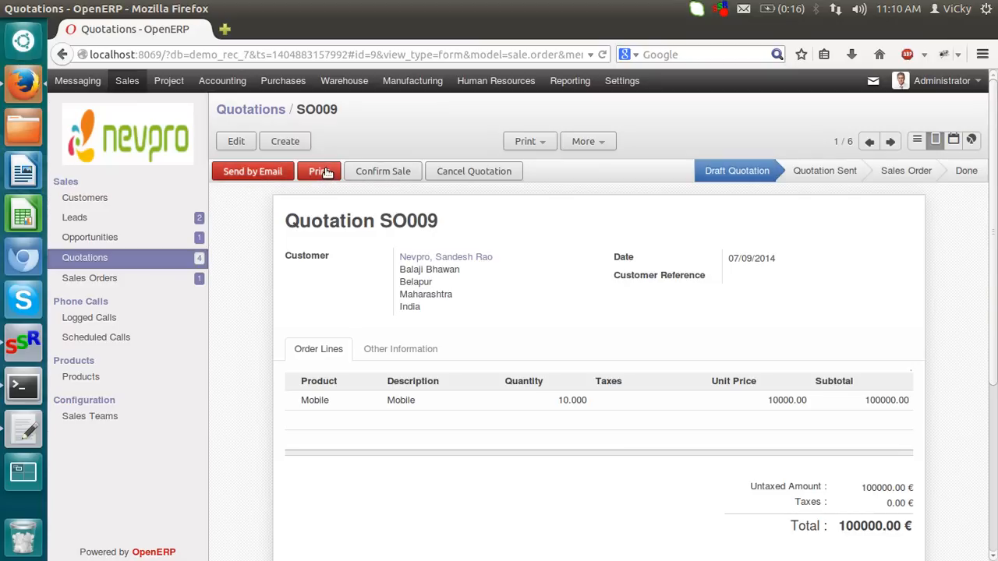
{"action": "mouse_move", "coordinate": [384, 211]}
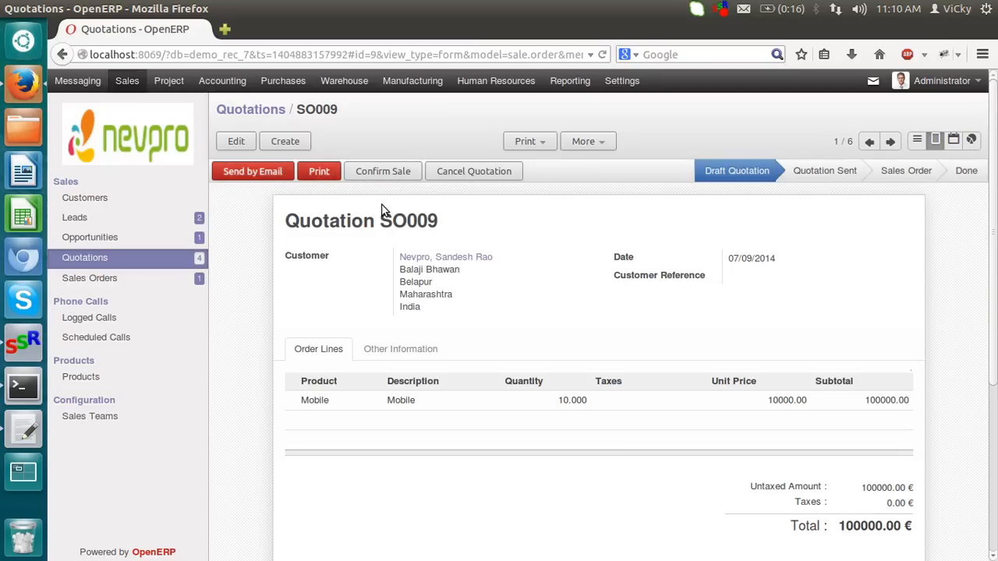
{"action": "mouse_move", "coordinate": [394, 175]}
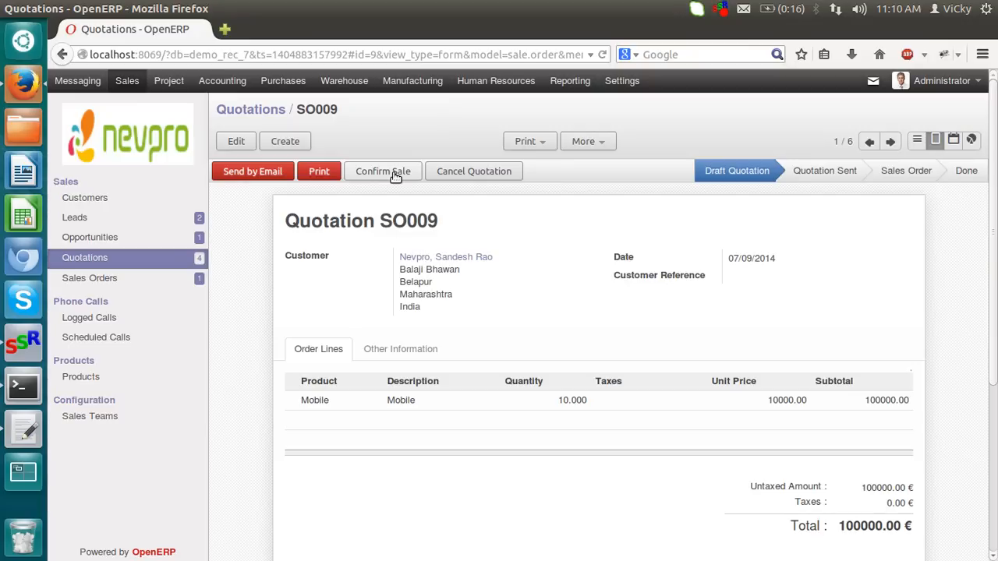
Confirm quotation SO009 as a sales order totalling 100000.00
{"action": "left_click", "coordinate": [383, 170]}
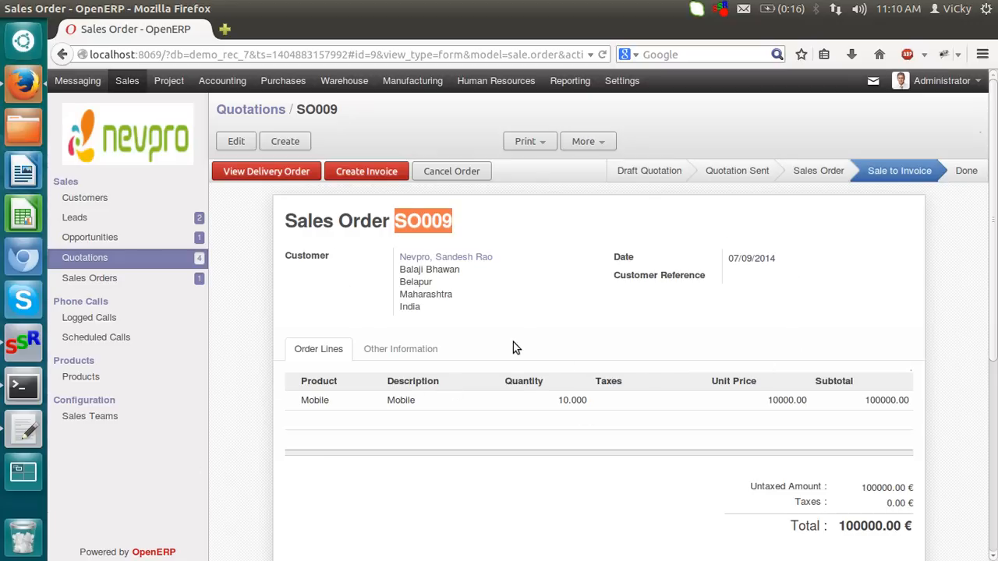
{"action": "mouse_move", "coordinate": [247, 181]}
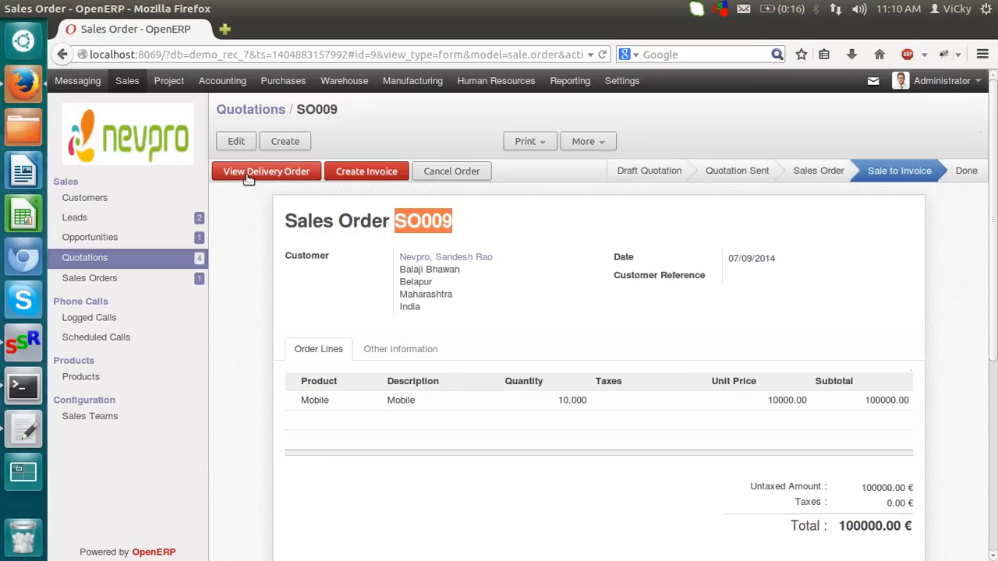
{"action": "mouse_move", "coordinate": [379, 177]}
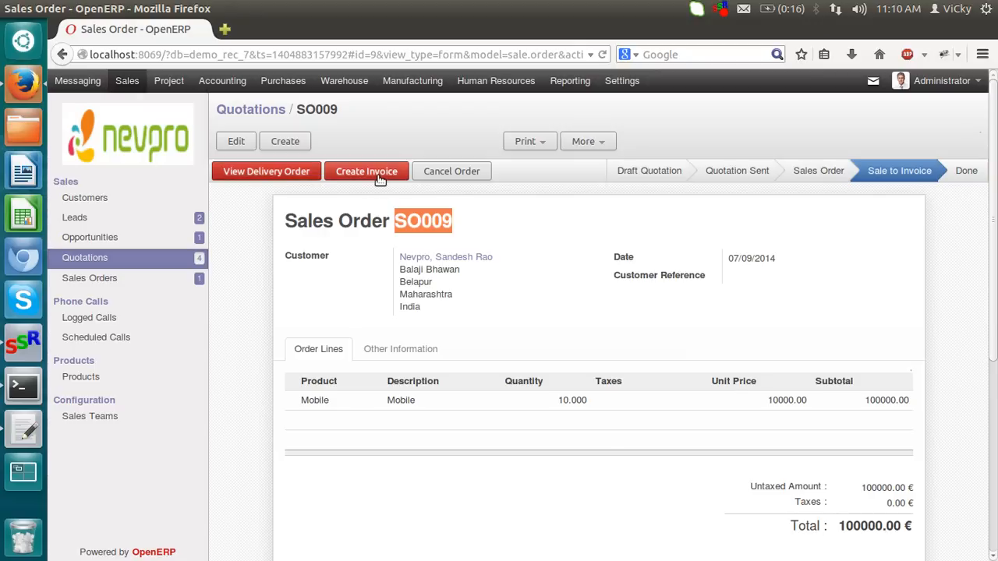
{"action": "mouse_move", "coordinate": [275, 173]}
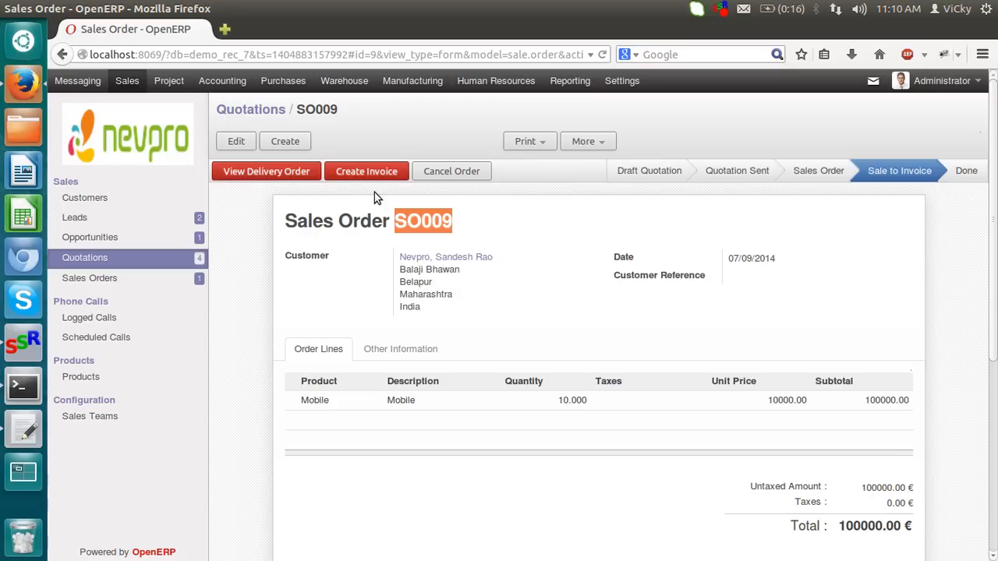
{"action": "mouse_move", "coordinate": [371, 197]}
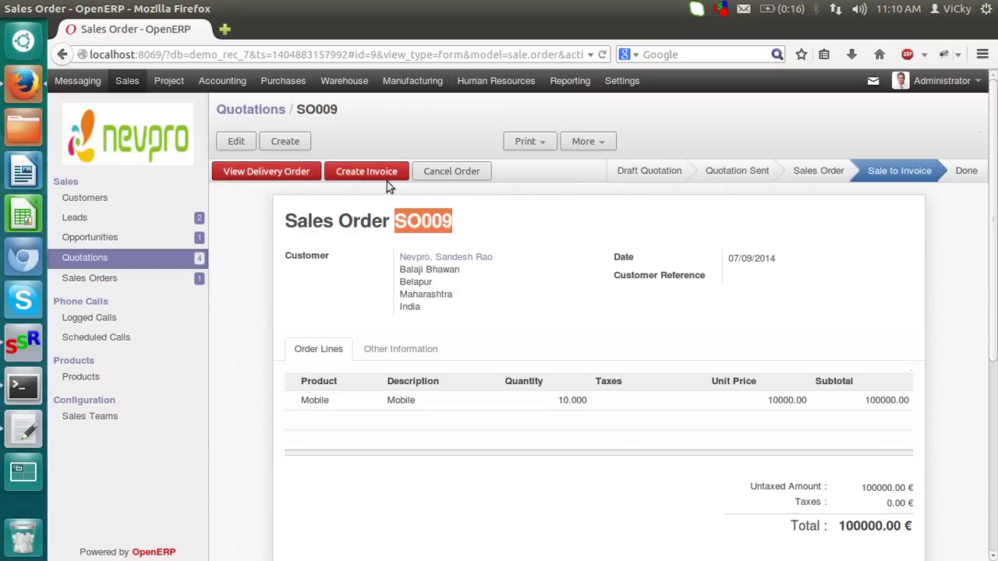
{"action": "mouse_move", "coordinate": [371, 171]}
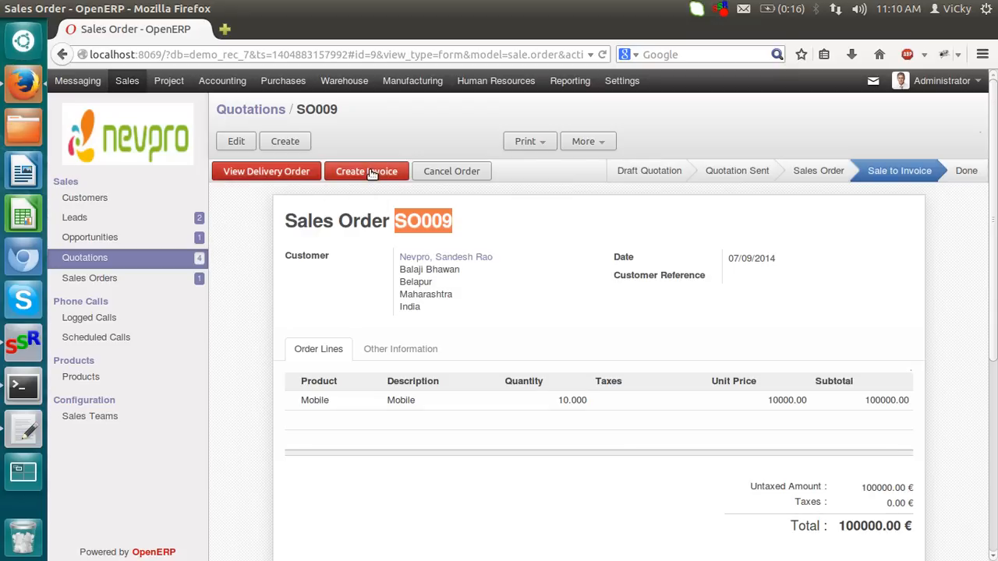
Invoice the whole sales order SO009 and view the resulting draft invoice for 10 Mobile
{"action": "left_click", "coordinate": [367, 170]}
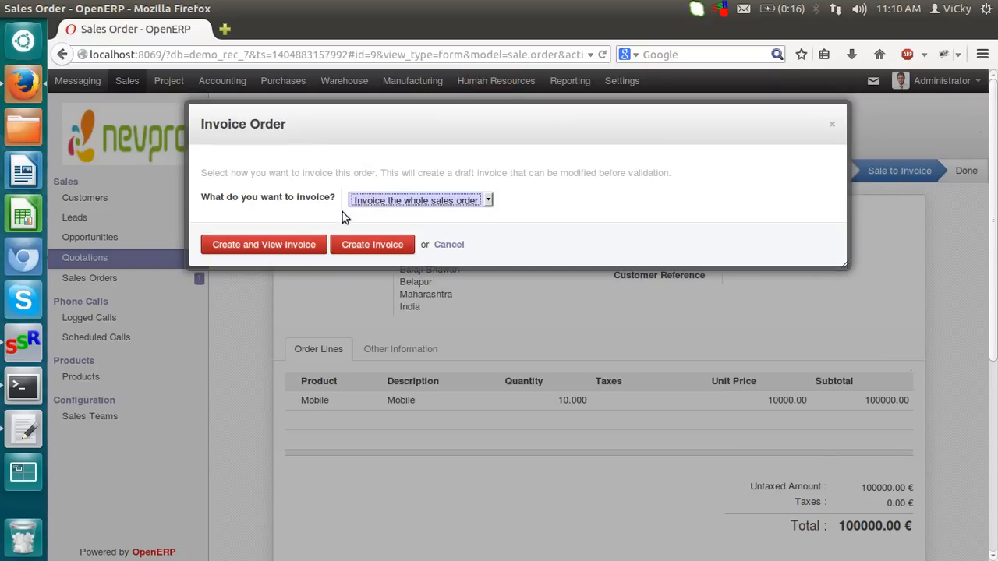
{"action": "mouse_move", "coordinate": [284, 245]}
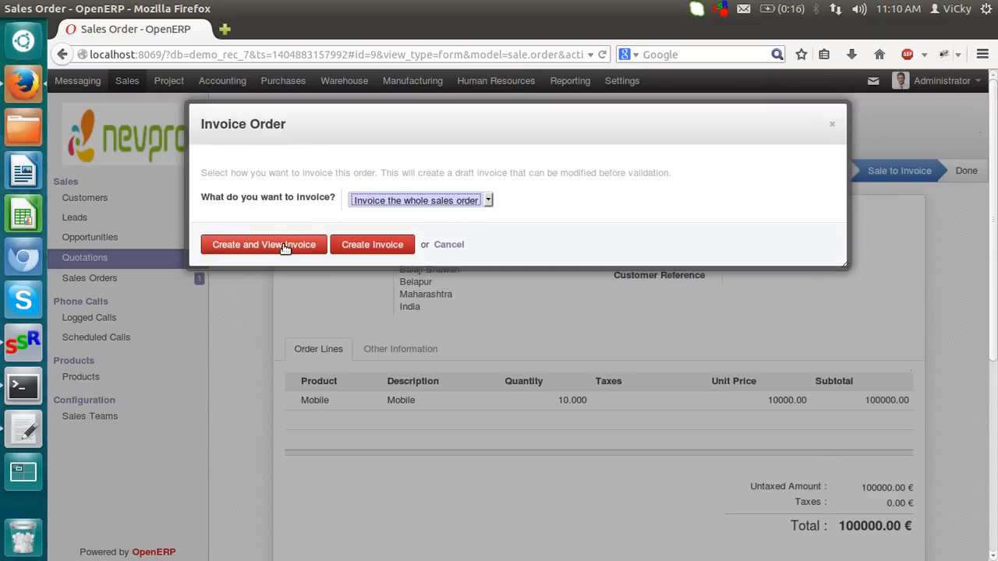
{"action": "left_click", "coordinate": [264, 243]}
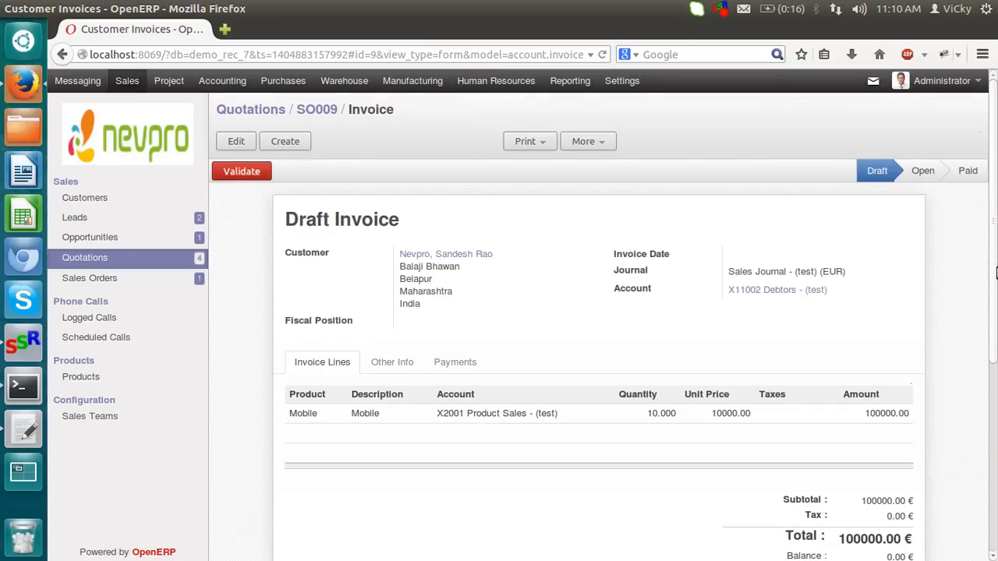
{"action": "mouse_move", "coordinate": [731, 217]}
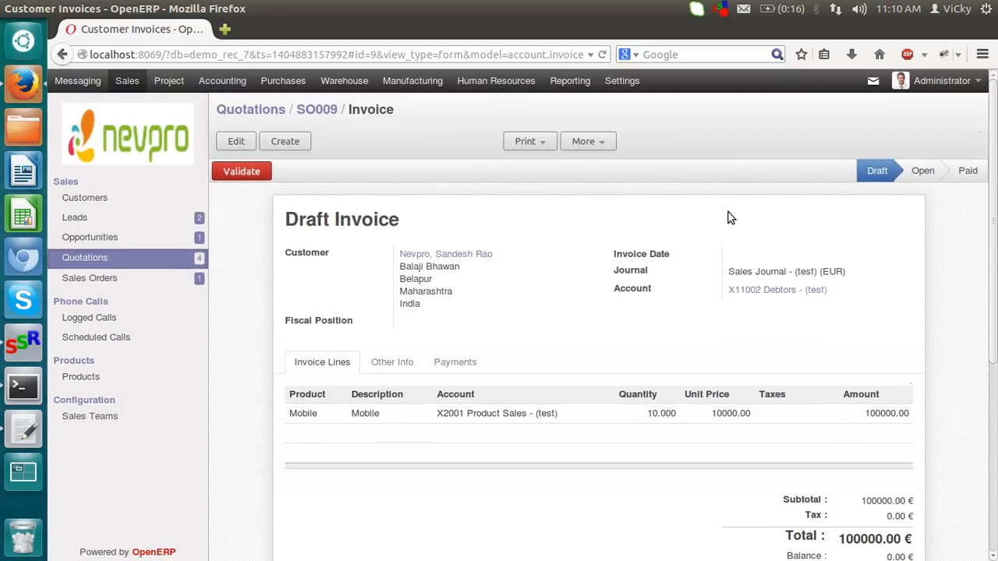
{"action": "mouse_move", "coordinate": [402, 224]}
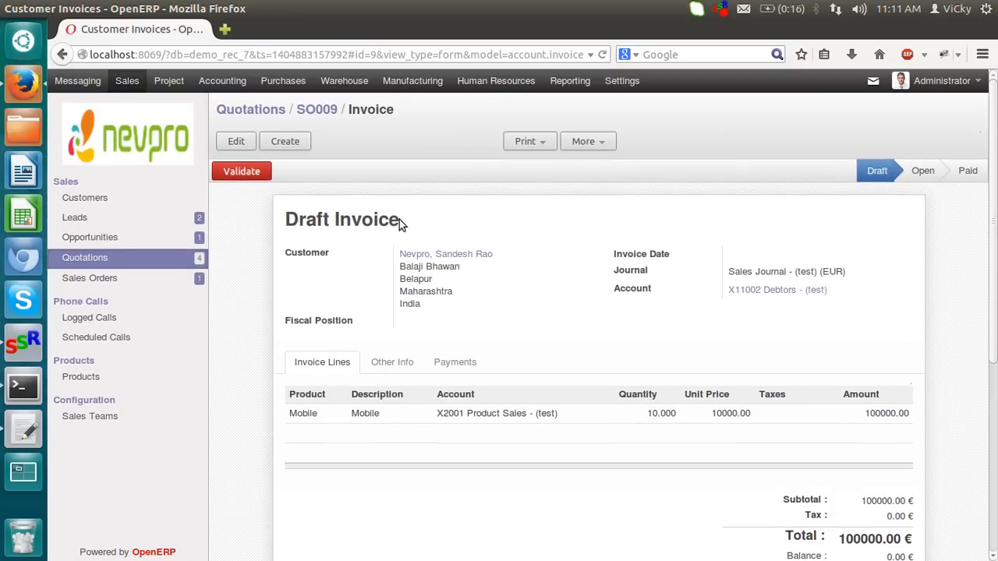
{"action": "mouse_move", "coordinate": [312, 218]}
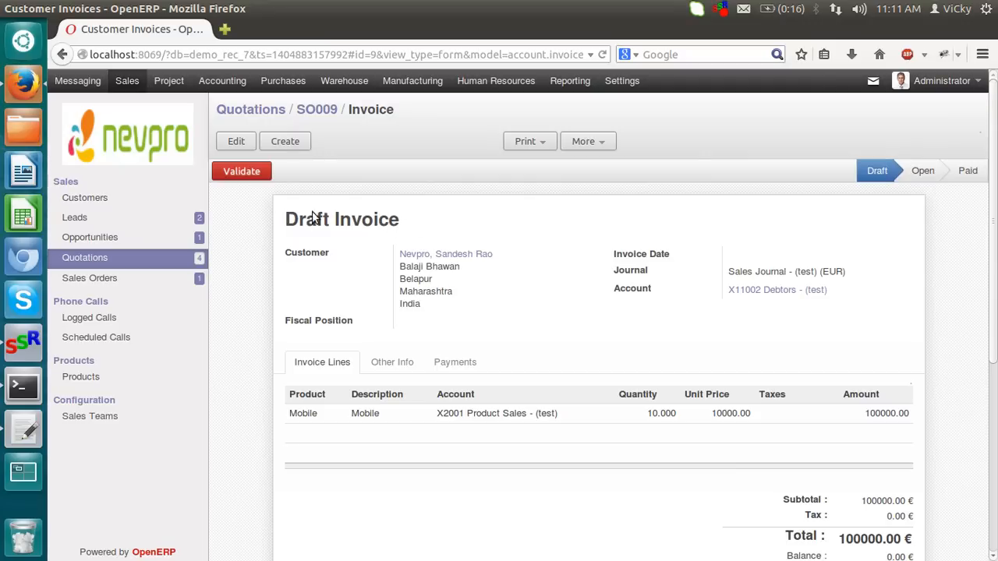
{"action": "mouse_move", "coordinate": [378, 225]}
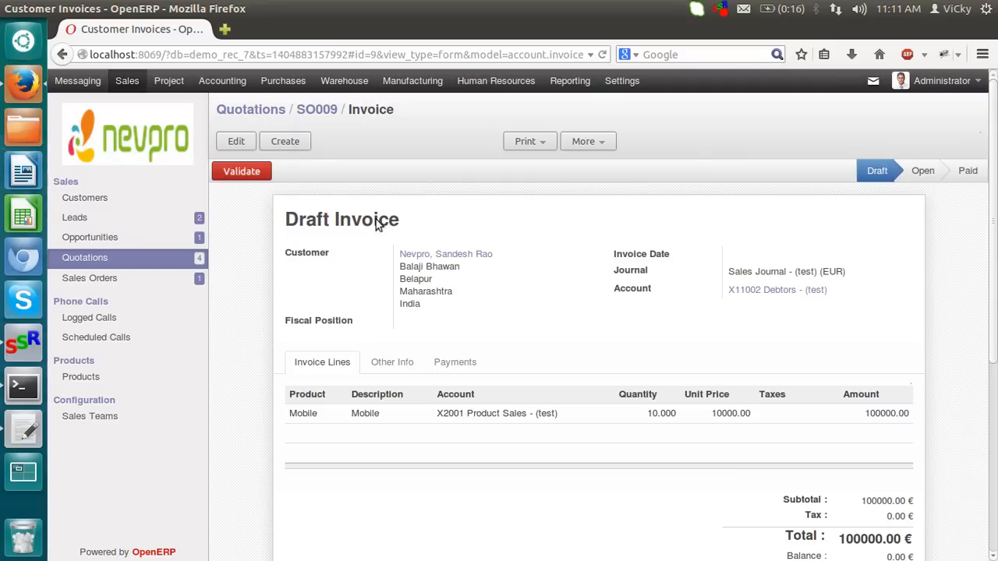
{"action": "mouse_move", "coordinate": [244, 175]}
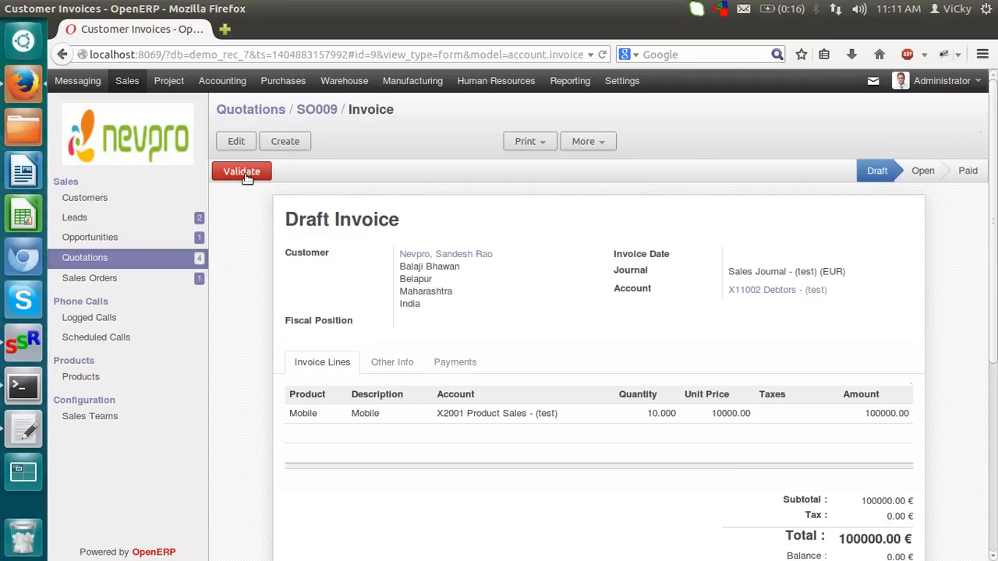
Validate the draft invoice into open invoice SAJ/2014/002 and highlight its number
{"action": "left_click", "coordinate": [241, 170]}
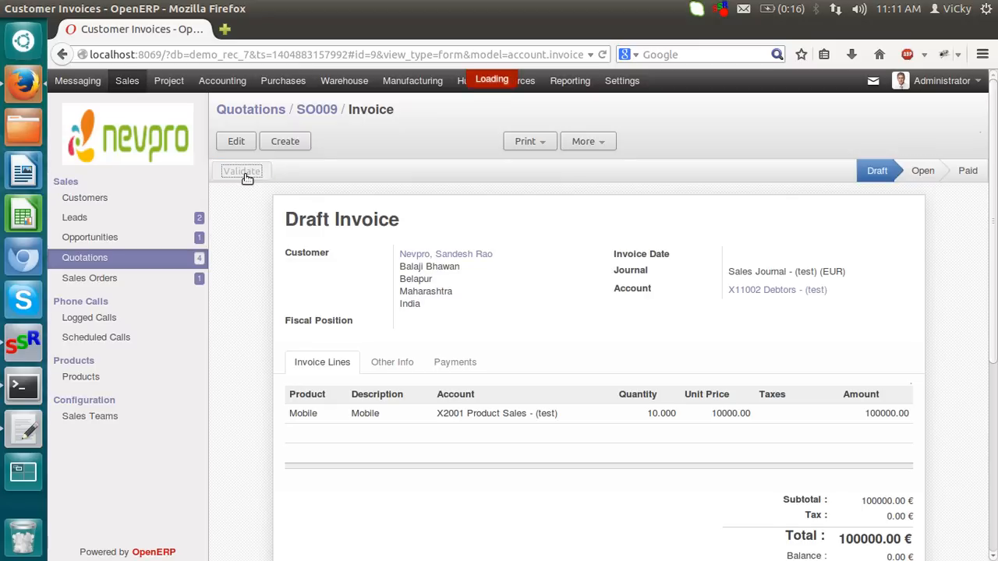
{"action": "left_click", "coordinate": [242, 170]}
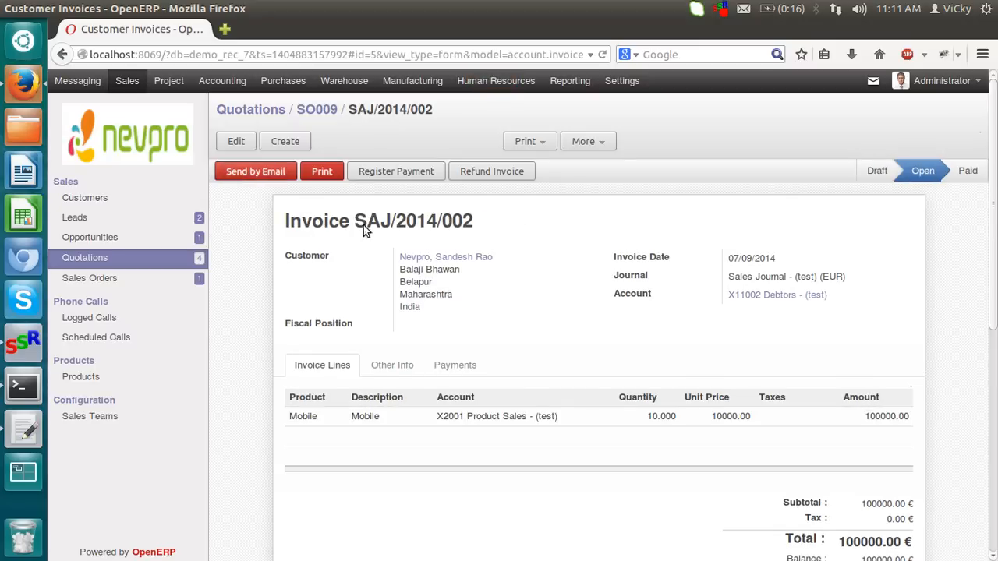
{"action": "double_click", "coordinate": [409, 222]}
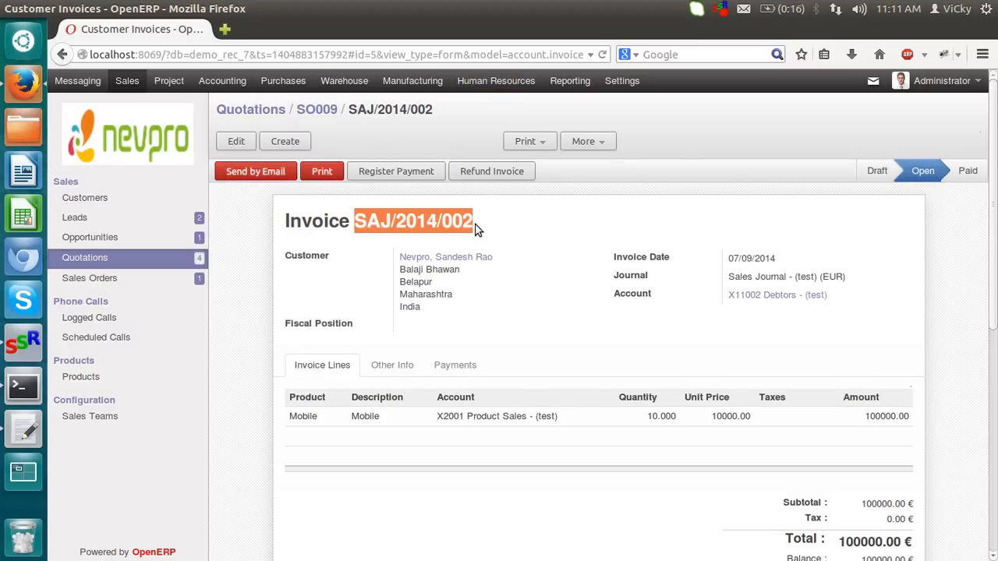
{"action": "mouse_move", "coordinate": [702, 212]}
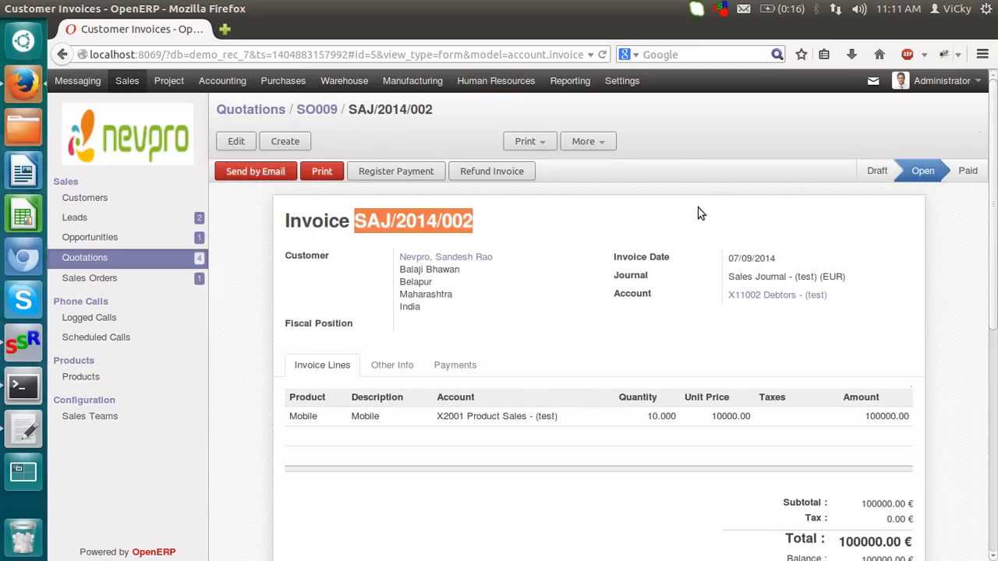
{"action": "mouse_move", "coordinate": [882, 184]}
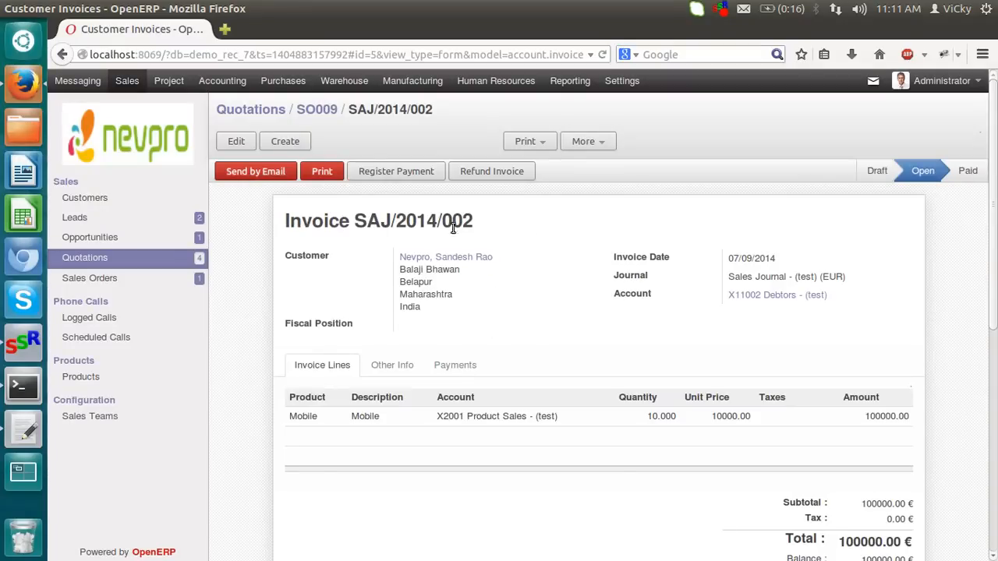
{"action": "mouse_move", "coordinate": [88, 259]}
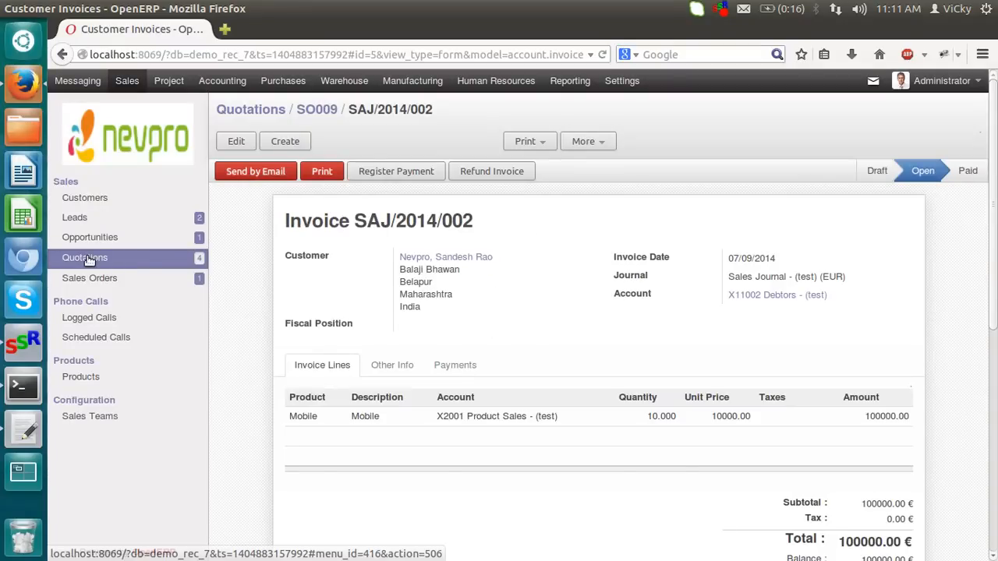
From the Sales Orders list, reopen SO009 and view its invoice SAJ/2014/002
{"action": "left_click", "coordinate": [84, 257]}
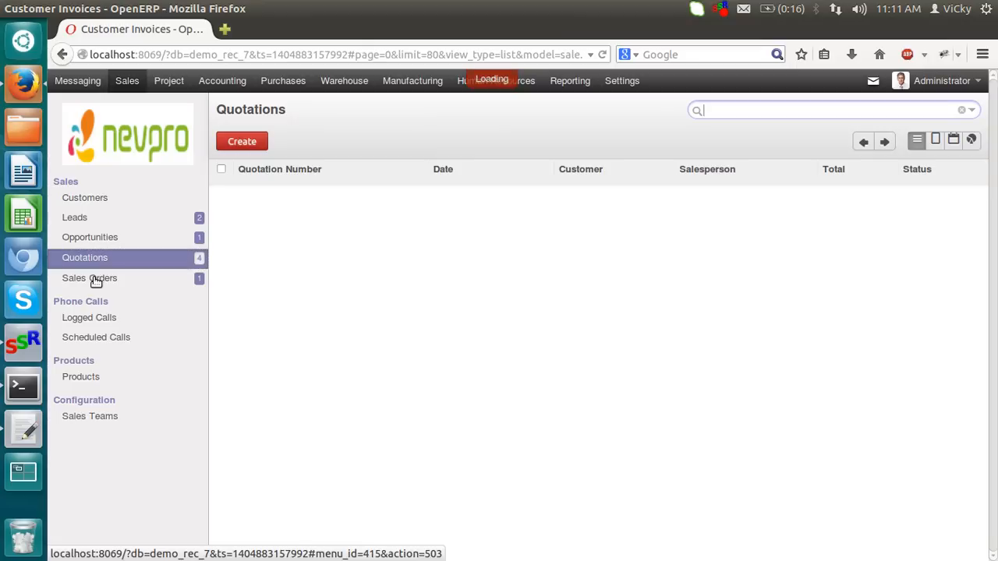
{"action": "left_click", "coordinate": [90, 278]}
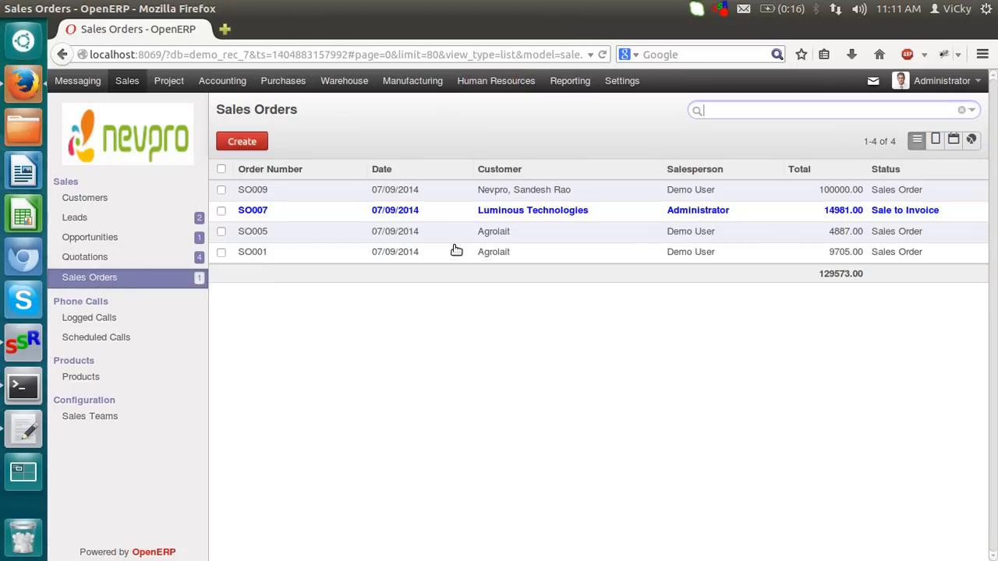
{"action": "mouse_move", "coordinate": [488, 193]}
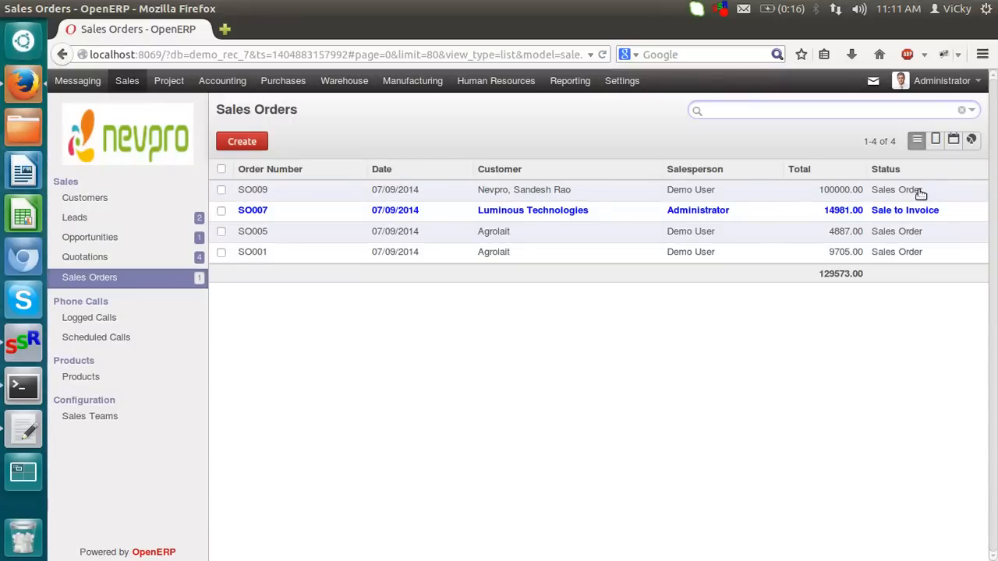
{"action": "left_click", "coordinate": [252, 191]}
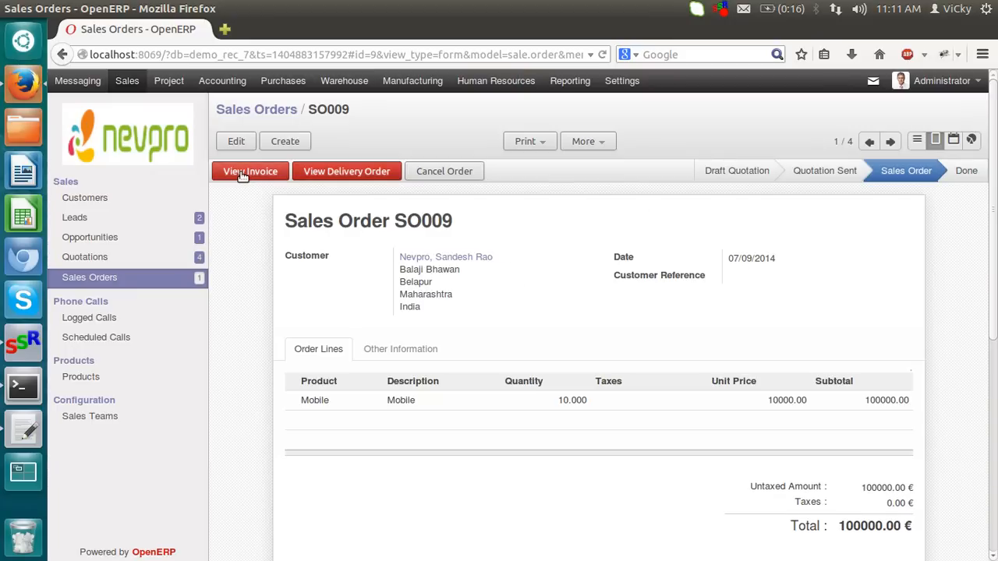
{"action": "left_click", "coordinate": [249, 170]}
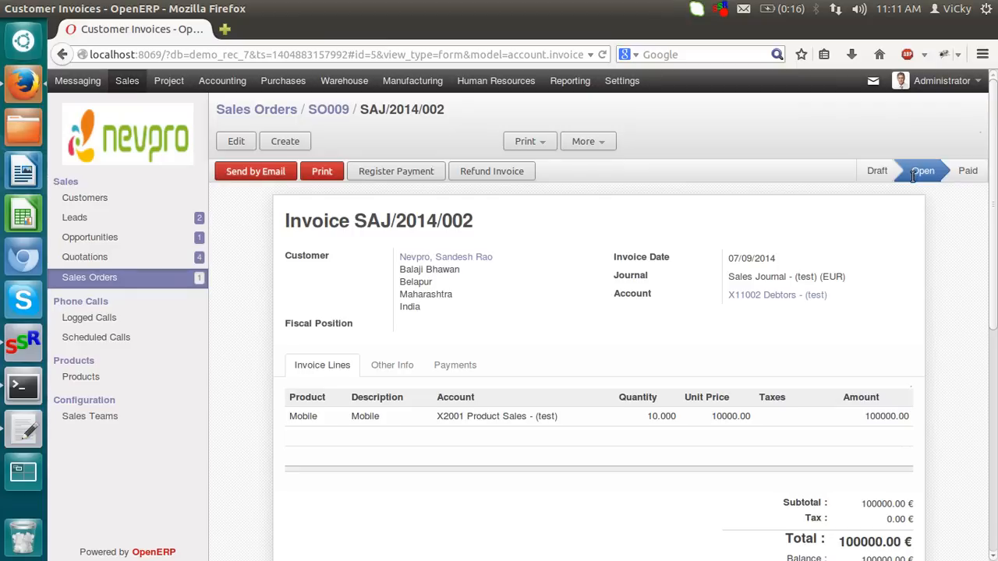
{"action": "mouse_move", "coordinate": [970, 198]}
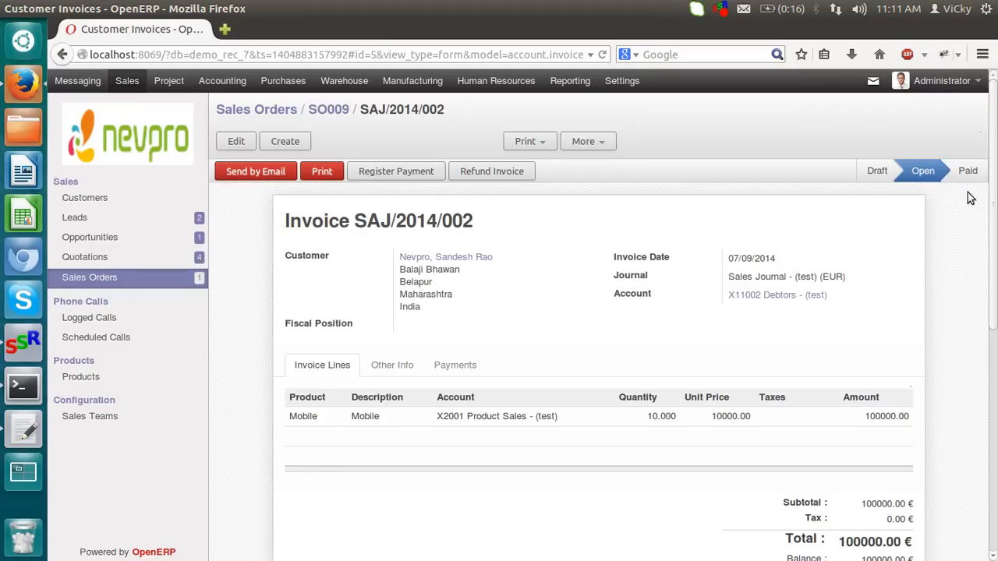
{"action": "mouse_move", "coordinate": [942, 193]}
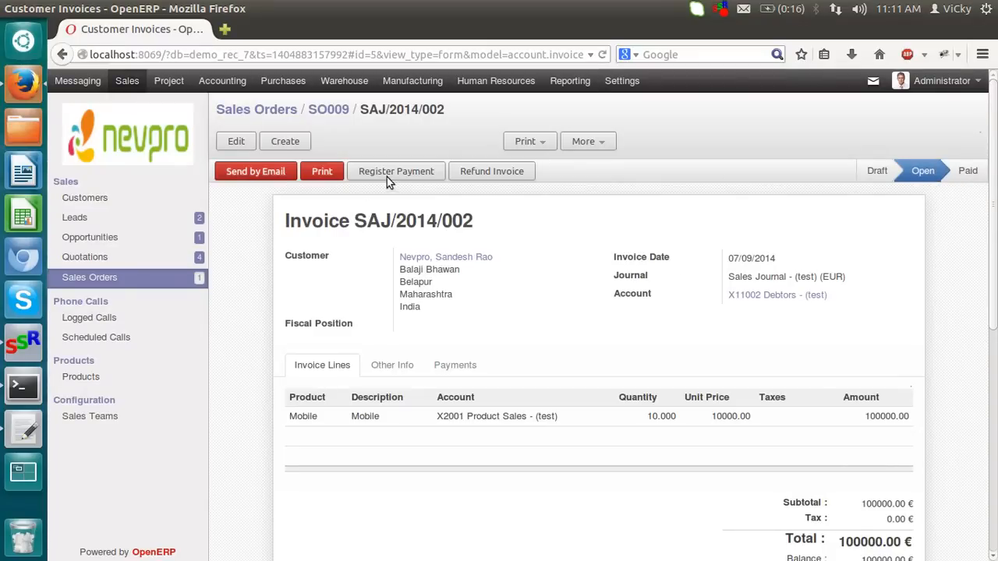
Register full payment of SAJ/2014/002 through Bank Journal (test) (EUR) for 100000.00
{"action": "left_click", "coordinate": [396, 170]}
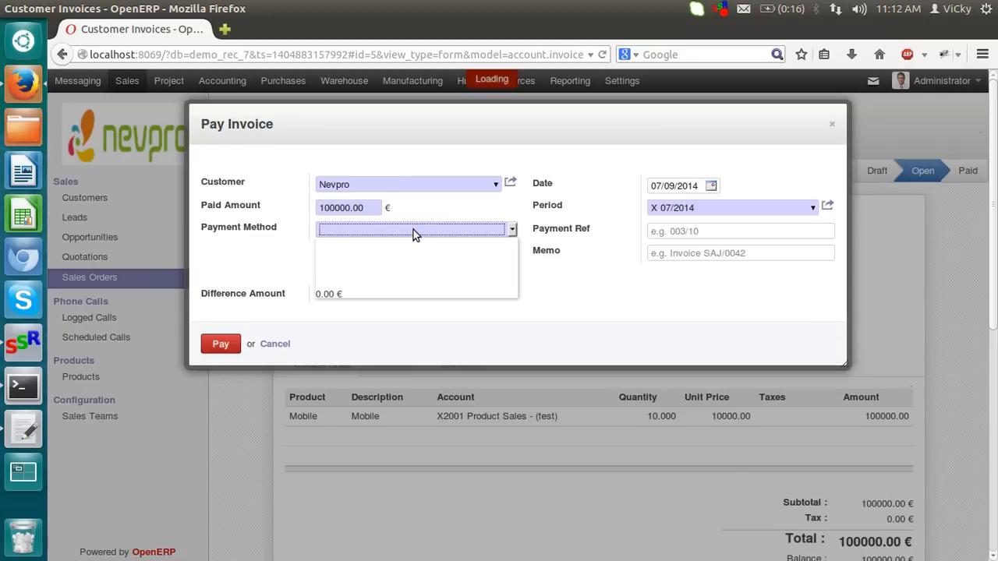
{"action": "left_click", "coordinate": [414, 228]}
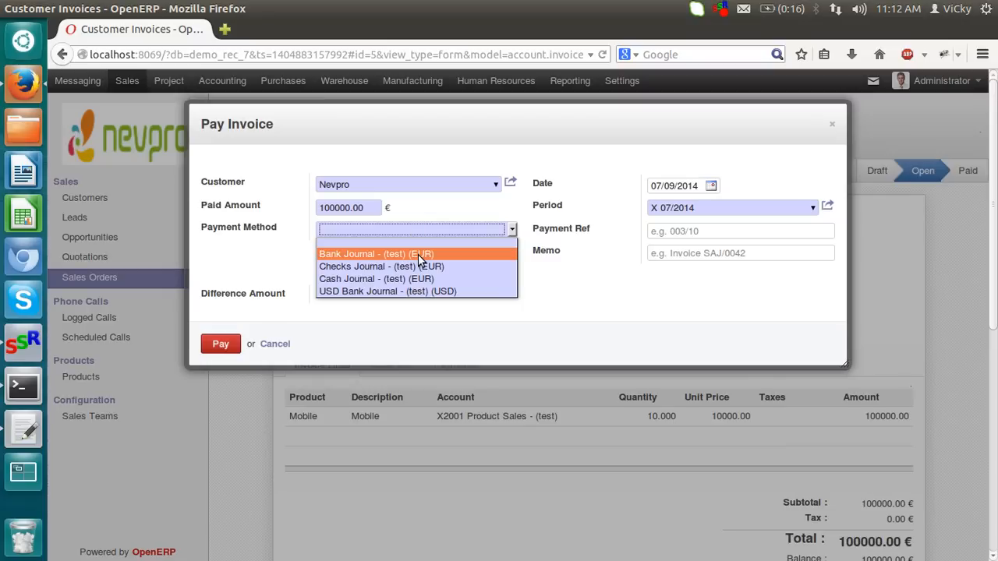
{"action": "mouse_move", "coordinate": [415, 279]}
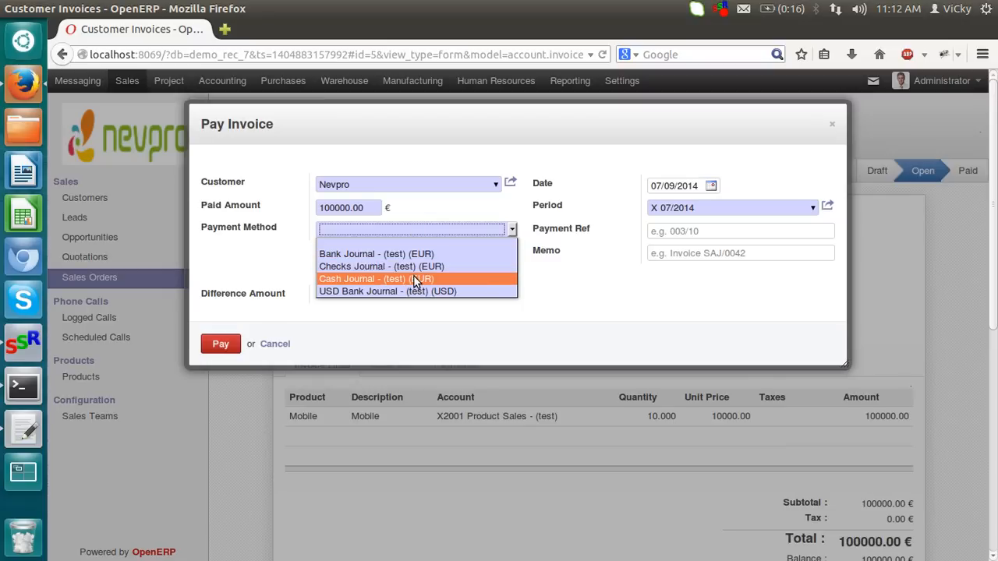
{"action": "mouse_move", "coordinate": [402, 252]}
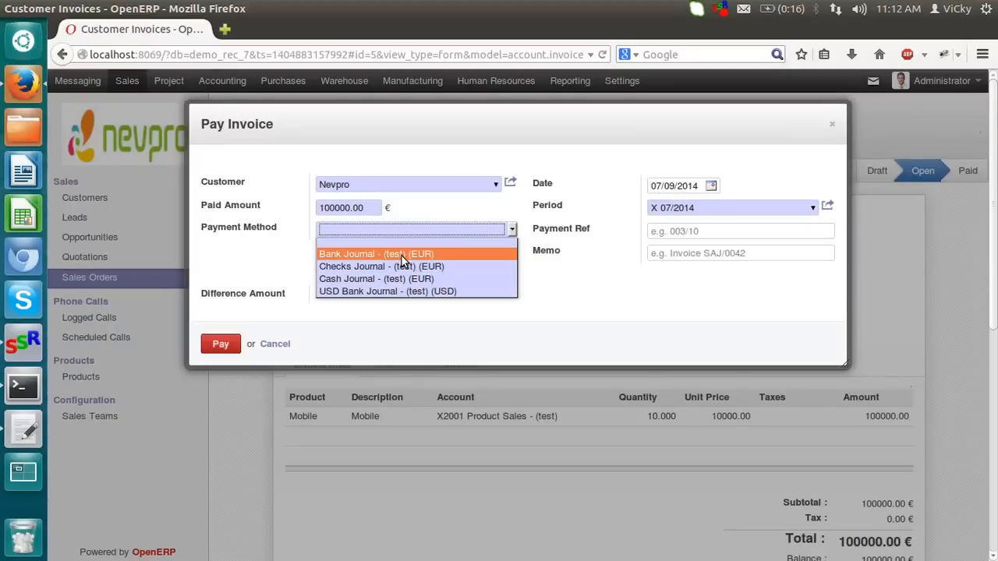
{"action": "left_click", "coordinate": [377, 253]}
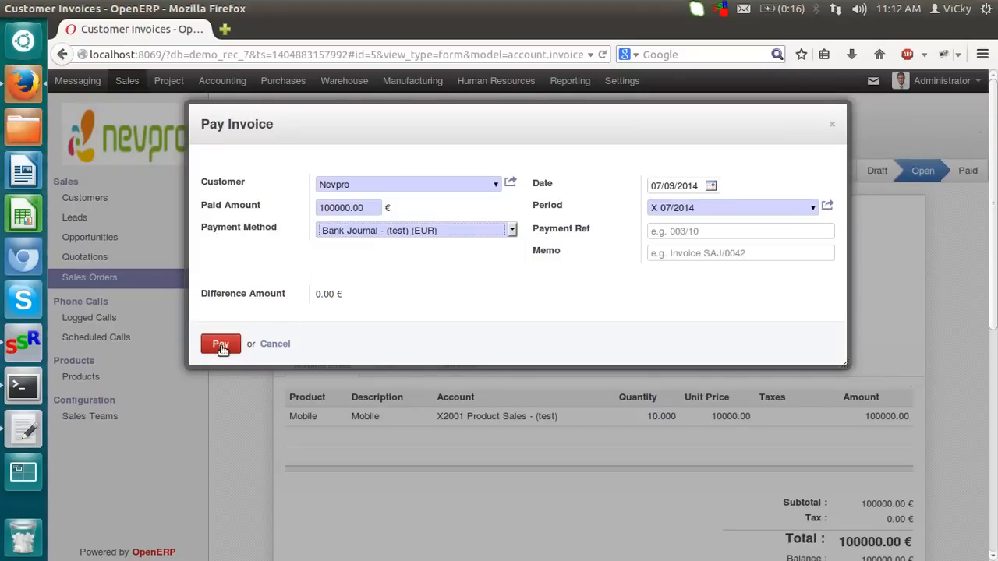
{"action": "left_click", "coordinate": [221, 344]}
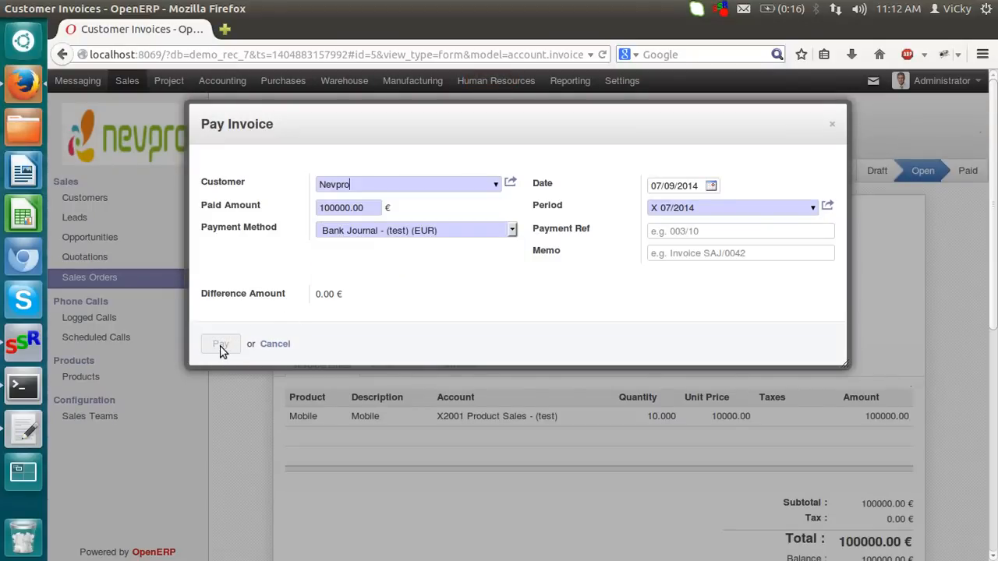
{"action": "left_click", "coordinate": [221, 344]}
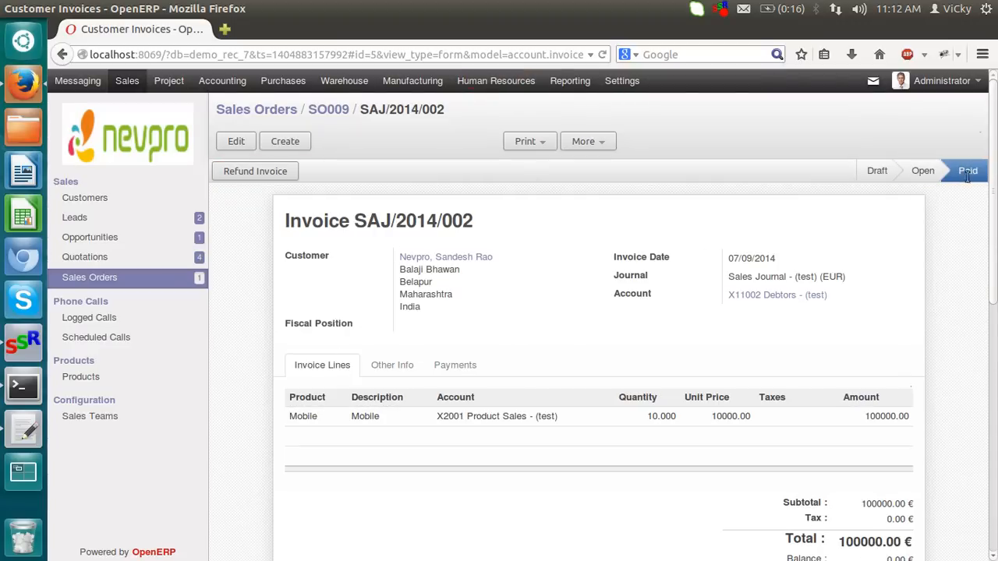
{"action": "mouse_move", "coordinate": [954, 180]}
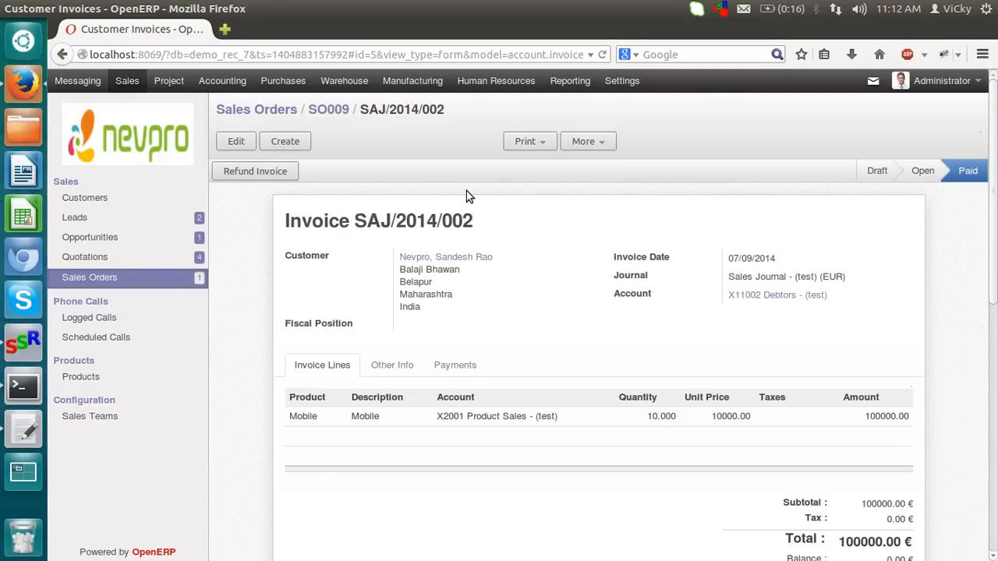
{"action": "mouse_move", "coordinate": [190, 257]}
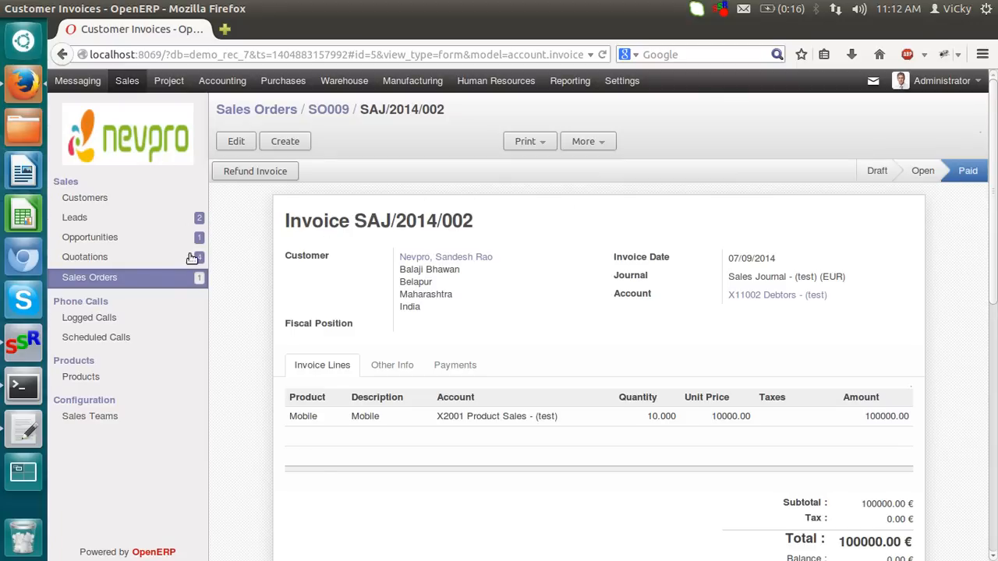
Return to the Sales Orders list, reopen SO009 and view its delivery order OUT/00002
{"action": "left_click", "coordinate": [89, 278]}
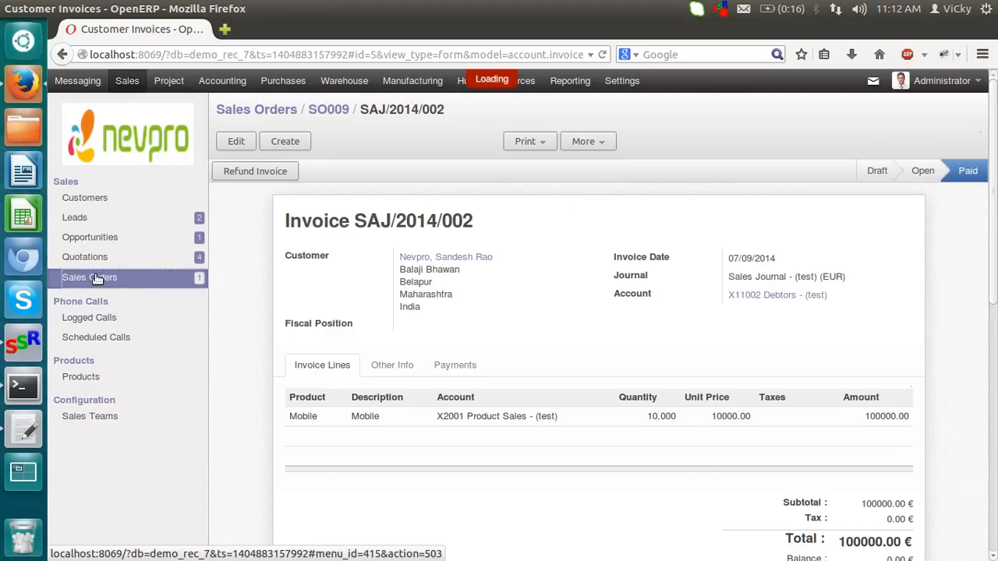
{"action": "left_click", "coordinate": [89, 278]}
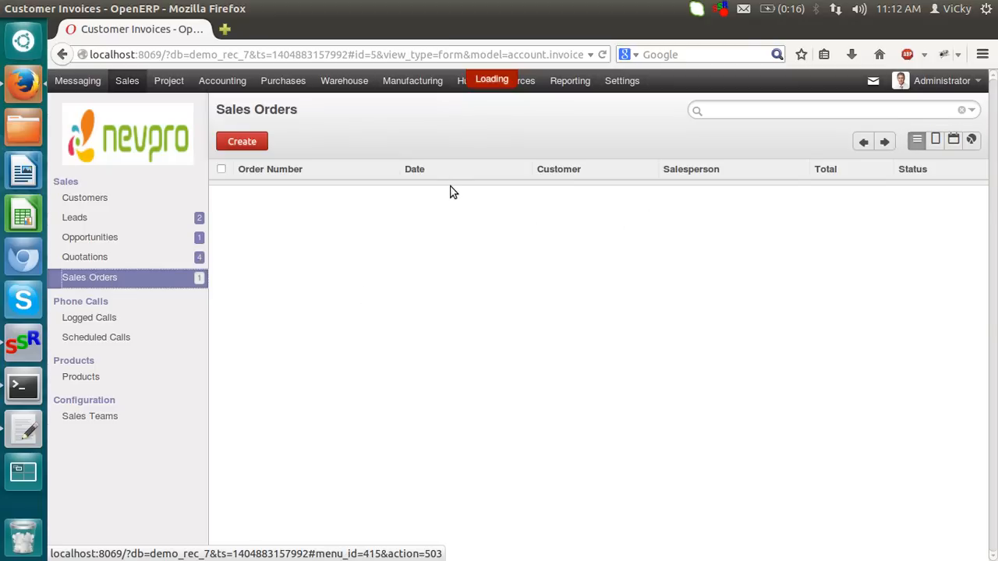
{"action": "left_click", "coordinate": [89, 277]}
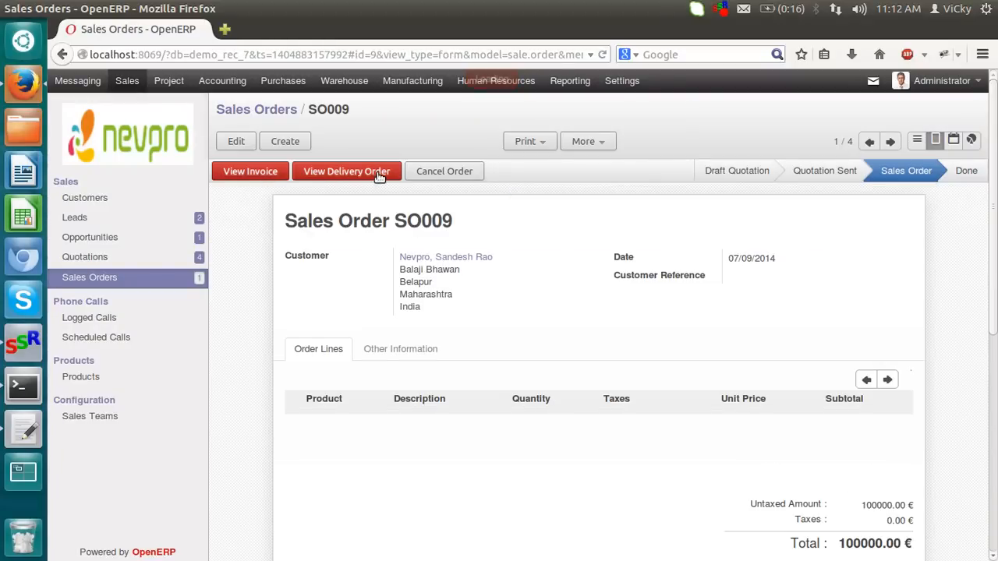
{"action": "left_click", "coordinate": [346, 170]}
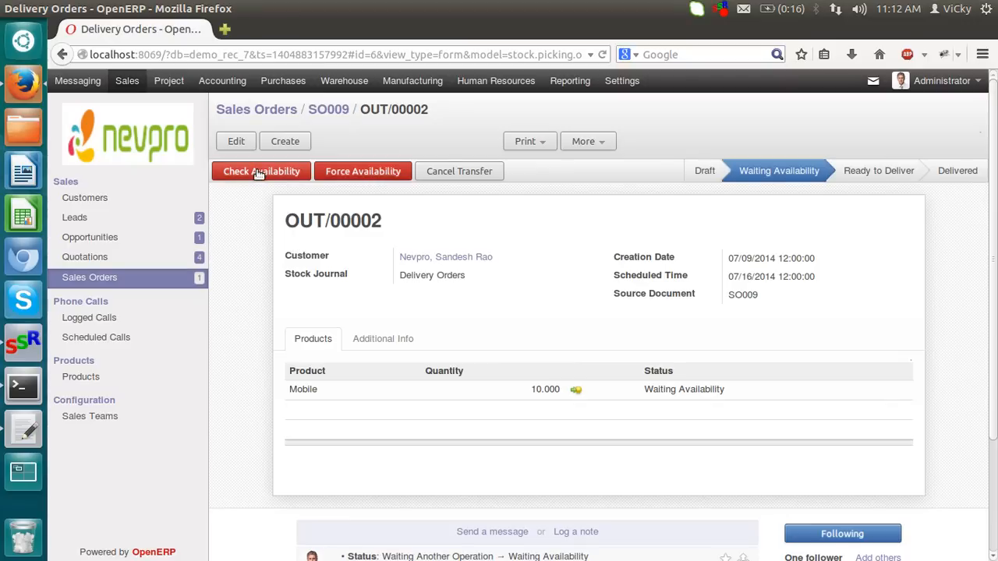
Check availability so 10 Mobile are ready on OUT/00002 and start the delivery
{"action": "left_click", "coordinate": [262, 170]}
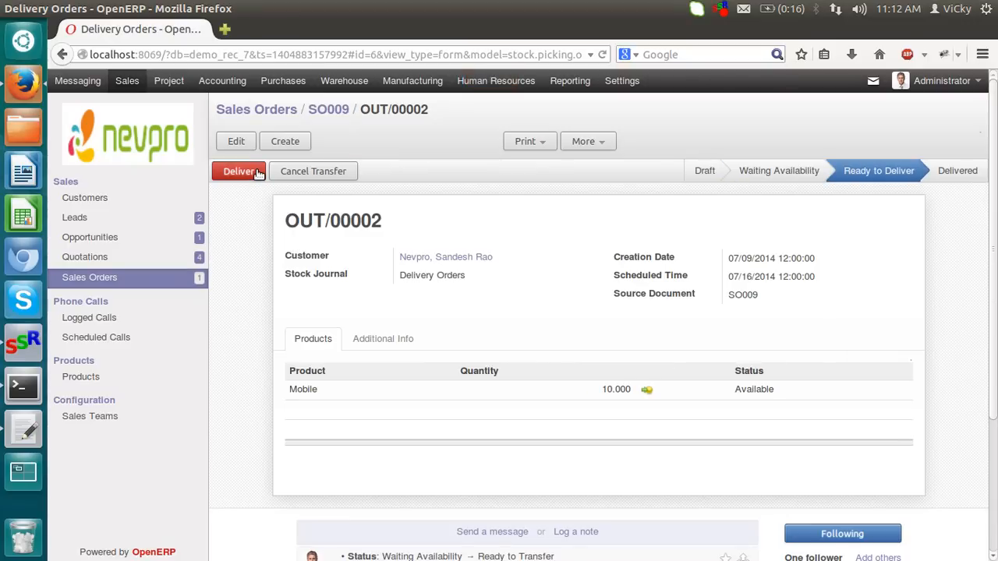
{"action": "mouse_move", "coordinate": [342, 399]}
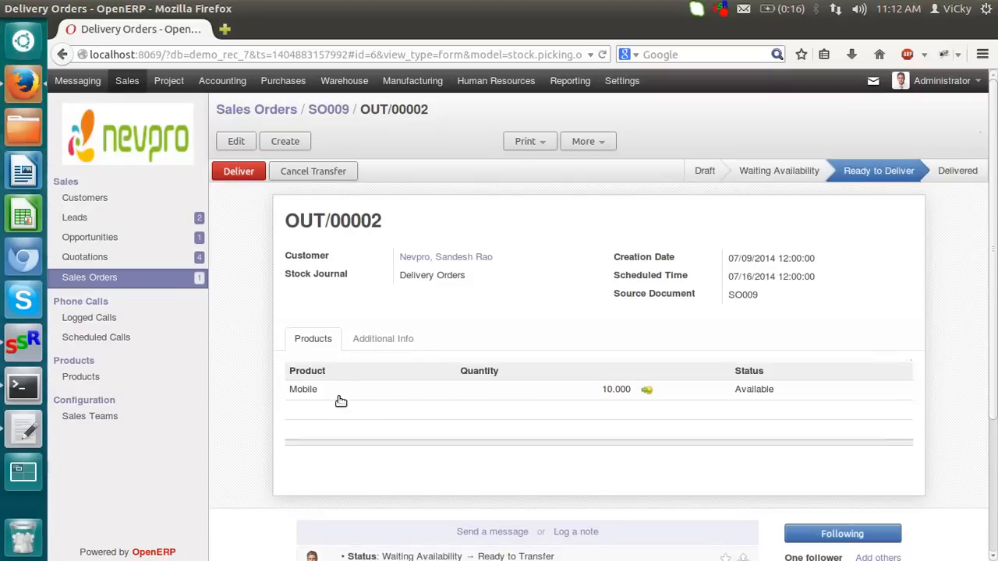
{"action": "mouse_move", "coordinate": [380, 398]}
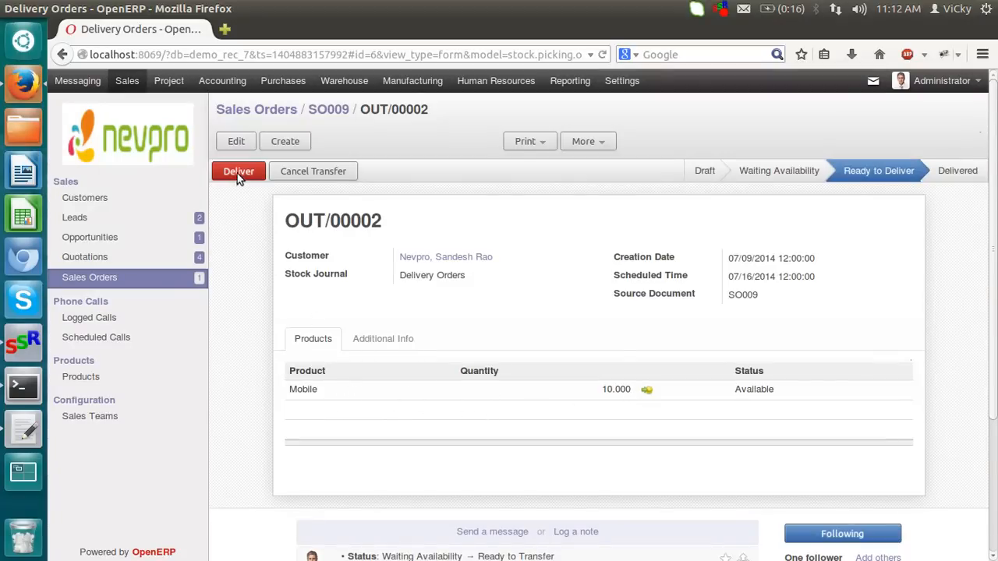
{"action": "left_click", "coordinate": [238, 170]}
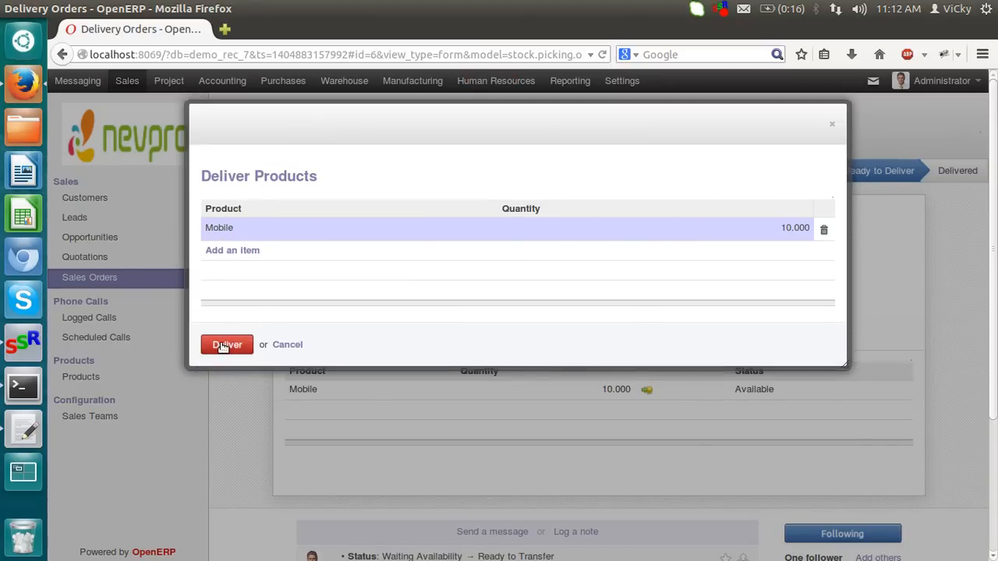
Deliver the 10 mobiles of OUT/00002 and reopen SO009 from the Sales Orders list showing Done
{"action": "left_click", "coordinate": [228, 345]}
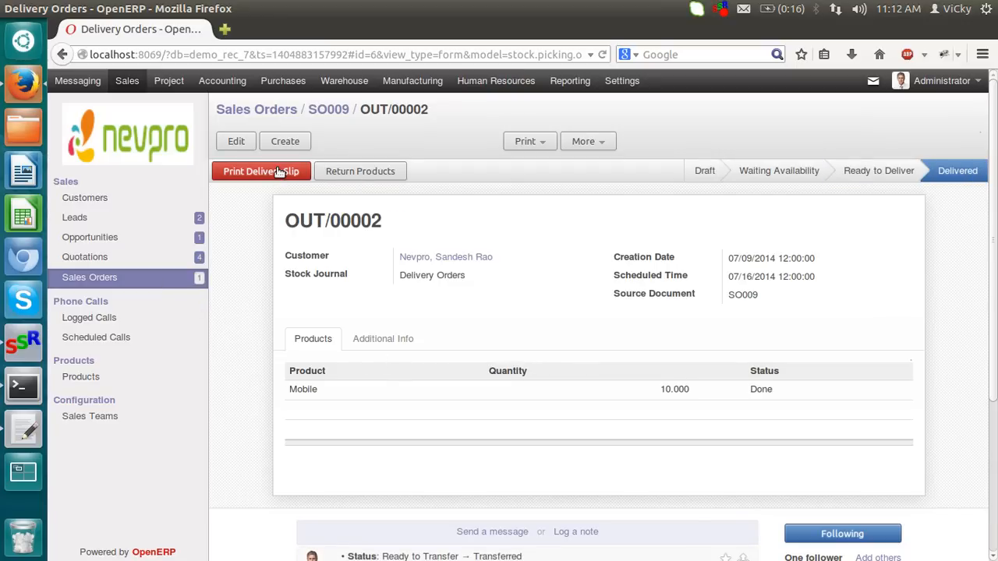
{"action": "mouse_move", "coordinate": [122, 284]}
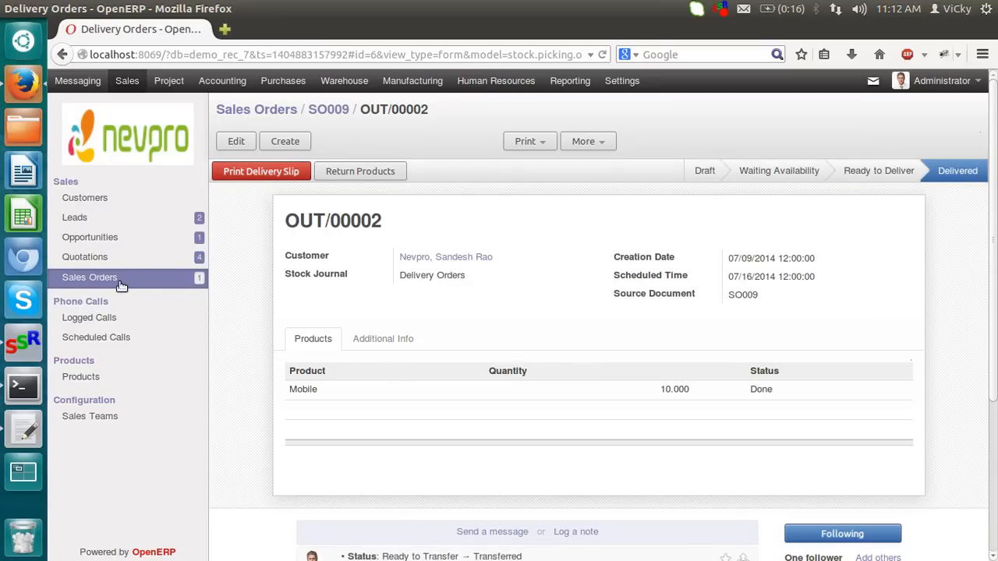
{"action": "left_click", "coordinate": [89, 278]}
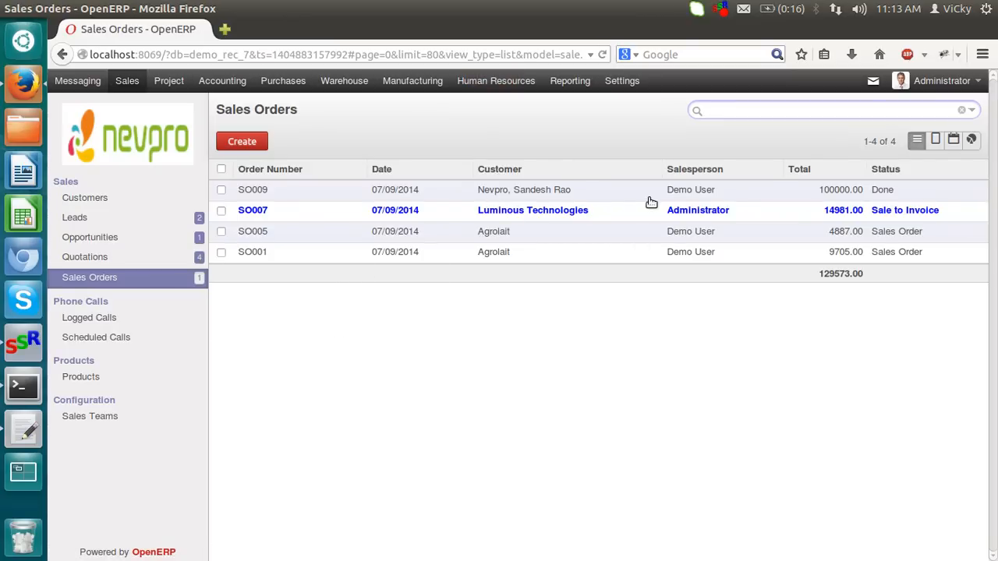
{"action": "mouse_move", "coordinate": [123, 260]}
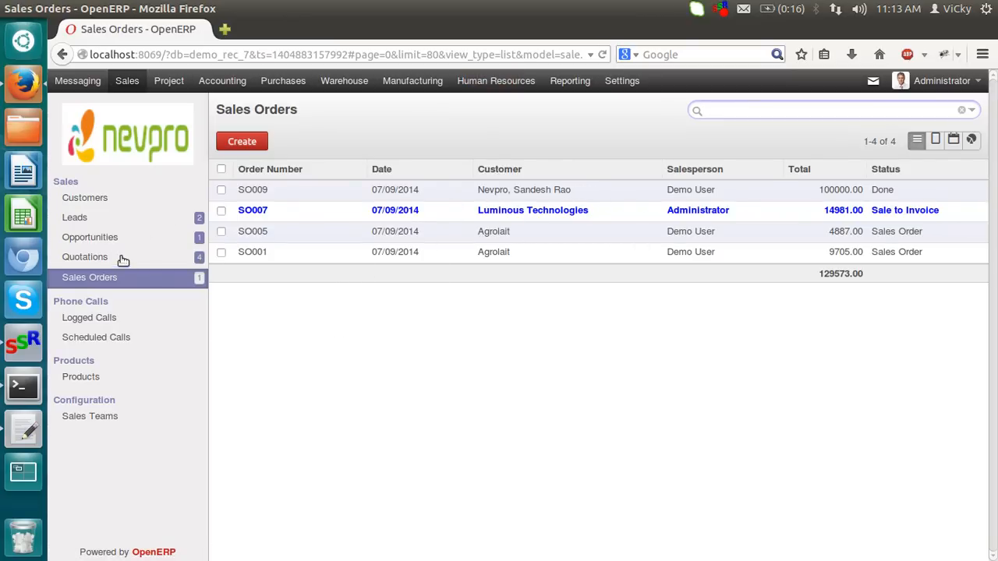
{"action": "mouse_move", "coordinate": [533, 193]}
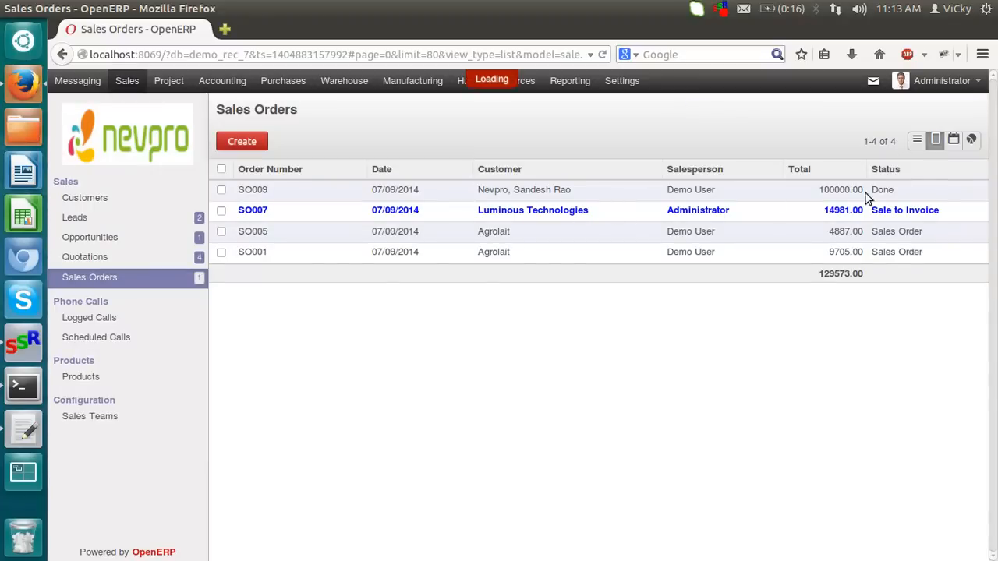
{"action": "left_click", "coordinate": [252, 190]}
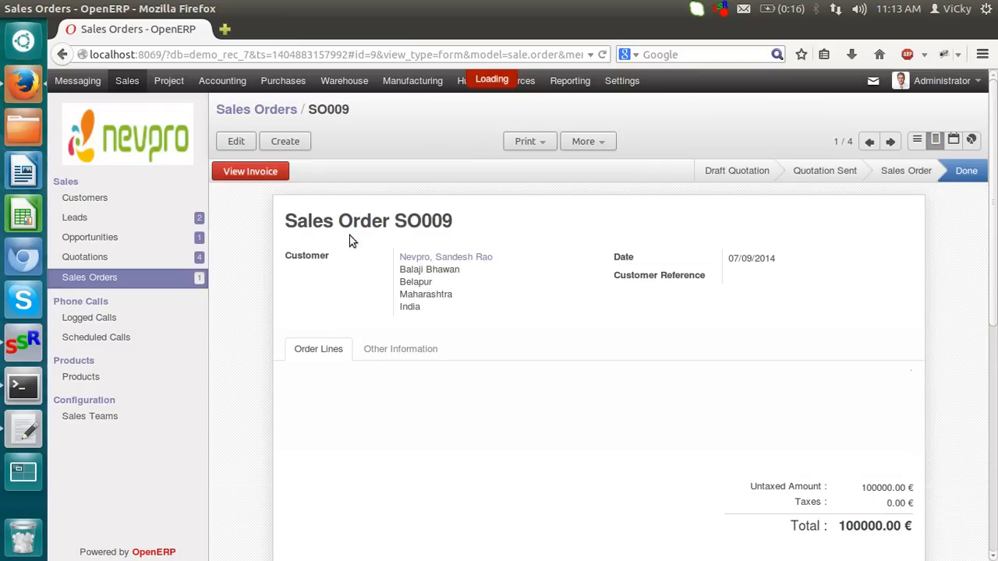